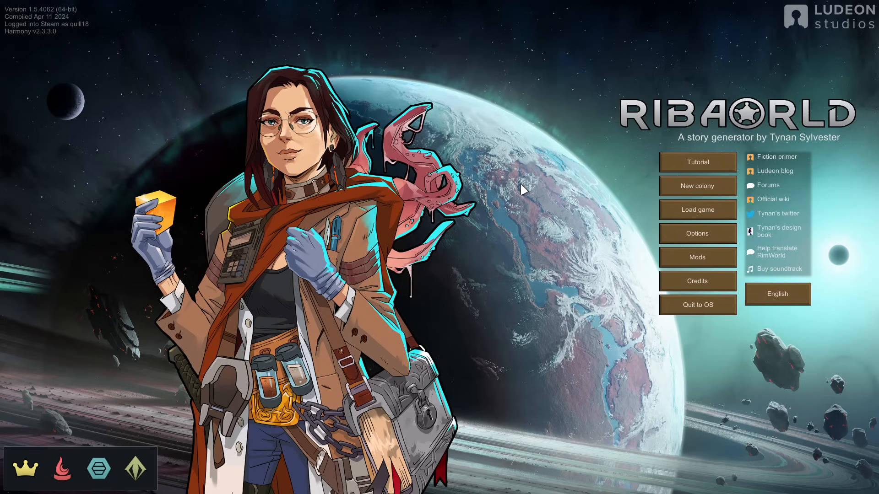
pyautogui.moveTo(437, 226)
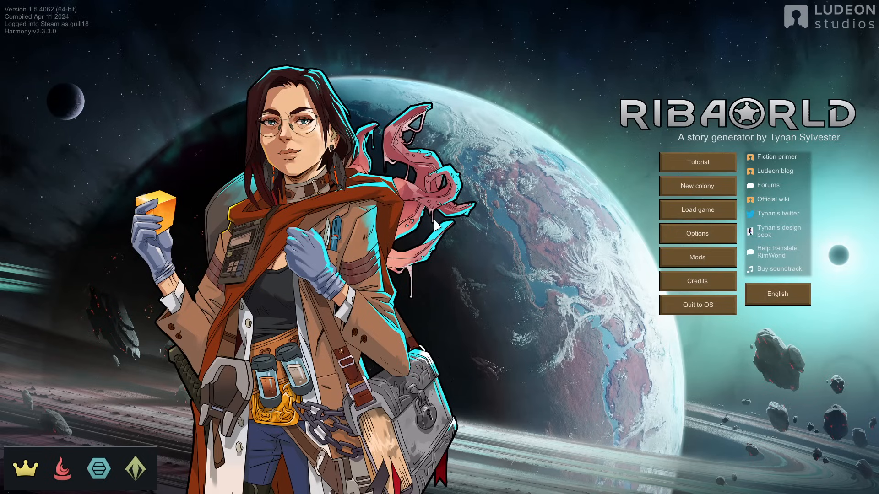
pyautogui.moveTo(495, 229)
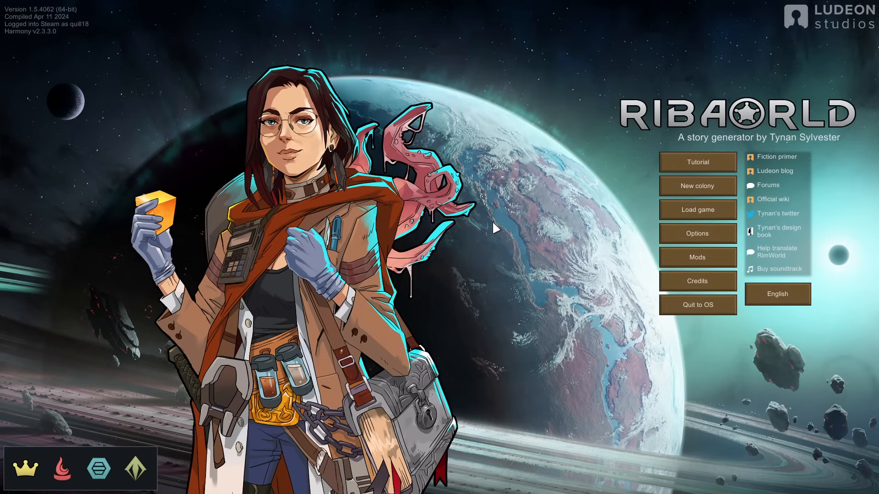
pyautogui.moveTo(541, 229)
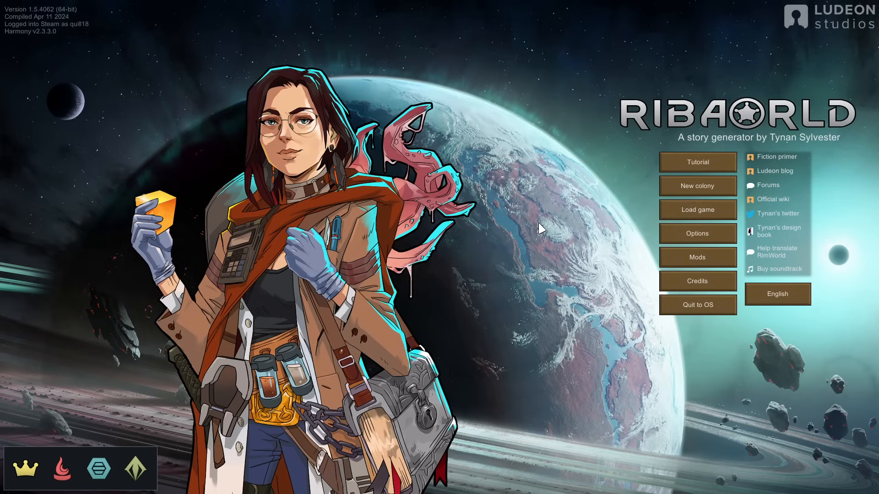
pyautogui.moveTo(717, 61)
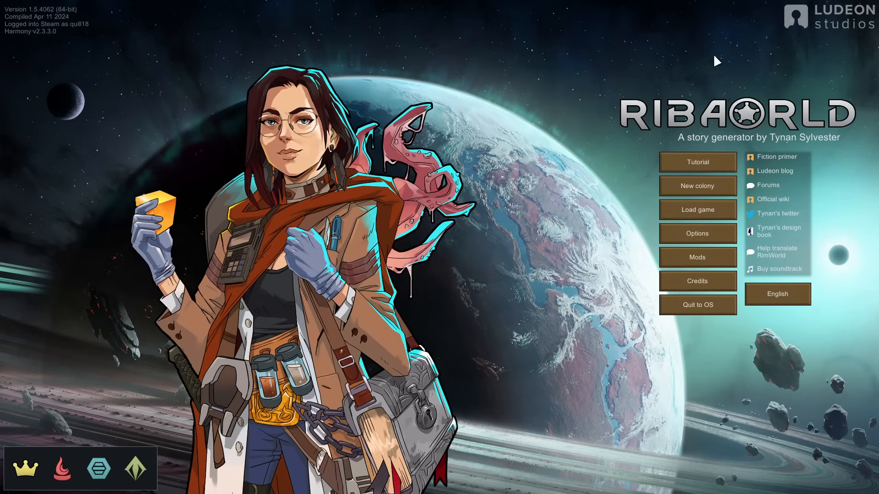
pyautogui.moveTo(582, 120)
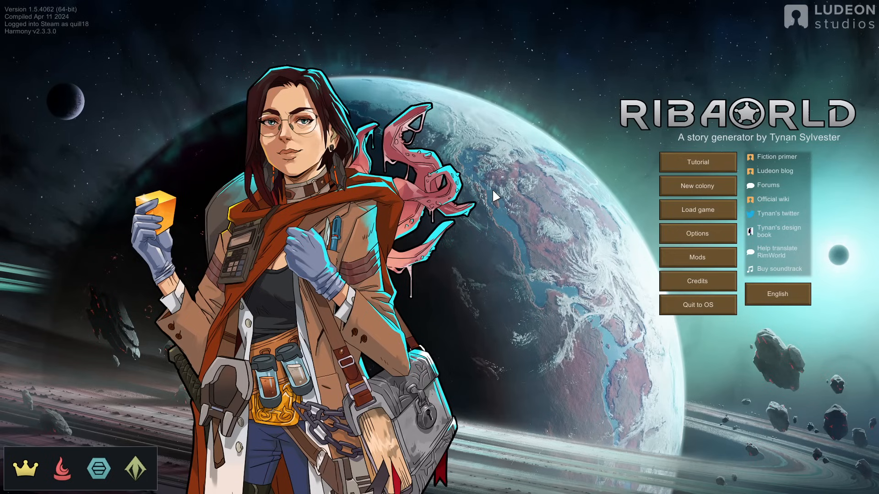
pyautogui.moveTo(495, 164)
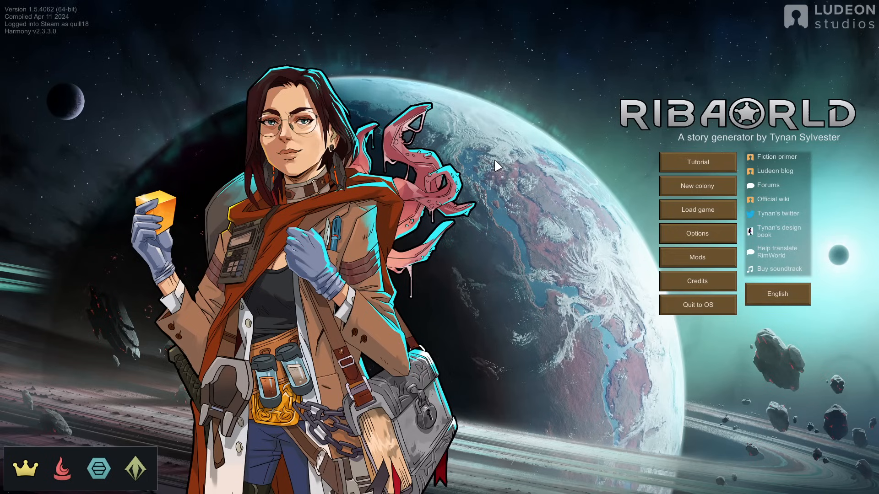
pyautogui.moveTo(550, 134)
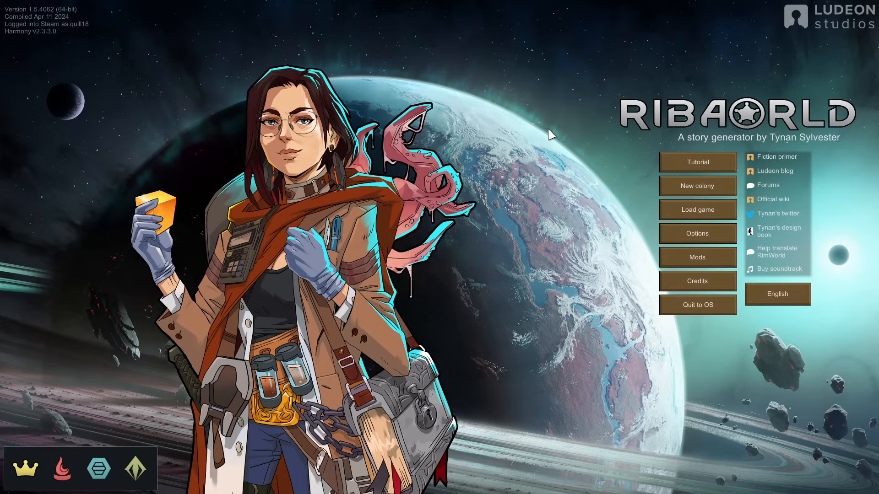
# Start a new colony and choose the 3x Exiled Survivors scenario, after previewing Naked Brutality.
pyautogui.click(697, 185)
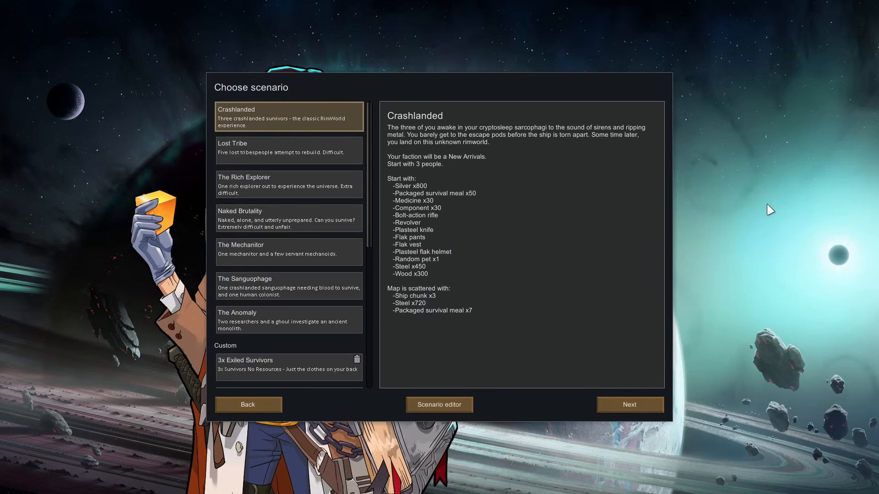
pyautogui.moveTo(653, 188)
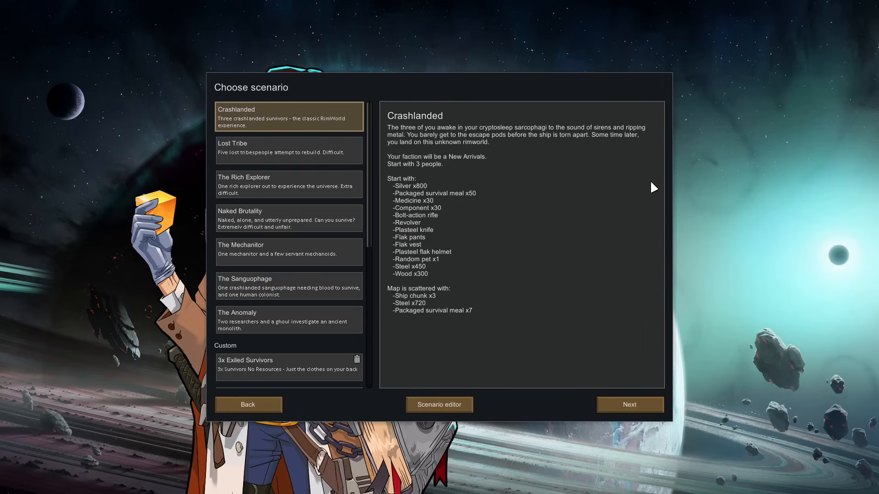
pyautogui.moveTo(296, 189)
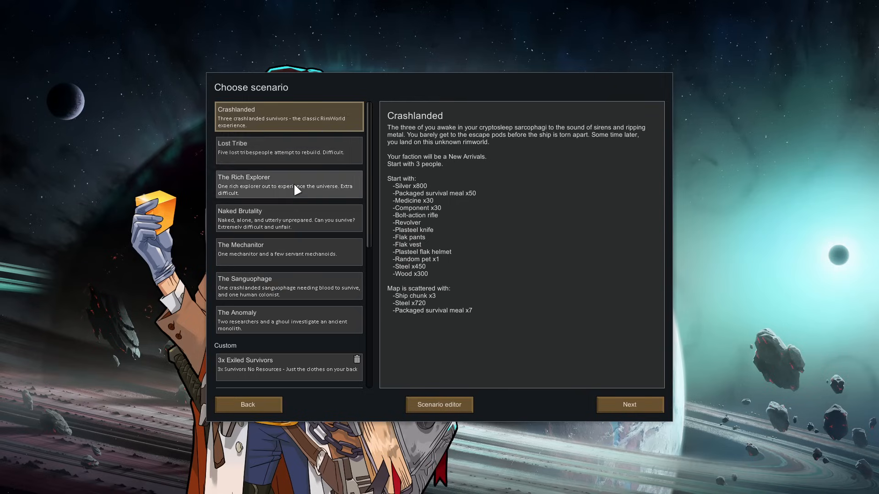
pyautogui.click(288, 368)
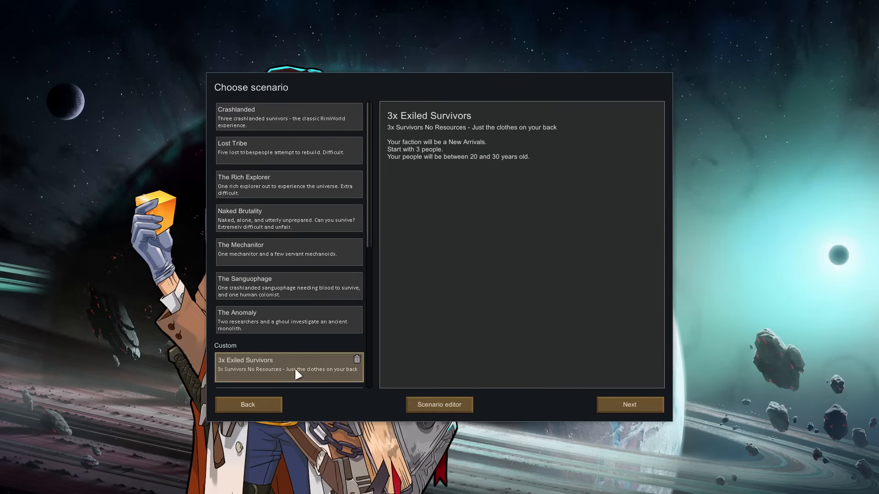
pyautogui.moveTo(499, 270)
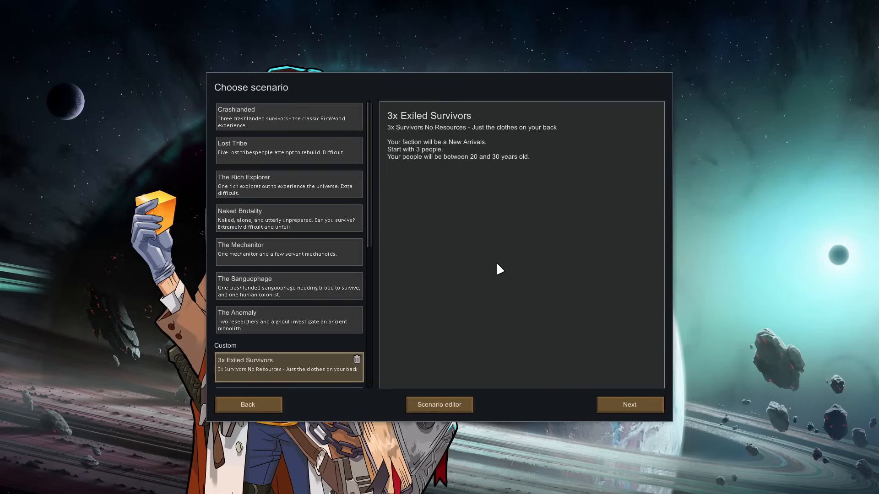
pyautogui.moveTo(577, 177)
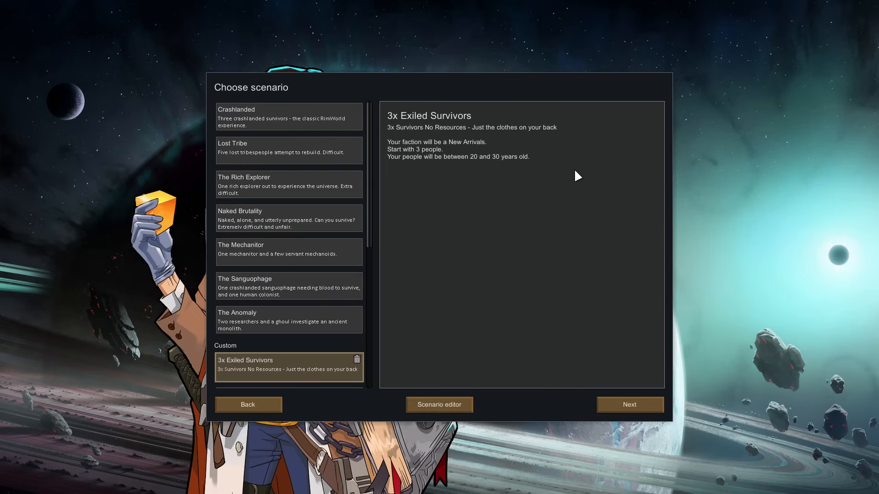
pyautogui.moveTo(559, 178)
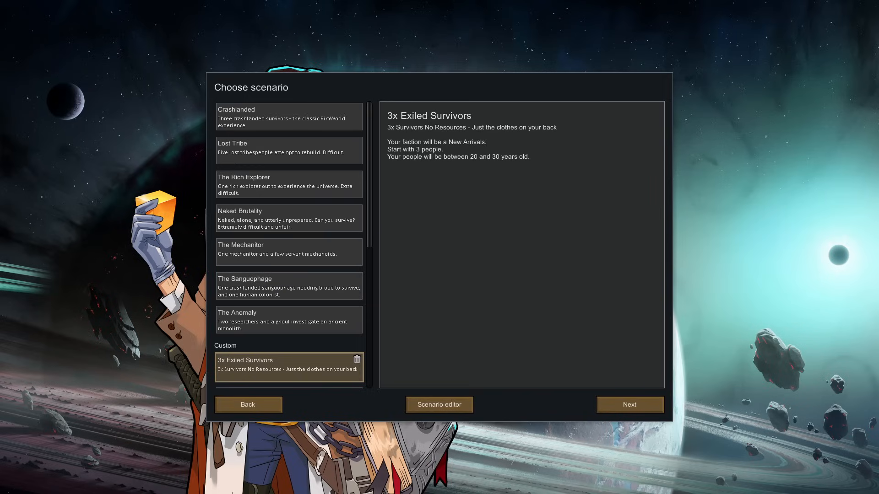
pyautogui.moveTo(560, 244)
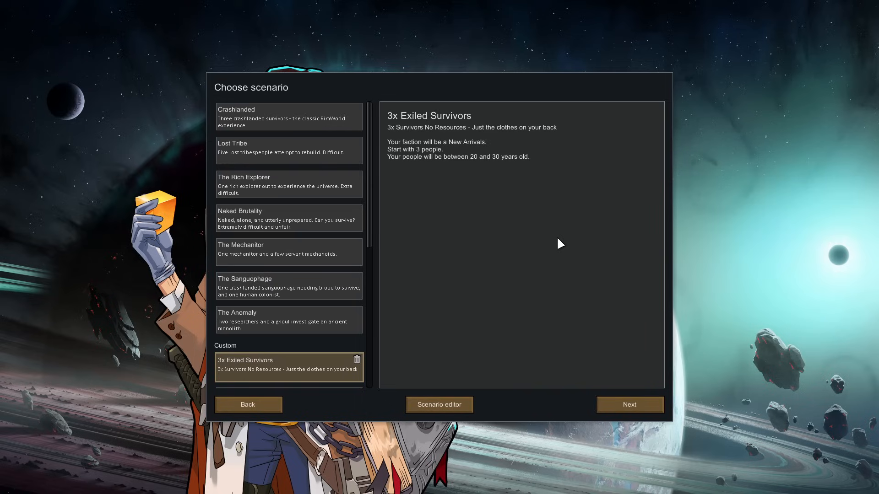
pyautogui.moveTo(528, 255)
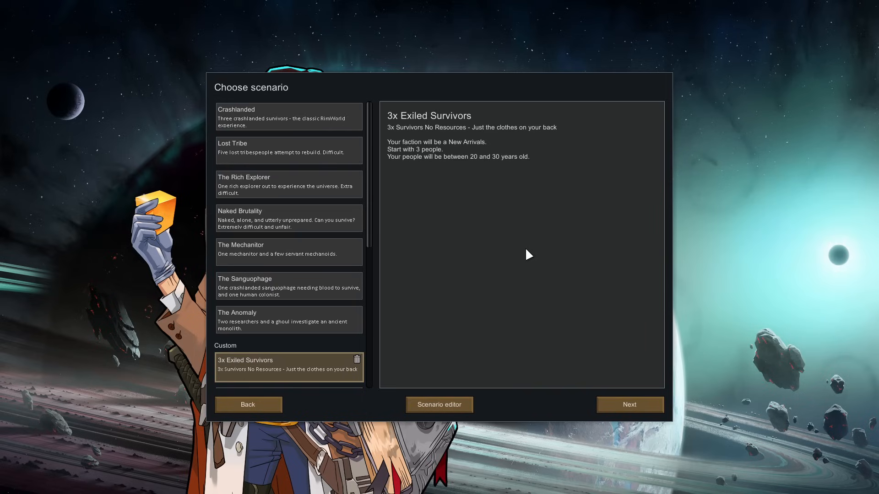
pyautogui.moveTo(495, 269)
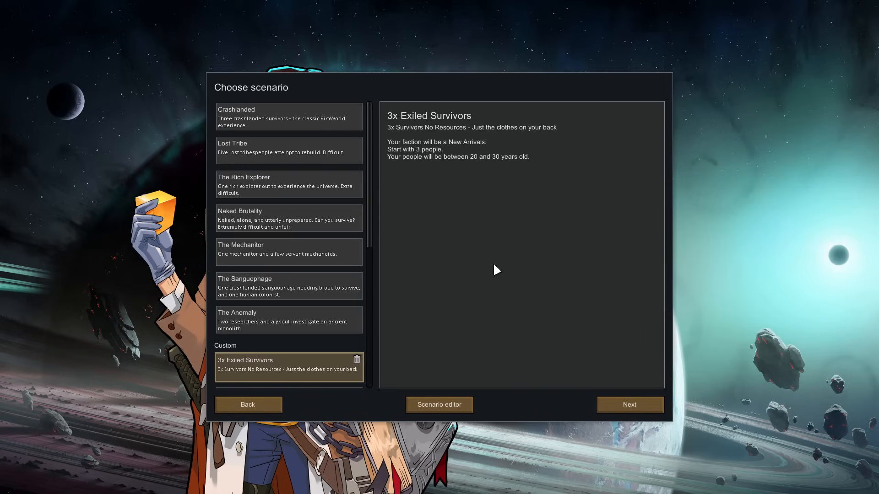
pyautogui.moveTo(515, 237)
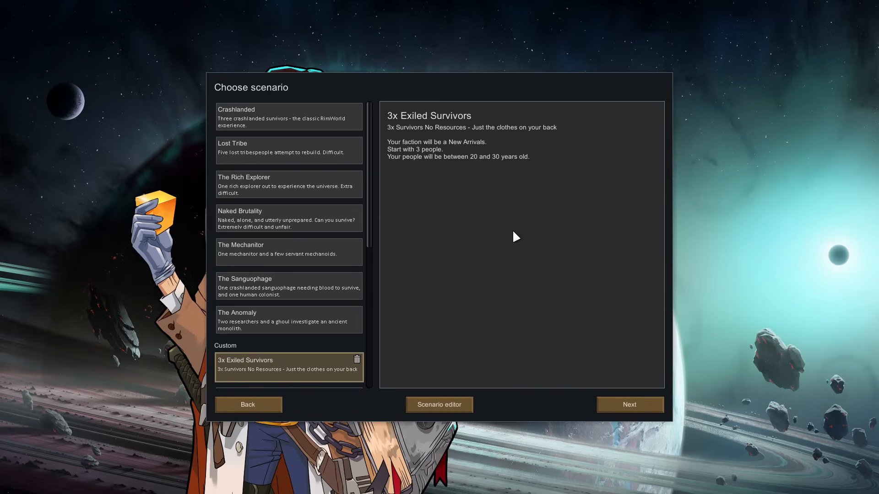
pyautogui.moveTo(411, 138)
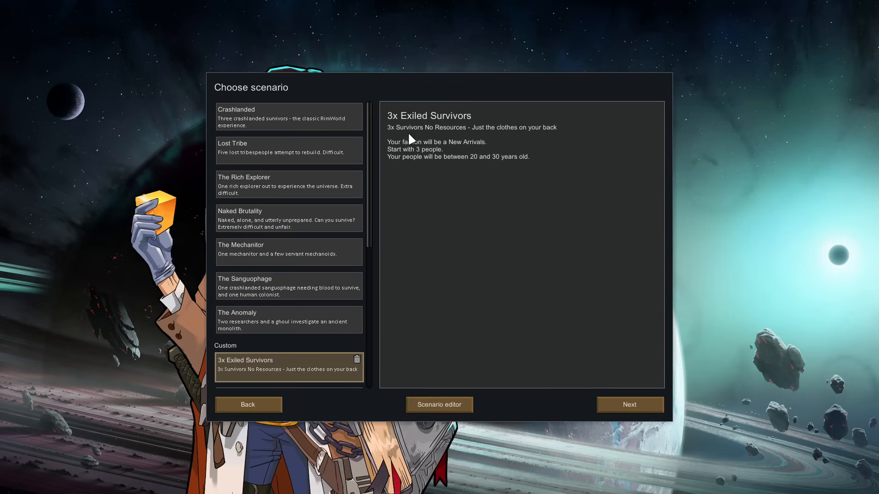
pyautogui.moveTo(569, 290)
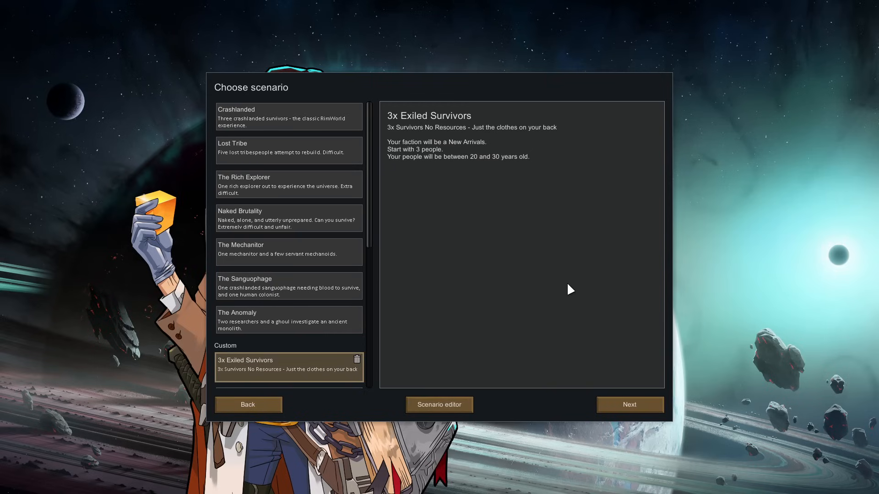
pyautogui.click(288, 219)
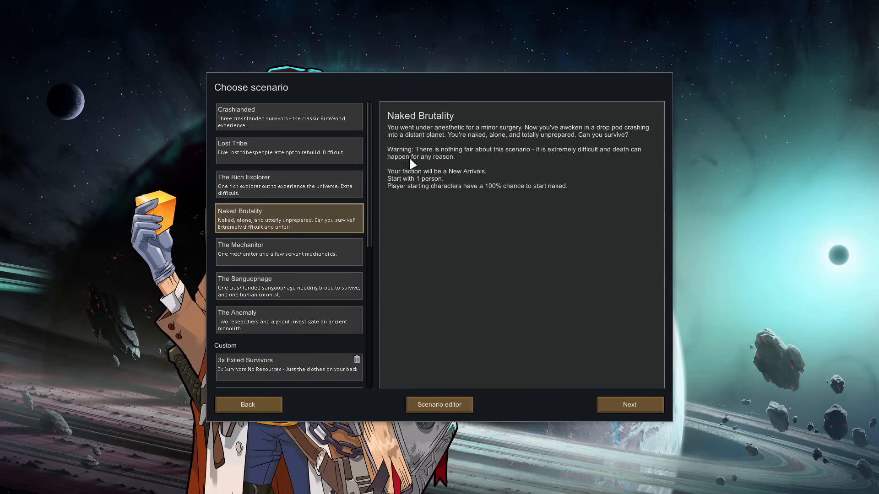
pyautogui.moveTo(367, 330)
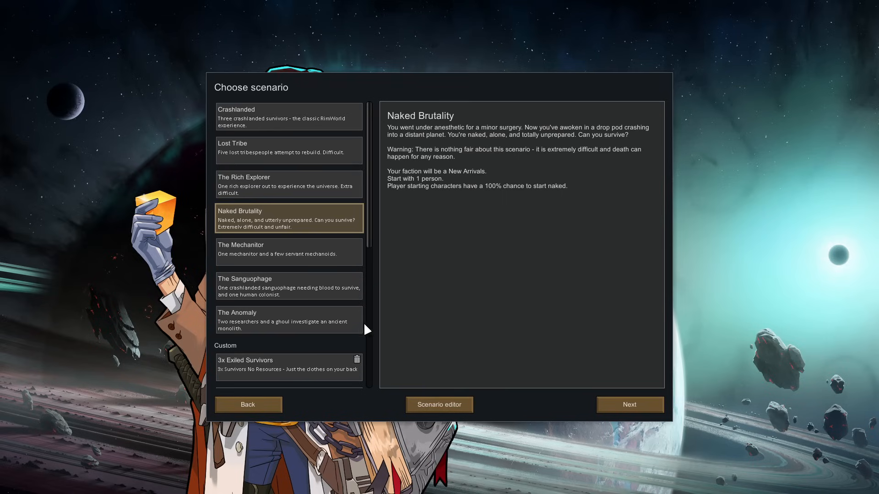
pyautogui.click(286, 367)
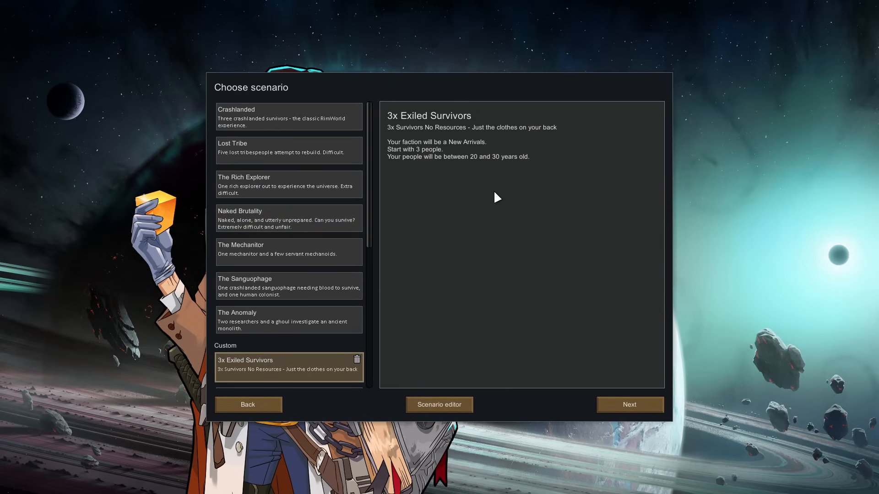
pyautogui.moveTo(466, 195)
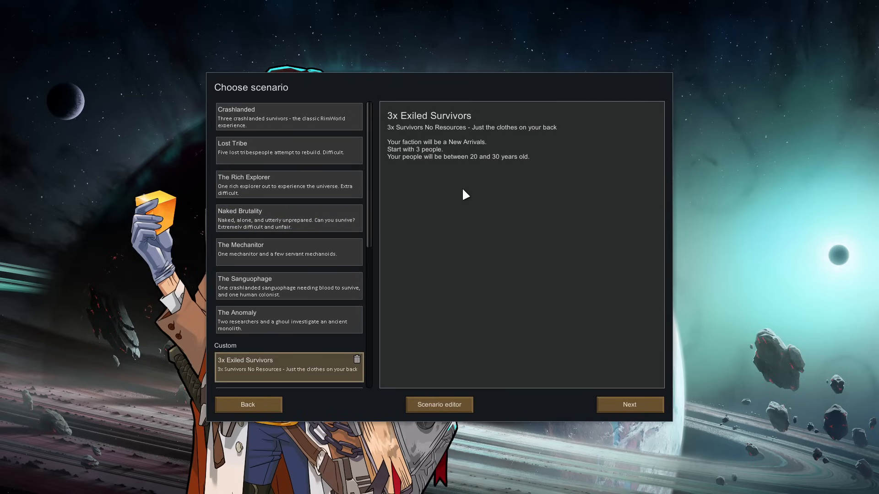
pyautogui.moveTo(498, 221)
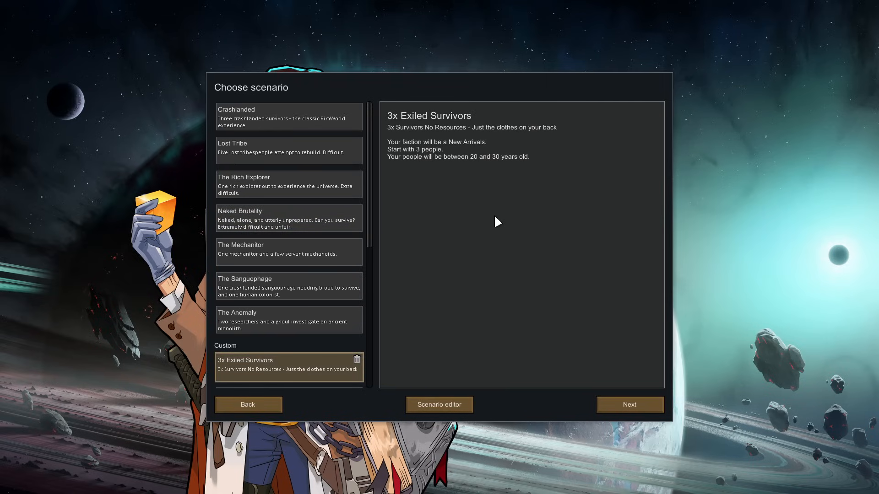
pyautogui.moveTo(631, 153)
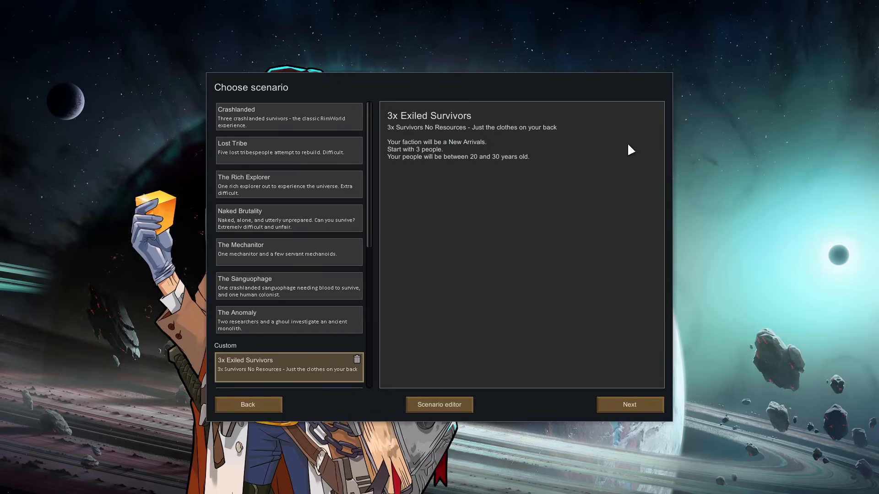
pyautogui.moveTo(592, 162)
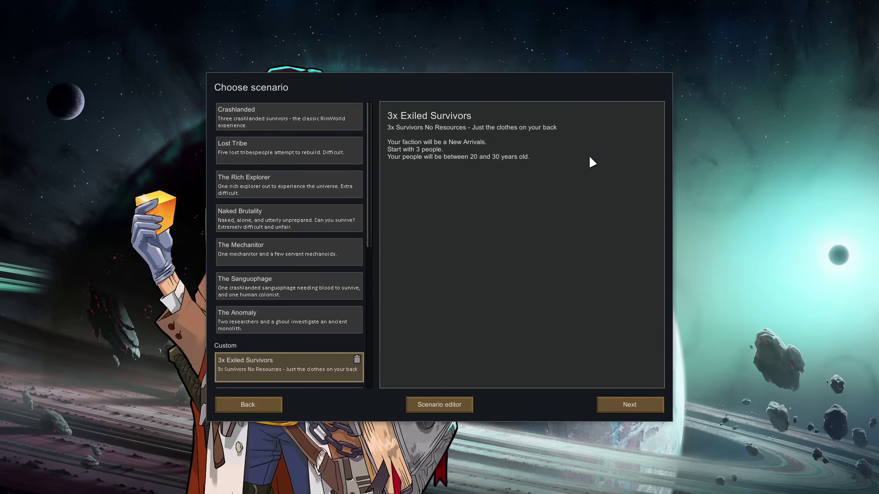
pyautogui.moveTo(541, 193)
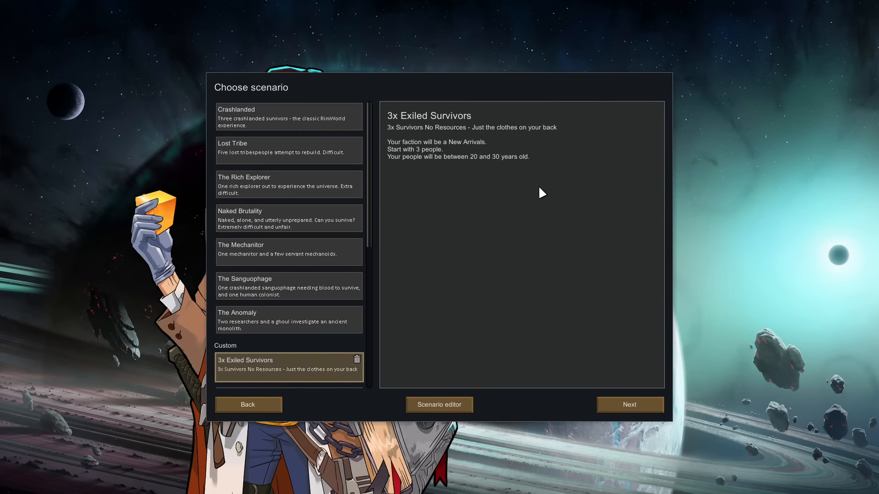
# Set Losing is fun difficulty and settle on Cassandra Classic after trying Randy Random.
pyautogui.click(629, 404)
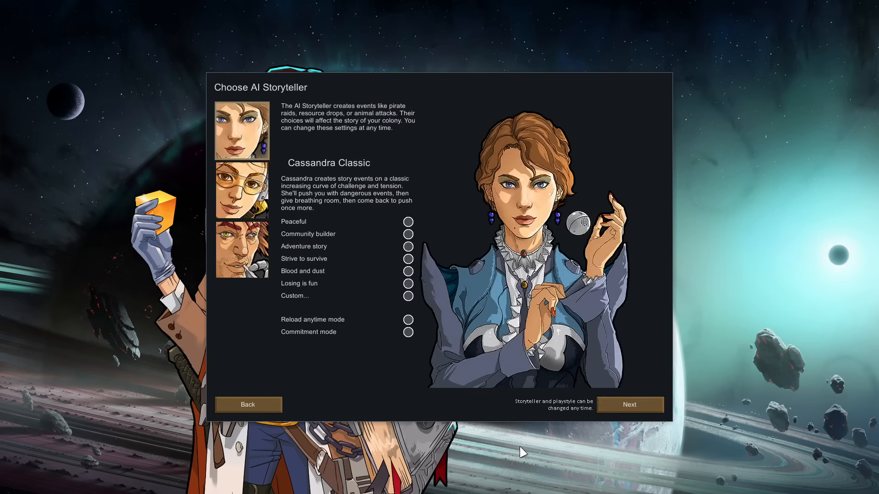
pyautogui.click(241, 250)
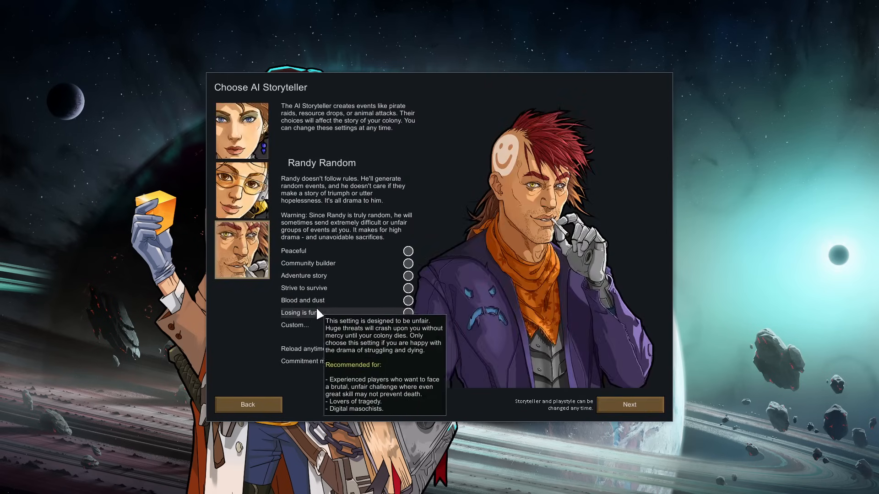
pyautogui.click(408, 313)
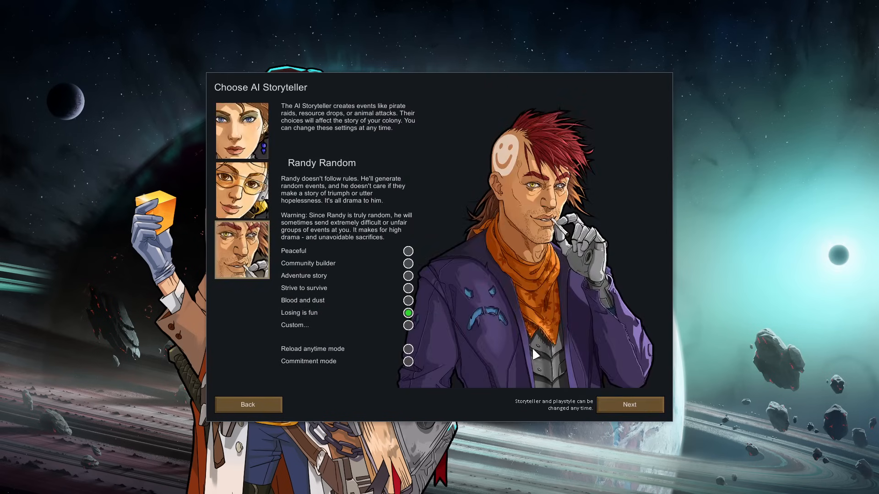
pyautogui.moveTo(295, 173)
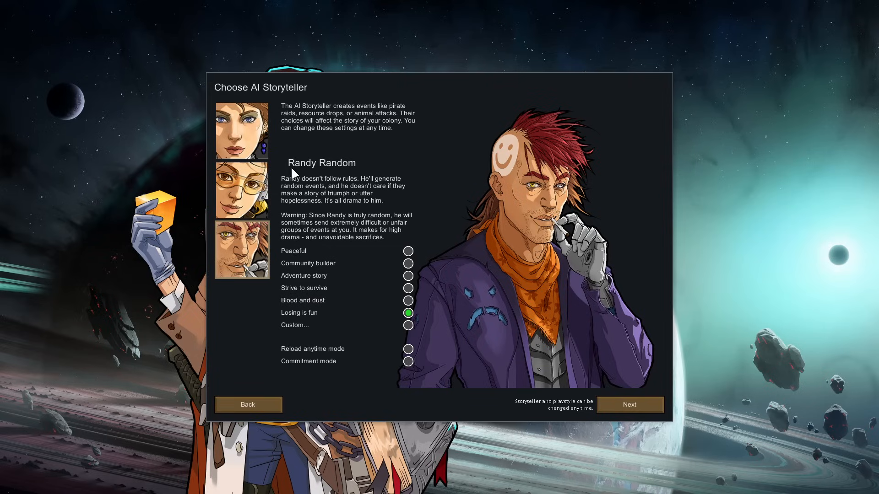
pyautogui.moveTo(502, 285)
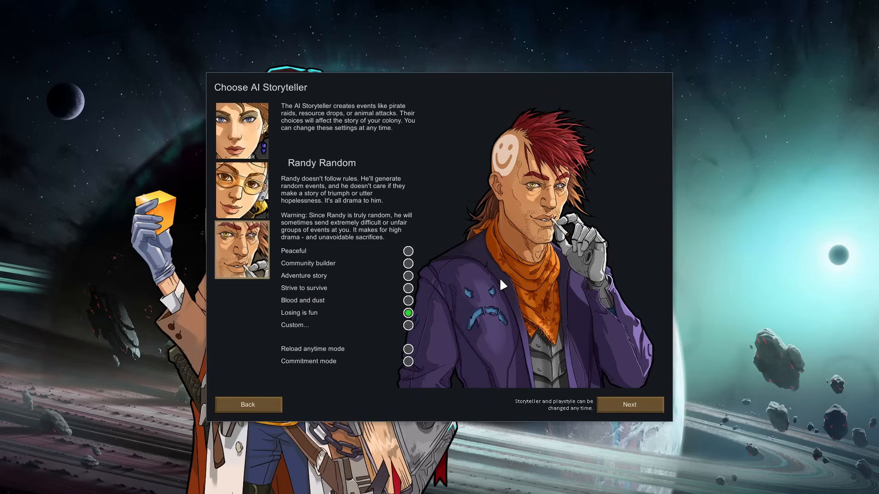
pyautogui.moveTo(472, 236)
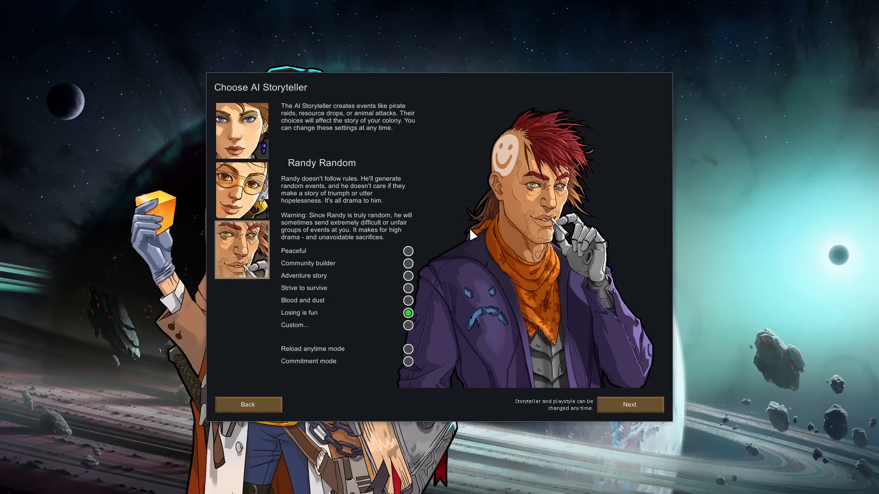
pyautogui.moveTo(462, 210)
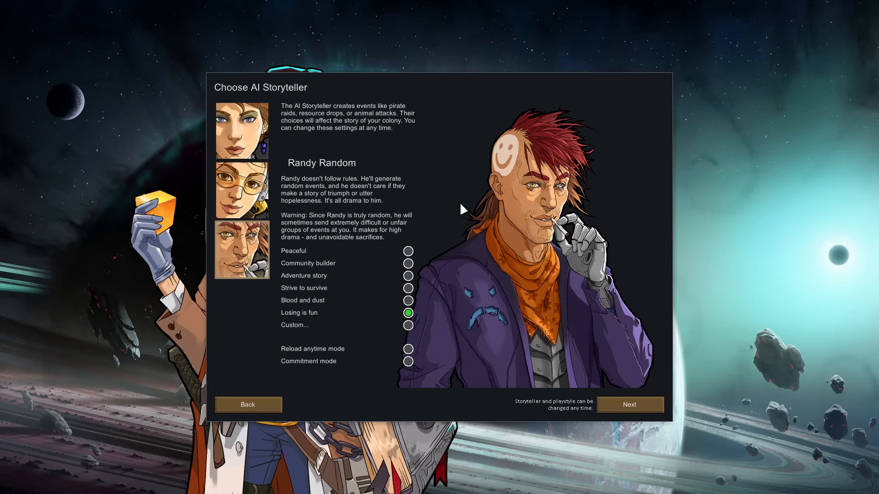
pyautogui.click(242, 130)
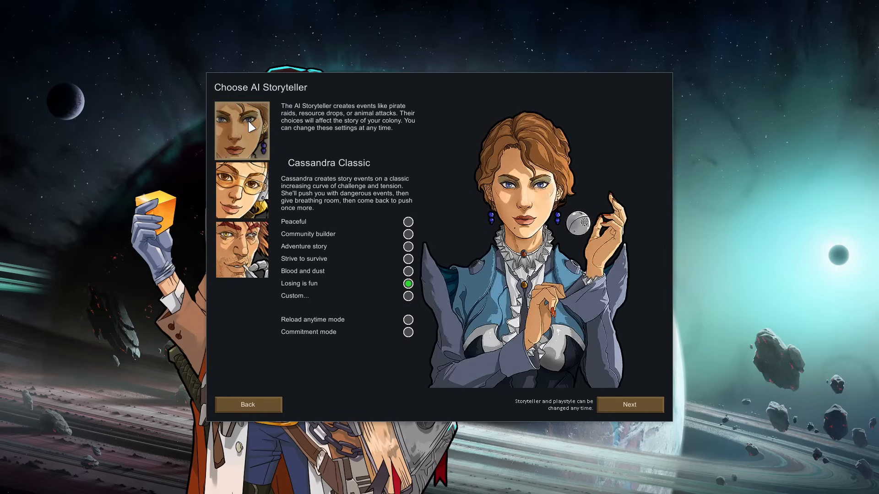
pyautogui.moveTo(336, 283)
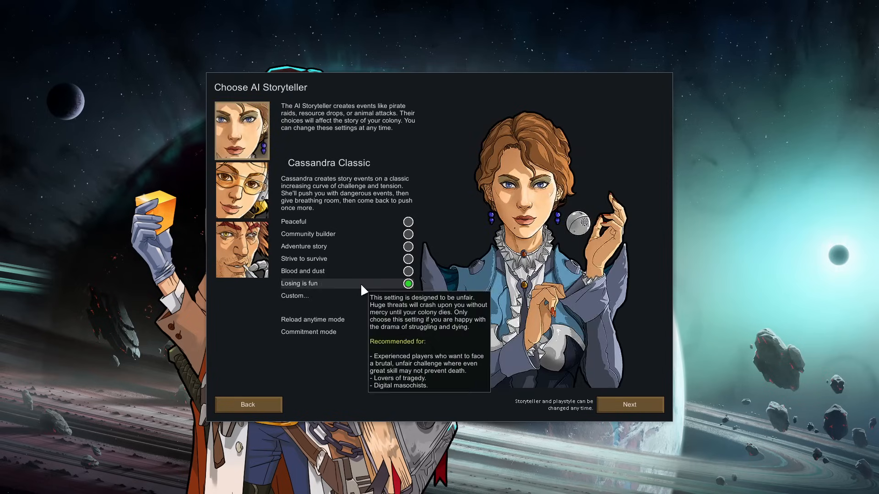
pyautogui.moveTo(336, 113)
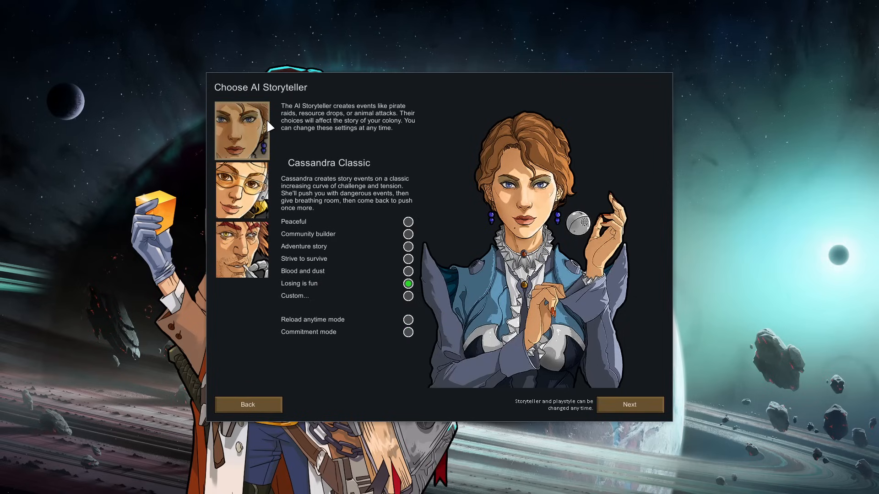
pyautogui.click(242, 250)
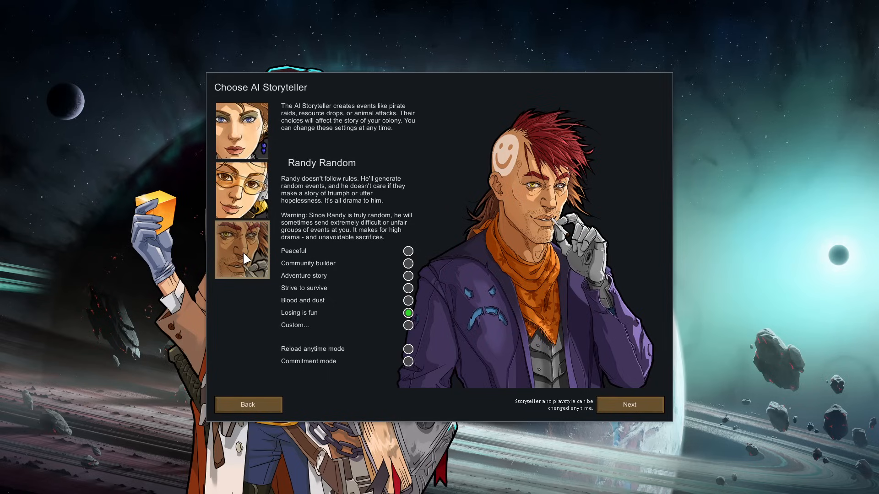
pyautogui.moveTo(250, 258)
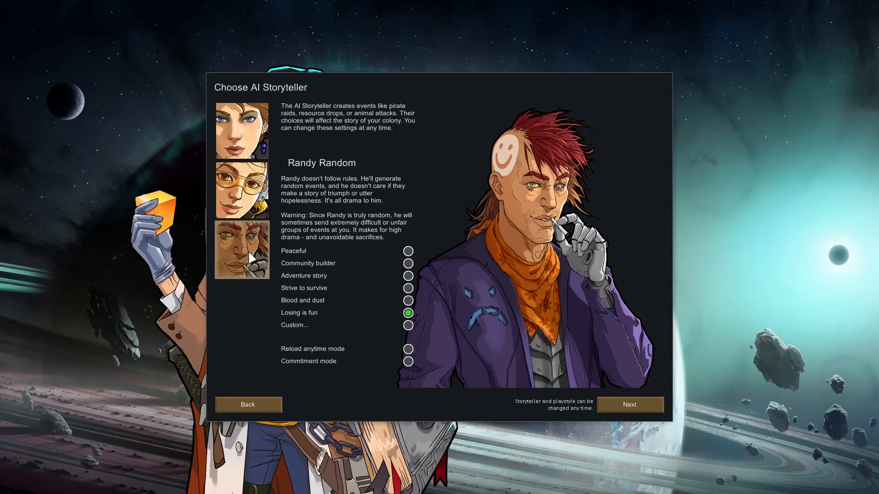
pyautogui.moveTo(259, 139)
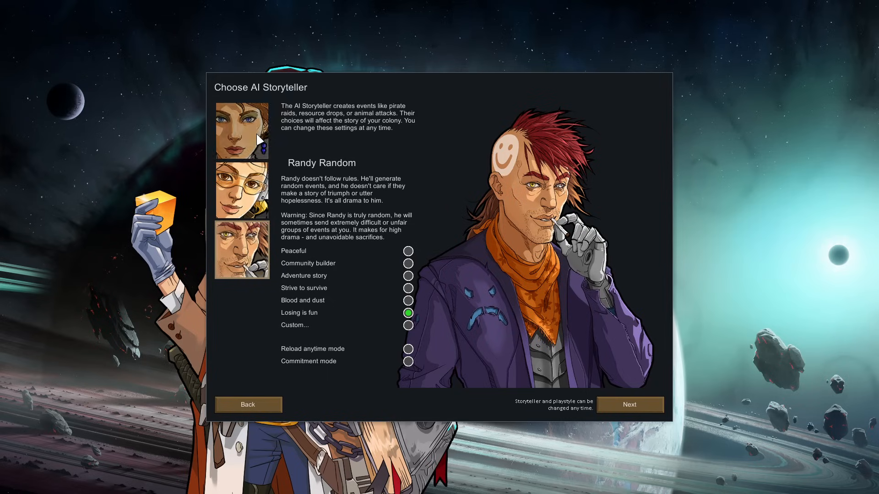
pyautogui.click(241, 130)
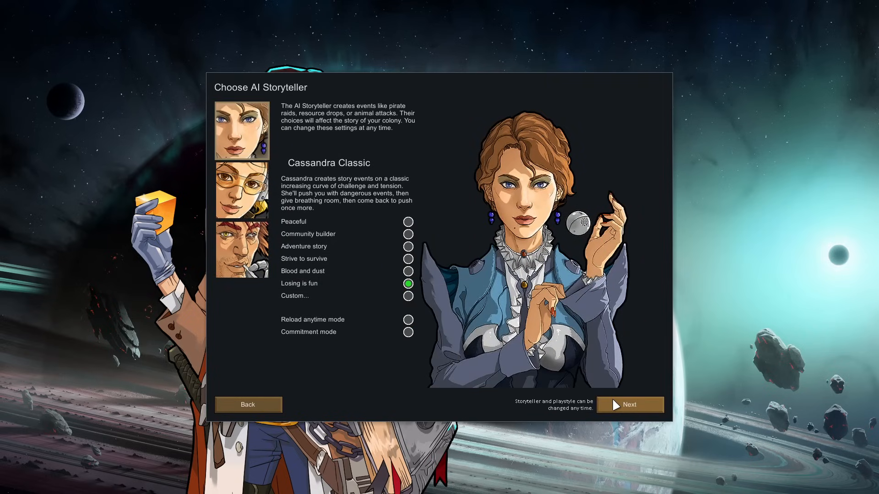
# Change the world seed to 'thetrio' and generate the world.
pyautogui.click(629, 404)
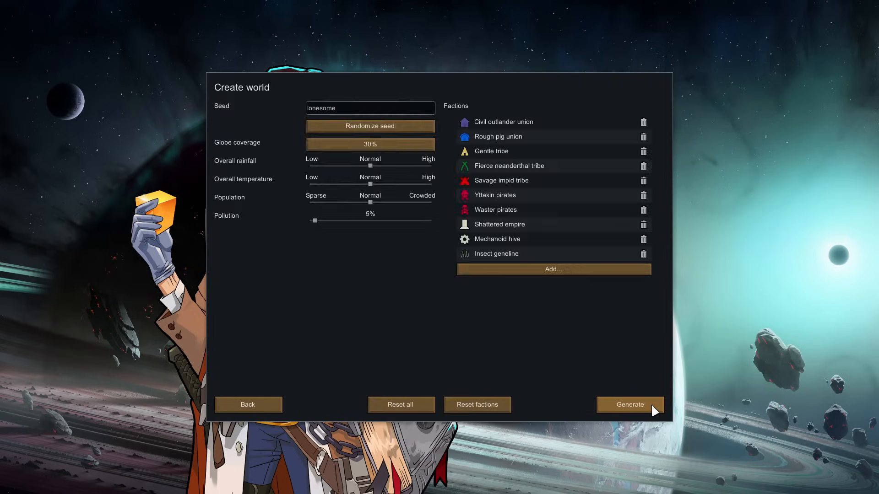
pyautogui.click(370, 107)
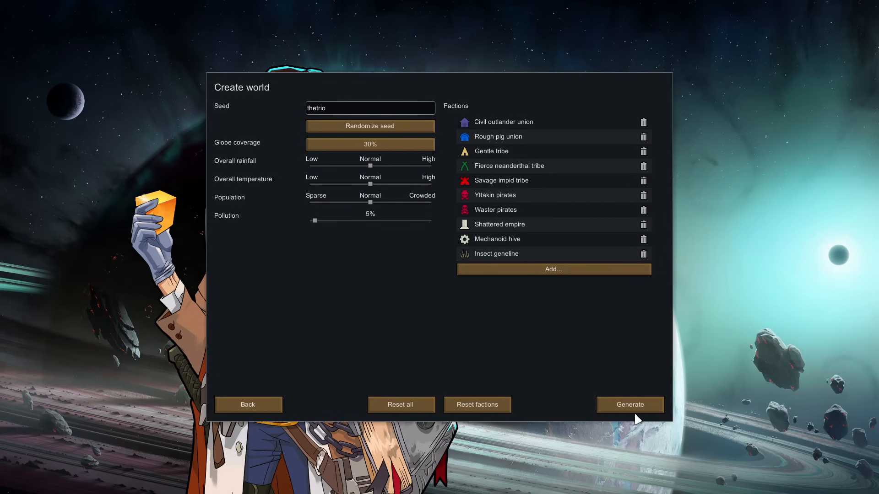
pyautogui.click(630, 404)
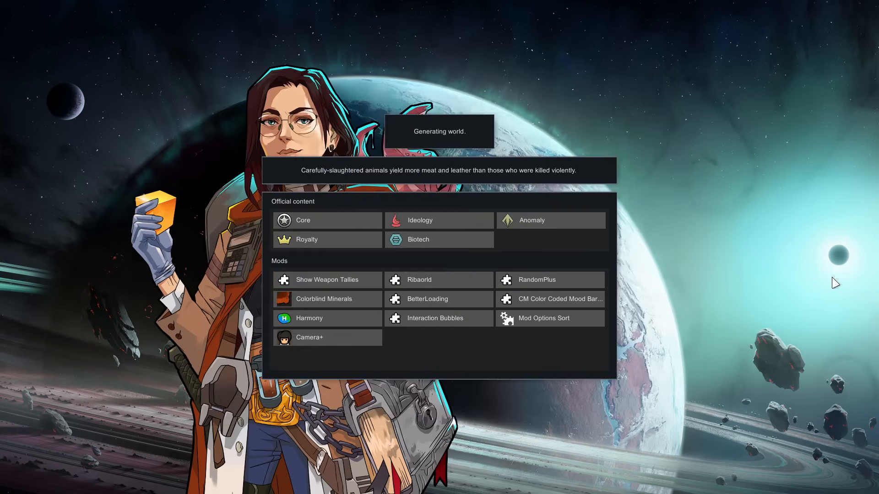
pyautogui.moveTo(699, 334)
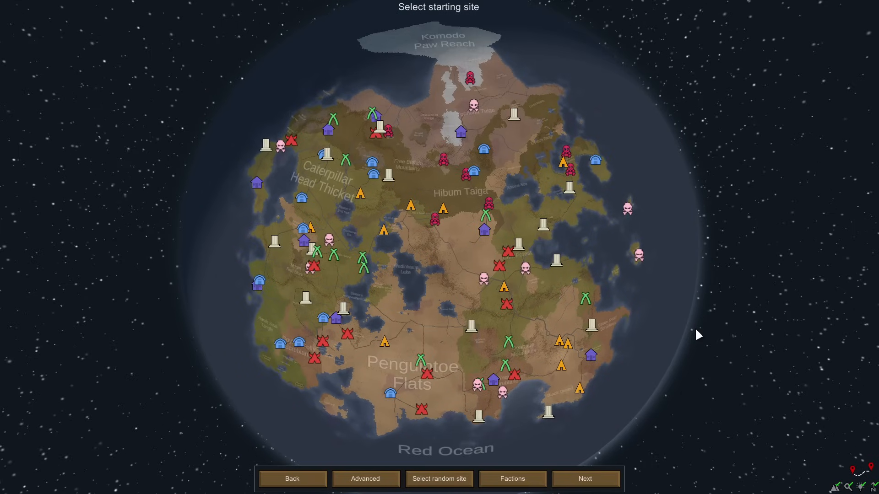
pyautogui.moveTo(466, 291)
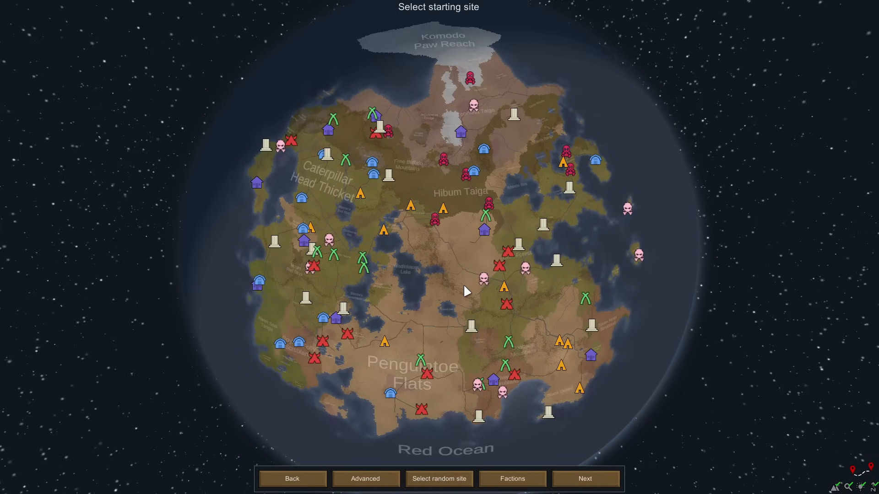
pyautogui.moveTo(794, 436)
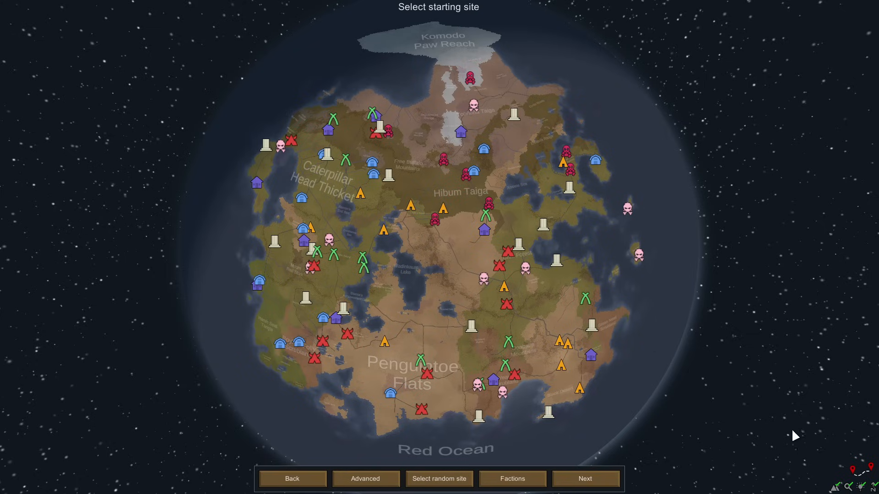
pyautogui.moveTo(407, 114)
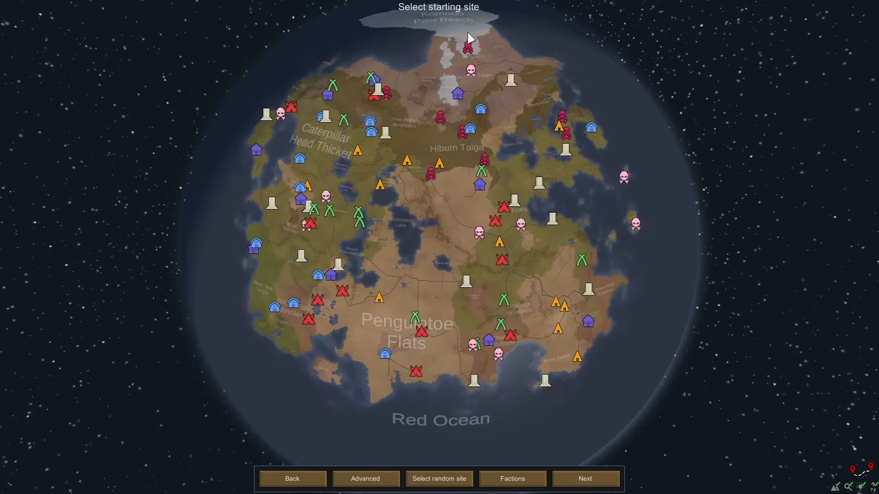
pyautogui.moveTo(279, 40)
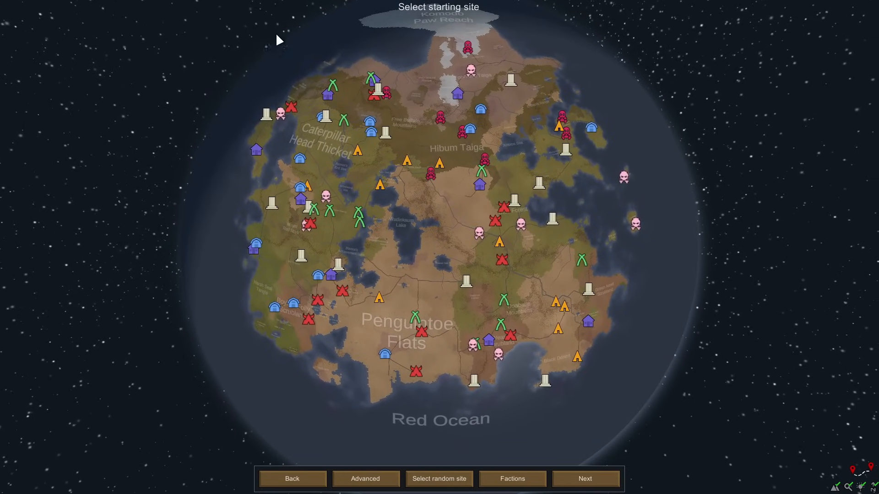
pyautogui.moveTo(478, 31)
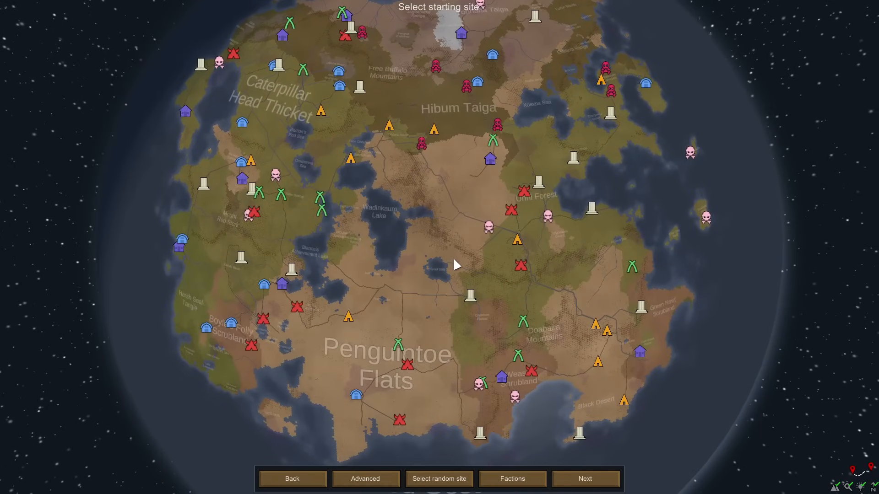
pyautogui.moveTo(452, 249)
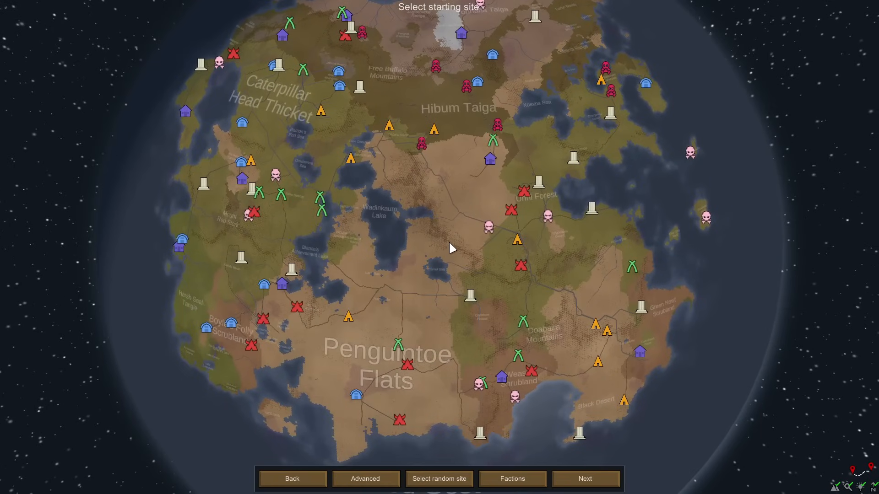
pyautogui.moveTo(448, 257)
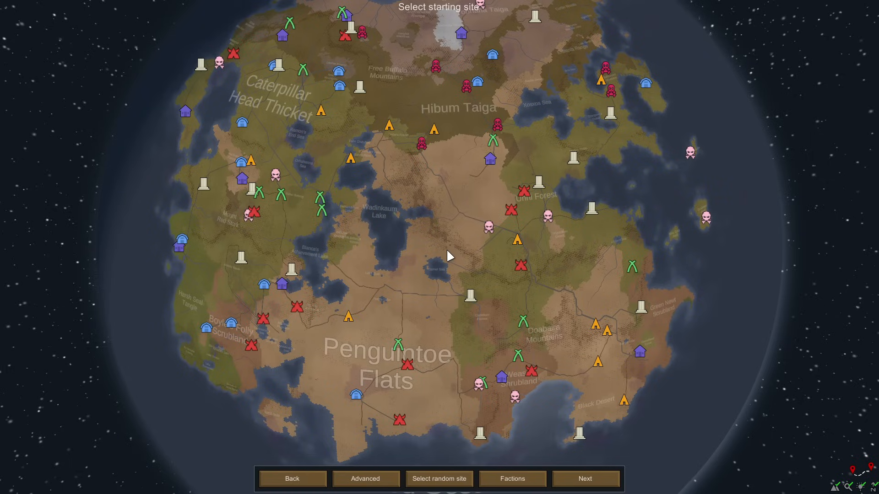
pyautogui.moveTo(433, 248)
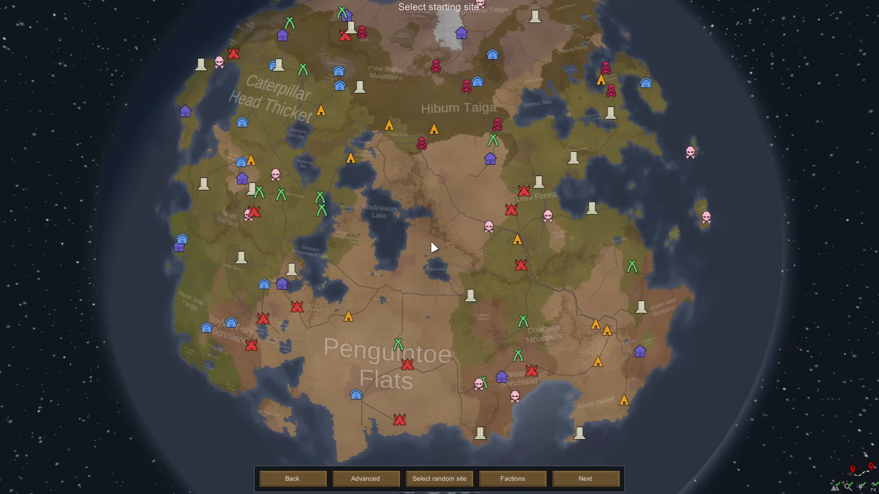
pyautogui.moveTo(452, 260)
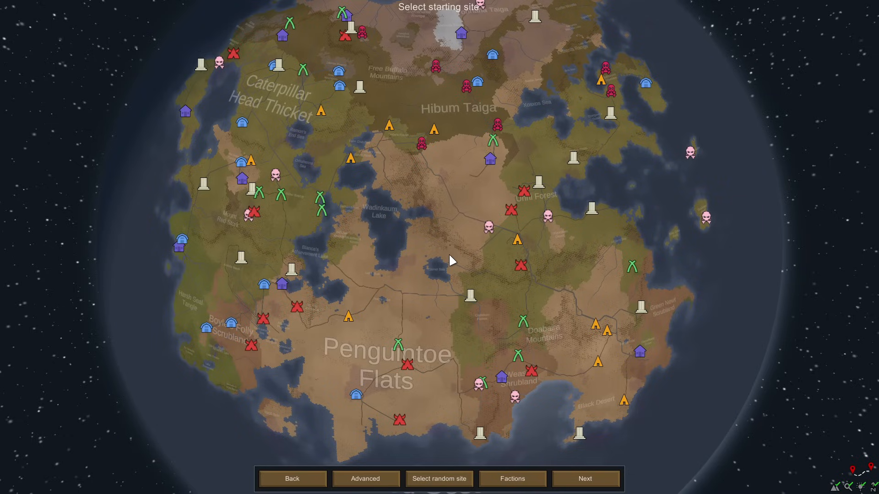
# Inspect a flat arid shrubland tile averaging 22.9°C with year-round growing.
pyautogui.scroll(3)
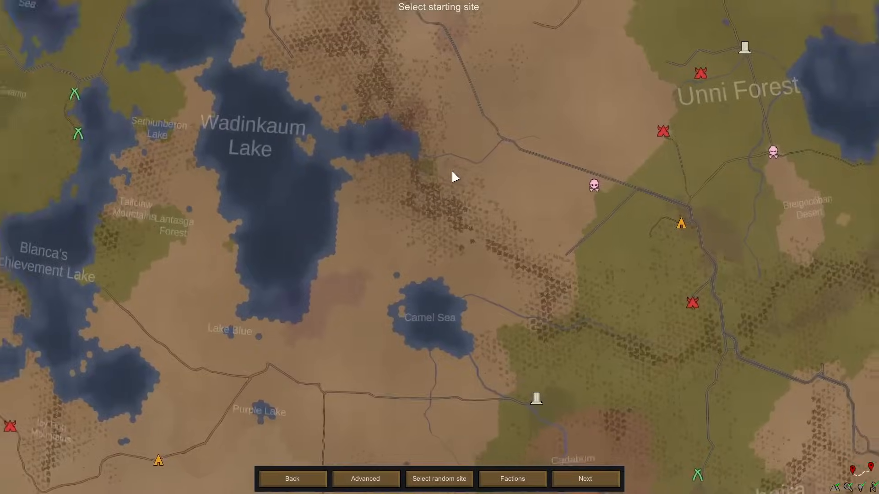
pyautogui.scroll(3)
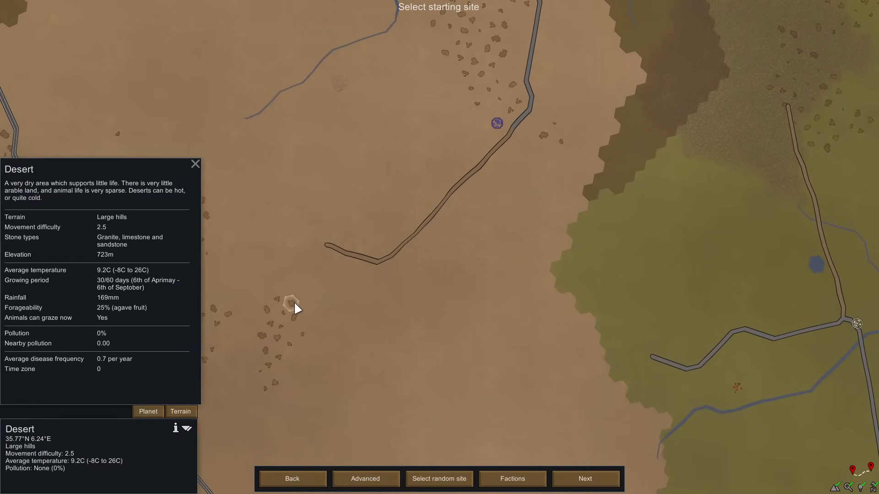
pyautogui.click(313, 339)
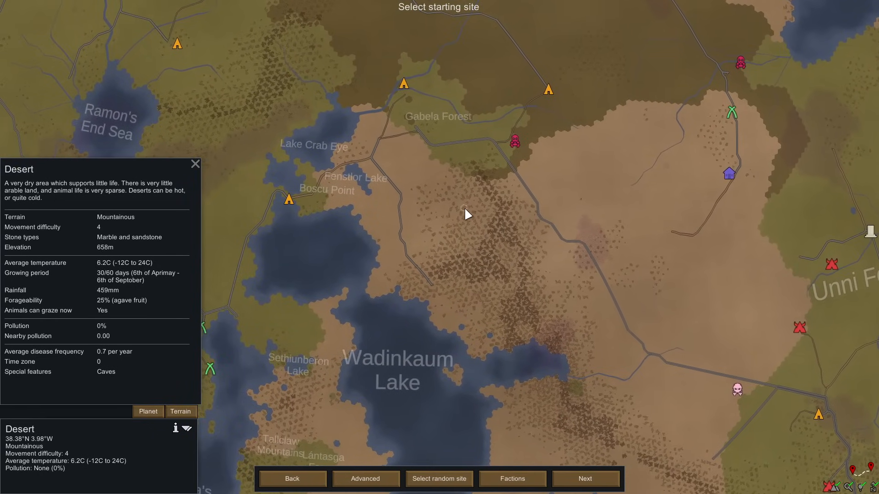
pyautogui.scroll(-3)
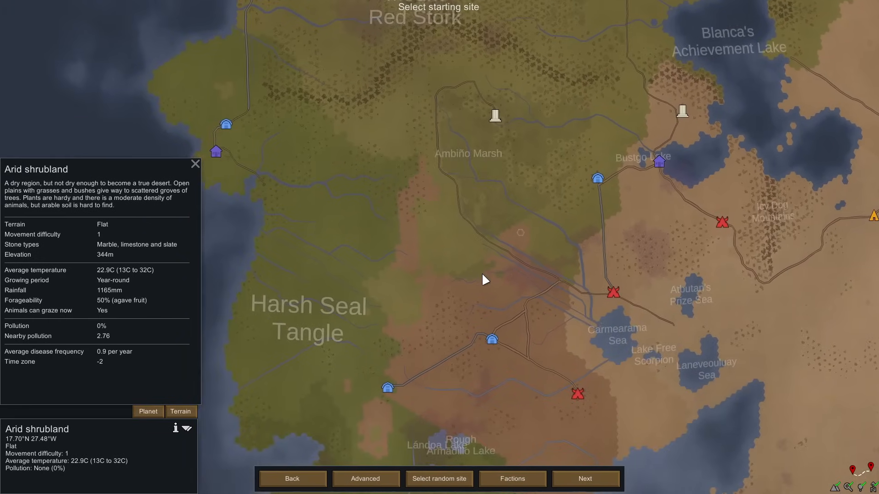
pyautogui.scroll(-3)
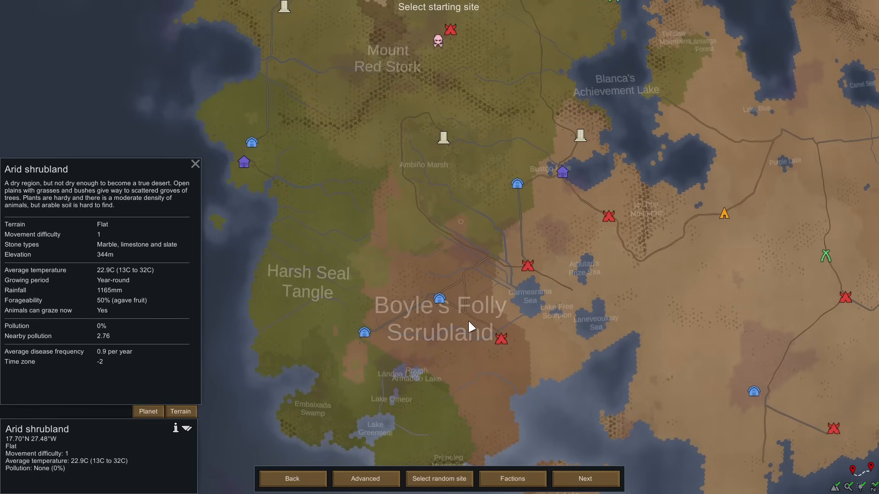
# Select the Ku-Woog settlement area and review the faction relations overview.
pyautogui.click(439, 298)
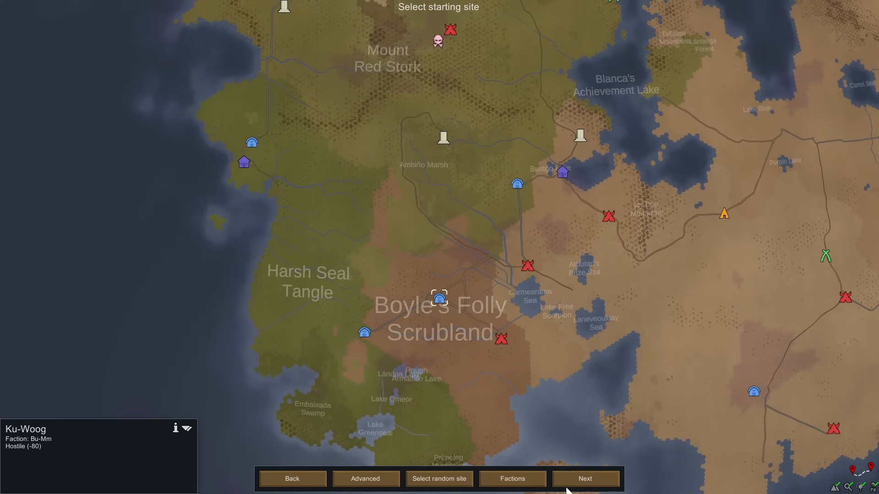
pyautogui.click(511, 479)
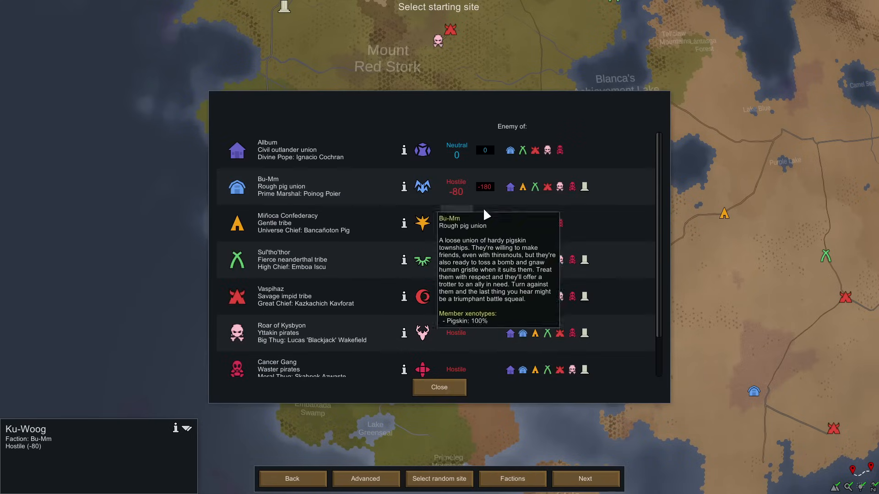
pyautogui.moveTo(473, 205)
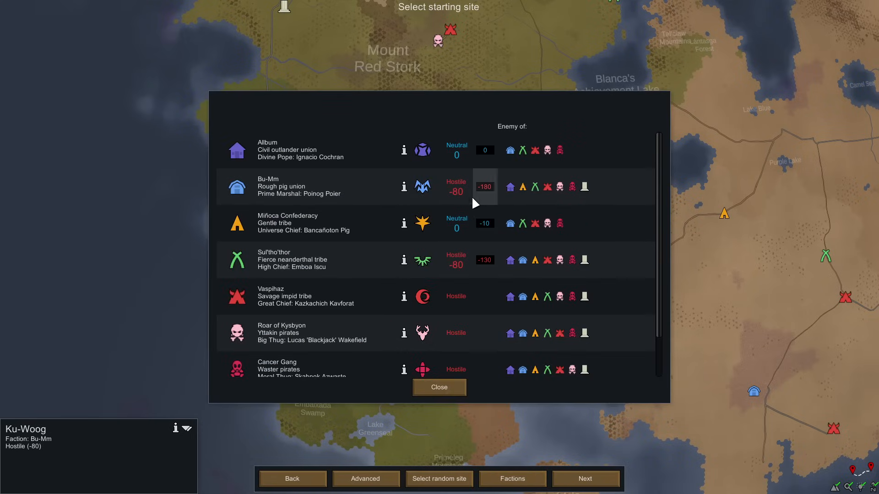
pyautogui.moveTo(457, 192)
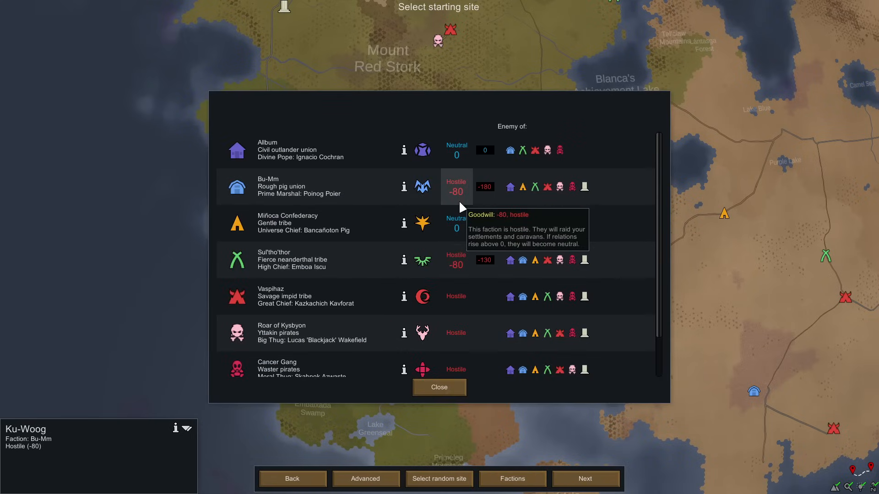
pyautogui.click(439, 387)
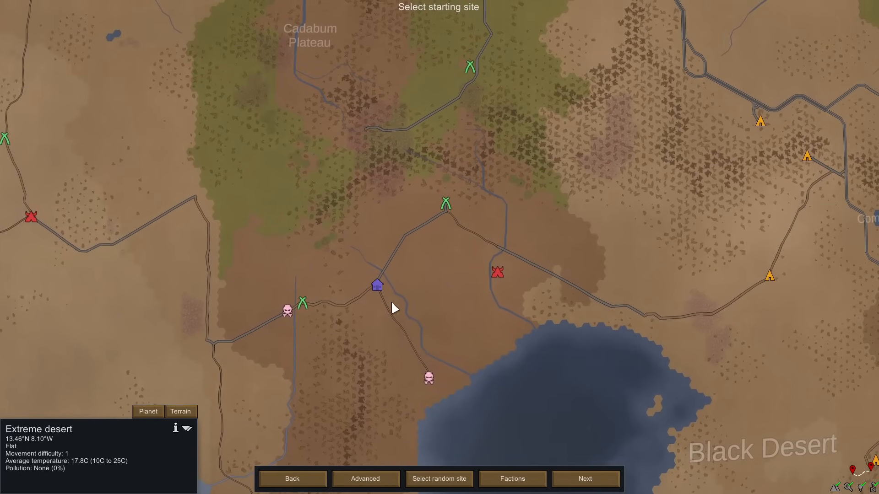
# Compare arid shrubland tiles, ending on a mountainous one with caves averaging 25.3°C.
pyautogui.click(409, 250)
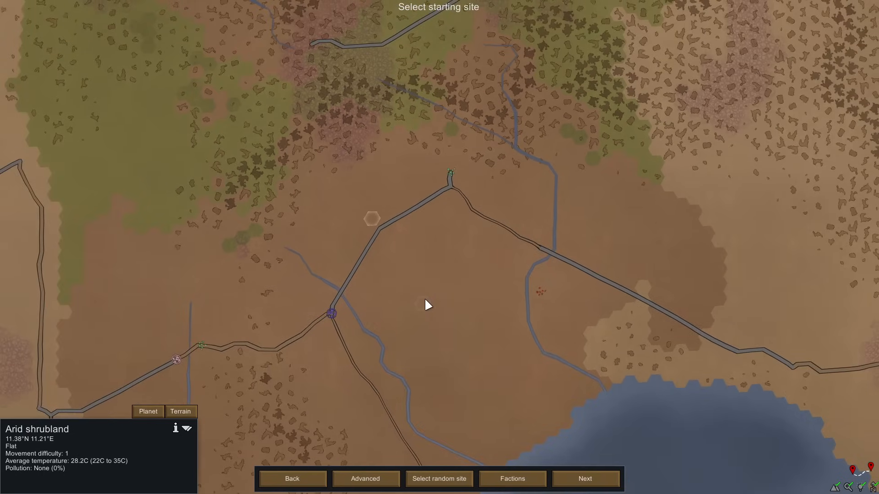
pyautogui.click(175, 428)
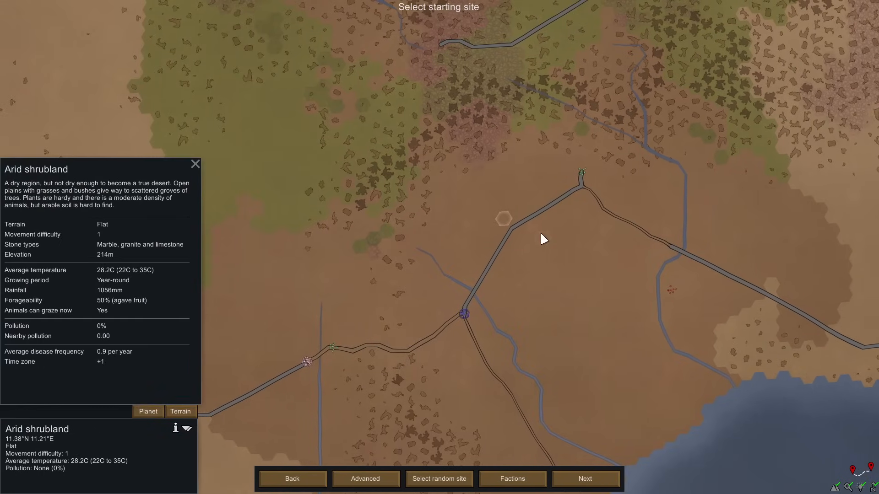
pyautogui.moveTo(542, 227)
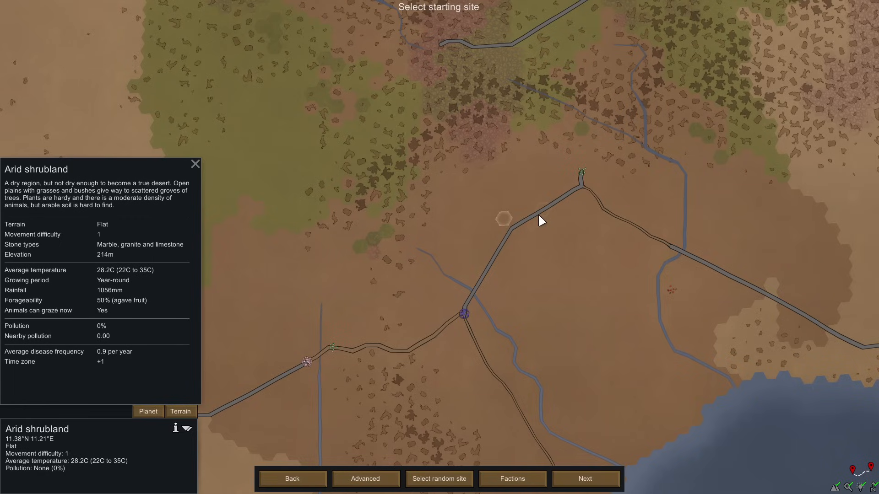
pyautogui.click(427, 222)
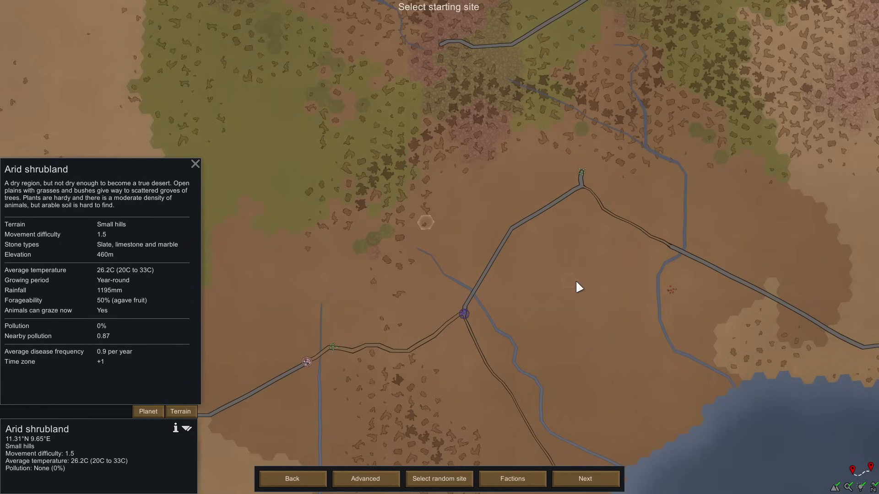
pyautogui.scroll(-3)
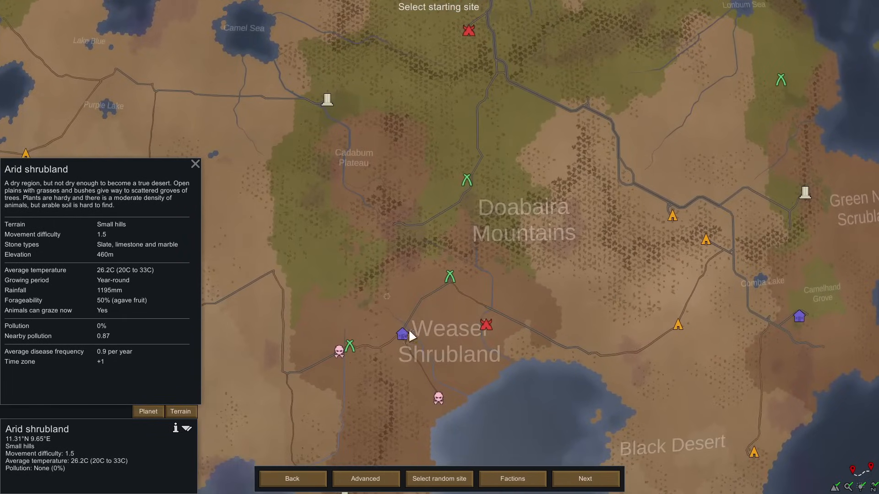
pyautogui.scroll(3)
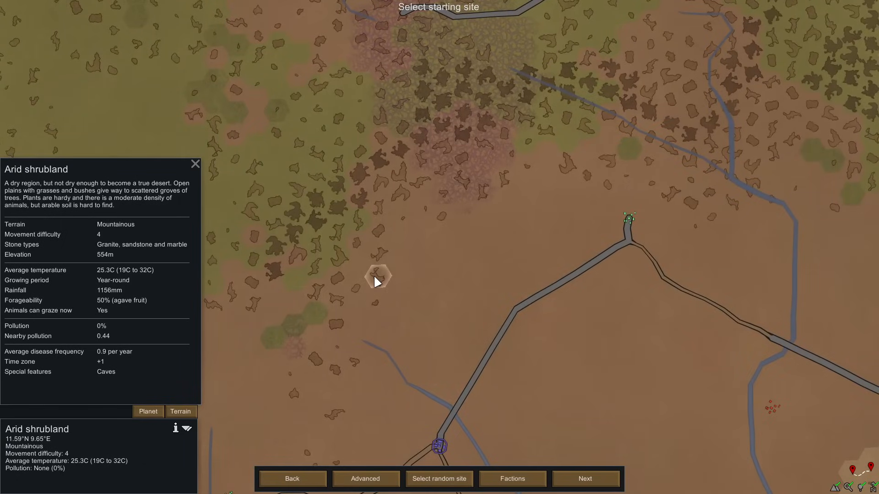
# Pick the neighbouring mountainous sandstone-and-granite tile at 11.87°N 9.65°E.
pyautogui.click(378, 255)
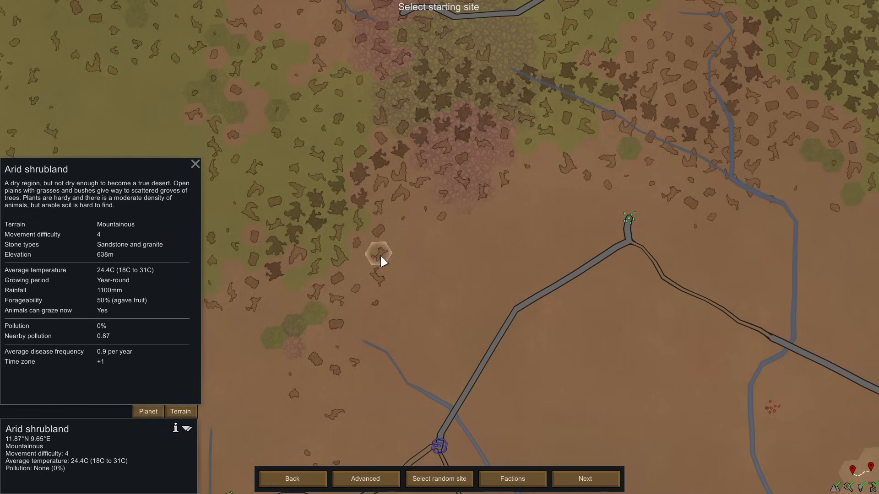
pyautogui.moveTo(378, 285)
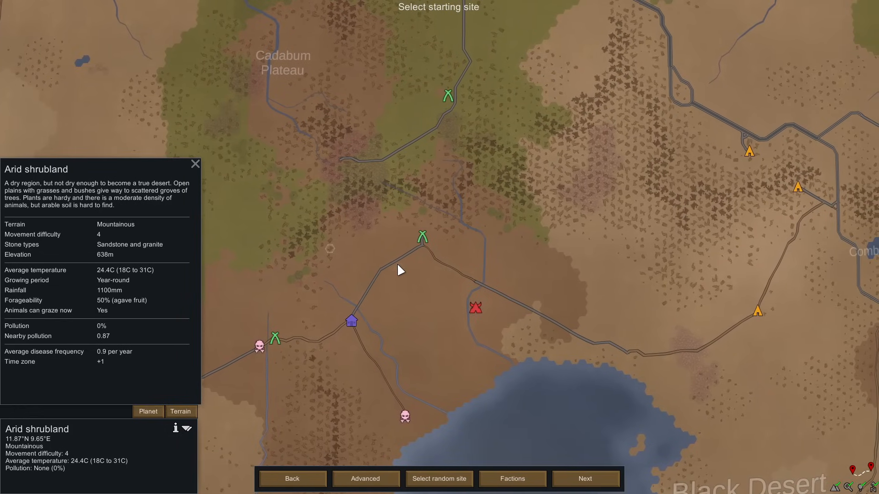
pyautogui.moveTo(380, 266)
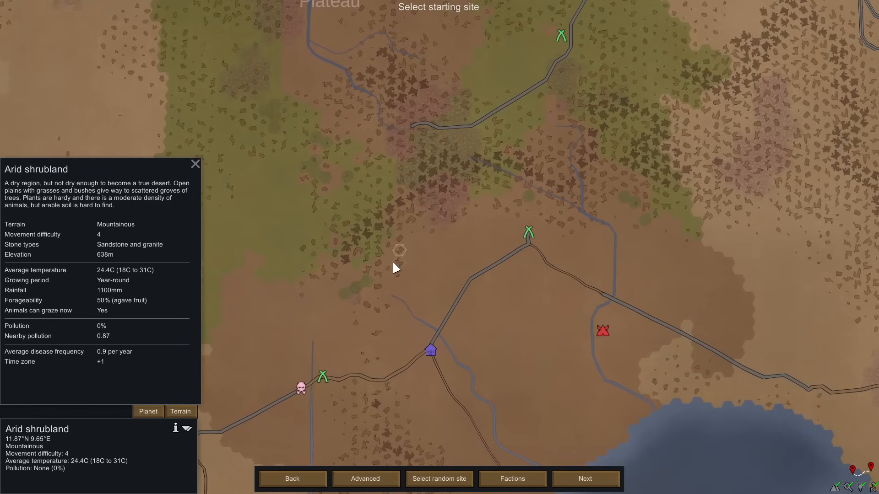
pyautogui.scroll(-3)
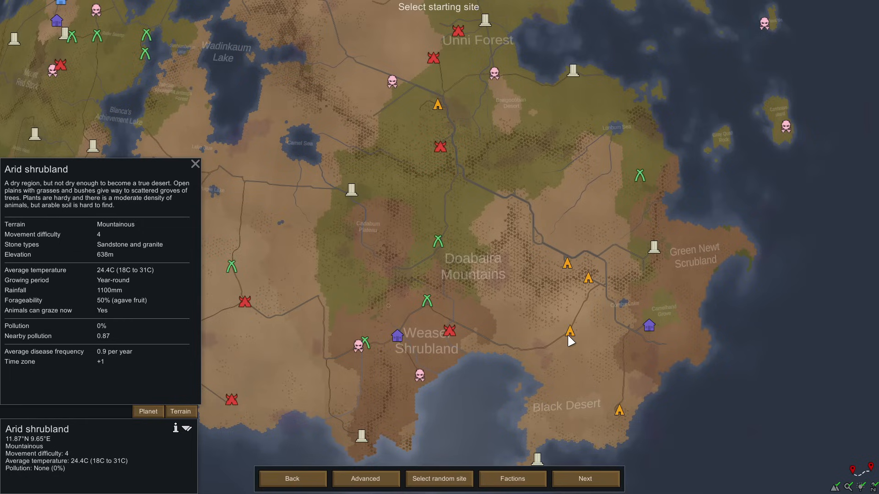
pyautogui.moveTo(588, 351)
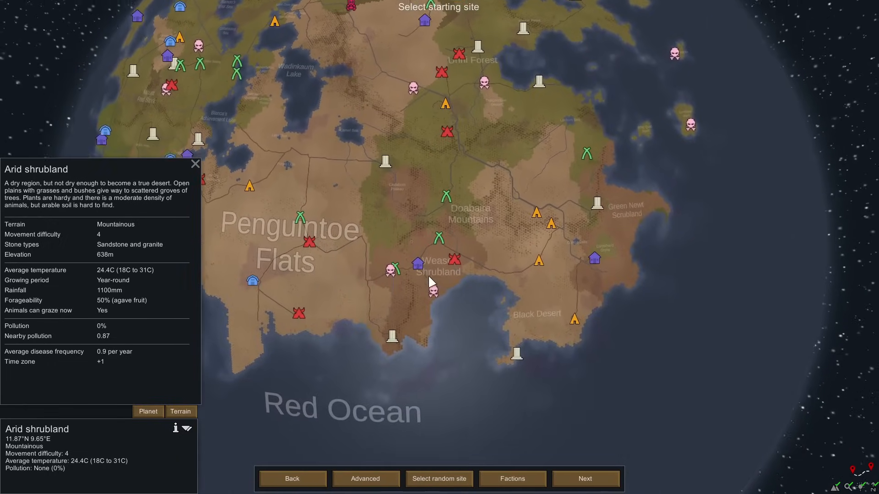
pyautogui.scroll(3)
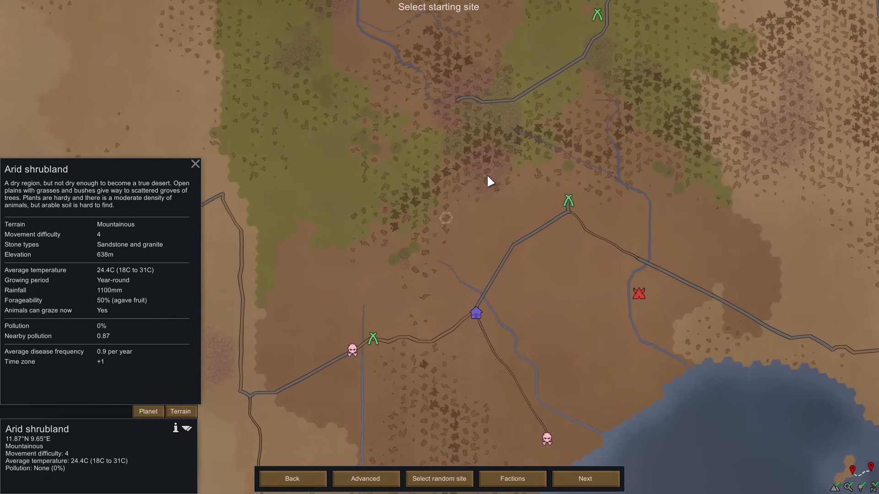
pyautogui.click(585, 479)
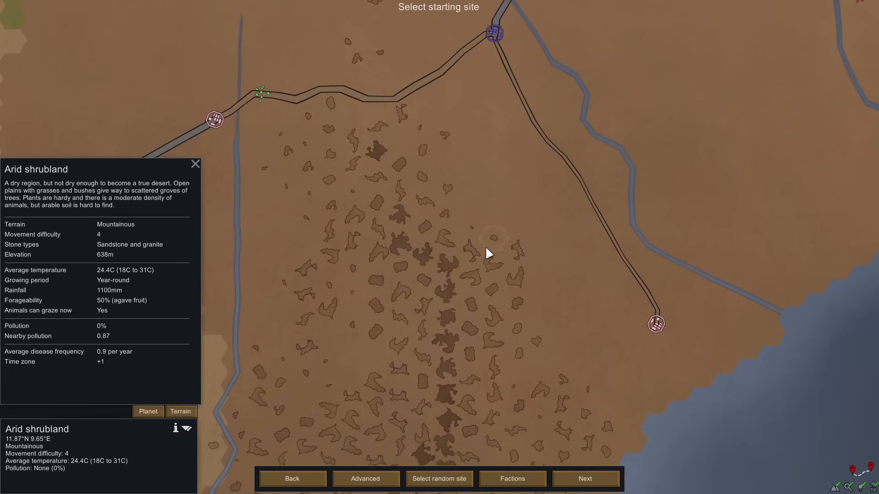
# Pick the southern mountainous tile at 7.10°N 10.14°E and check the 250x250 map size.
pyautogui.click(470, 252)
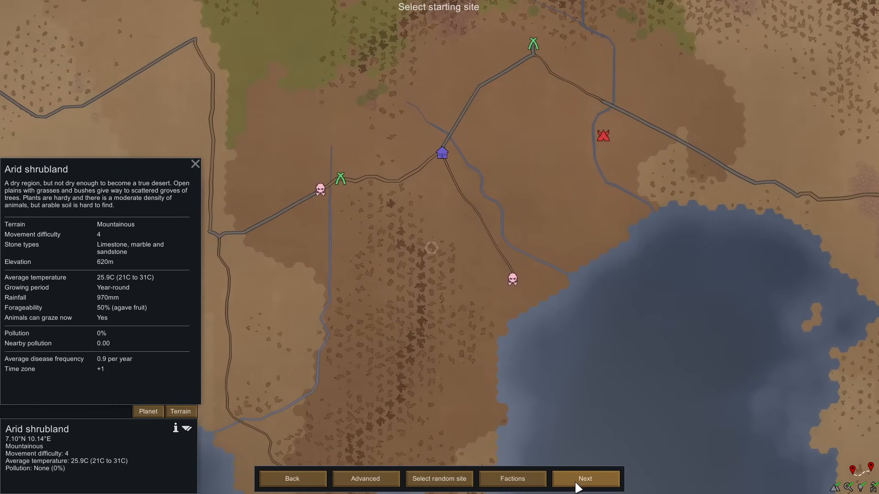
pyautogui.moveTo(365, 479)
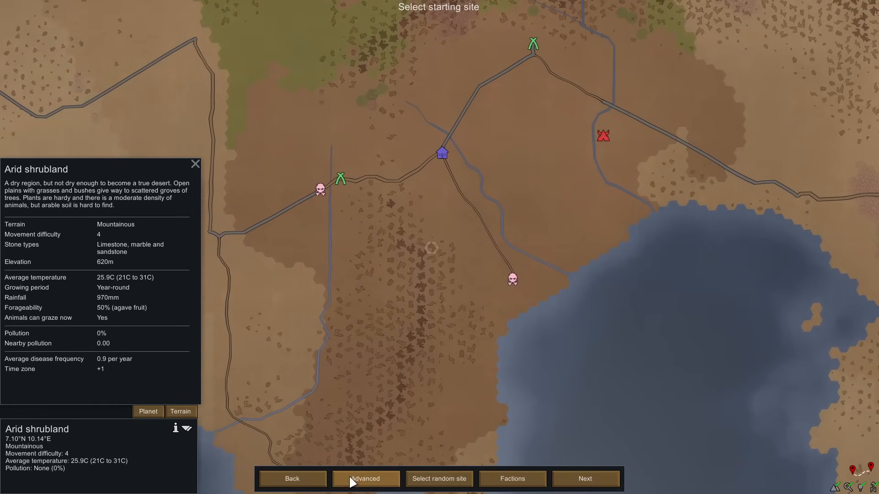
pyautogui.click(365, 479)
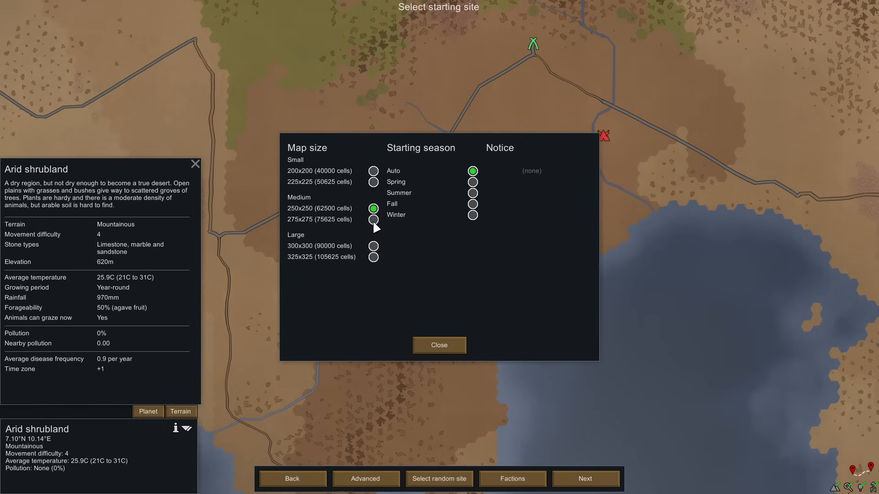
pyautogui.click(439, 345)
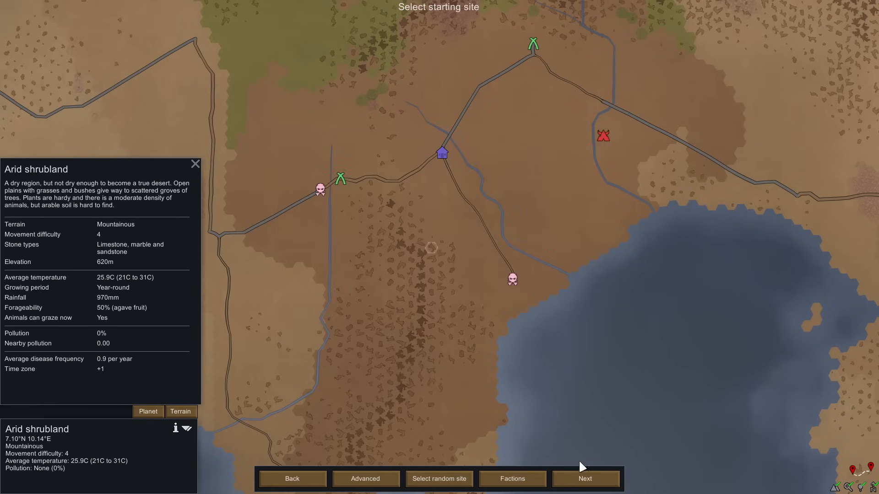
pyautogui.moveTo(419, 244)
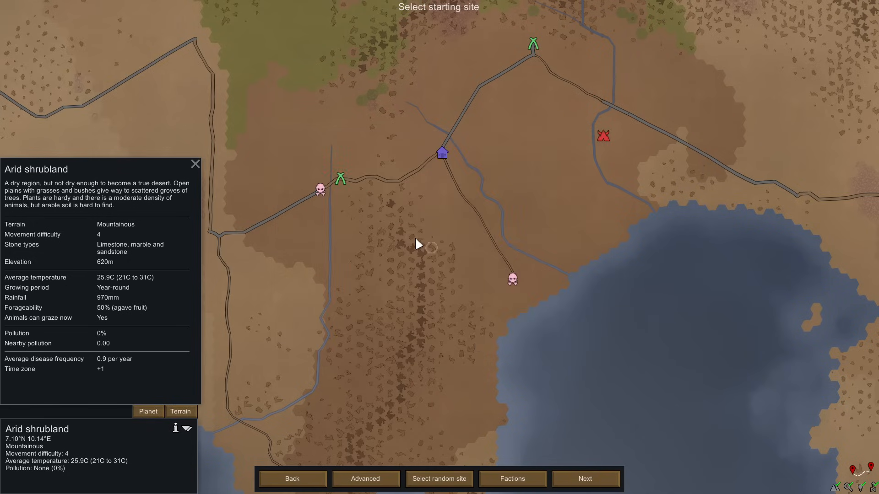
pyautogui.moveTo(434, 252)
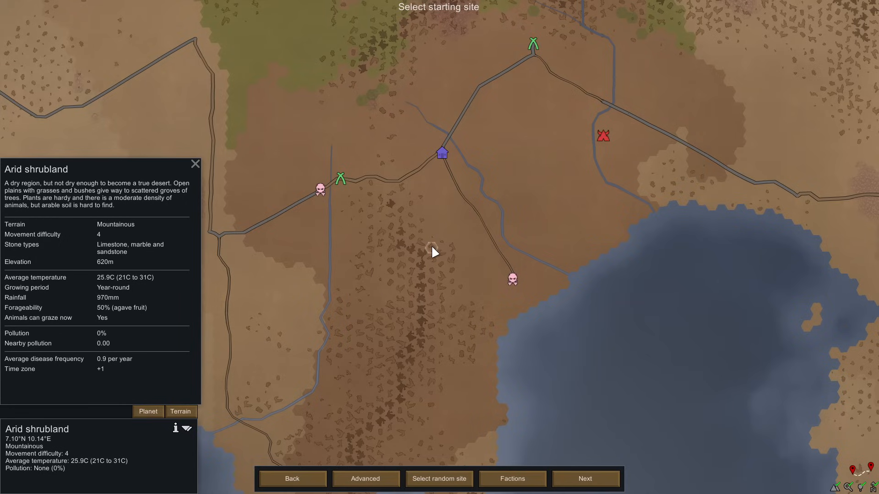
pyautogui.moveTo(433, 252)
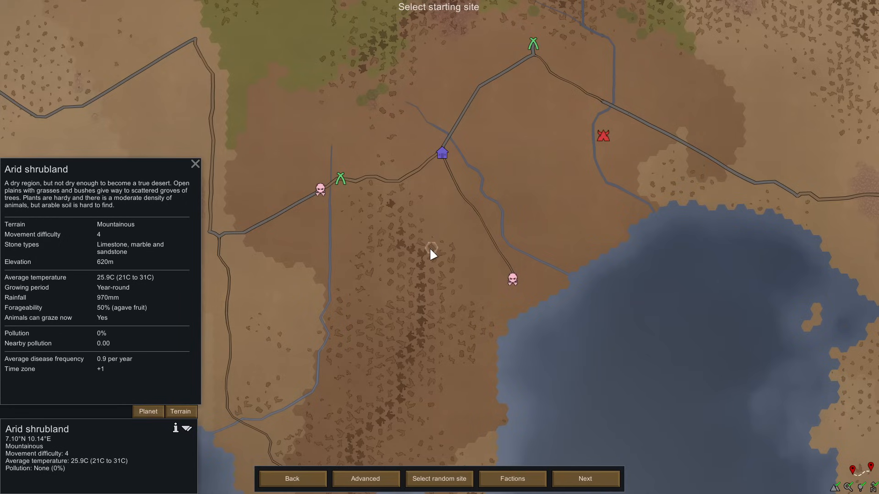
pyautogui.moveTo(435, 253)
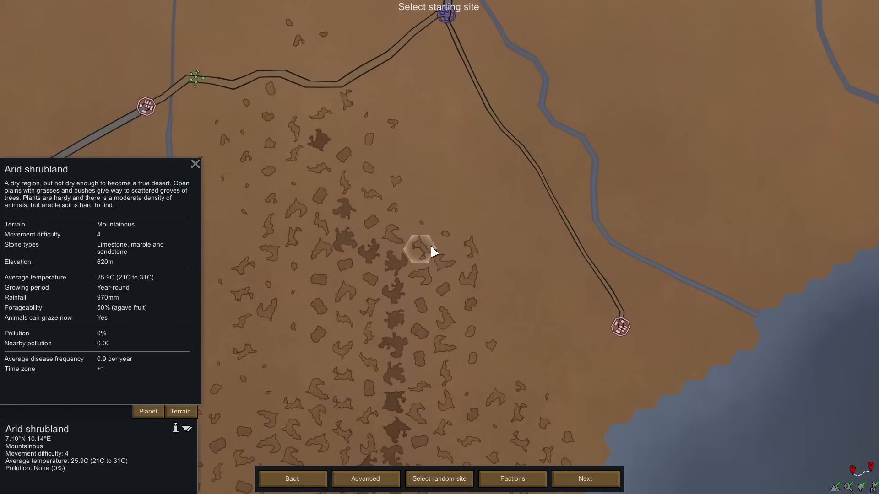
# Accept the site, start a custom fluid ideoligion, and choose the Ideological structure.
pyautogui.click(585, 479)
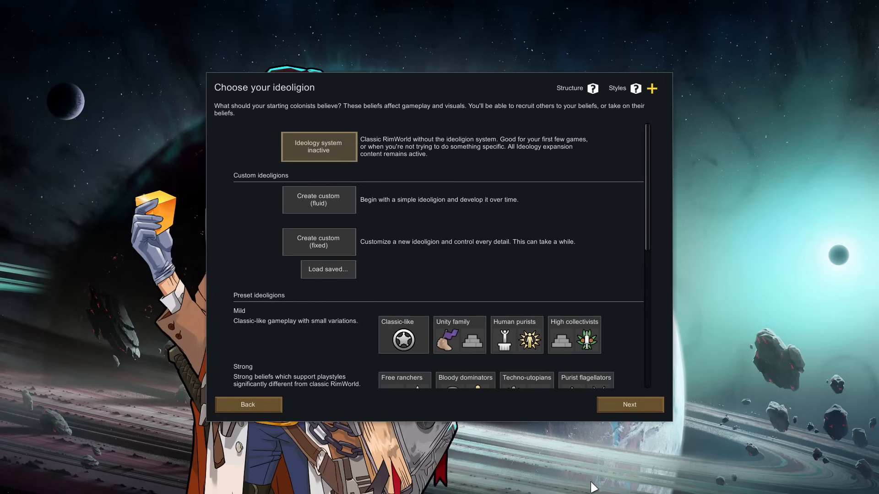
pyautogui.moveTo(337, 212)
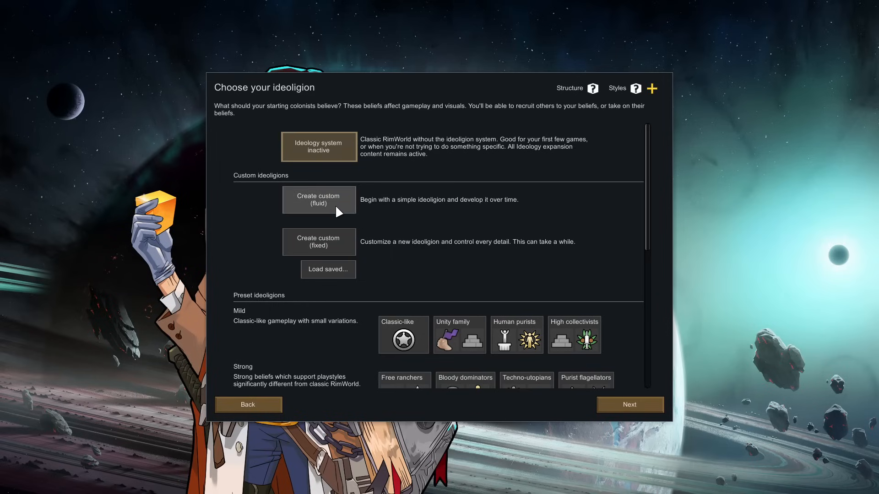
pyautogui.click(319, 200)
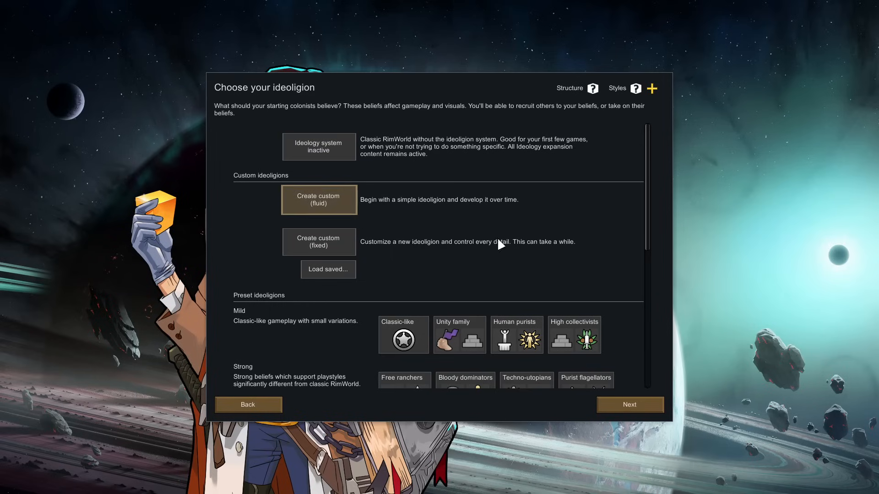
pyautogui.moveTo(630, 404)
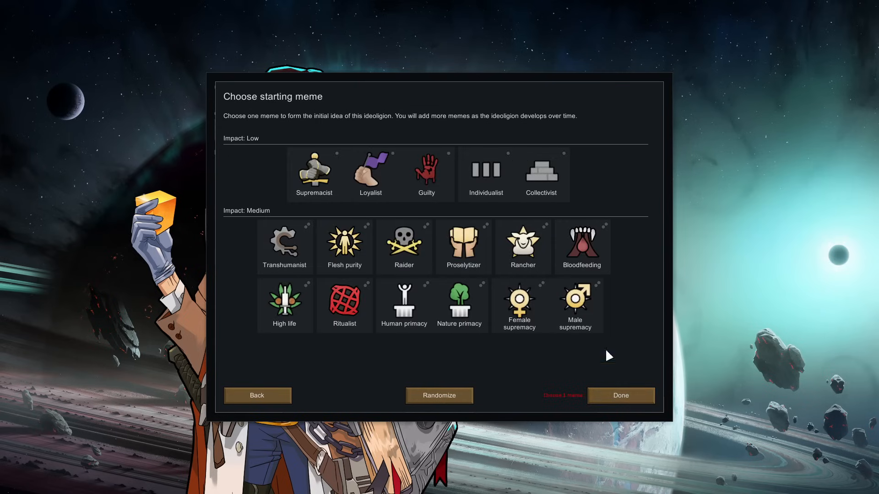
pyautogui.moveTo(589, 171)
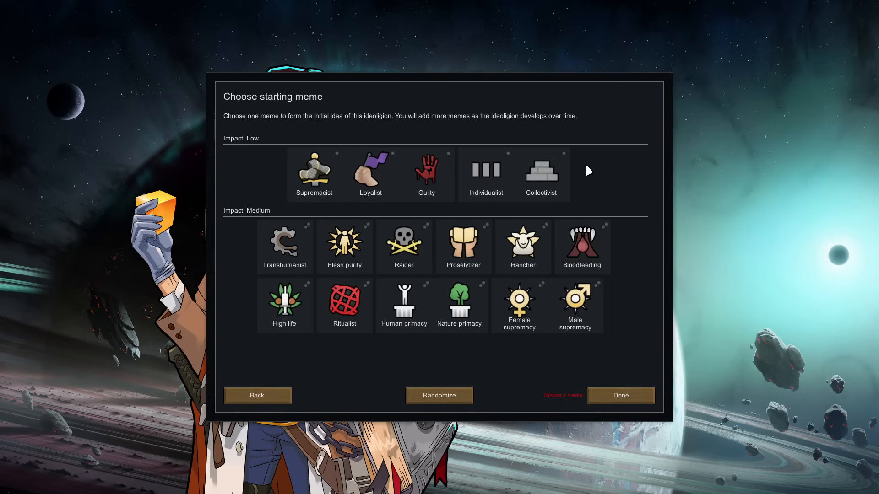
pyautogui.moveTo(644, 339)
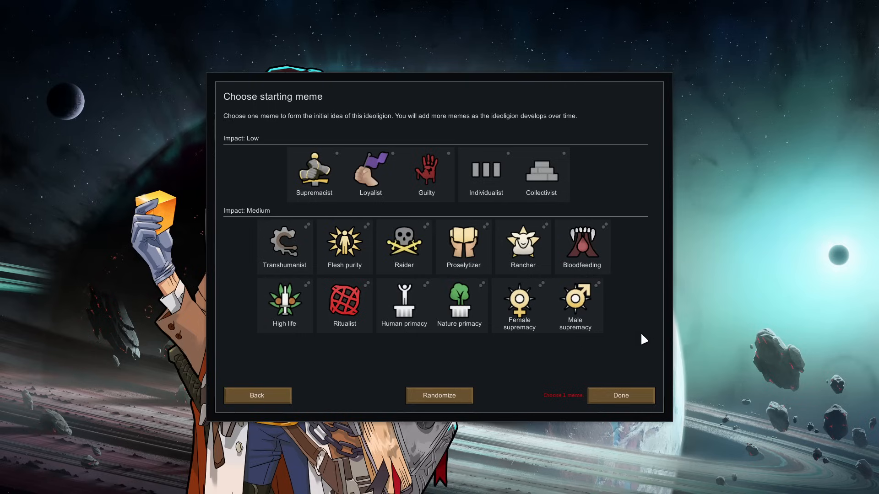
pyautogui.moveTo(344, 302)
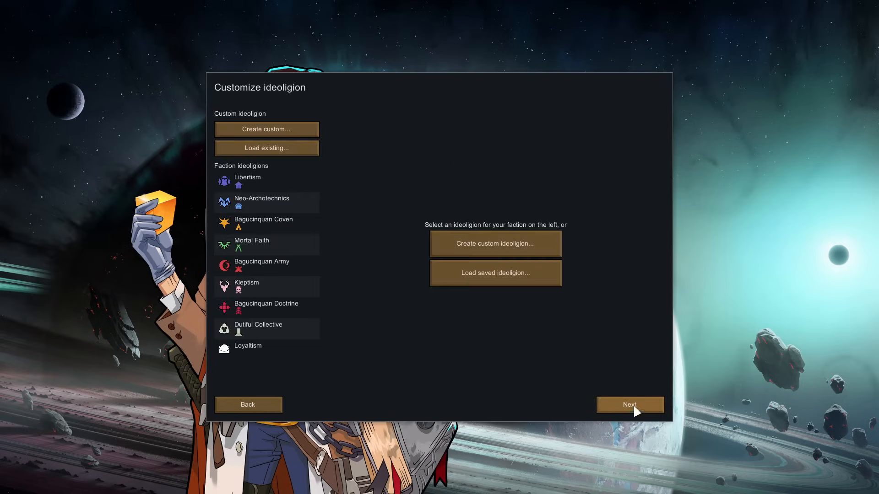
pyautogui.click(629, 405)
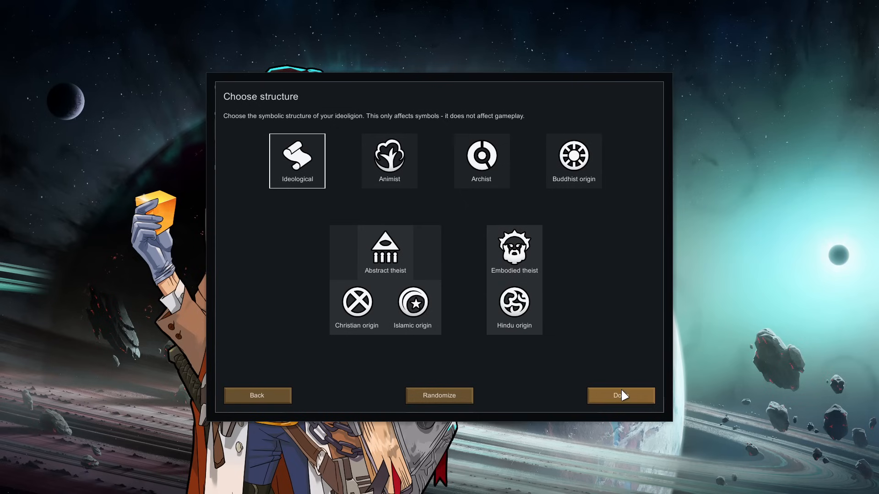
pyautogui.click(621, 395)
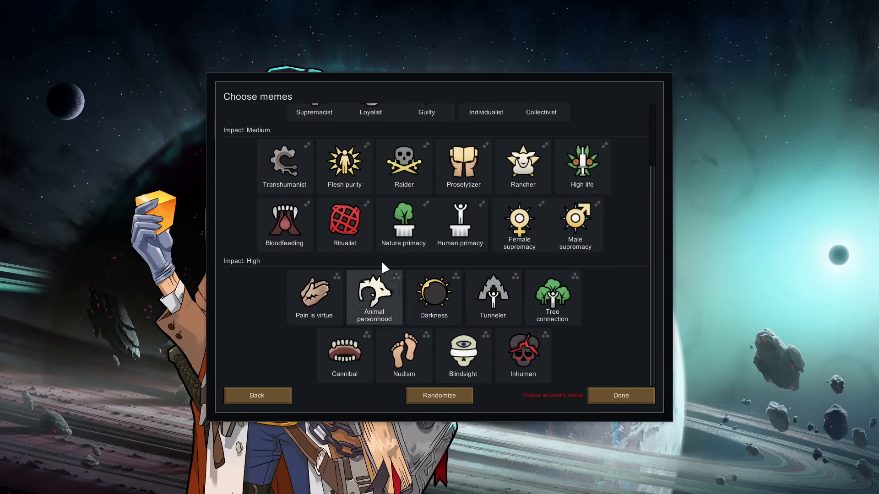
pyautogui.moveTo(522, 356)
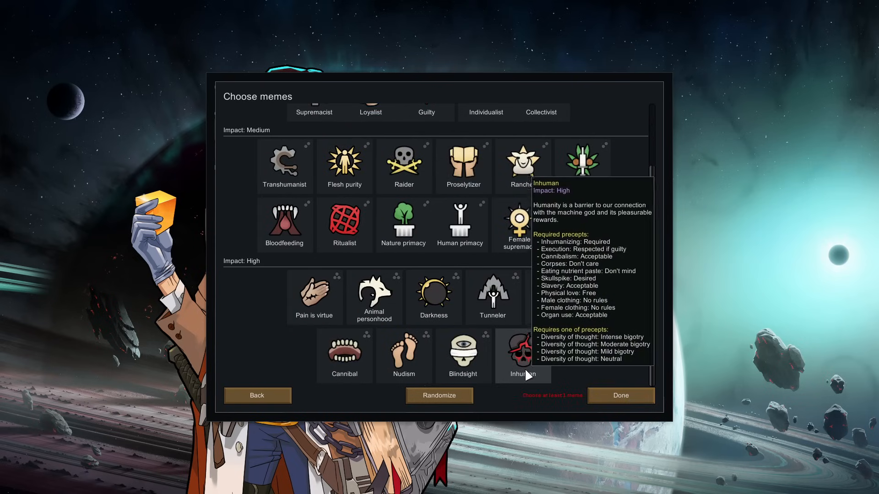
pyautogui.moveTo(265, 416)
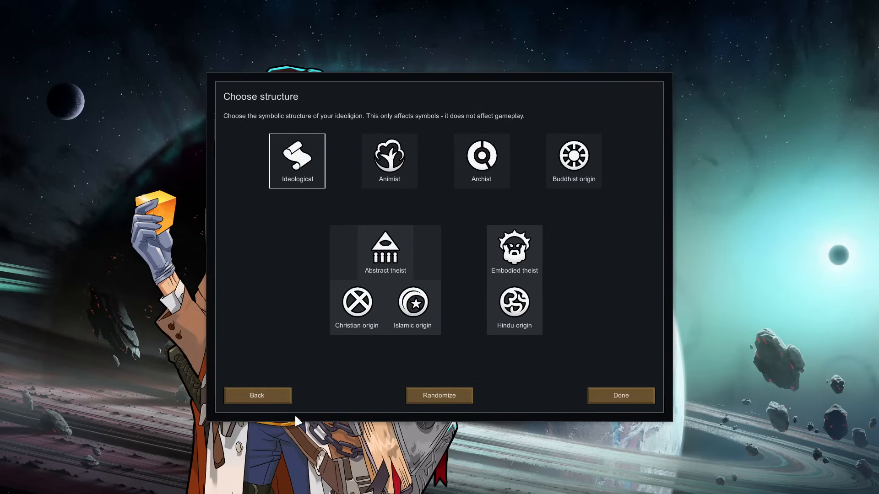
pyautogui.click(258, 395)
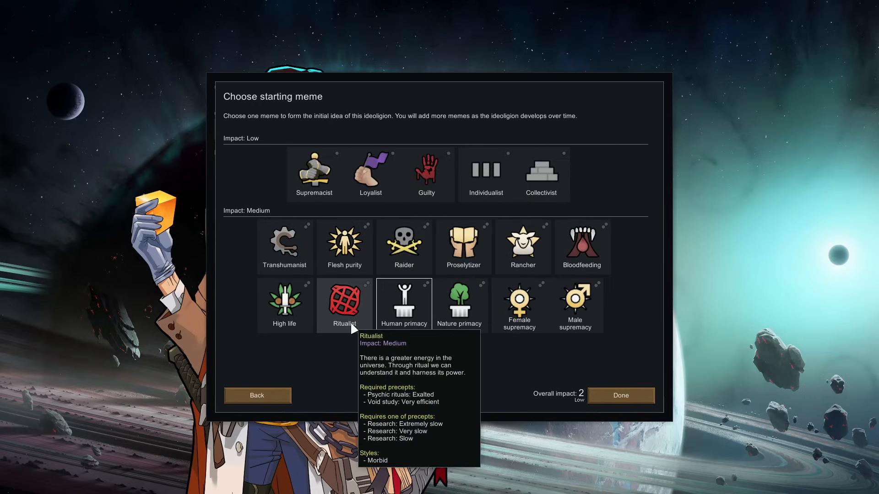
pyautogui.moveTo(391, 376)
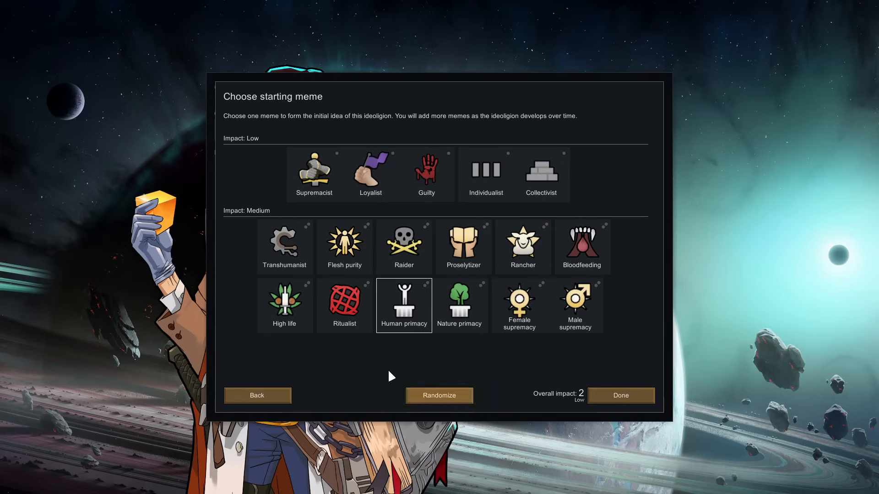
pyautogui.moveTo(398, 324)
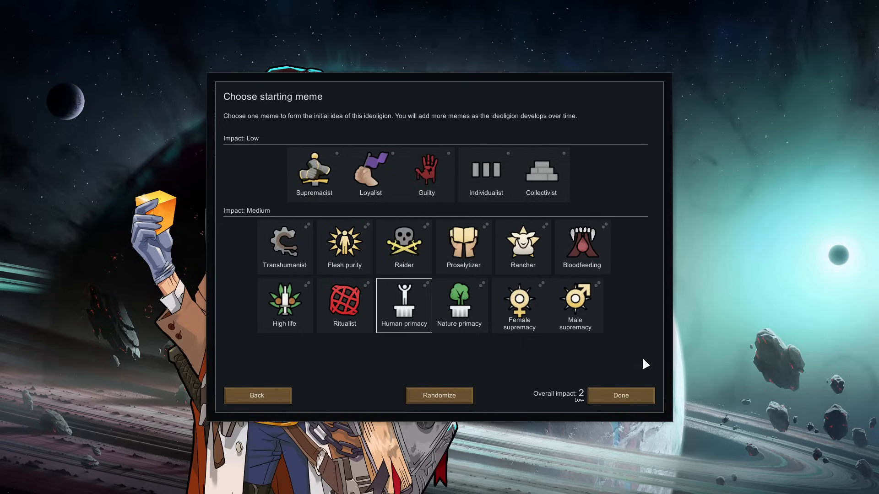
pyautogui.moveTo(285, 243)
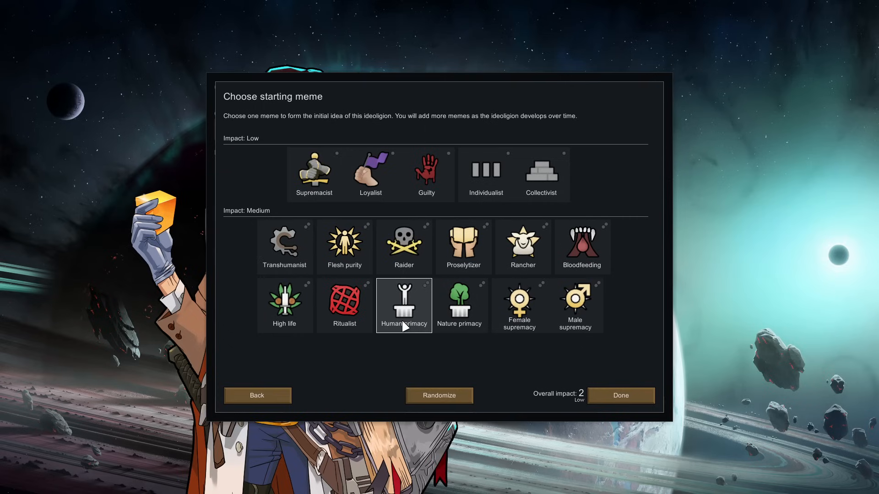
pyautogui.moveTo(284, 239)
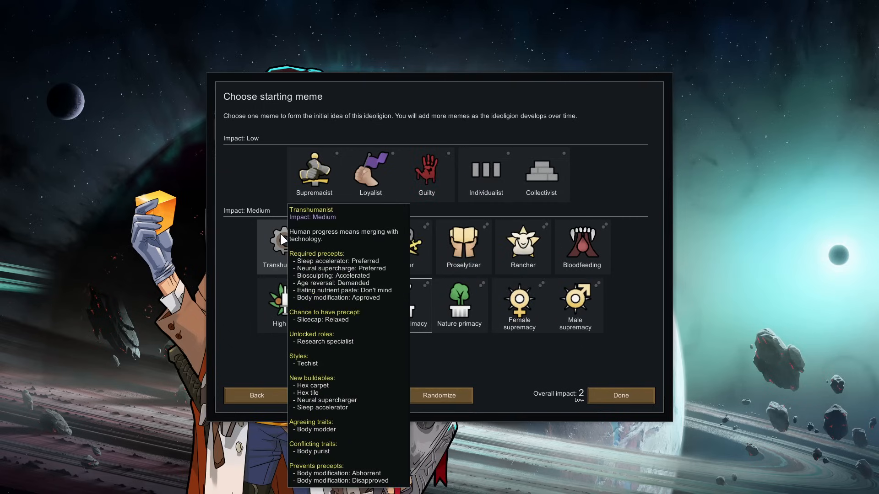
pyautogui.moveTo(344, 247)
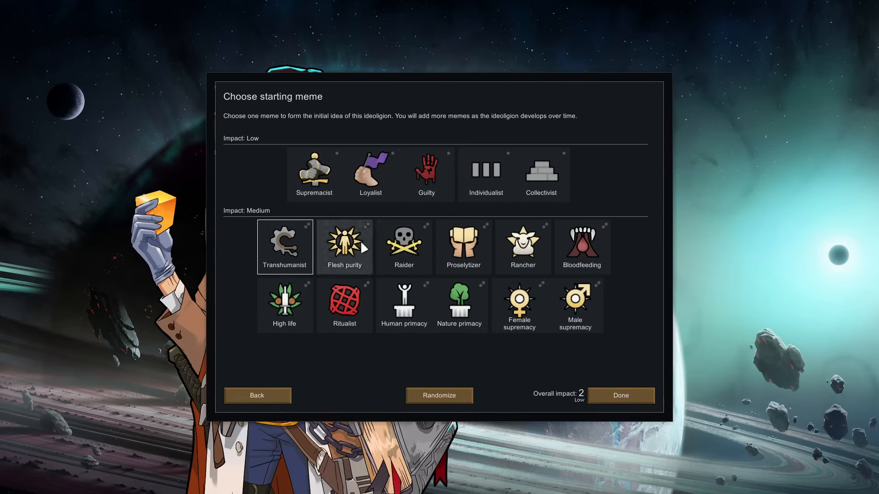
pyautogui.moveTo(412, 203)
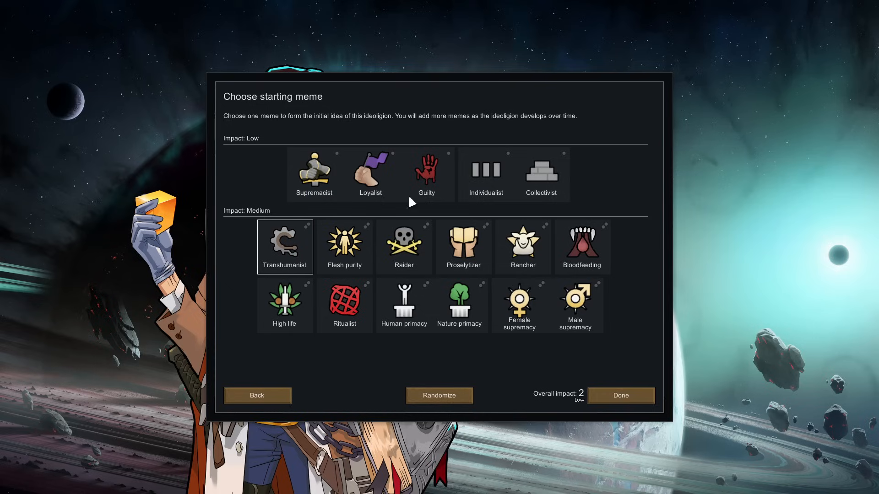
pyautogui.moveTo(303, 371)
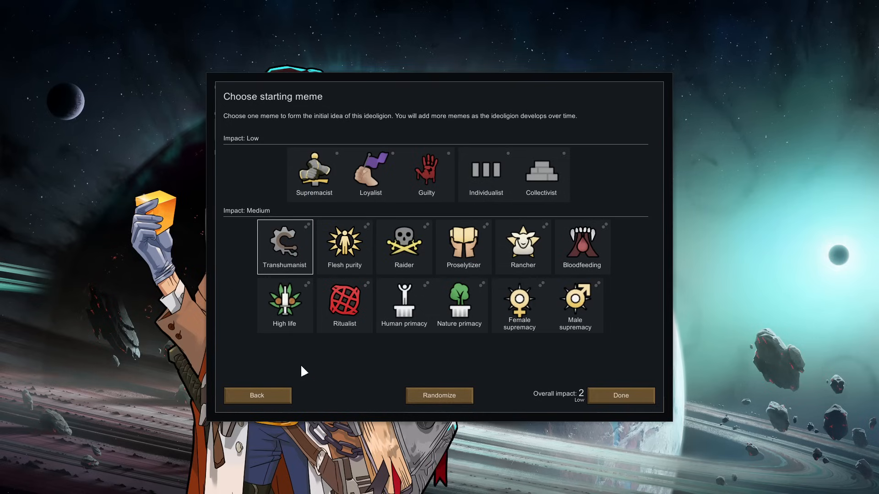
pyautogui.moveTo(564, 362)
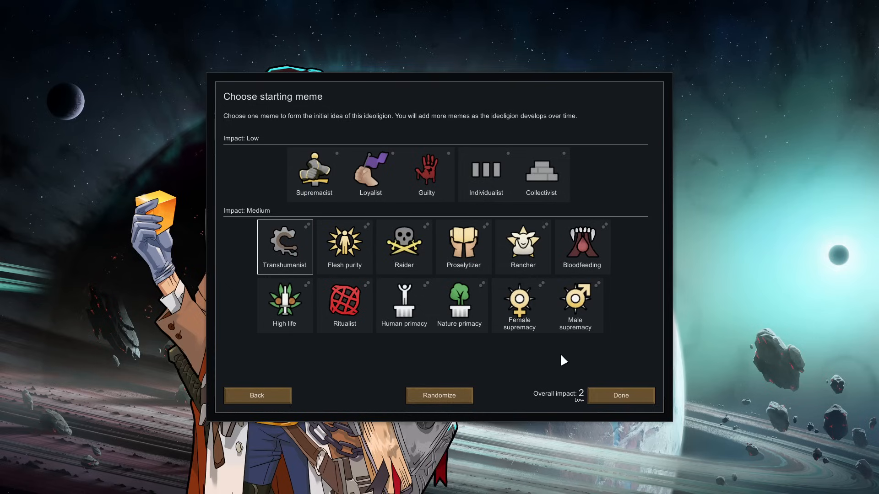
pyautogui.moveTo(618, 398)
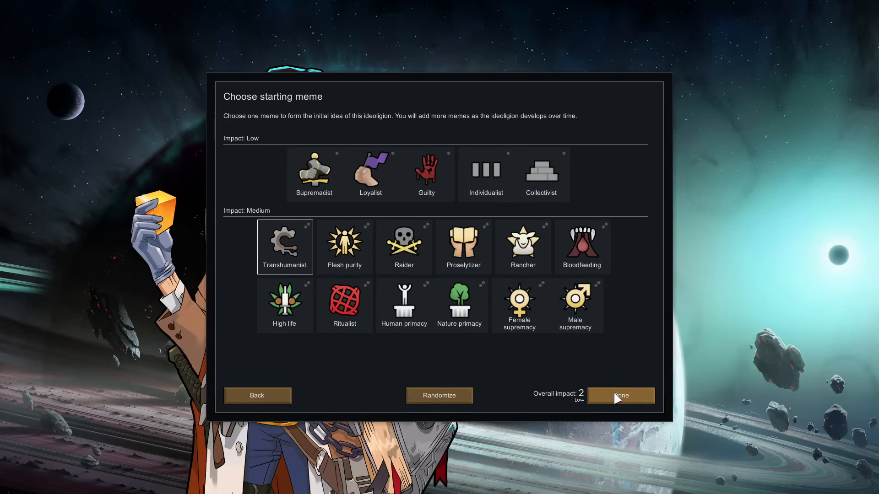
# Confirm Transhumanist as the Hyper-Ethics ideoligion's starting meme.
pyautogui.click(620, 395)
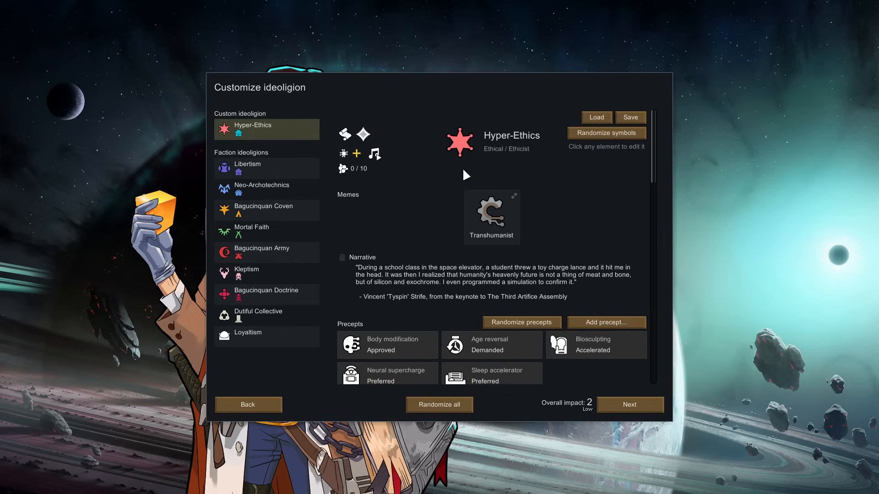
pyautogui.moveTo(390, 242)
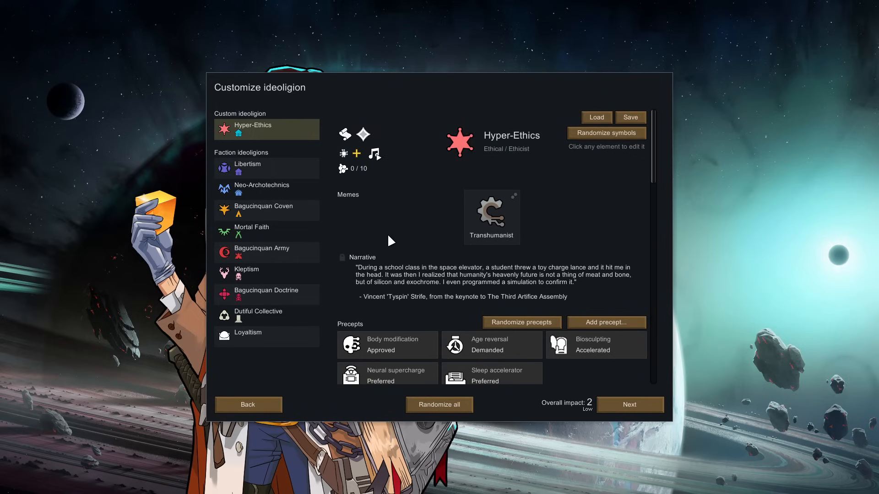
# Set precepts: Execution to Don't care, Organ use to Acceptable, Male clothing to Pants and shirt.
pyautogui.scroll(-3)
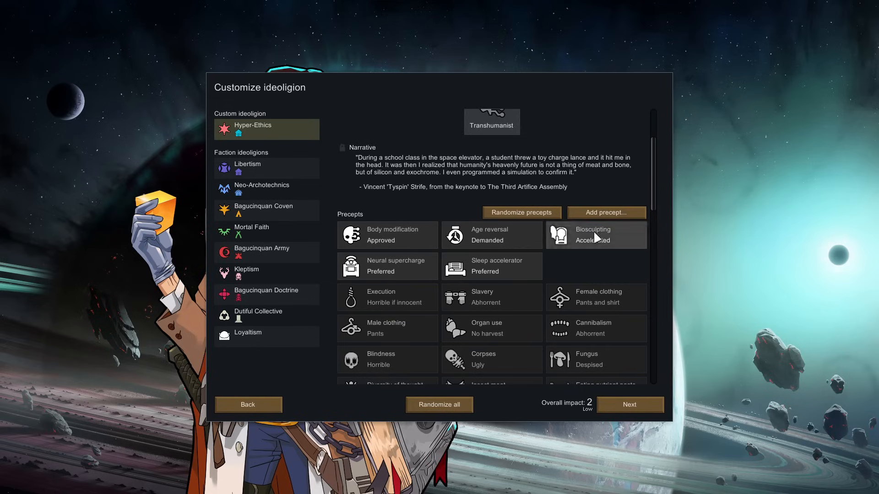
pyautogui.scroll(-3)
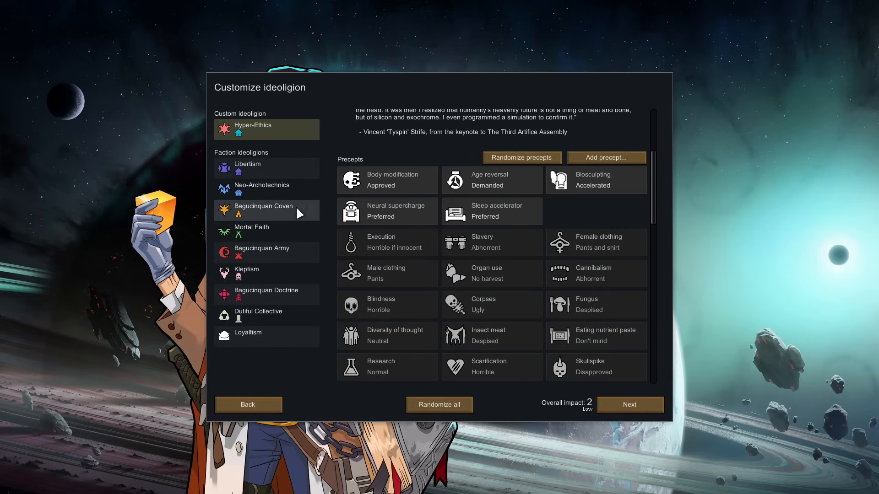
pyautogui.moveTo(404, 177)
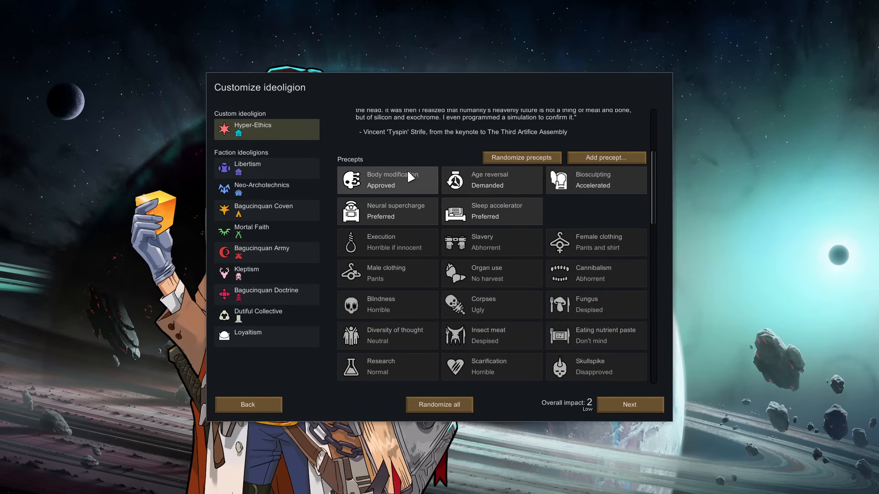
pyautogui.click(387, 242)
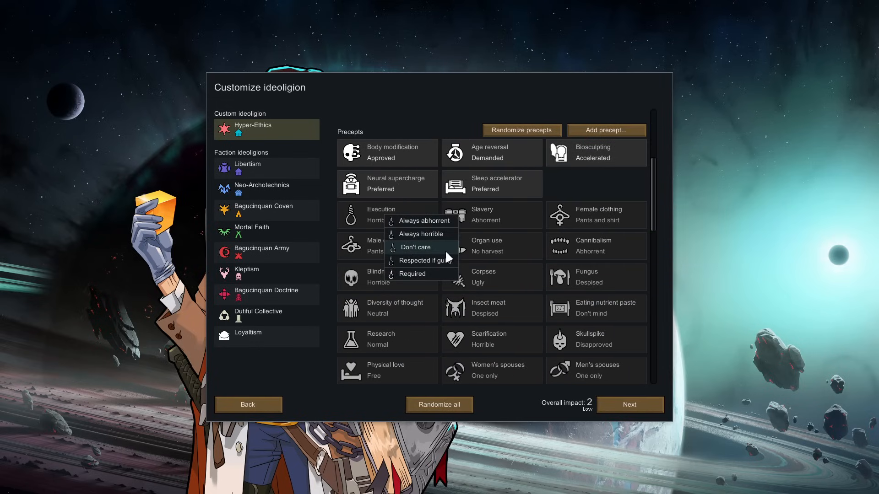
pyautogui.click(415, 247)
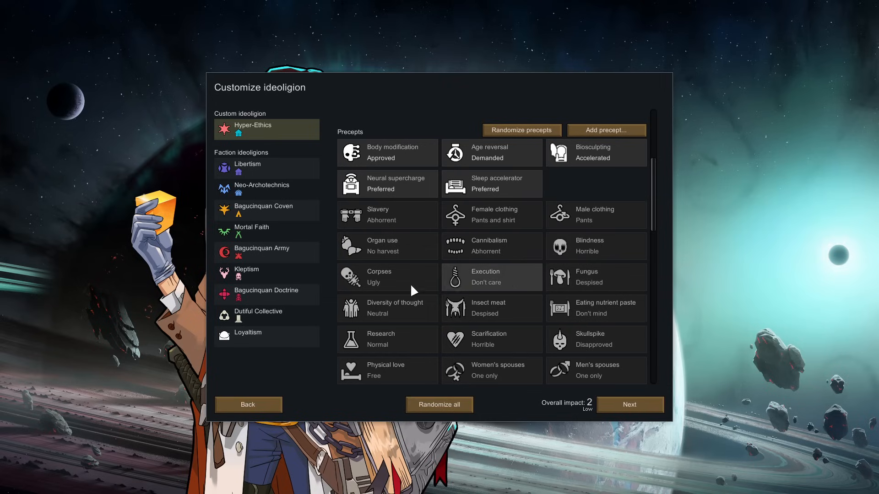
pyautogui.moveTo(413, 258)
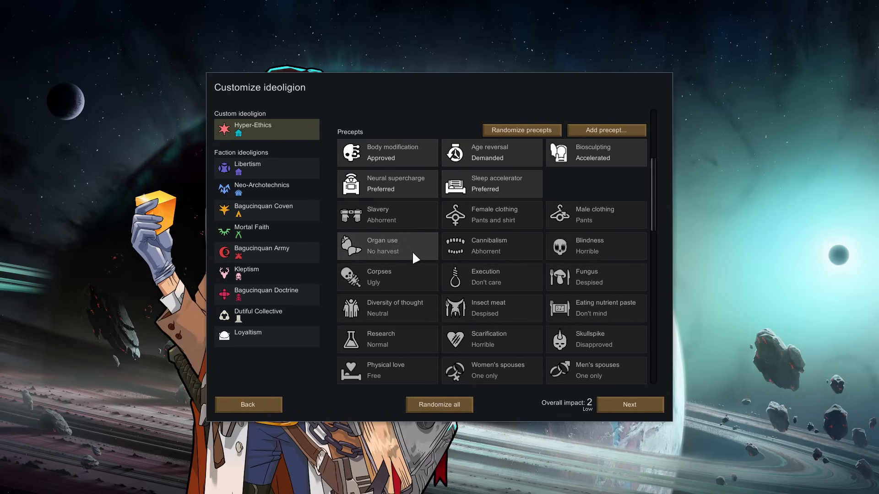
pyautogui.click(384, 245)
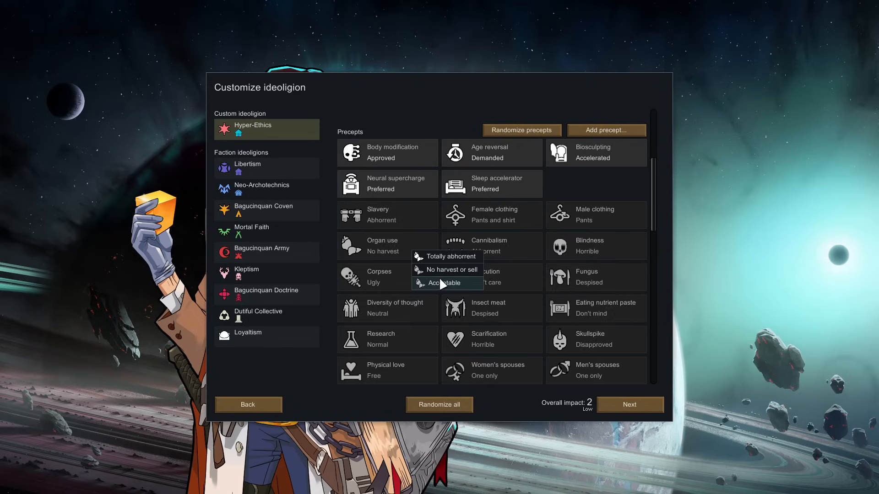
pyautogui.click(438, 283)
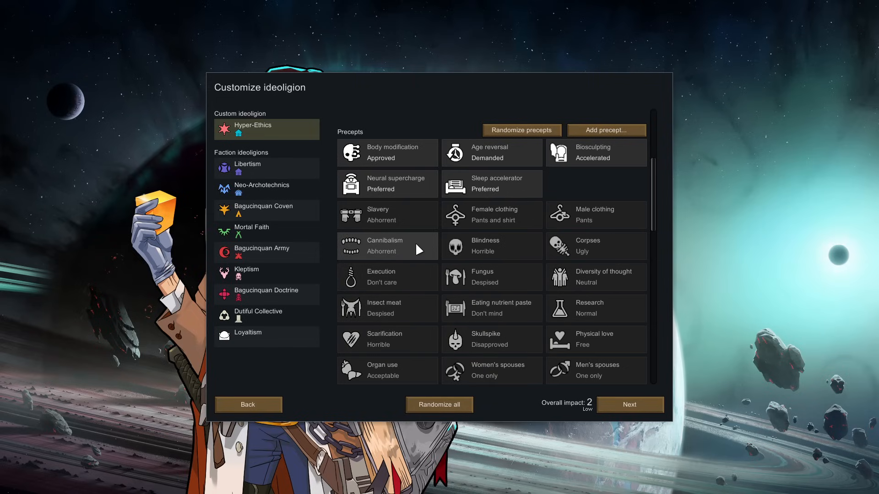
pyautogui.moveTo(404, 249)
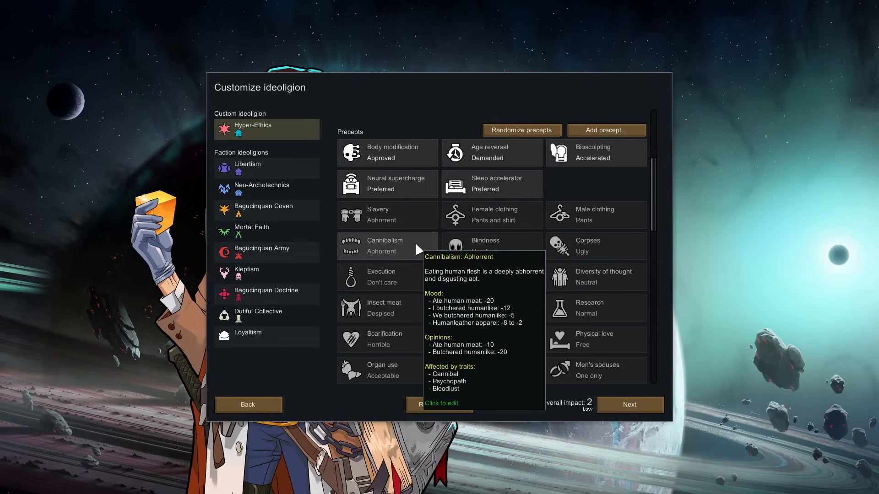
pyautogui.moveTo(417, 275)
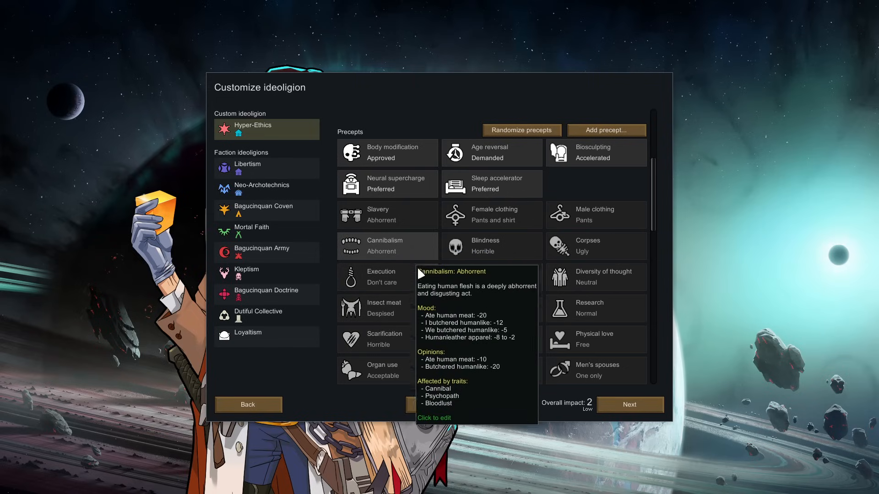
pyautogui.click(596, 215)
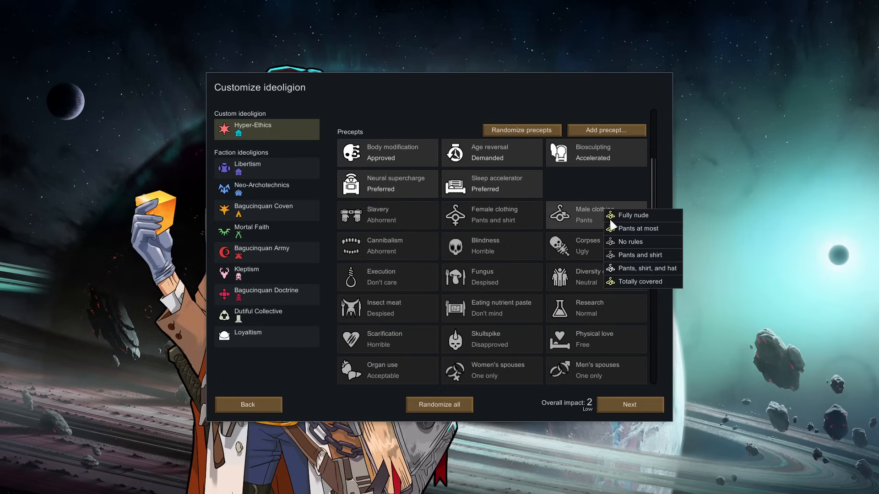
pyautogui.click(638, 255)
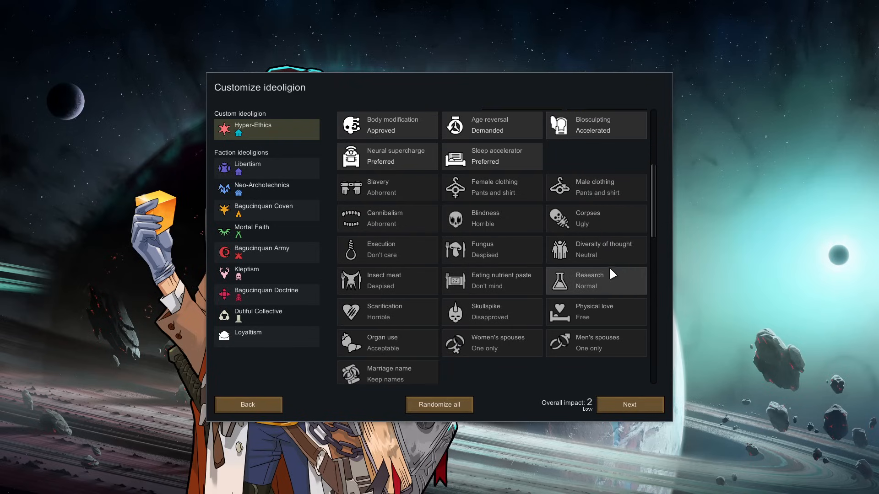
pyautogui.moveTo(483, 260)
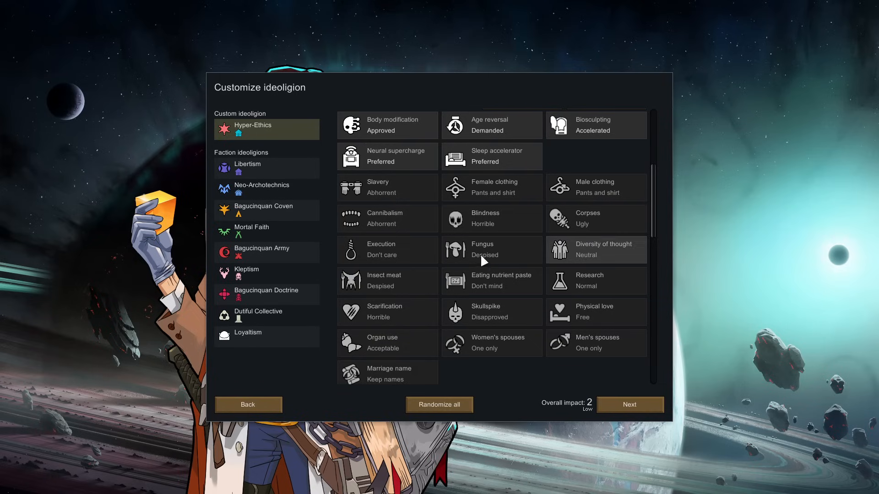
pyautogui.scroll(-3)
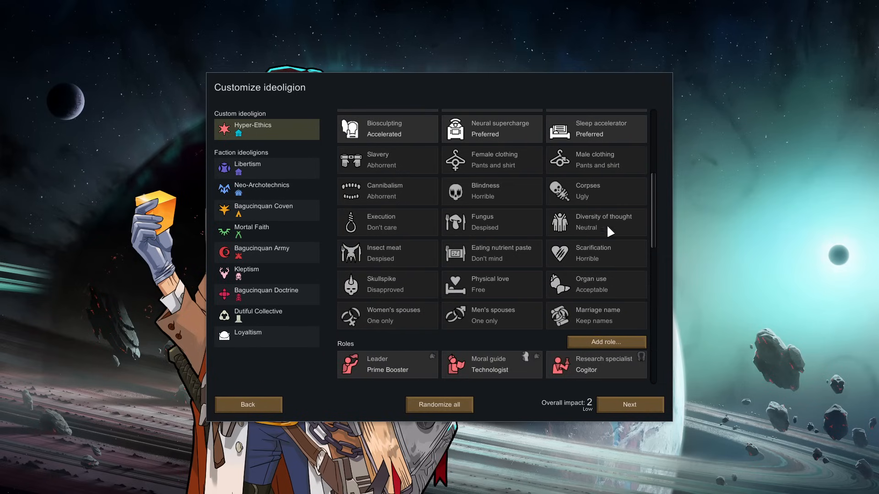
pyautogui.scroll(-3)
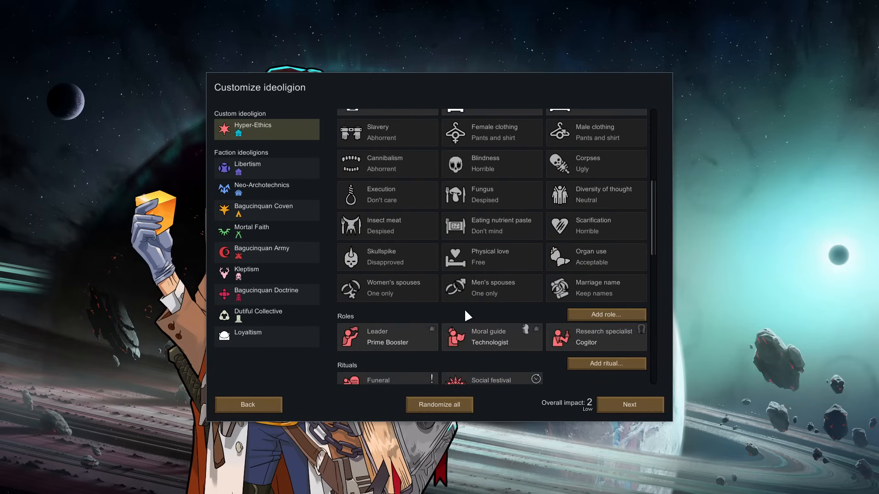
pyautogui.moveTo(491, 225)
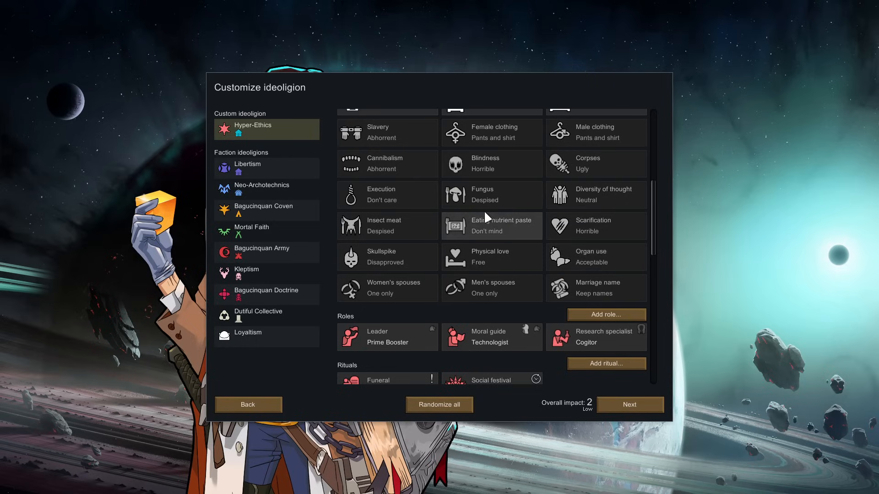
# Rename the research specialist role to Thesis Writer.
pyautogui.scroll(-3)
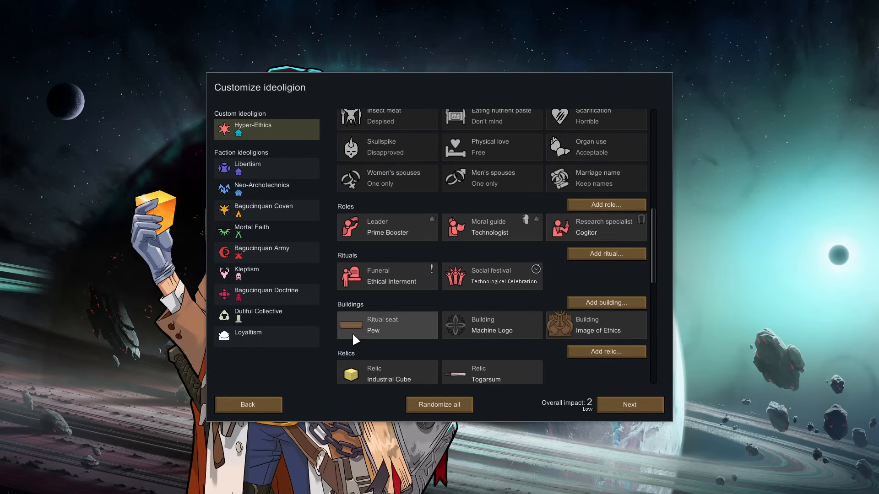
pyautogui.moveTo(664, 255)
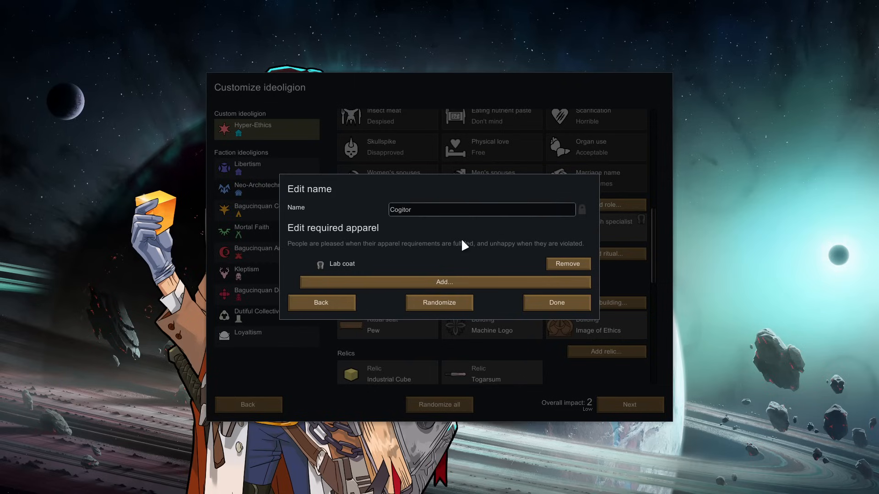
pyautogui.moveTo(335, 271)
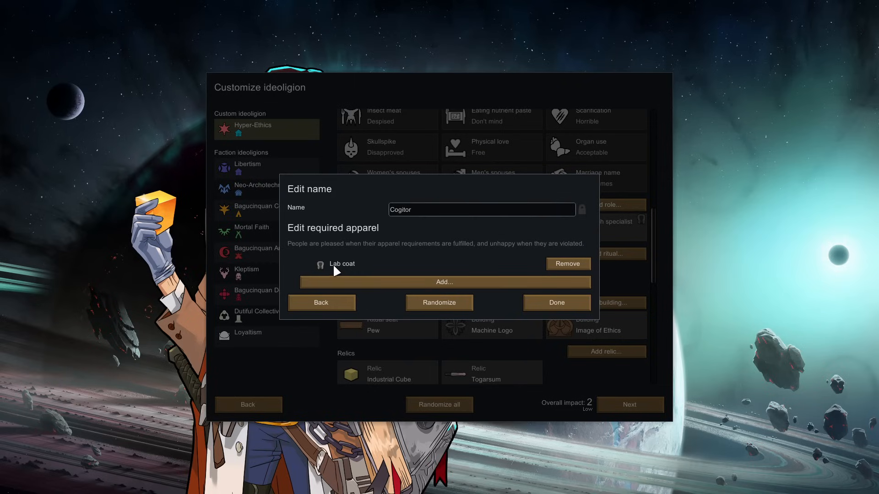
pyautogui.moveTo(522, 286)
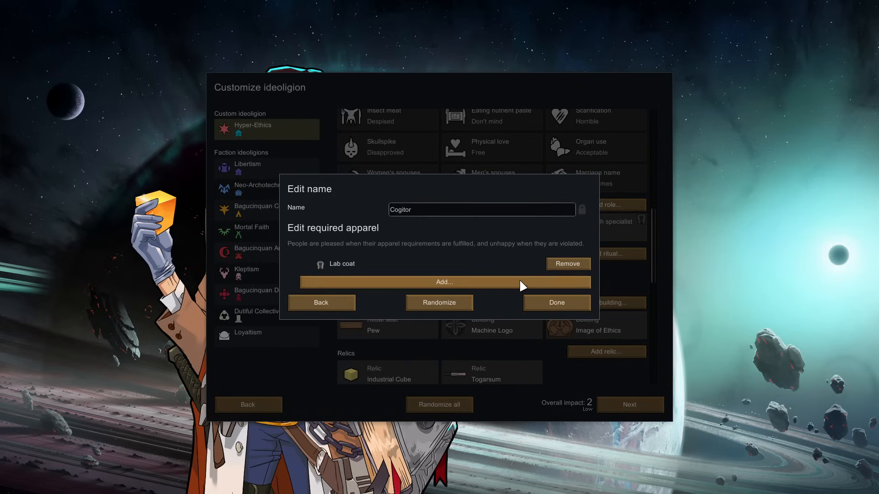
pyautogui.click(444, 282)
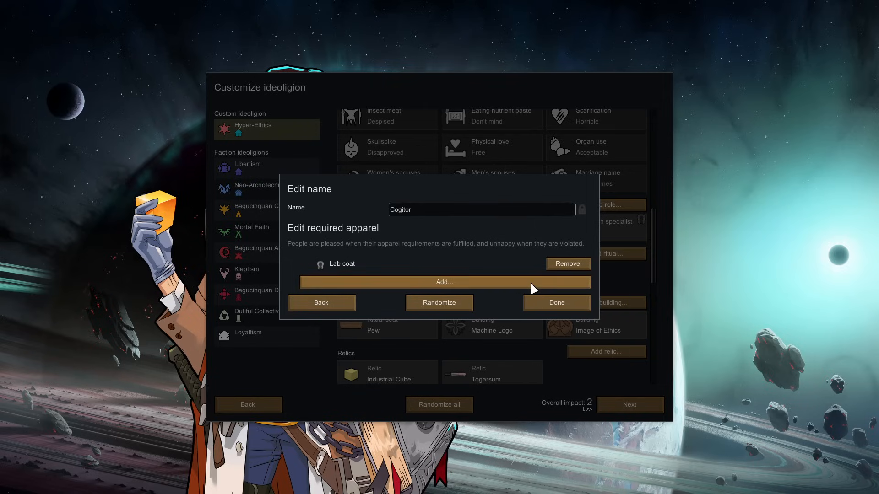
pyautogui.click(444, 282)
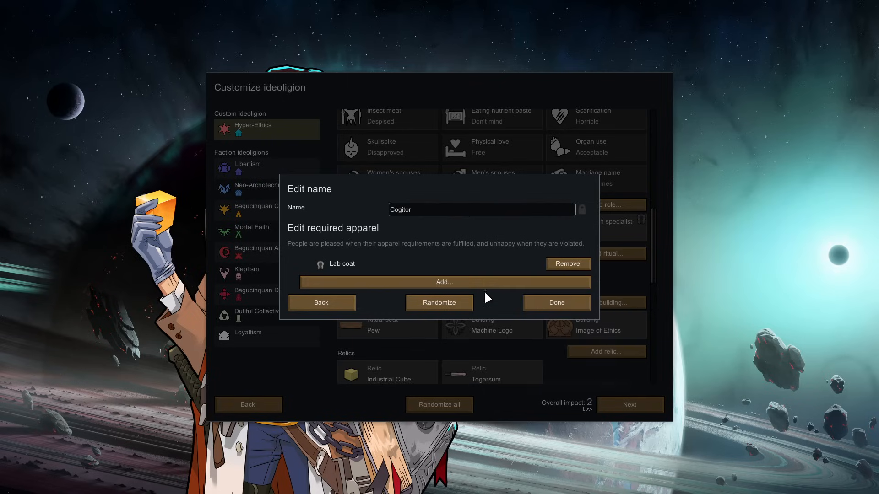
pyautogui.click(556, 302)
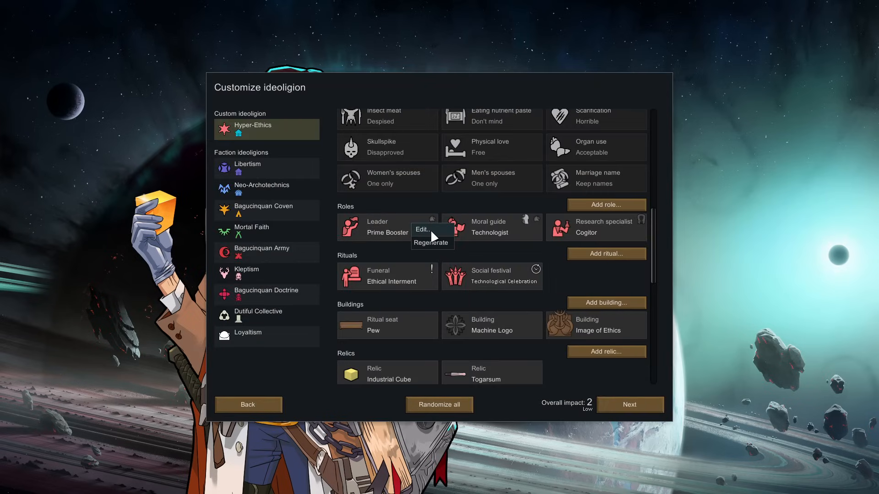
pyautogui.click(422, 230)
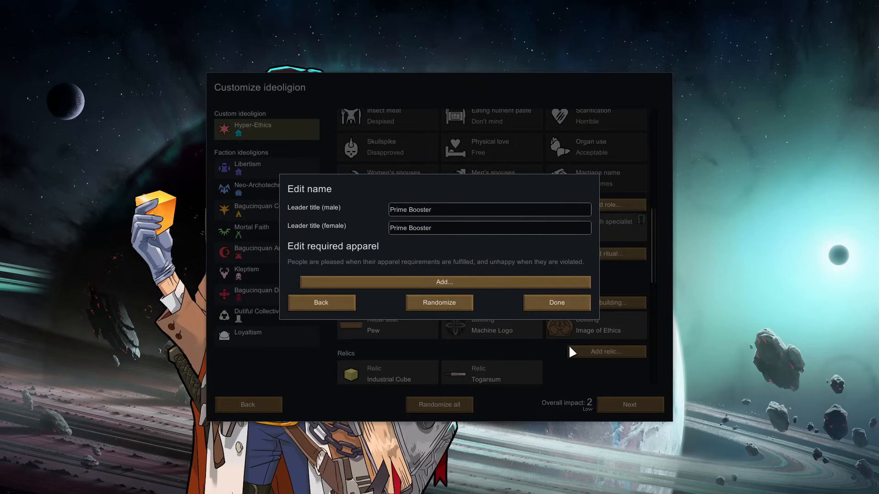
pyautogui.click(555, 302)
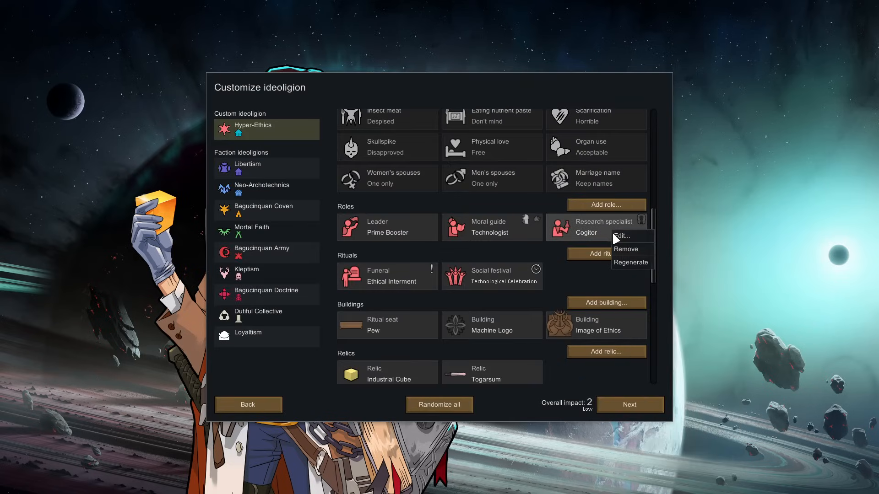
pyautogui.click(621, 235)
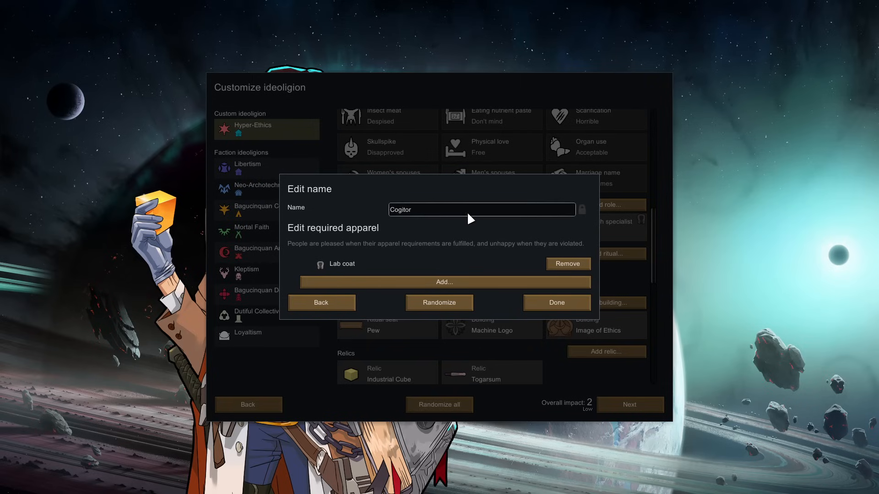
pyautogui.click(555, 302)
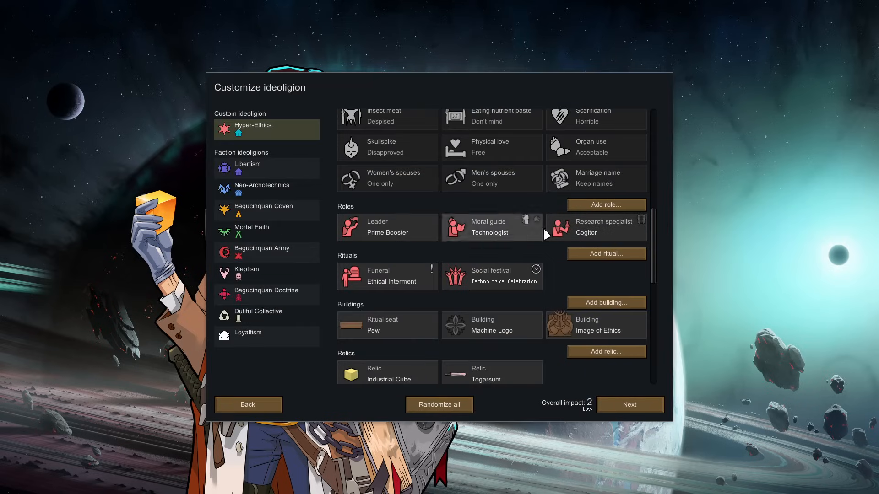
pyautogui.click(596, 227)
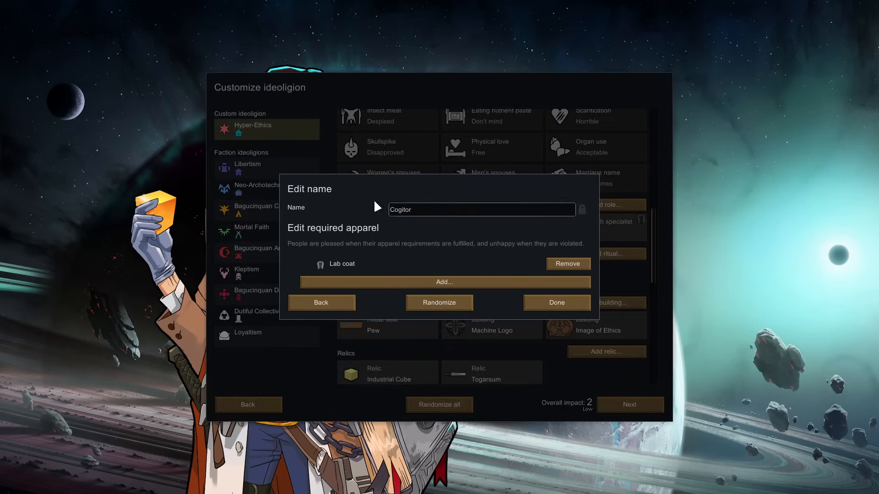
pyautogui.write('The')
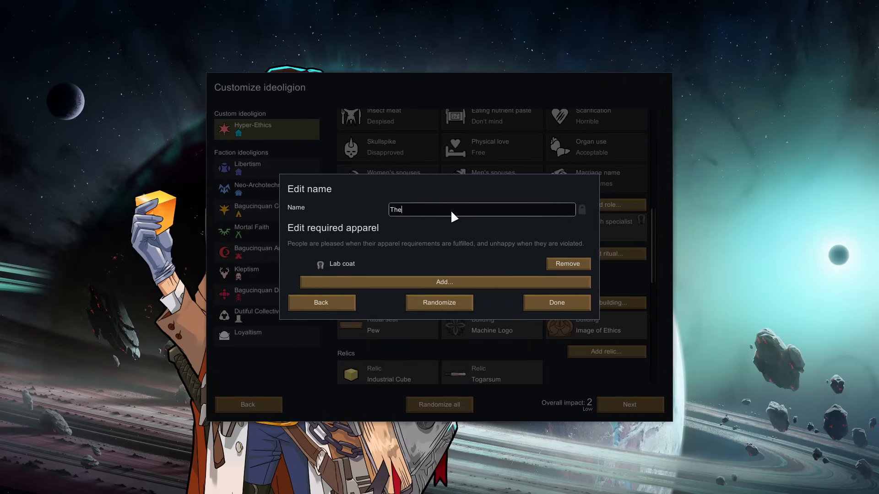
pyautogui.write('sis Writer')
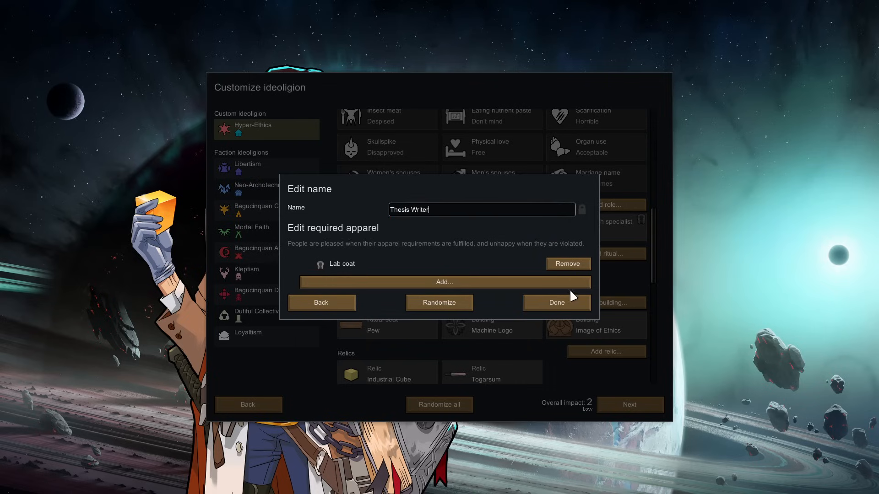
pyautogui.click(556, 302)
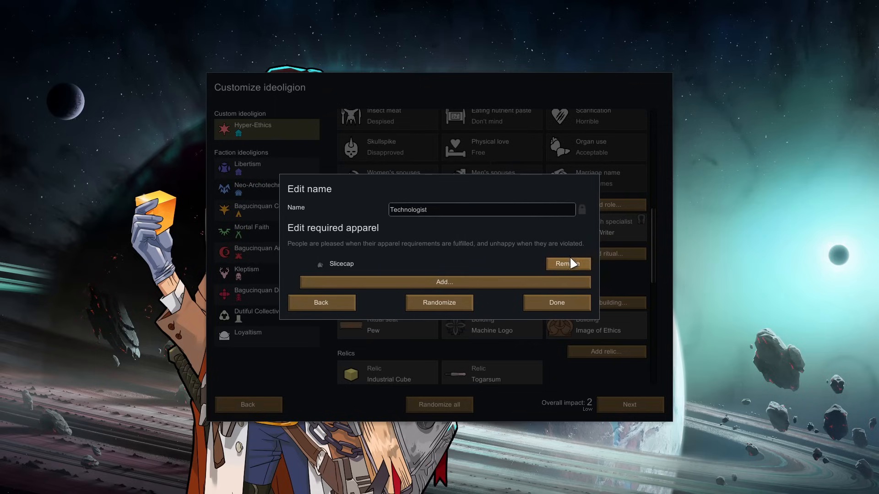
# Rename the moral guide to Therapist without Slicecap, and all leader titles to Leader.
pyautogui.click(566, 264)
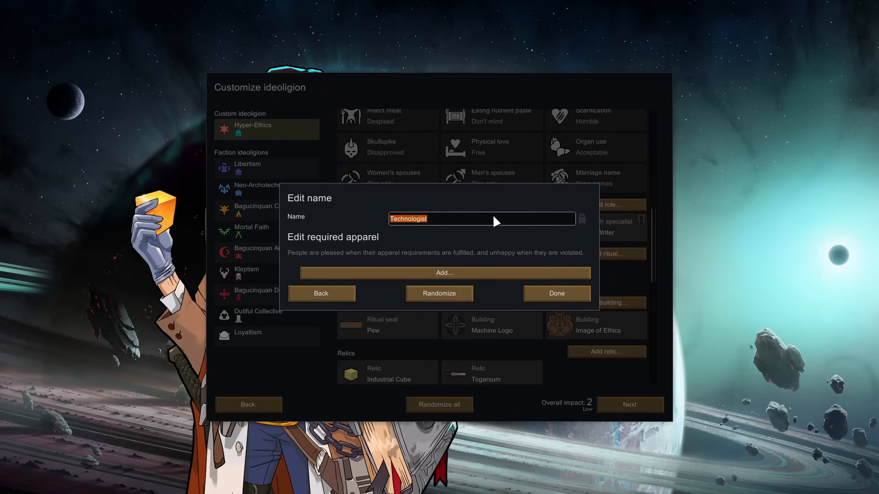
pyautogui.write('Therapist')
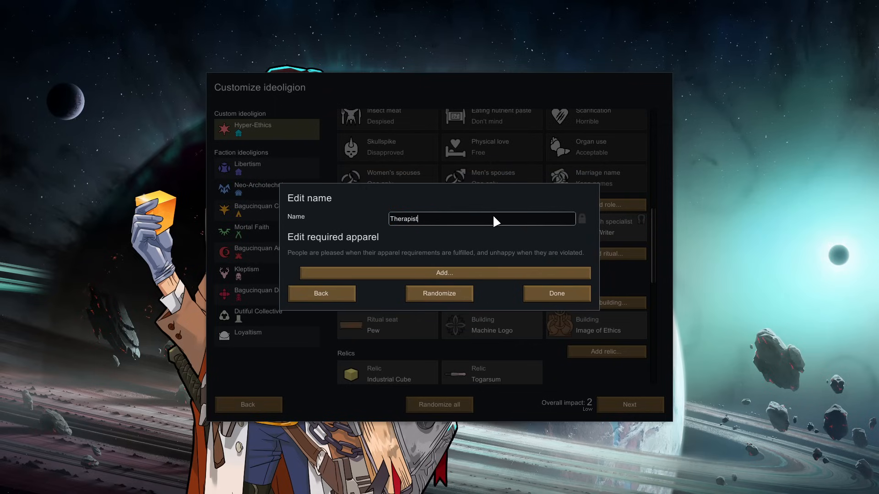
pyautogui.click(556, 293)
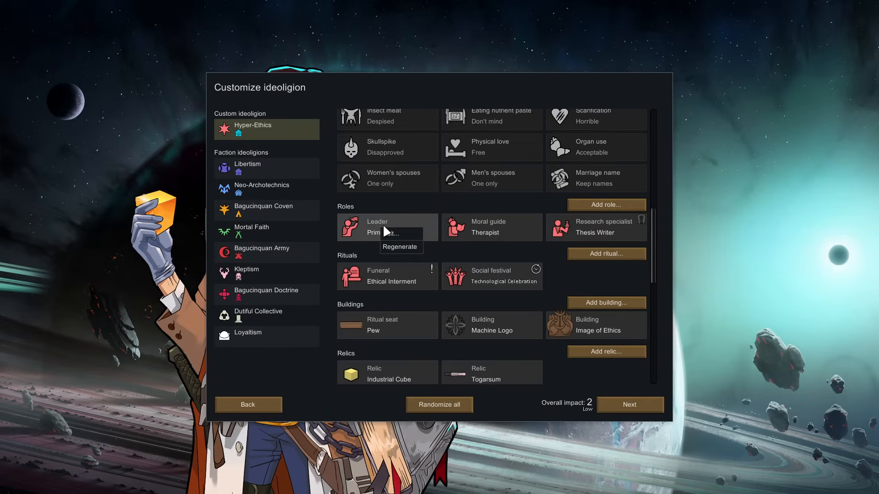
pyautogui.click(387, 227)
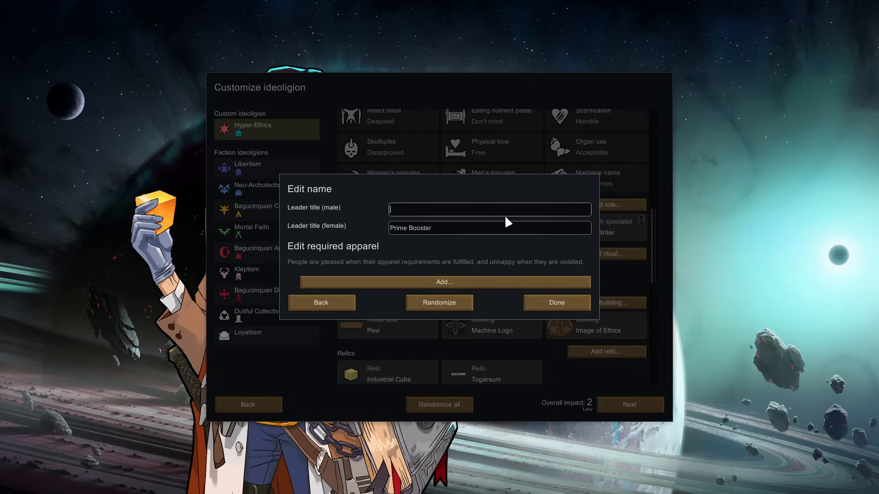
pyautogui.write('Leader')
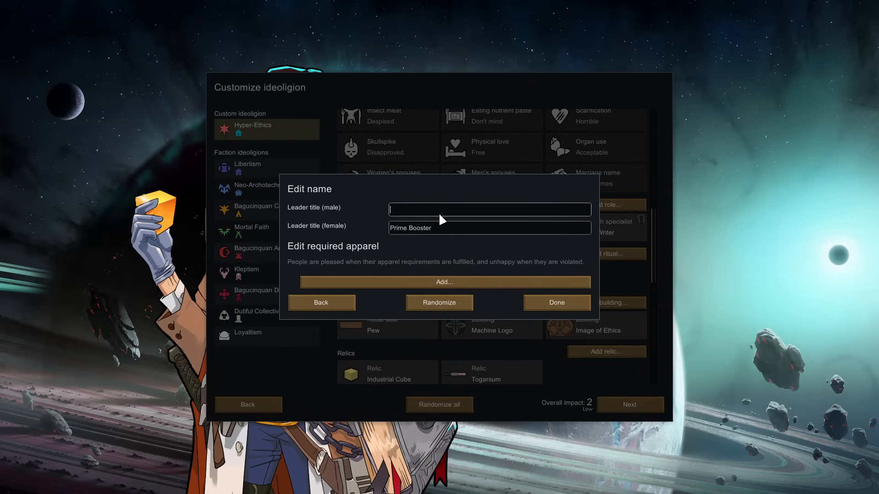
pyautogui.write('Leader')
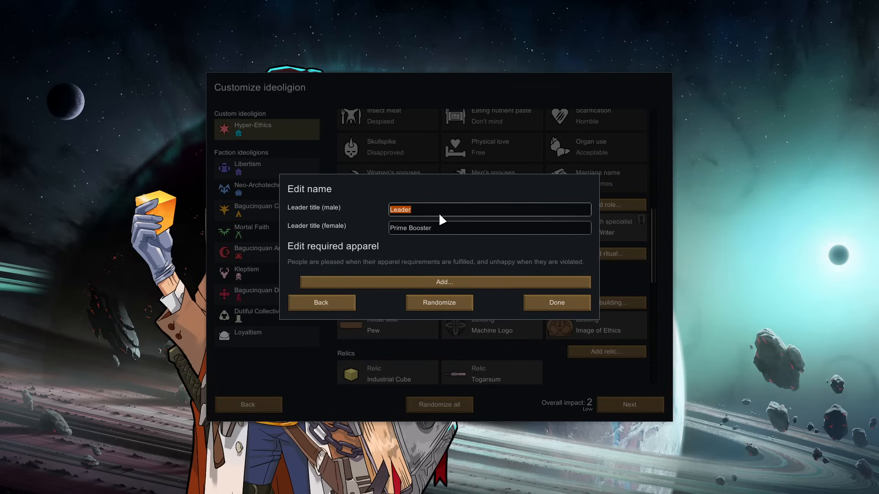
pyautogui.write('Leader')
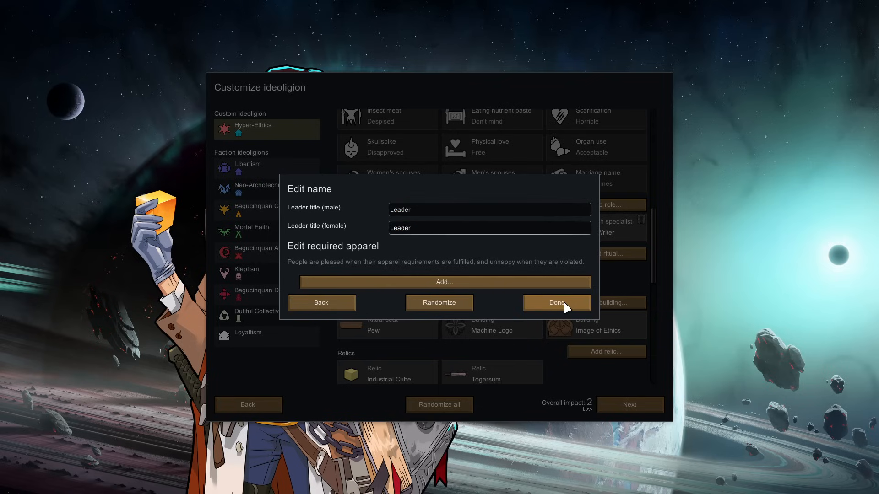
pyautogui.click(555, 302)
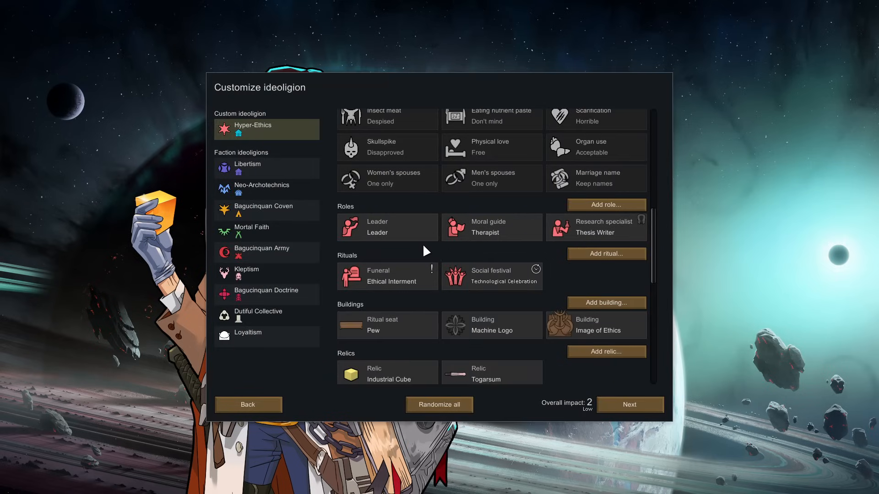
pyautogui.moveTo(608, 248)
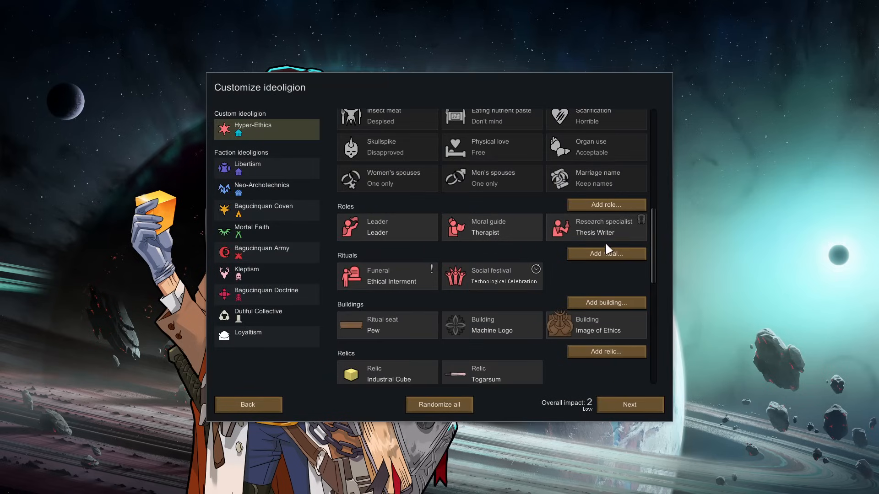
pyautogui.moveTo(594, 227)
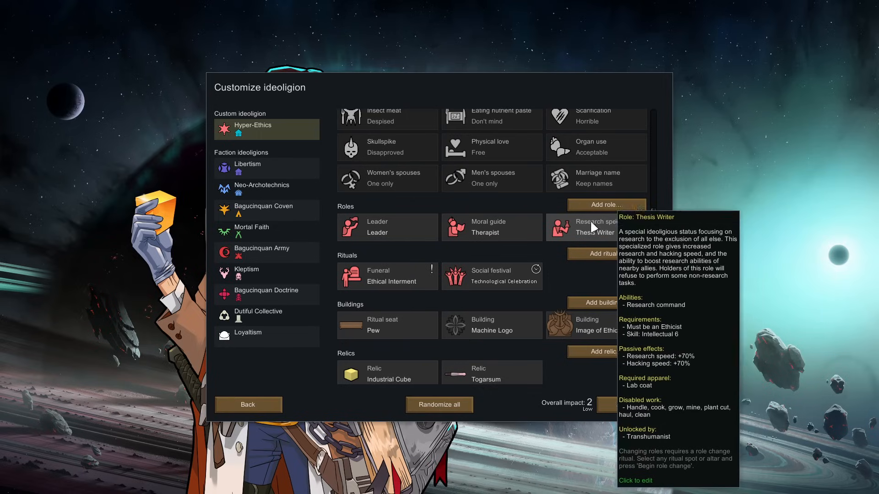
# Bring up the symbol settings: adjective 'ethical', members 'Ethicist', ritual room 'sanctuary'.
pyautogui.rightClick(387, 277)
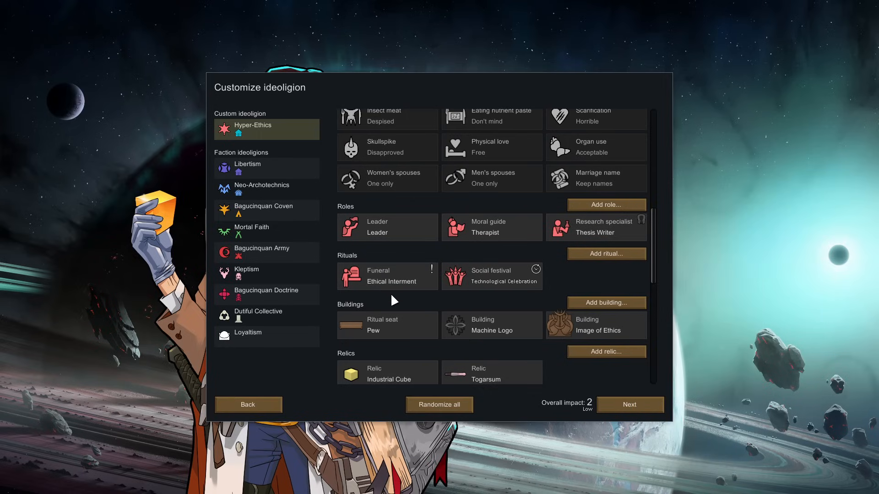
pyautogui.scroll(-3)
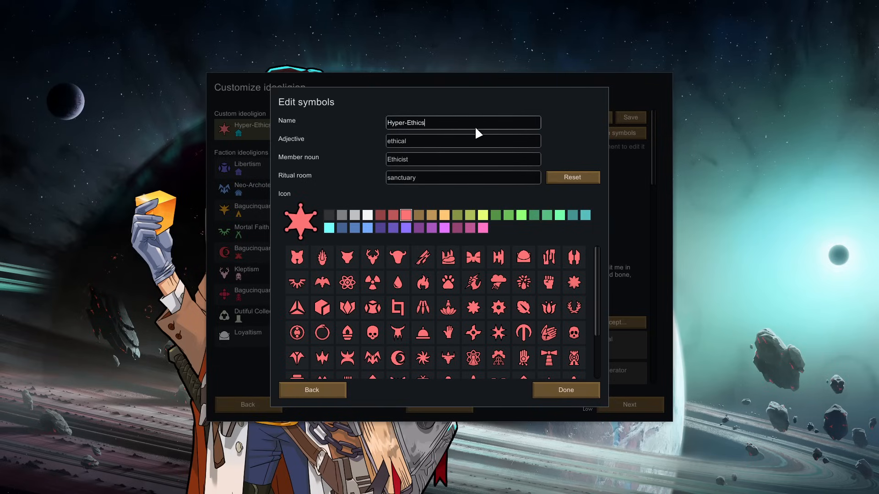
# Rename the ideoligion to Nexology Research Group.
pyautogui.press('ctrl+a')
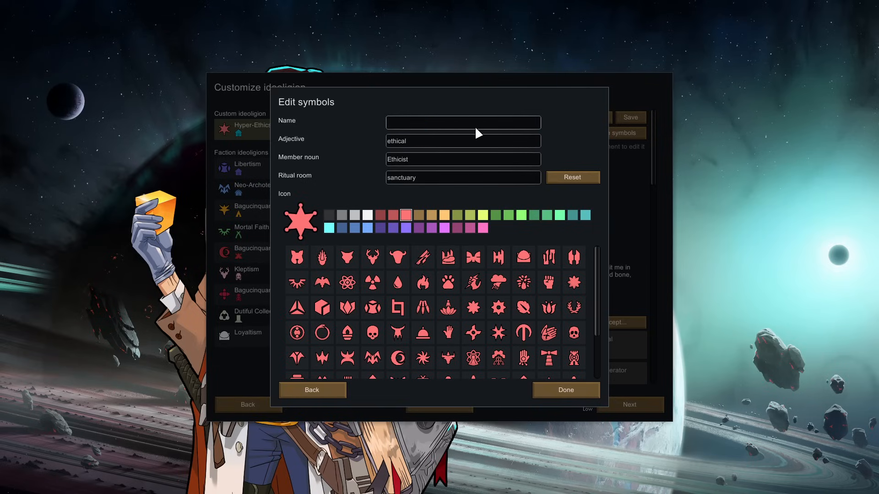
pyautogui.write('Nex')
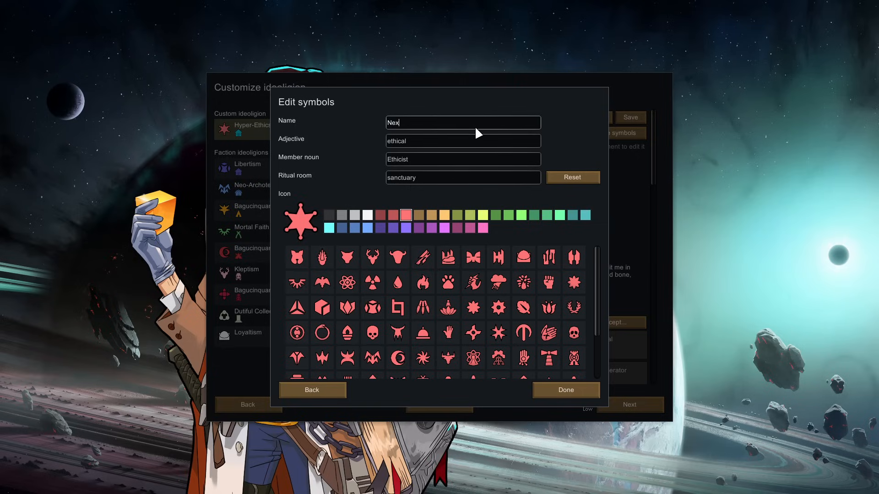
pyautogui.write('o')
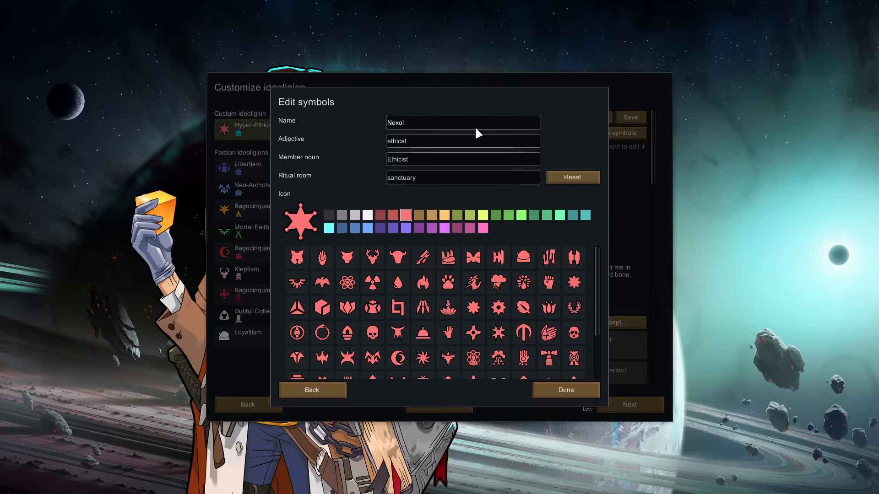
pyautogui.write('logy R')
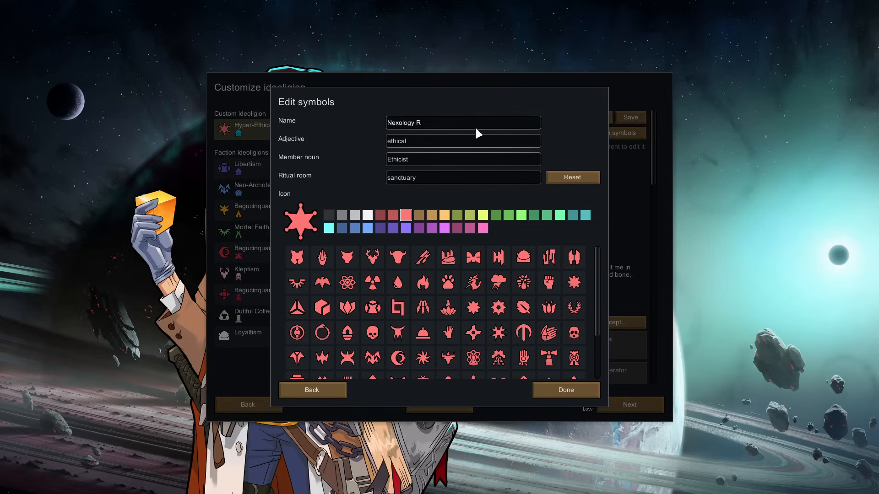
pyautogui.write('esearch')
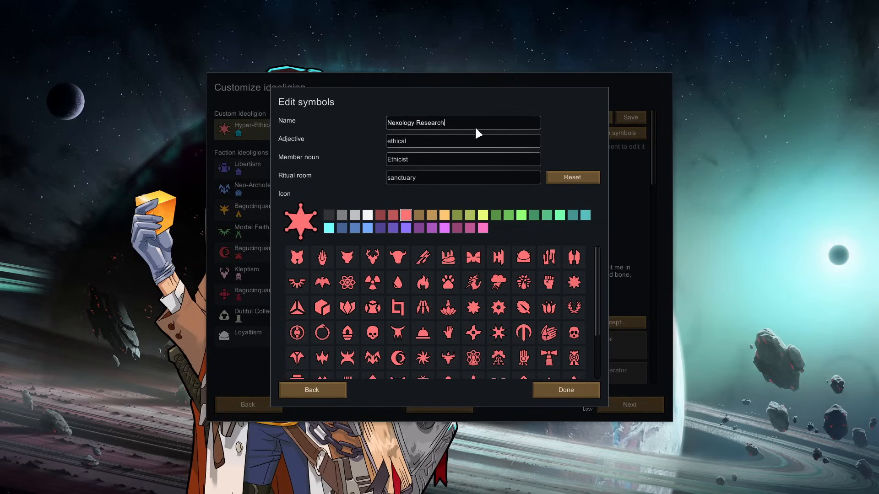
pyautogui.write('Group')
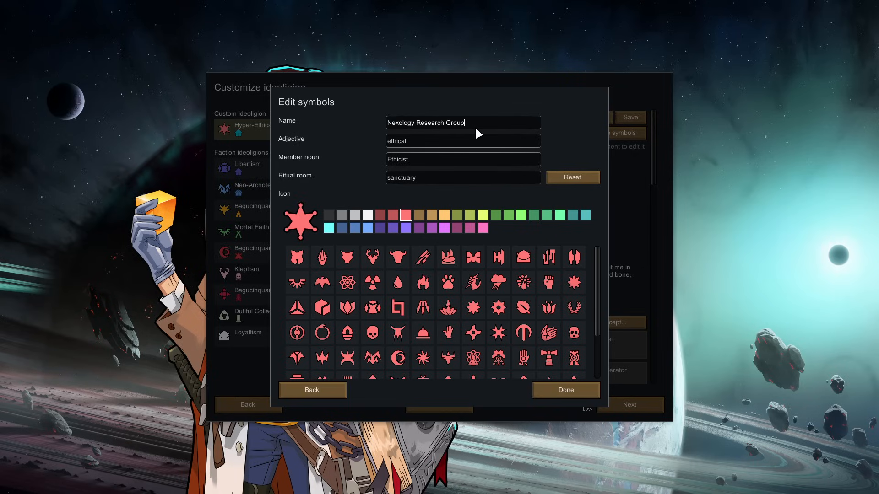
pyautogui.moveTo(280, 122)
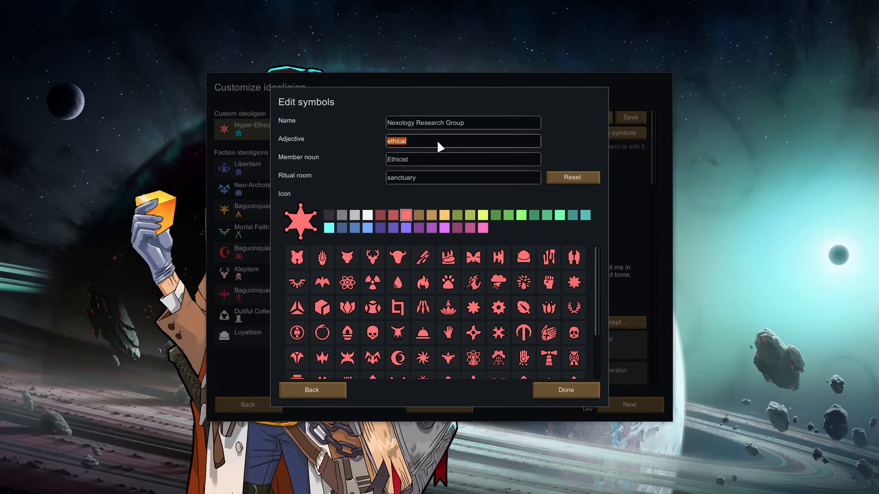
# Set adjective 'nexologist', member noun 'Nexologist' and ritual room 'artifact chamber'.
pyautogui.write('nexologist')
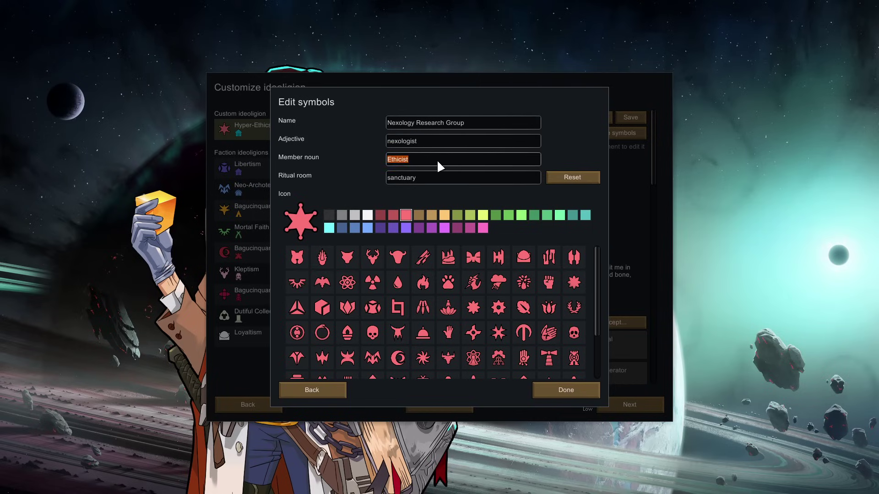
pyautogui.write('Nexologist')
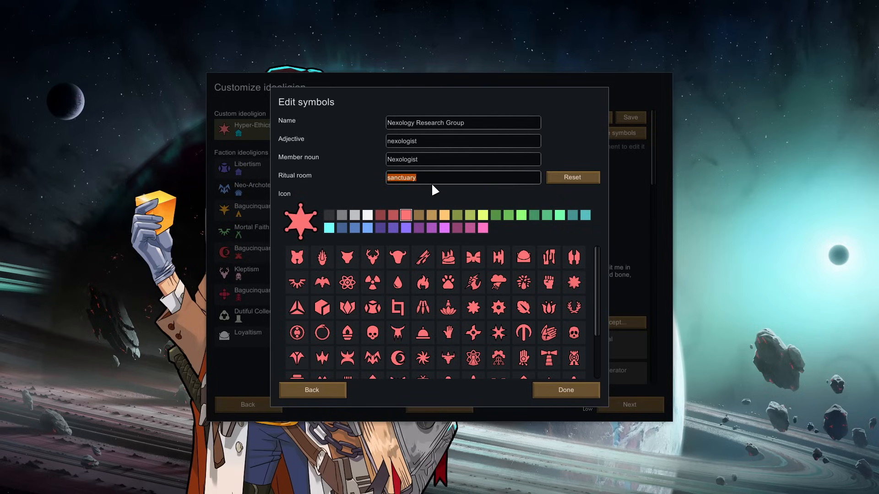
pyautogui.write('artifact c')
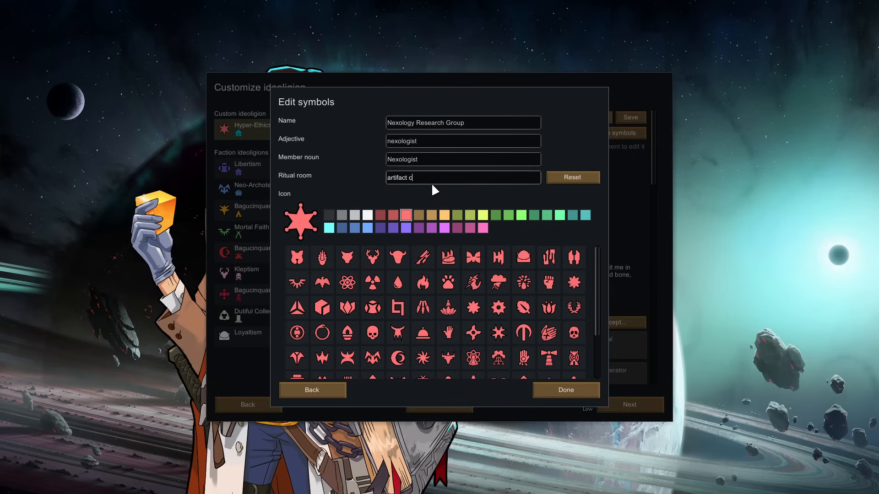
pyautogui.write('hamber')
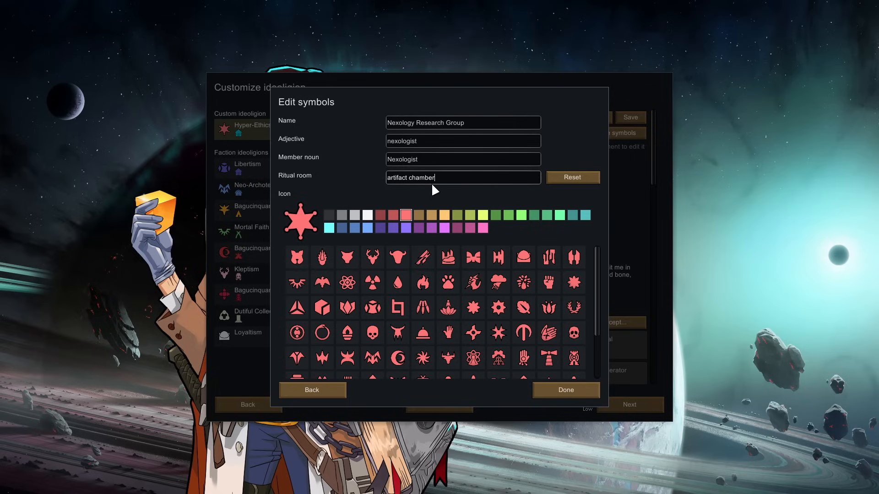
pyautogui.moveTo(391, 237)
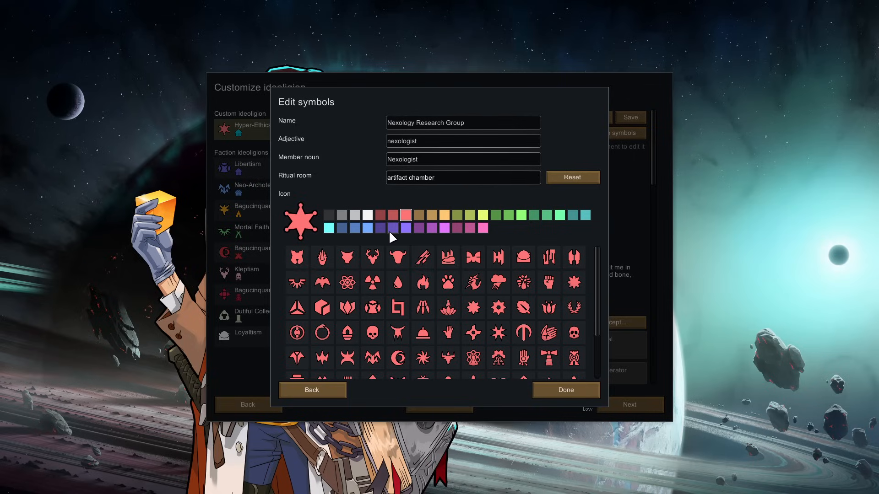
pyautogui.moveTo(328, 229)
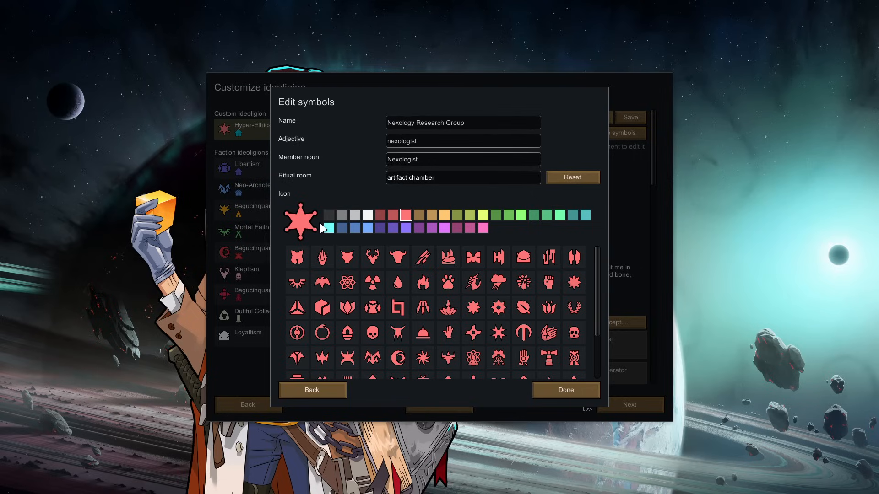
pyautogui.moveTo(309, 232)
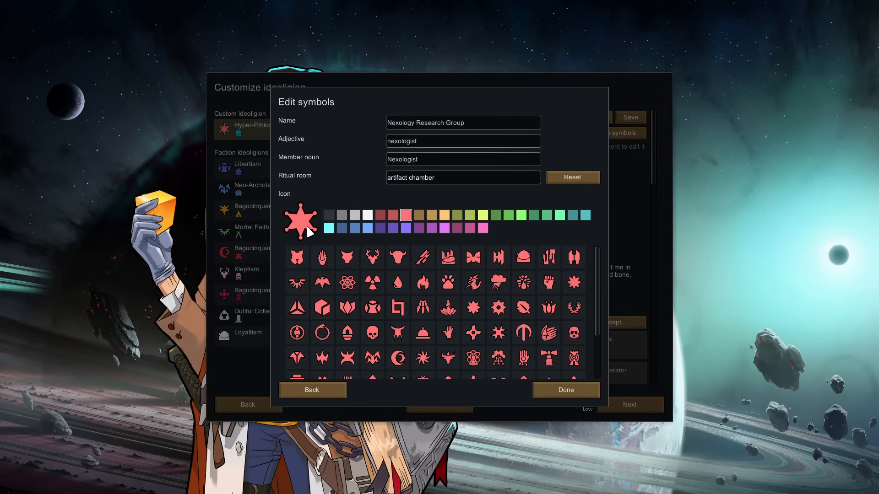
pyautogui.moveTo(435, 247)
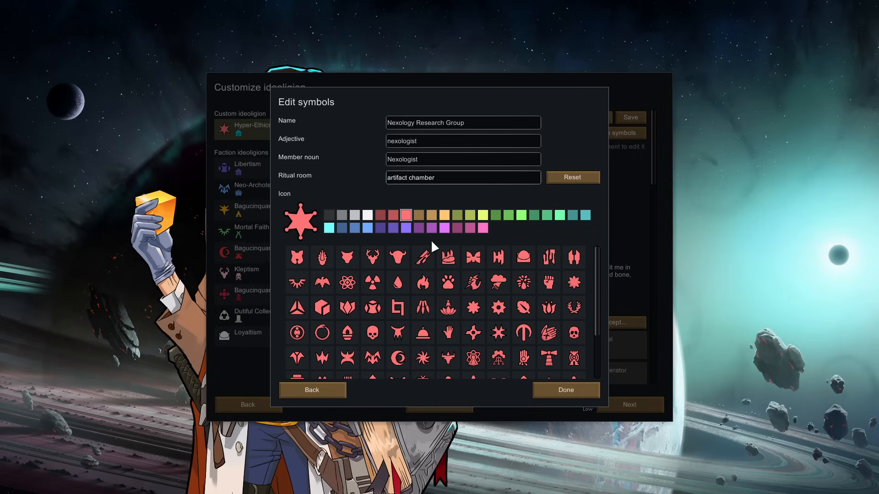
# Try green, blue and pink symbol colours, settling on purple.
pyautogui.click(496, 215)
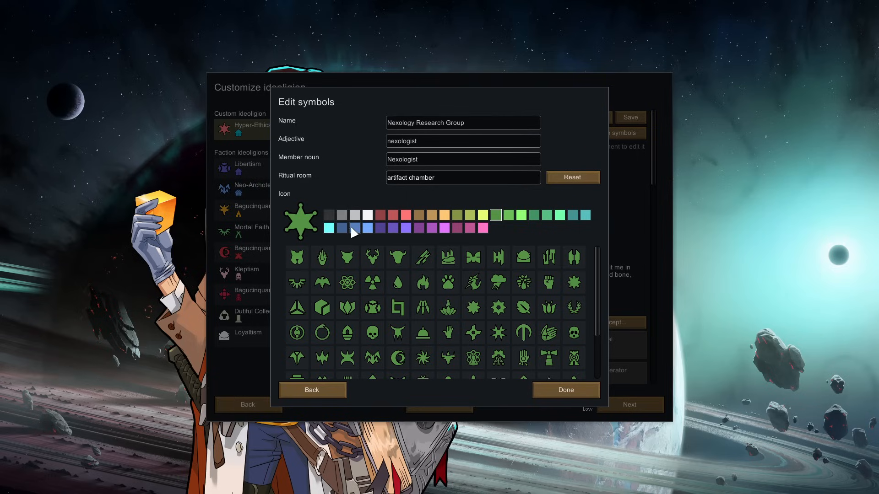
pyautogui.click(355, 228)
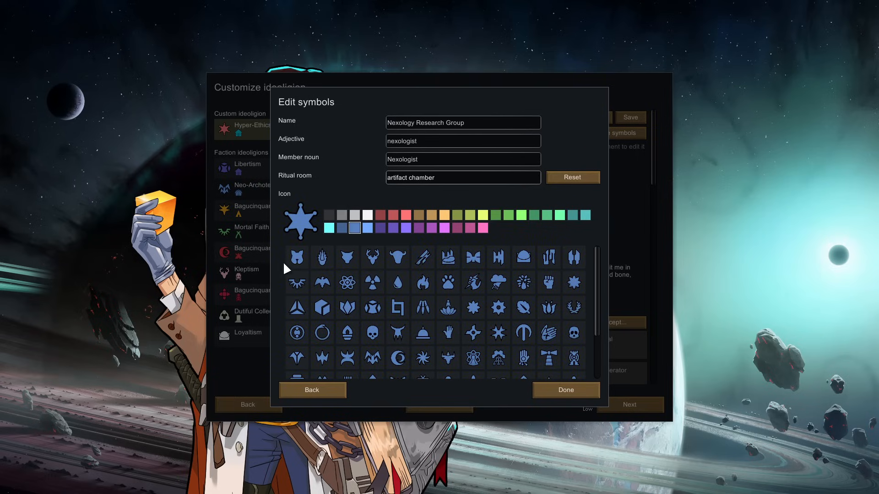
pyautogui.moveTo(442, 302)
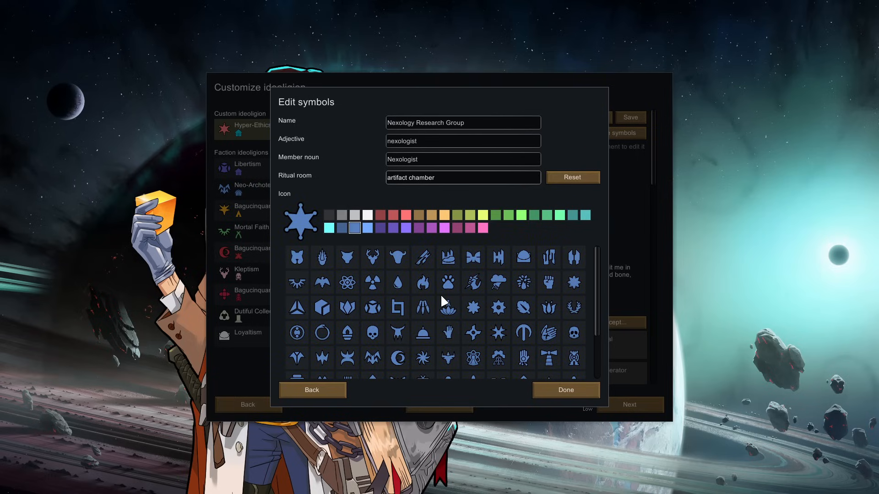
pyautogui.moveTo(382, 234)
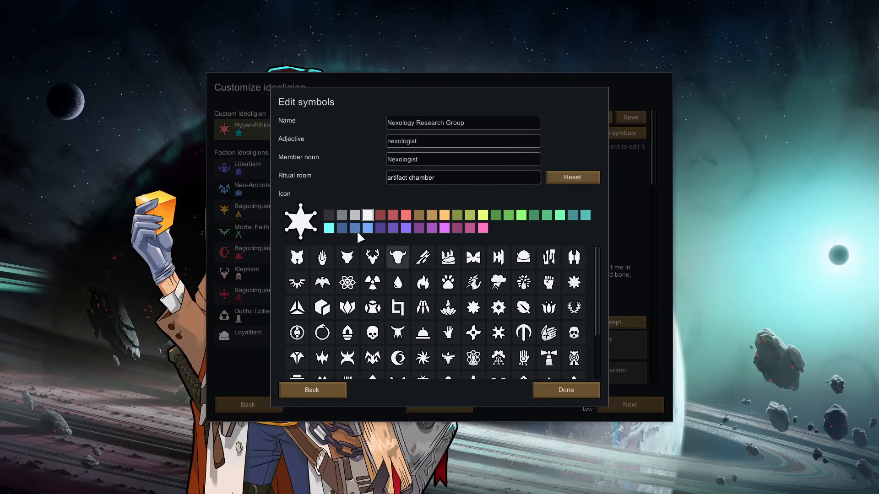
pyautogui.moveTo(615, 297)
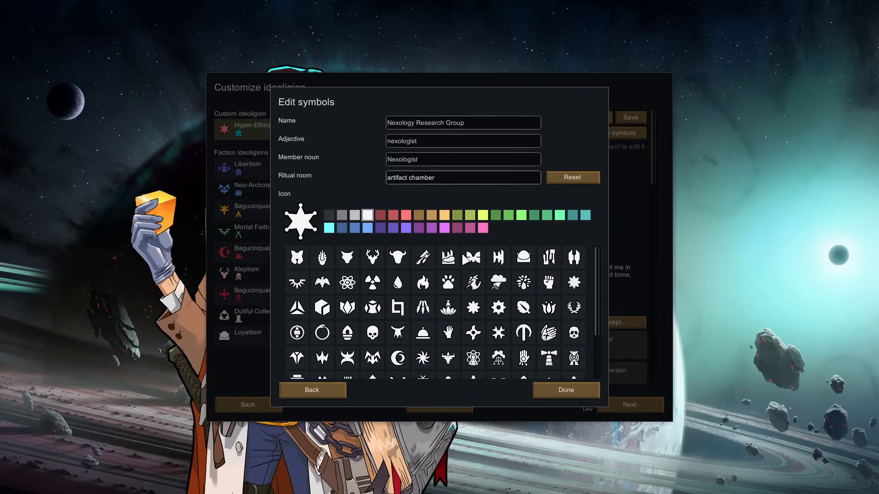
pyautogui.click(482, 228)
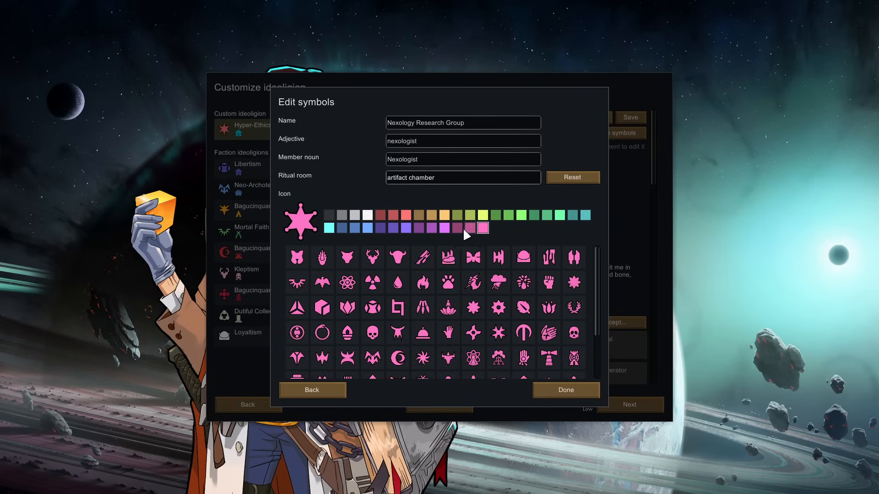
pyautogui.click(444, 228)
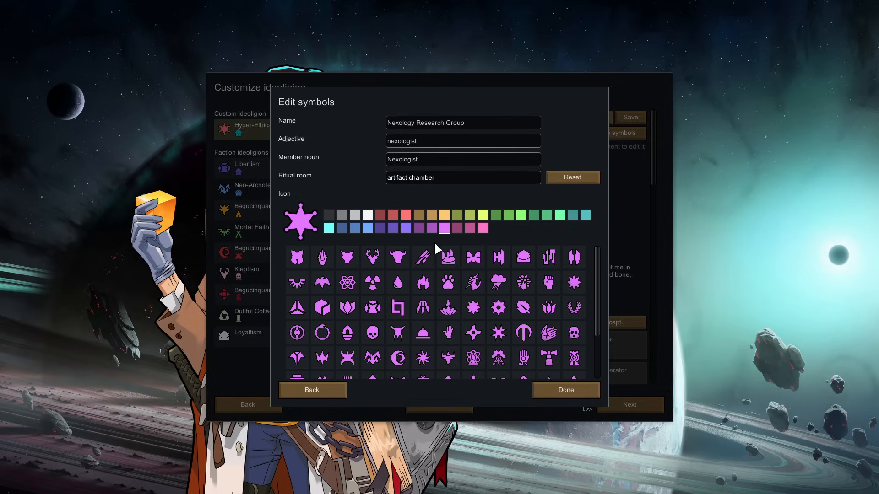
# Choose the cube symbol shape and confirm the symbol and names.
pyautogui.scroll(-3)
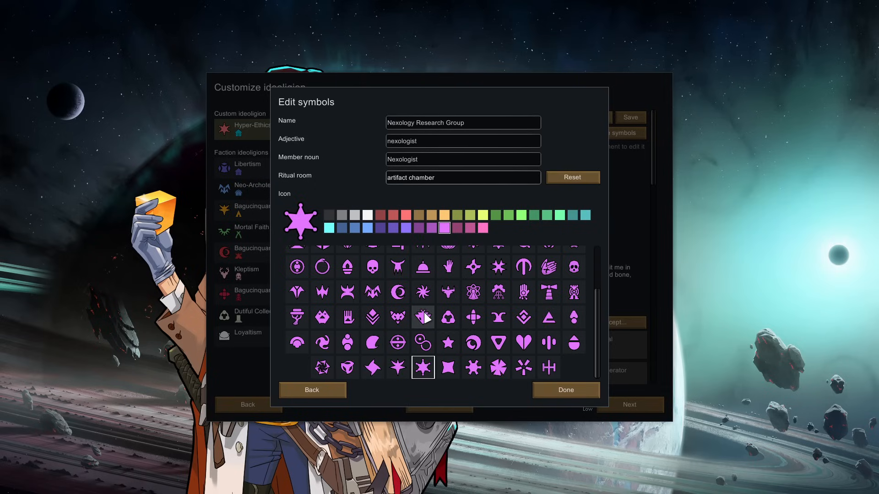
pyautogui.scroll(3)
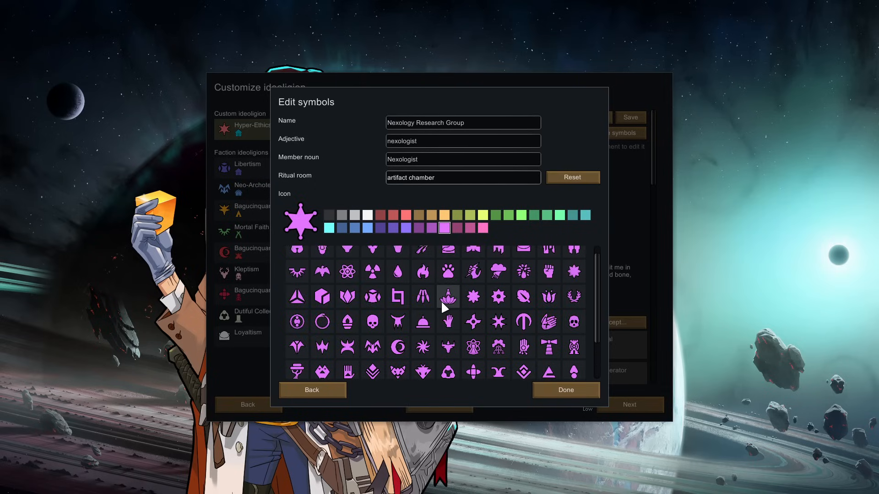
pyautogui.click(397, 297)
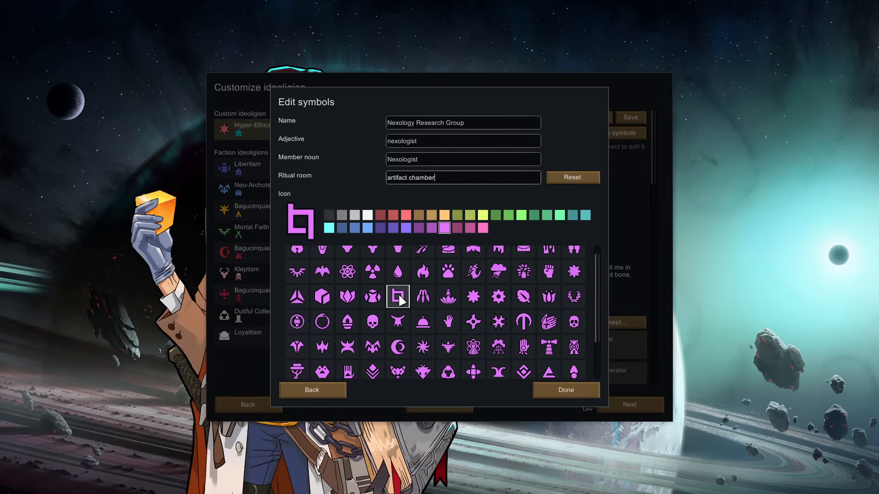
pyautogui.moveTo(387, 289)
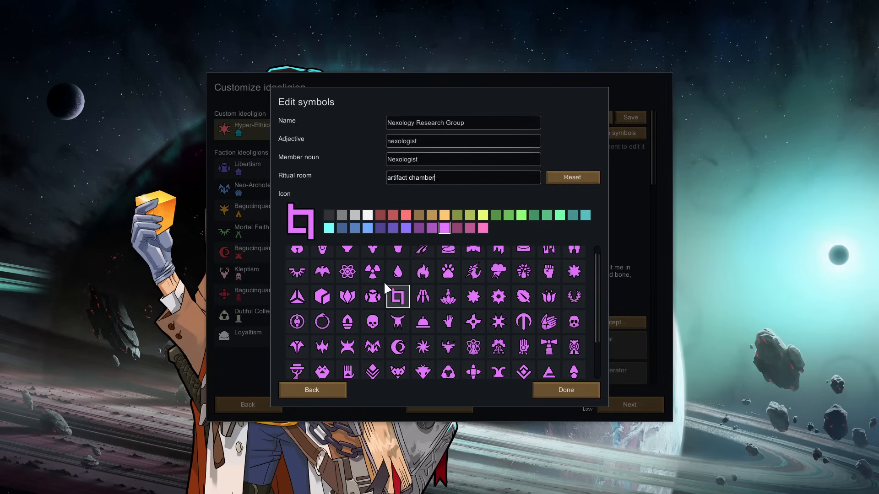
pyautogui.click(322, 296)
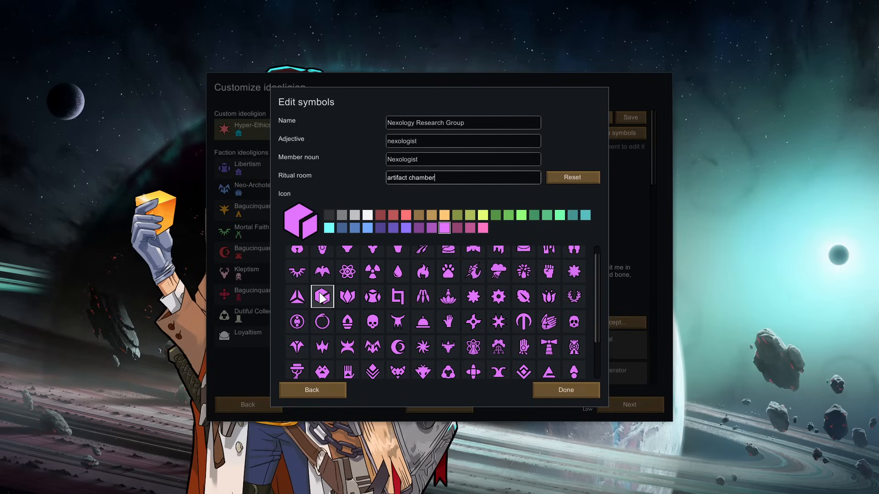
pyautogui.click(566, 390)
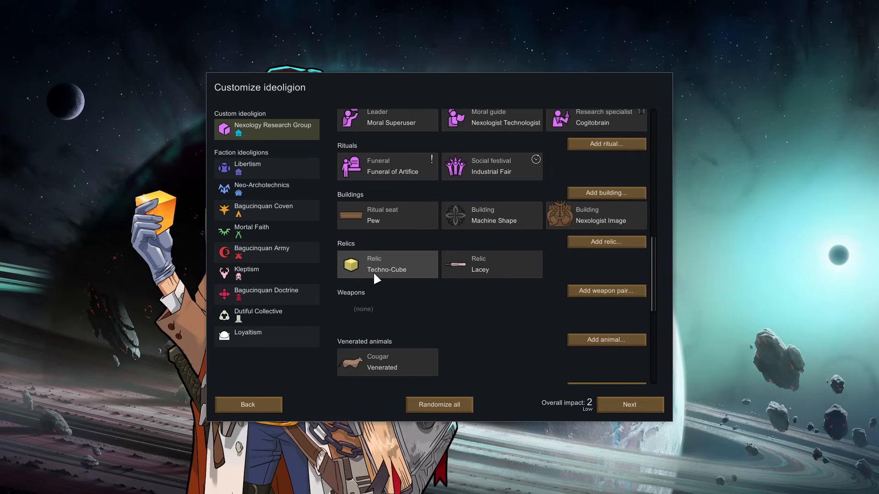
pyautogui.moveTo(378, 279)
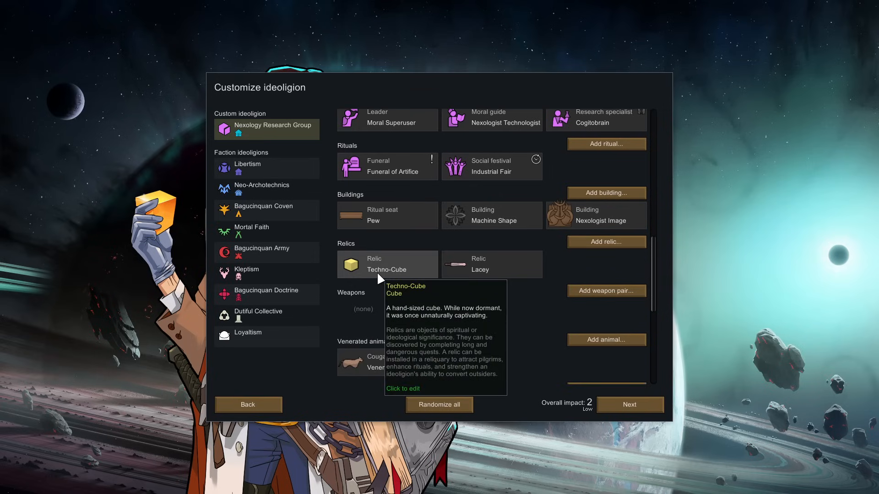
pyautogui.moveTo(462, 268)
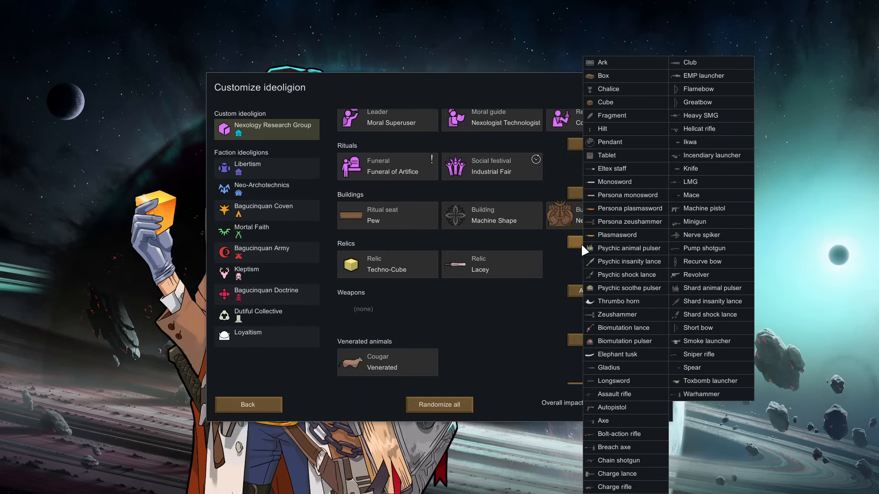
pyautogui.moveTo(631, 460)
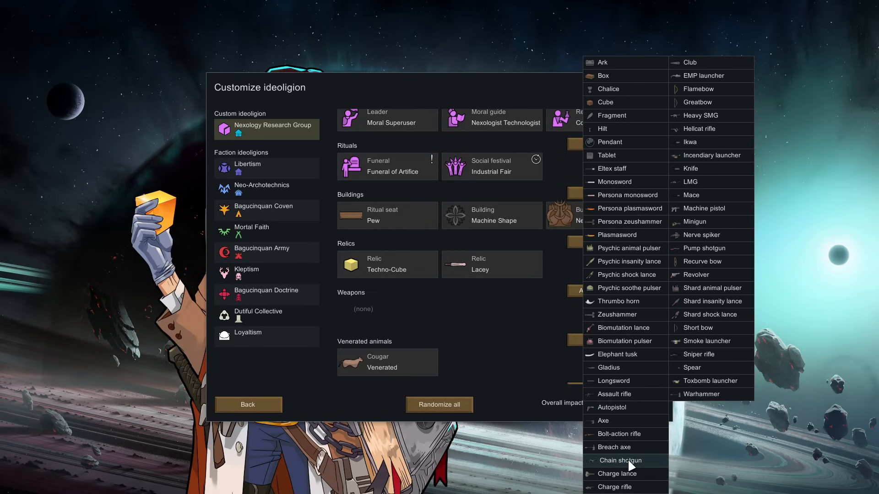
pyautogui.moveTo(617, 488)
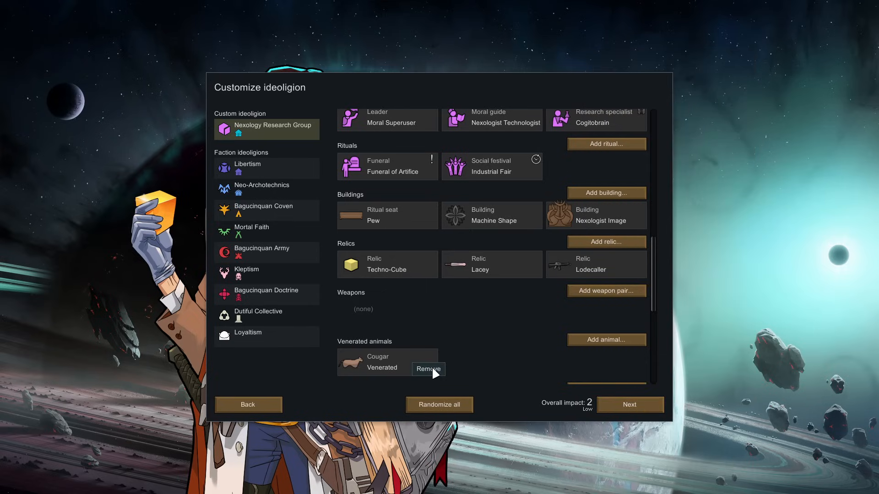
# Remove the cougar, regenerate the funeral as Nexologist Eulogy, and remove the Industrial Fair.
pyautogui.click(427, 369)
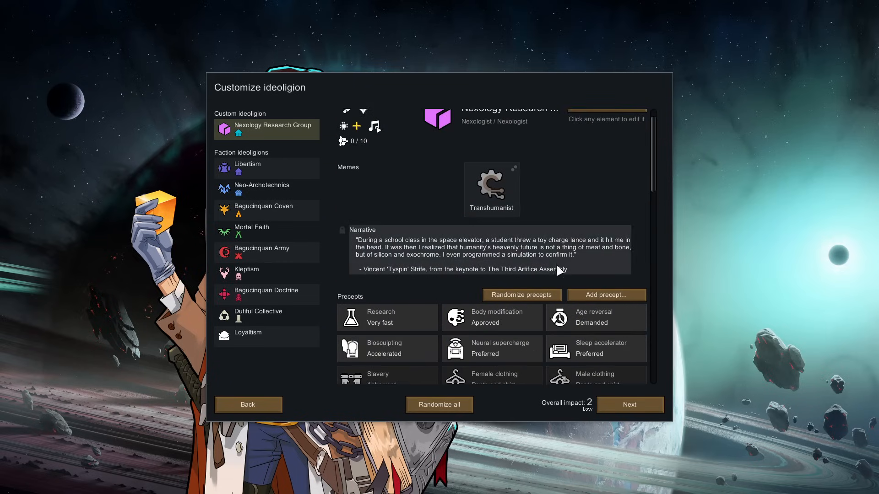
pyautogui.scroll(-3)
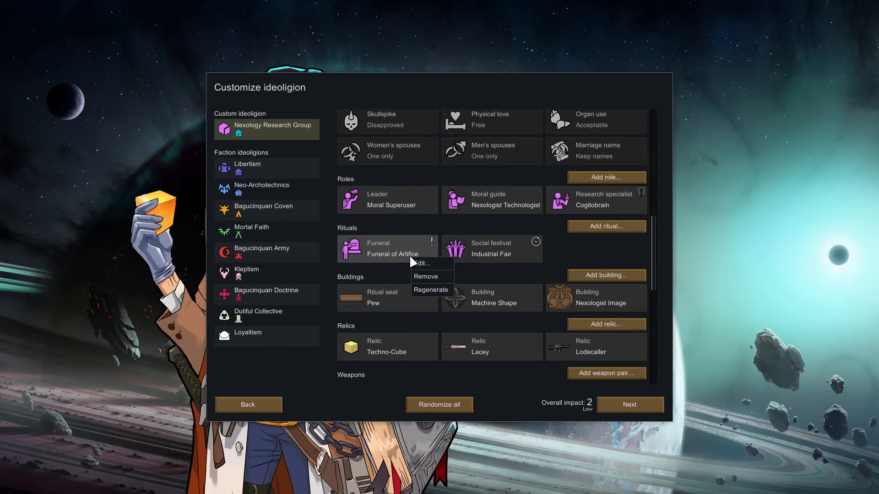
pyautogui.click(431, 290)
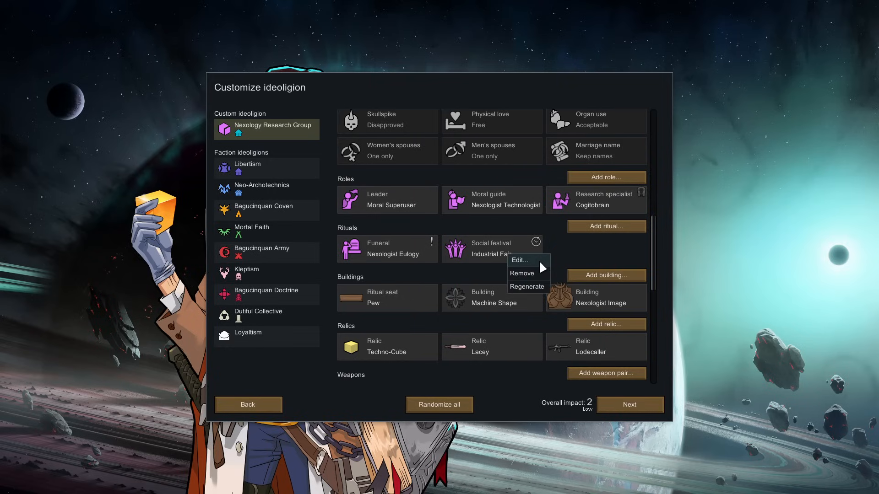
pyautogui.click(522, 274)
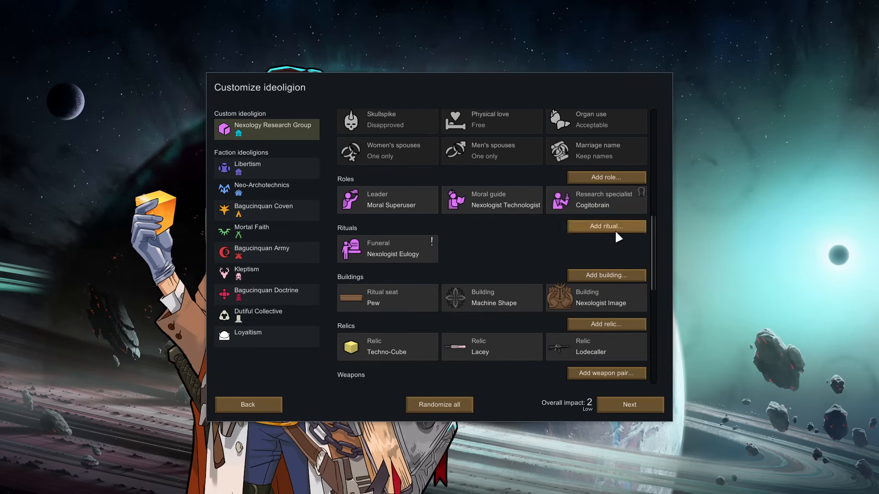
# Add two more Skylantern festival rituals, bringing the list to five festivals.
pyautogui.click(607, 227)
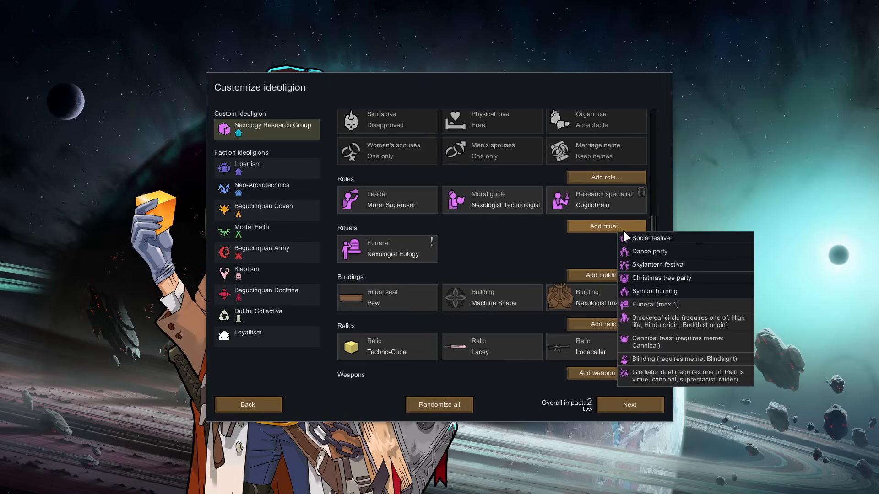
pyautogui.click(659, 264)
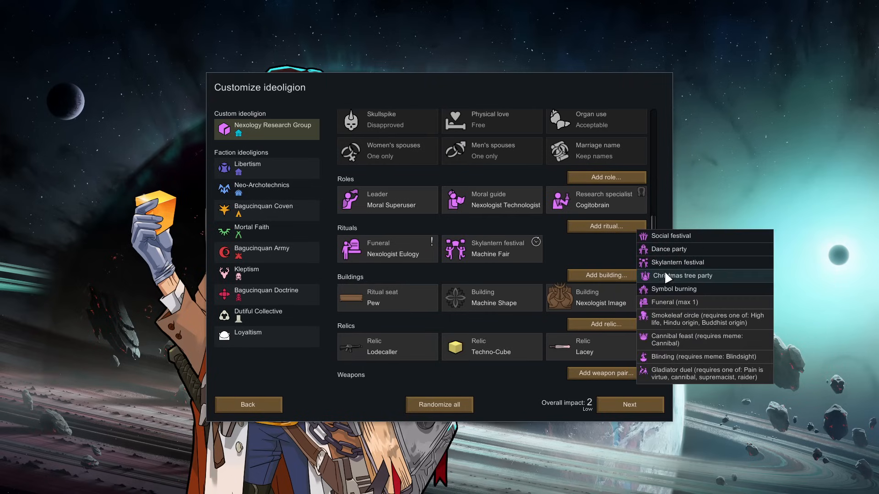
pyautogui.click(677, 262)
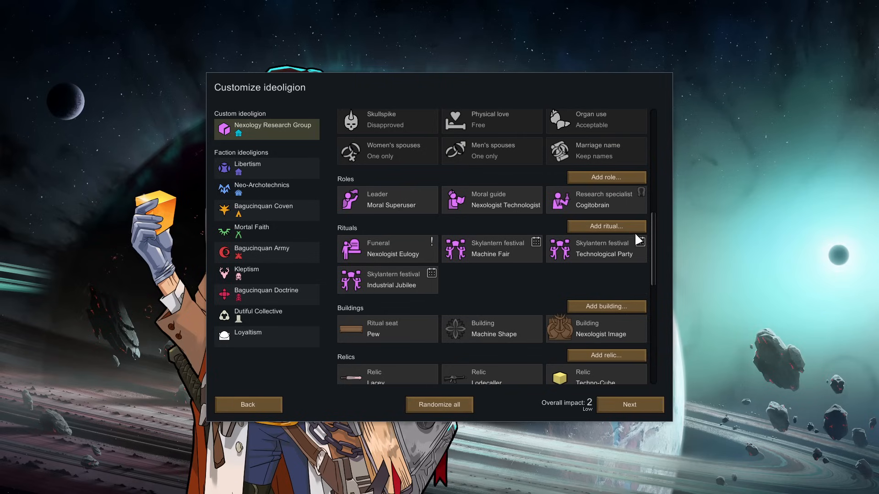
pyautogui.click(605, 226)
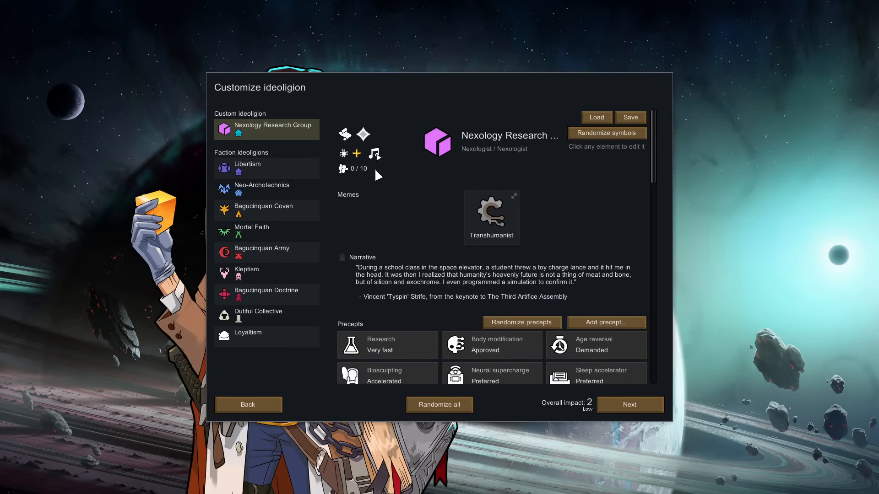
pyautogui.scroll(-3)
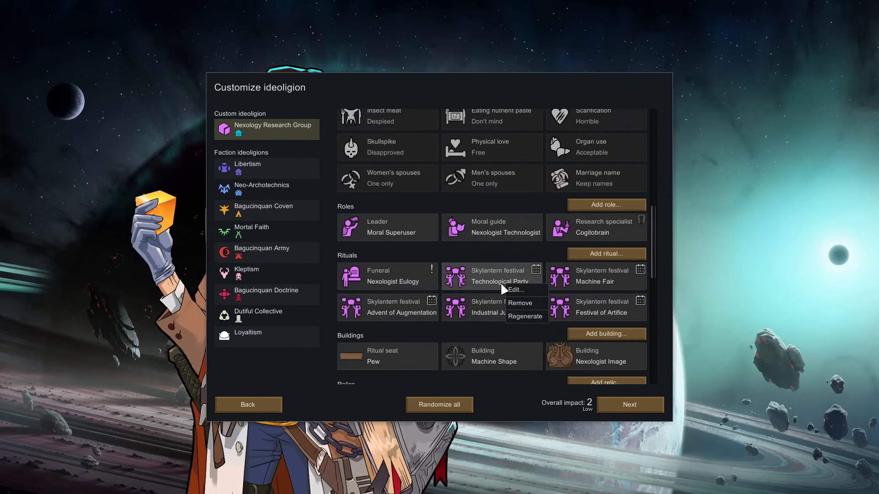
# Make Technological Party, Machine Fair and Advent of Augmentation start any time.
pyautogui.click(515, 290)
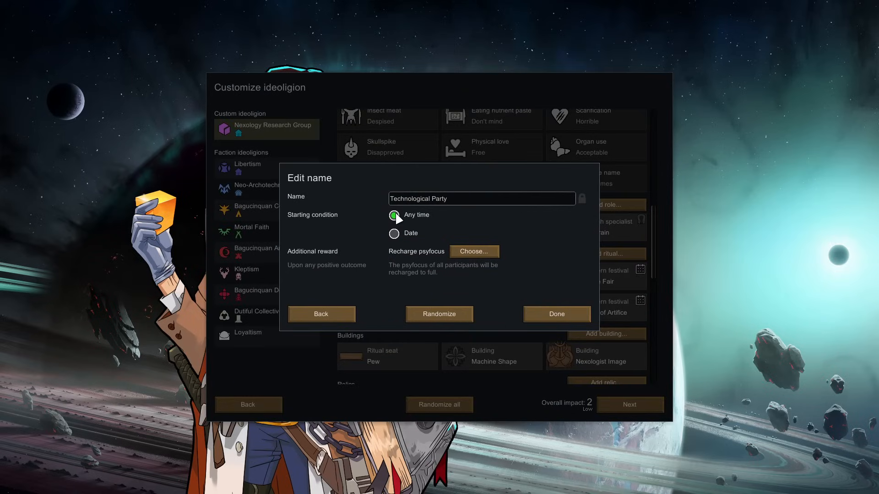
pyautogui.click(556, 314)
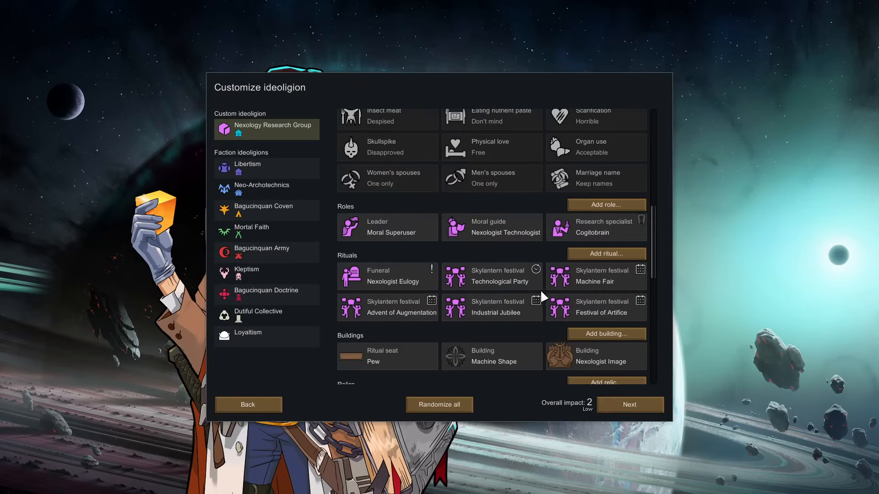
pyautogui.click(596, 277)
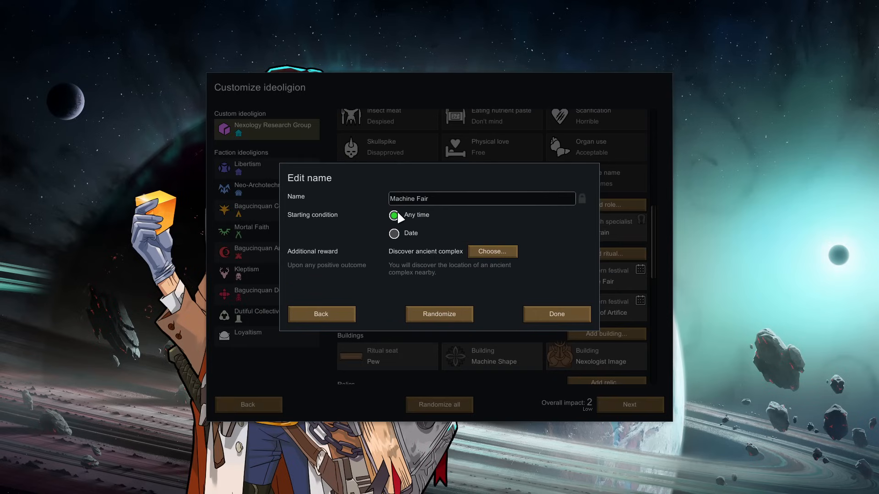
pyautogui.click(491, 251)
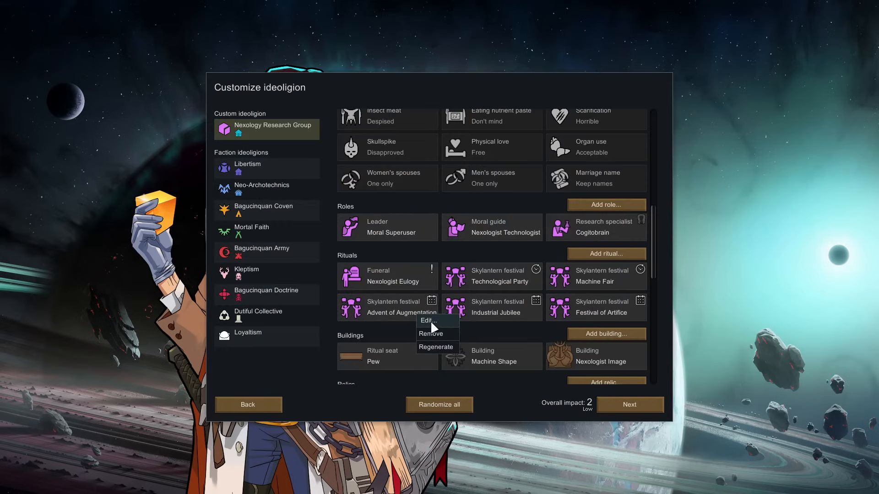
pyautogui.click(428, 320)
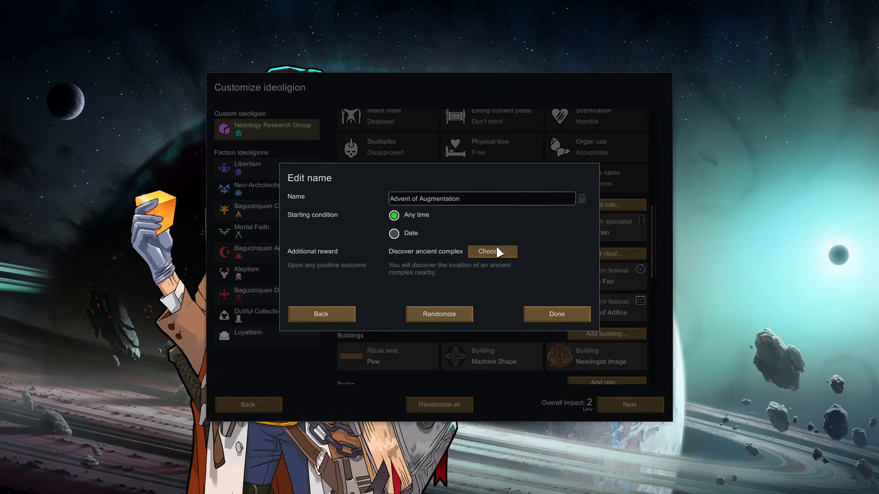
pyautogui.click(491, 251)
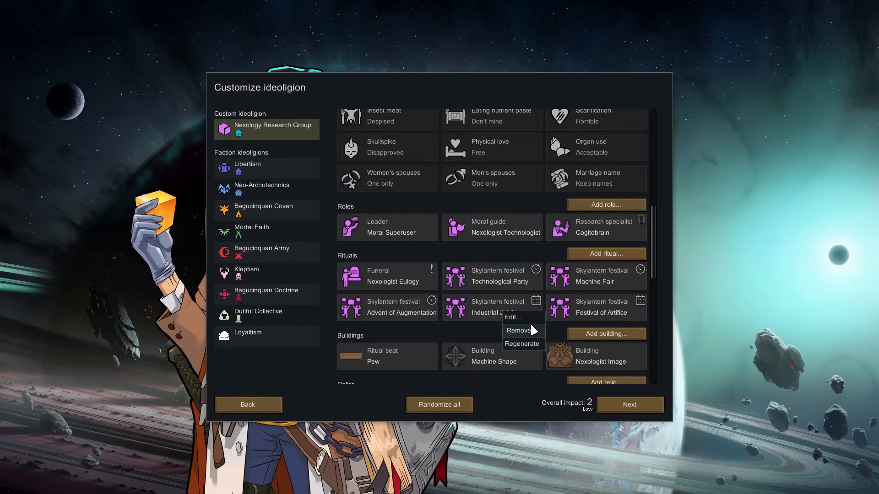
# Make Industrial Jubilee and Festival of Artifice start any time.
pyautogui.click(512, 316)
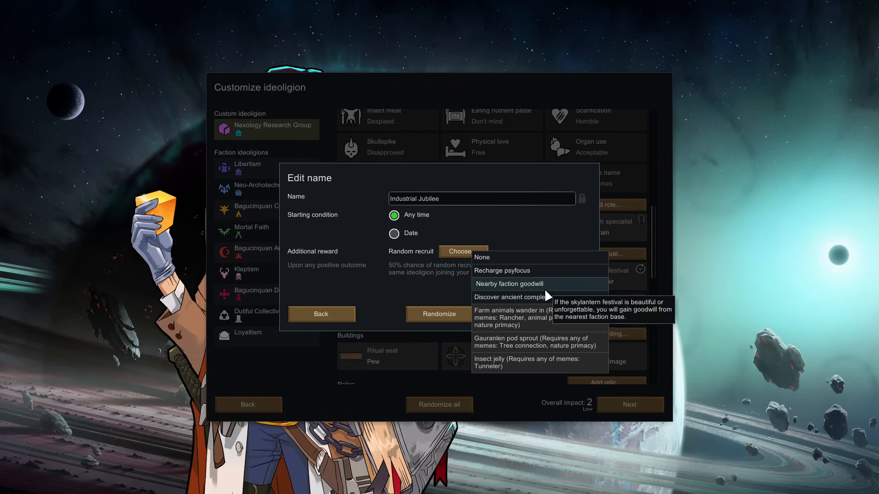
pyautogui.click(502, 270)
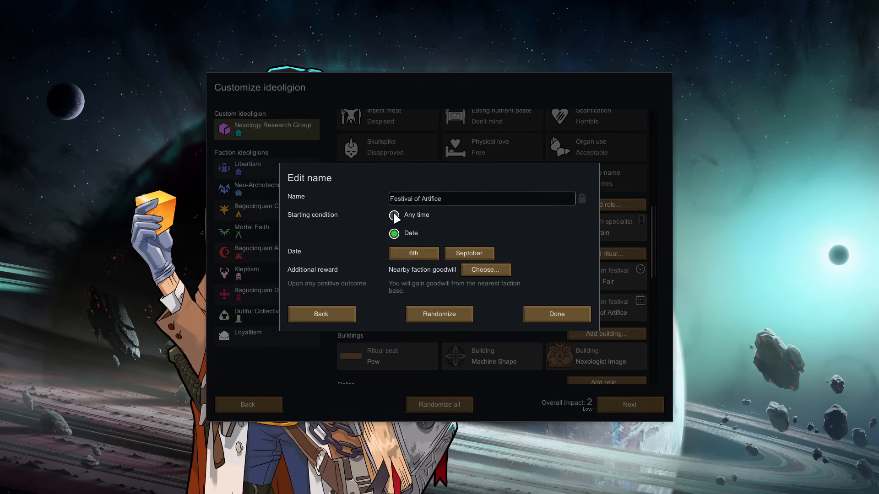
pyautogui.click(394, 215)
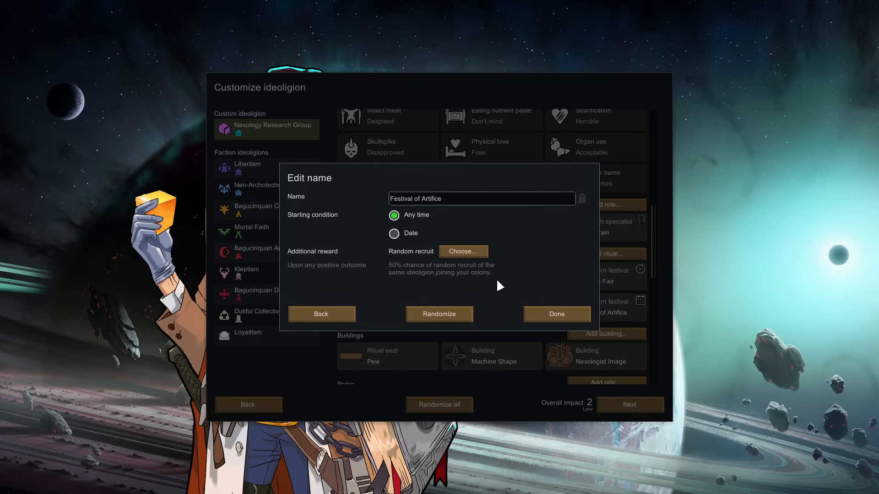
pyautogui.click(556, 314)
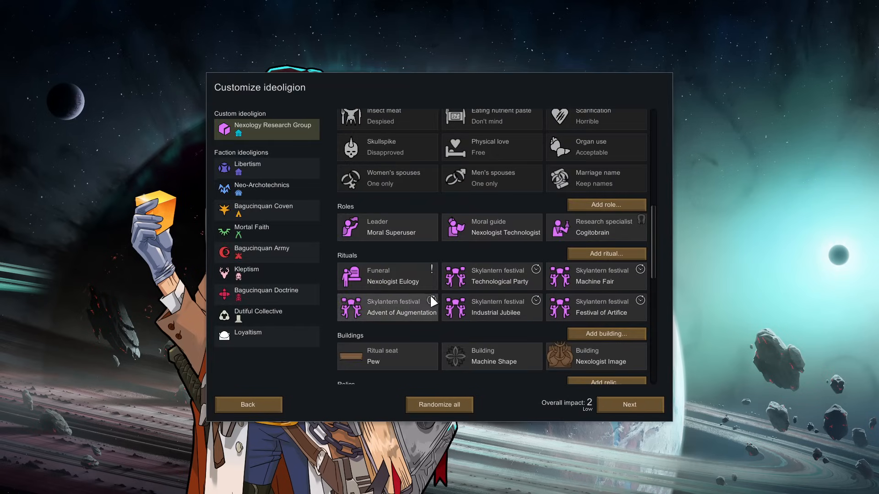
pyautogui.moveTo(437, 290)
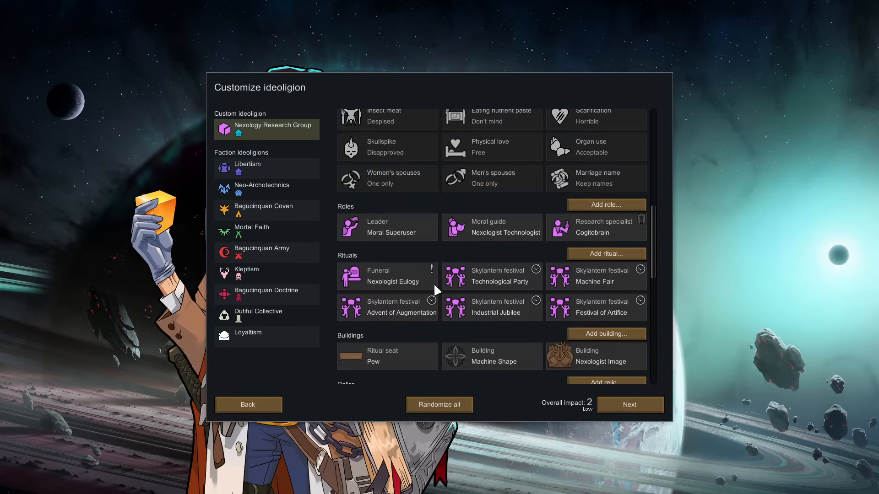
# Give the Machine Shape building a concentric-square appearance.
pyautogui.scroll(-3)
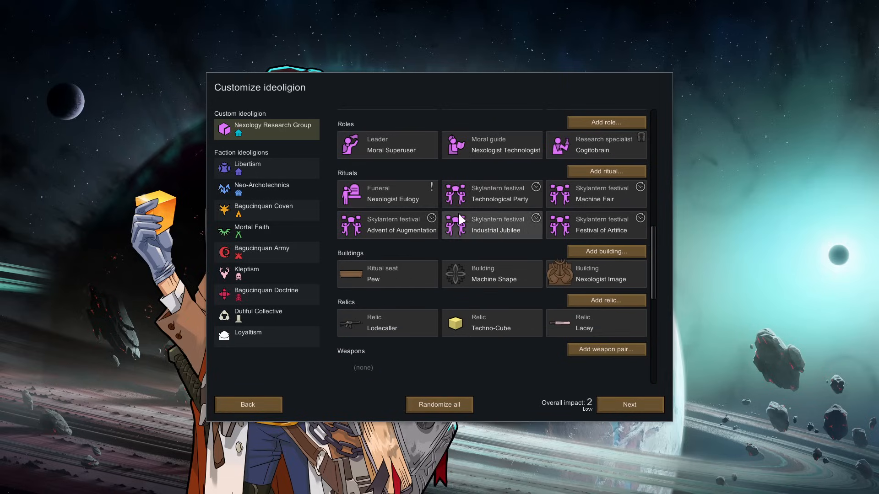
pyautogui.scroll(-3)
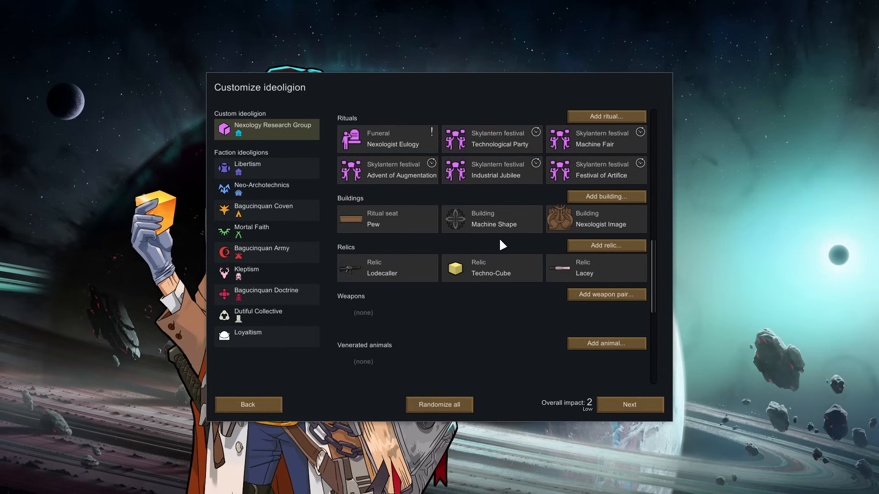
pyautogui.moveTo(492, 219)
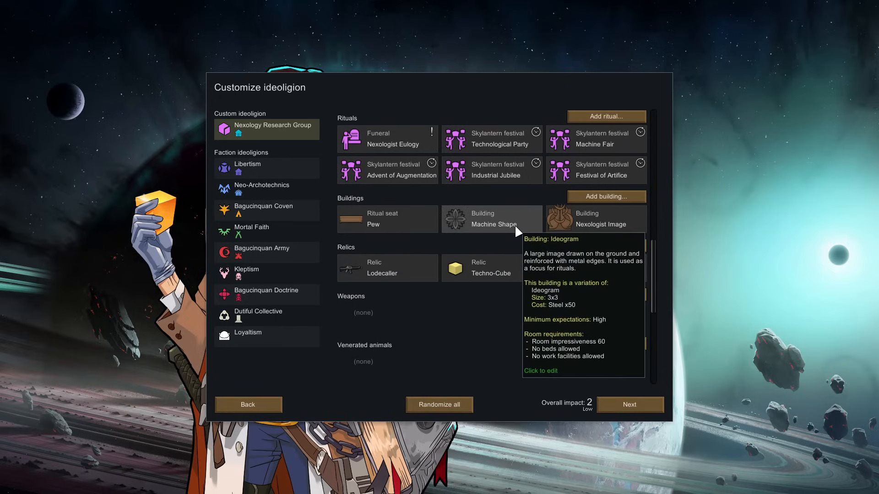
pyautogui.rightClick(492, 219)
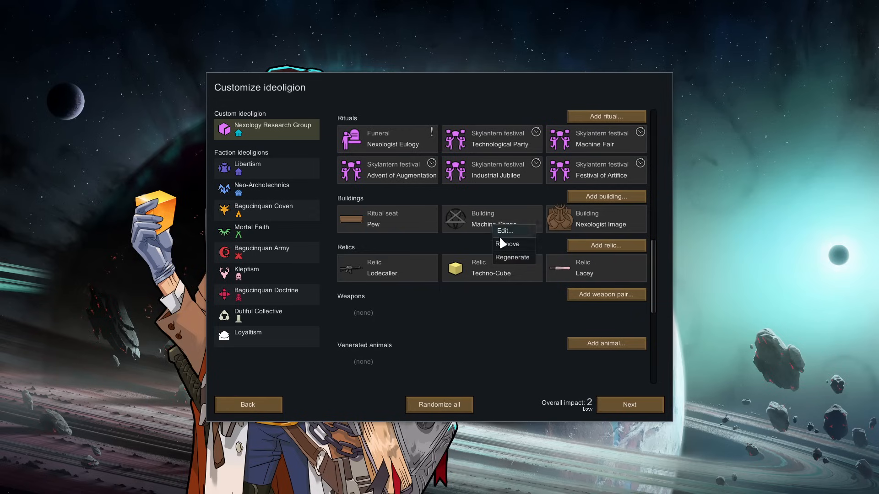
pyautogui.click(504, 230)
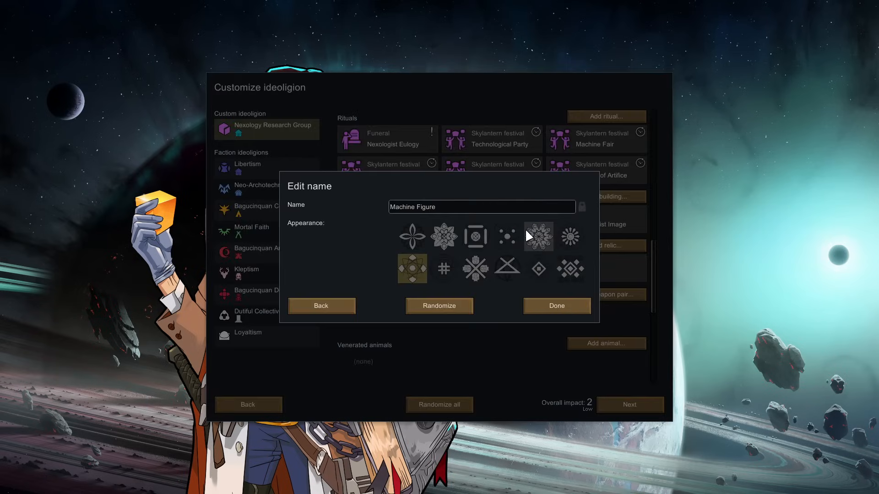
pyautogui.moveTo(549, 300)
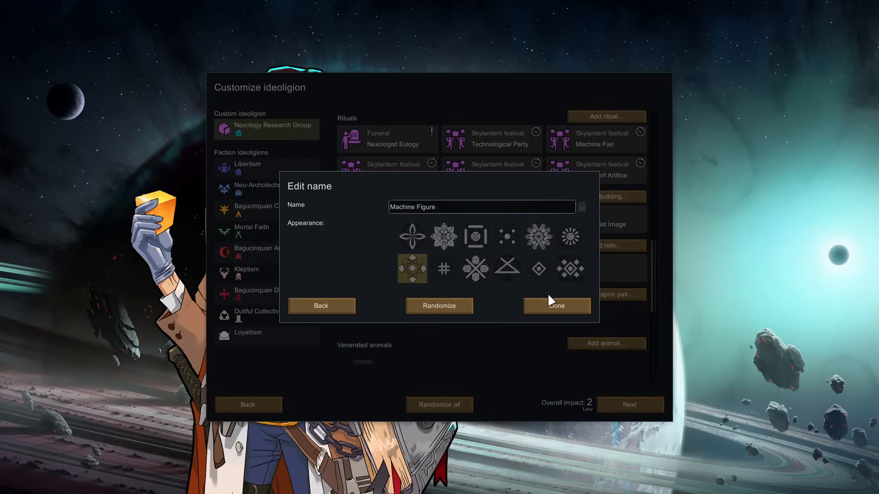
pyautogui.click(557, 306)
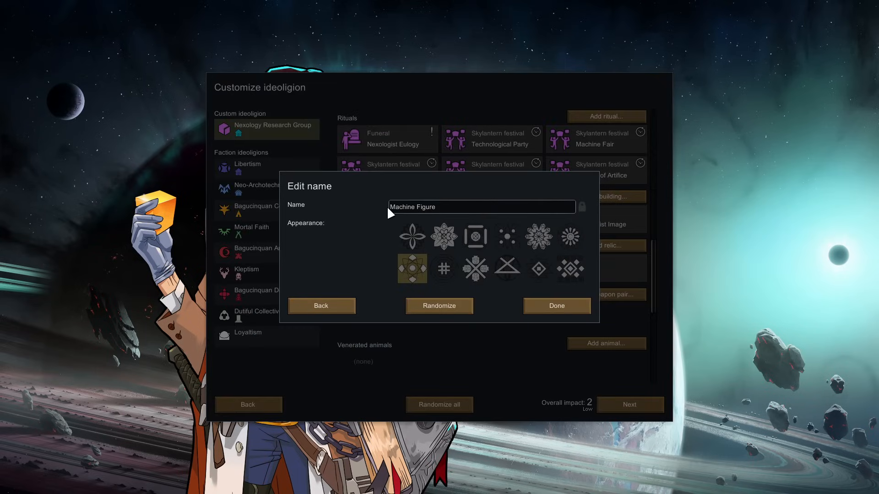
pyautogui.moveTo(479, 232)
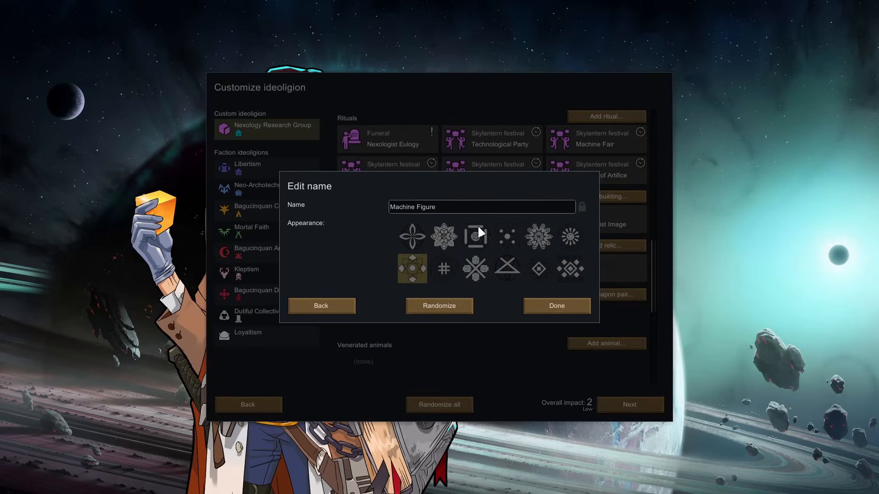
pyautogui.moveTo(514, 335)
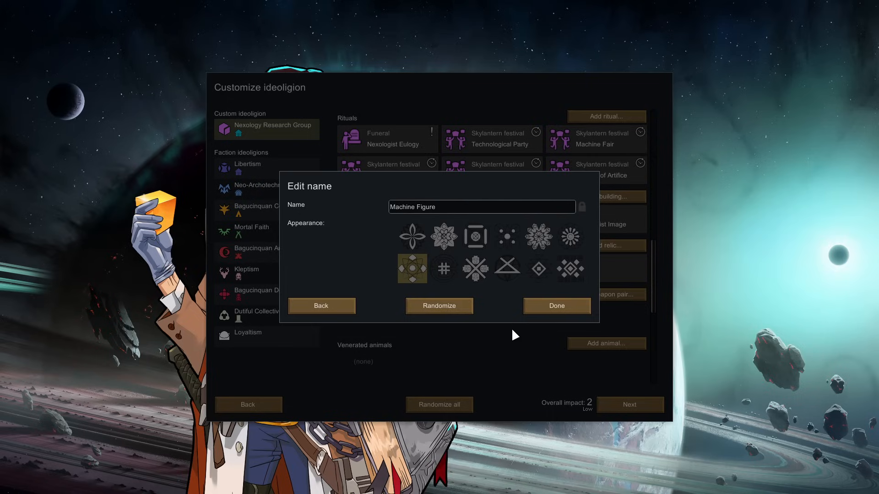
pyautogui.moveTo(538, 268)
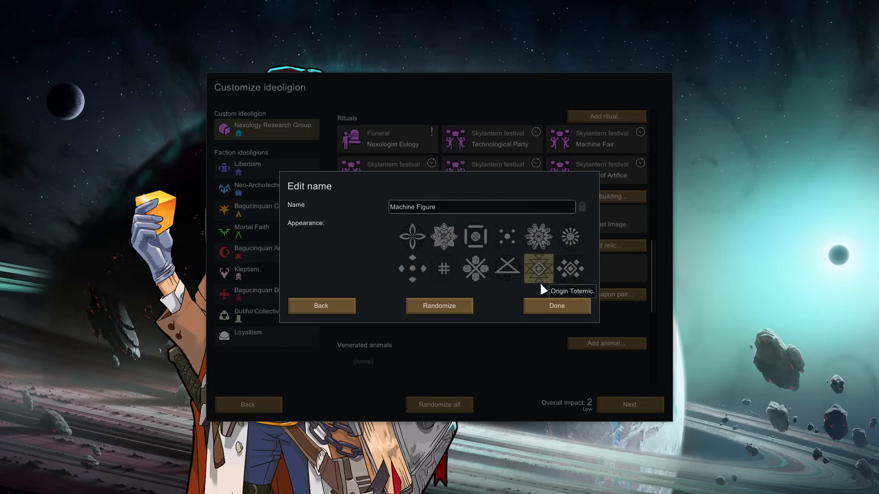
pyautogui.moveTo(444, 237)
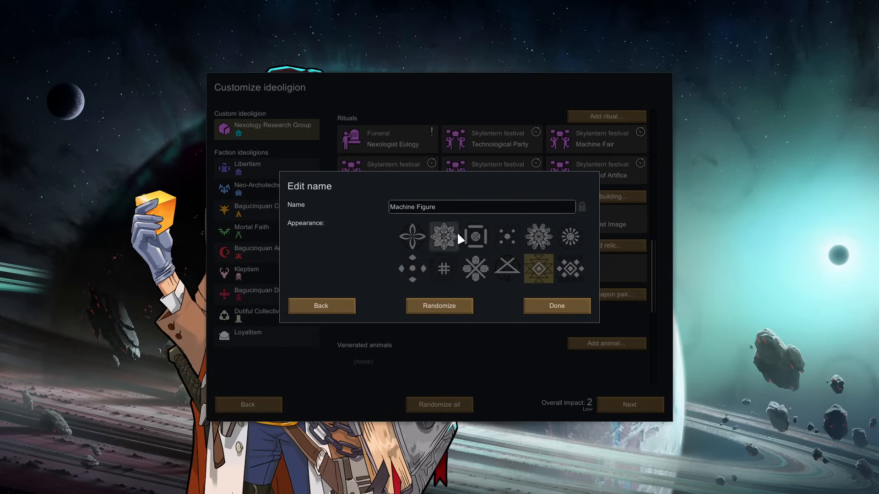
# Rename the building from Machine Figure to Archic Figure.
pyautogui.doubleClick(402, 207)
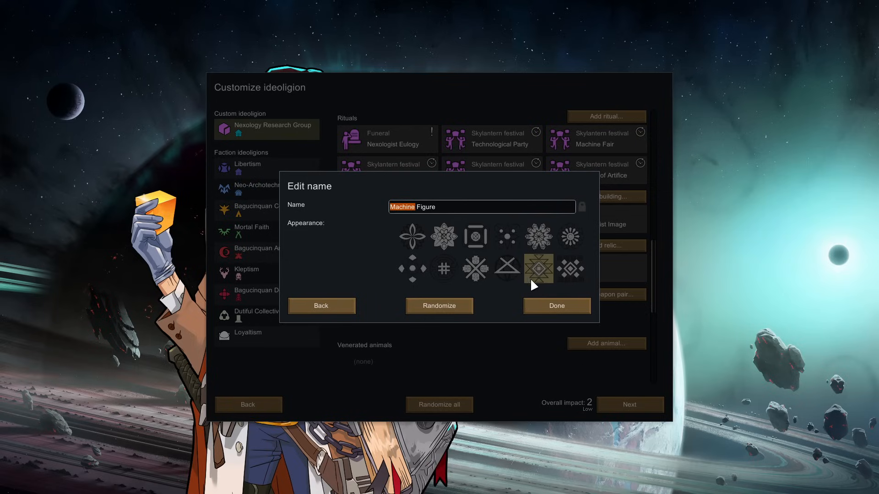
pyautogui.moveTo(539, 268)
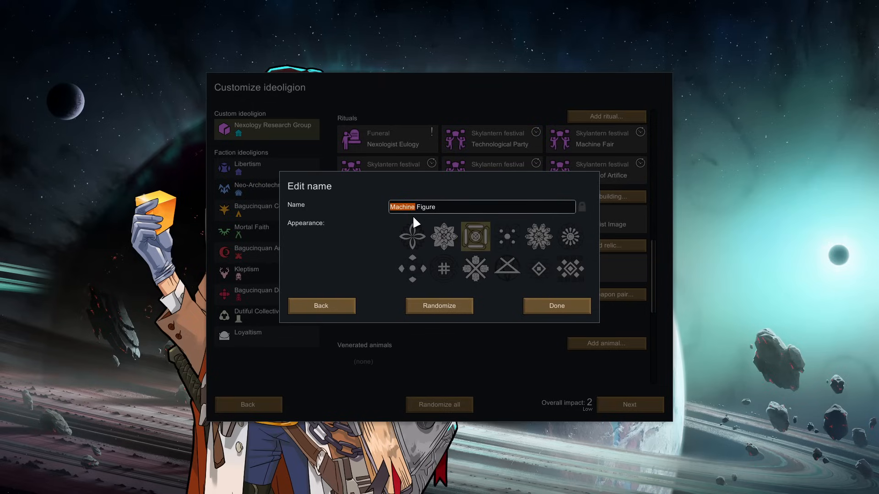
pyautogui.click(412, 207)
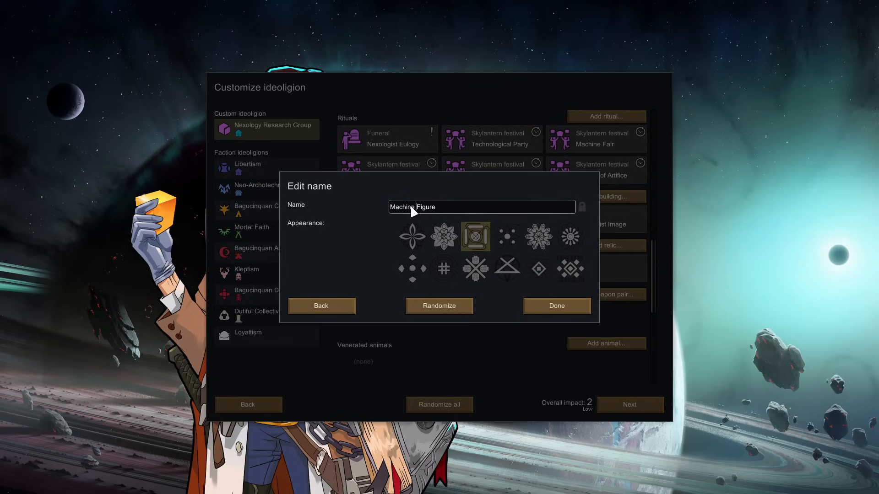
pyautogui.doubleClick(401, 207)
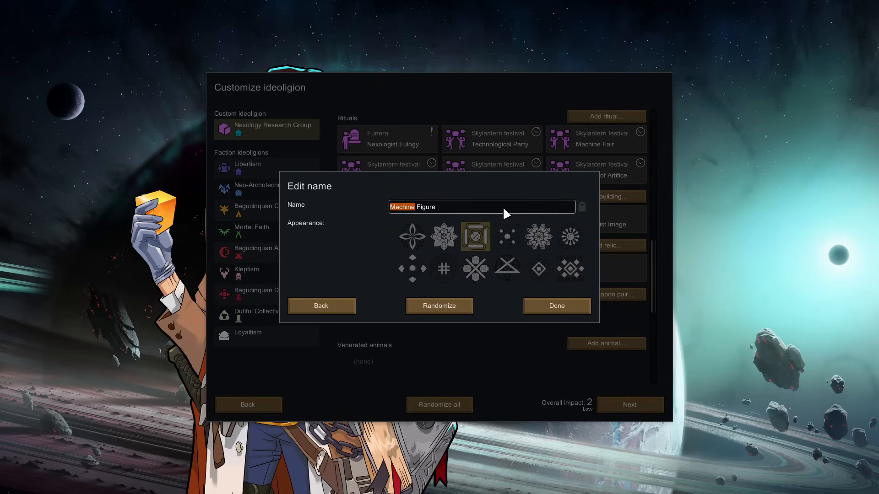
pyautogui.write('Archo')
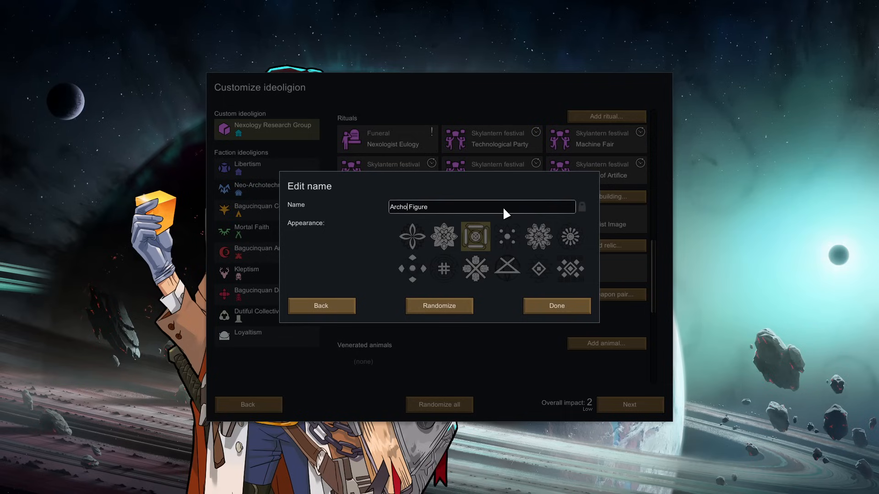
pyautogui.press('Backspace')
pyautogui.write('ic')
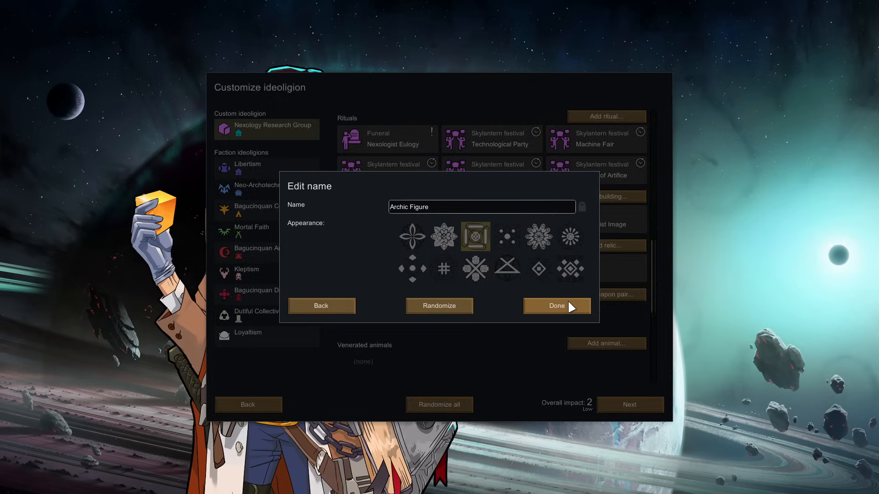
pyautogui.click(557, 306)
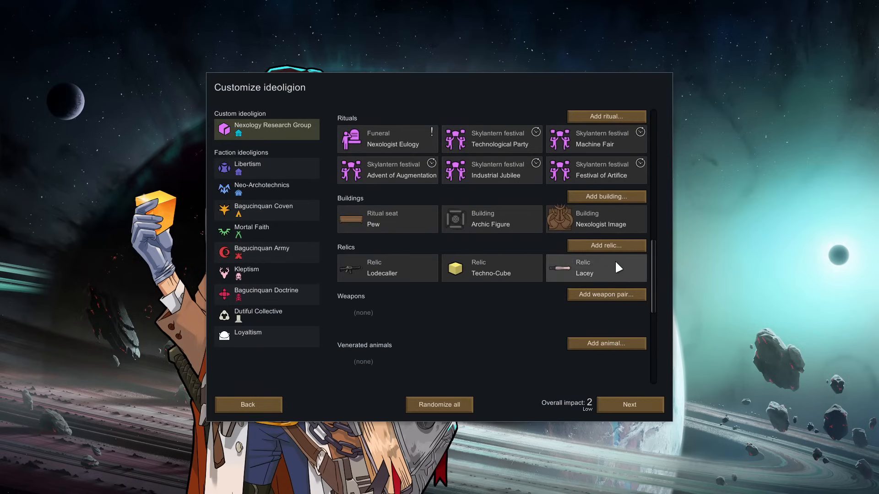
# Check the Nexologist Image building, then view hair, beard and tattoo appearance options.
pyautogui.click(596, 219)
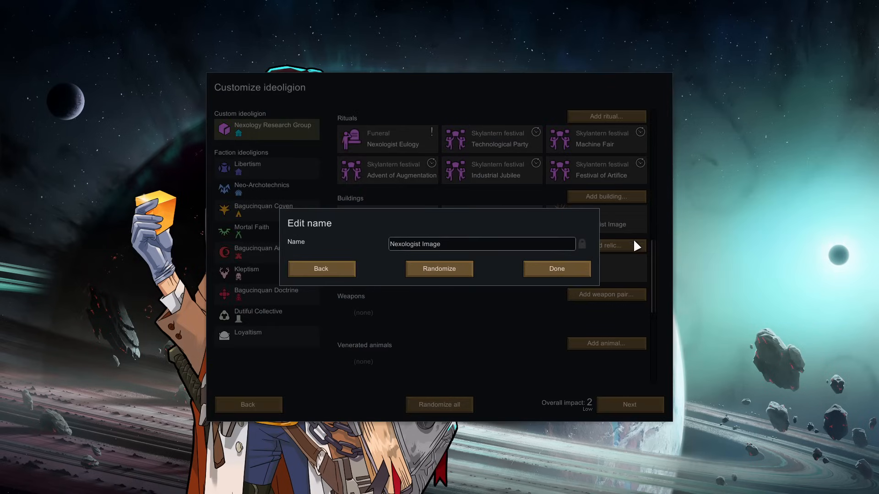
pyautogui.click(557, 269)
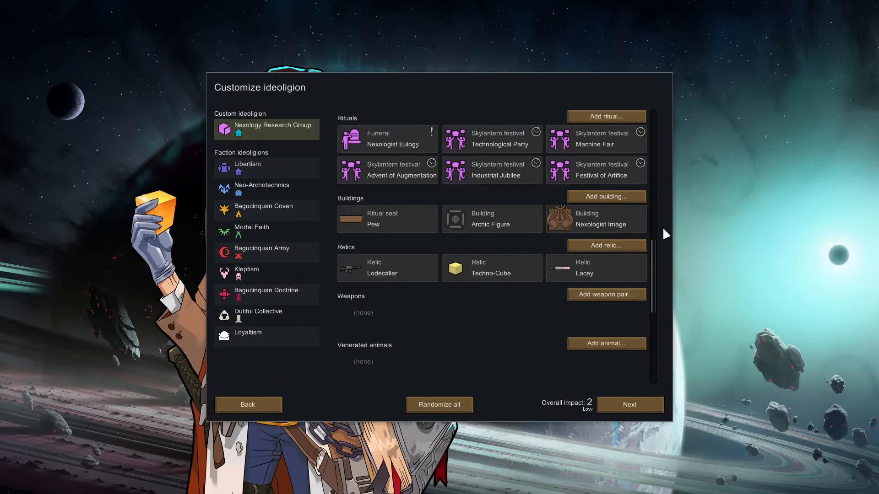
pyautogui.moveTo(572, 414)
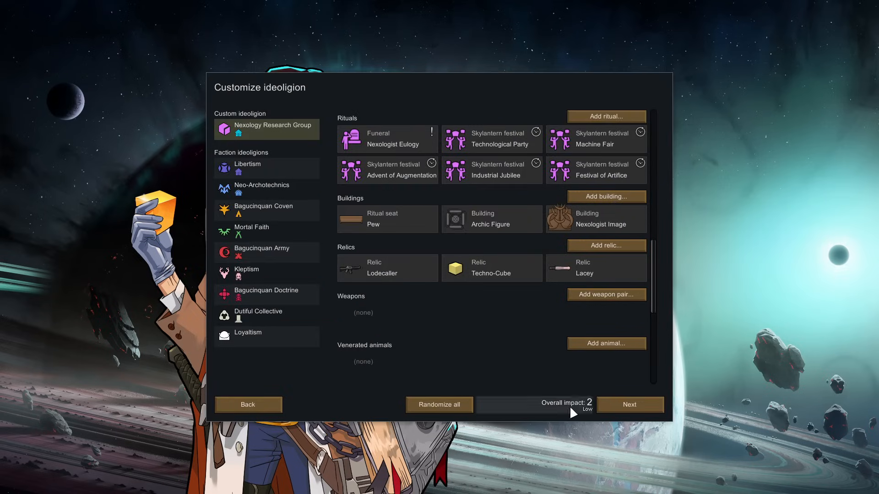
pyautogui.scroll(-3)
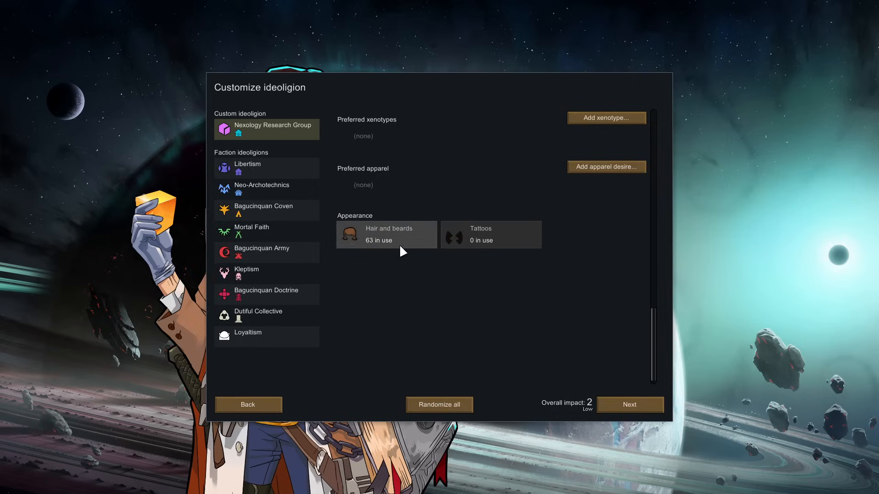
# Set Soldier hair to Never, Minimal beards to Normal, and Moustache and Furskin beards to Rare.
pyautogui.click(386, 234)
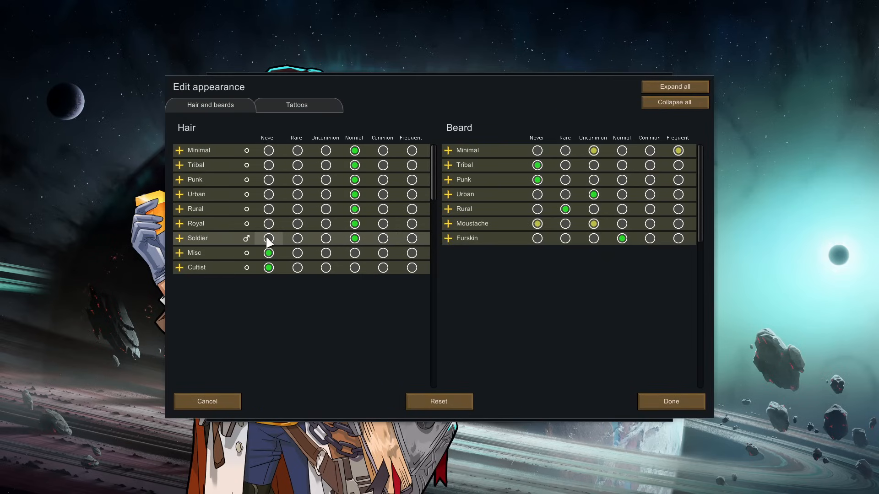
pyautogui.click(269, 238)
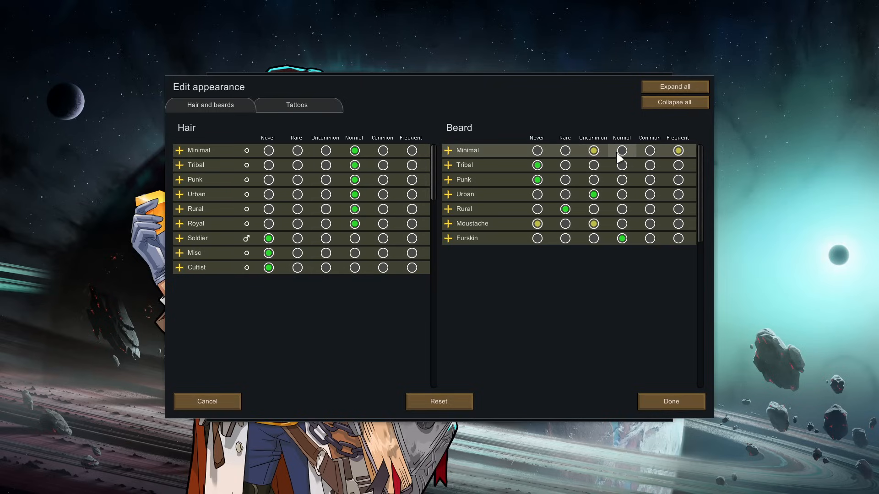
pyautogui.click(622, 150)
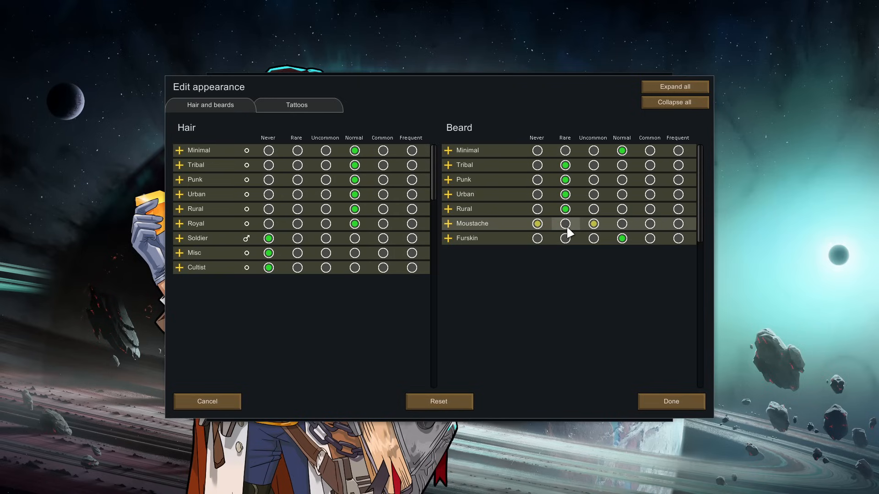
pyautogui.click(565, 224)
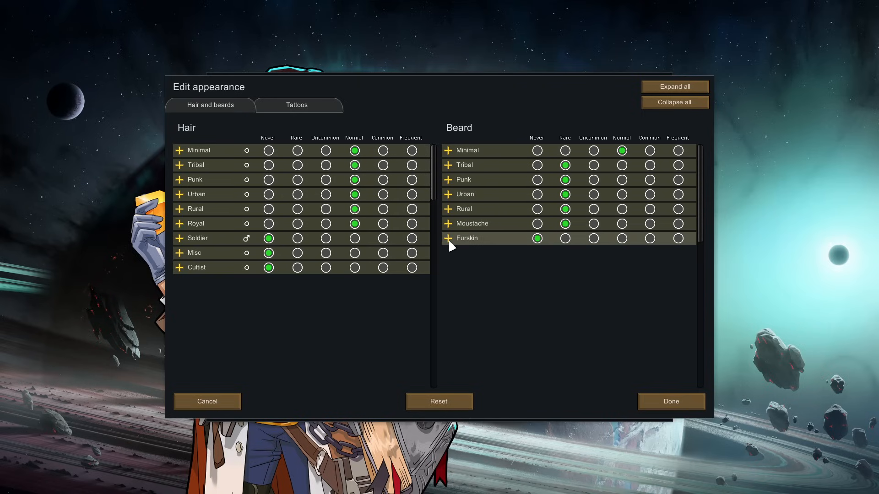
pyautogui.click(564, 238)
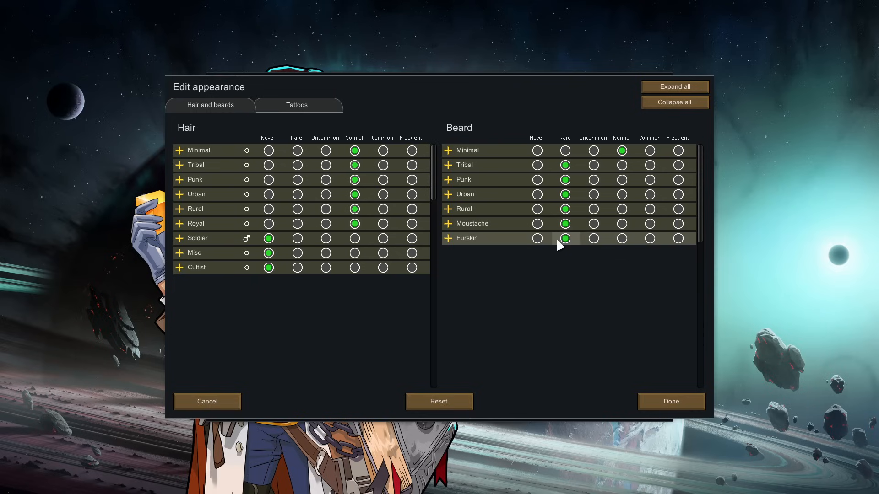
pyautogui.moveTo(148, 264)
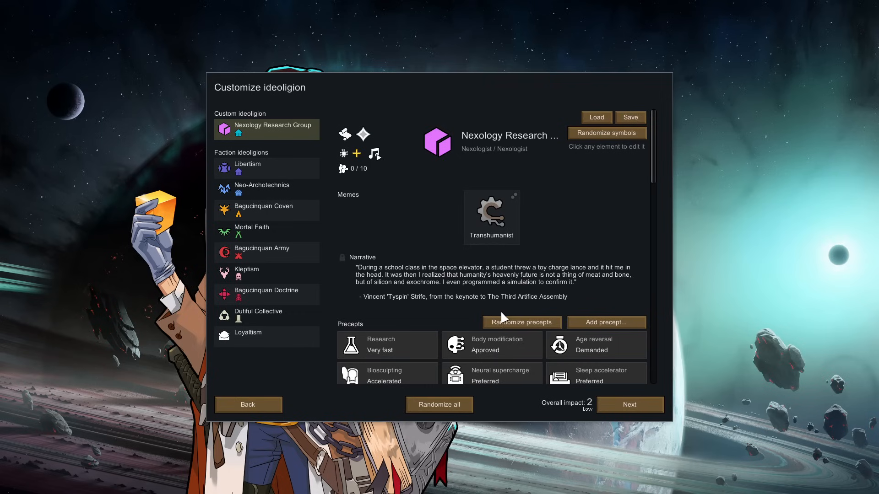
# Save the ideoligion under the name Nexology Research Group and scroll back to the top.
pyautogui.click(629, 117)
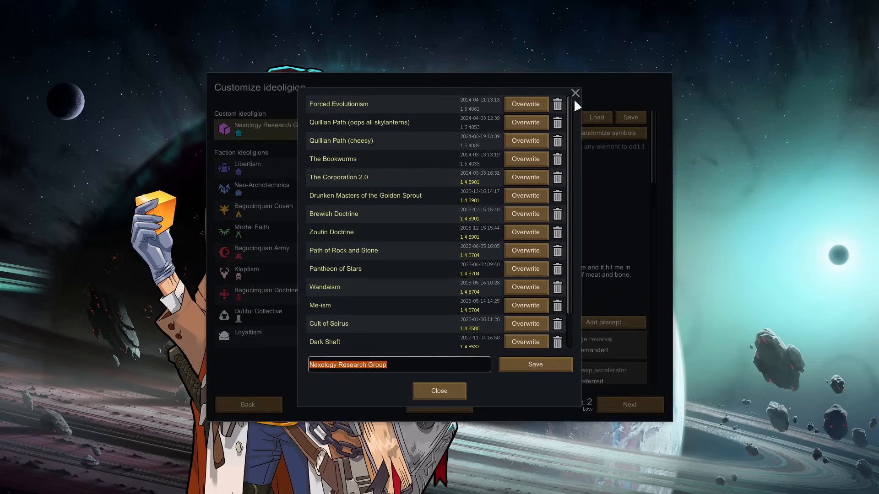
pyautogui.click(534, 365)
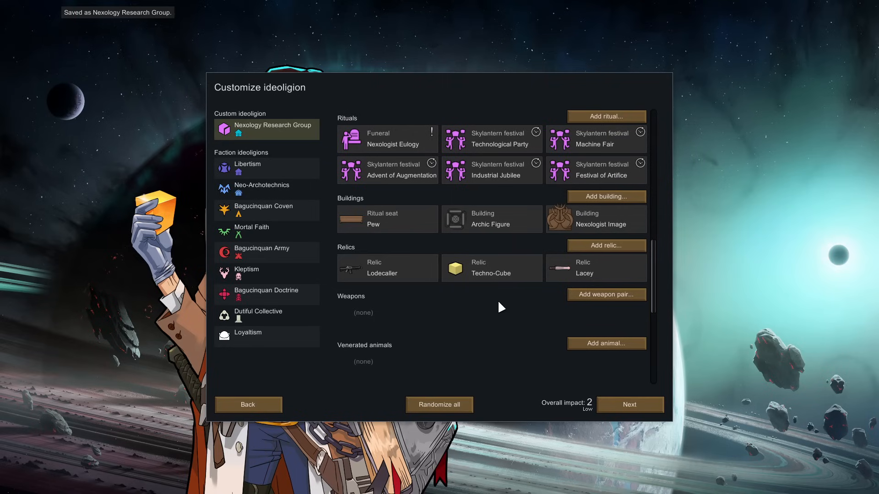
pyautogui.scroll(3)
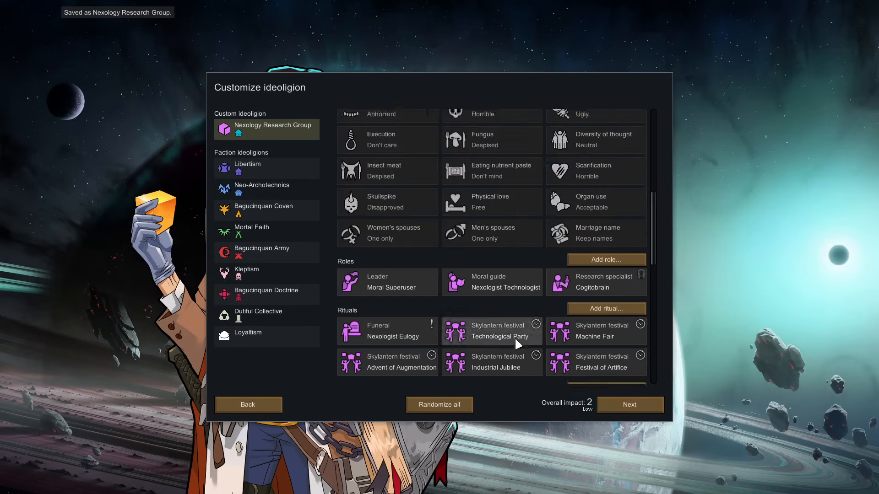
pyautogui.scroll(3)
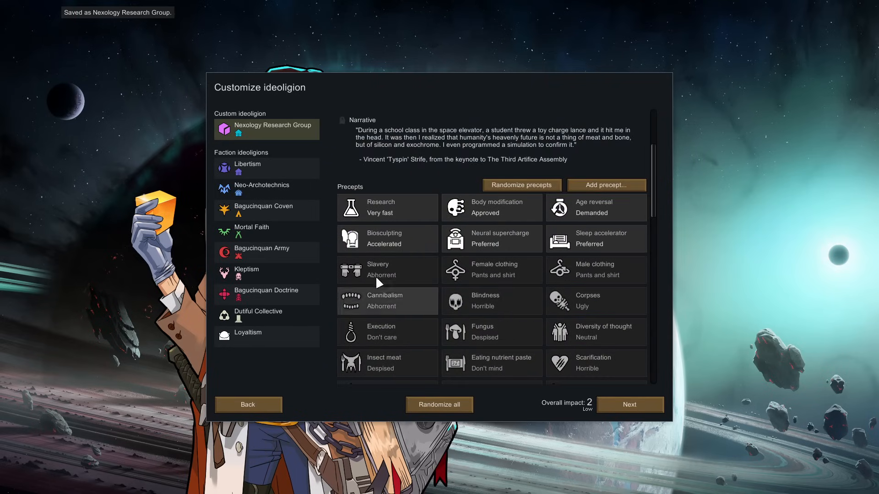
pyautogui.scroll(3)
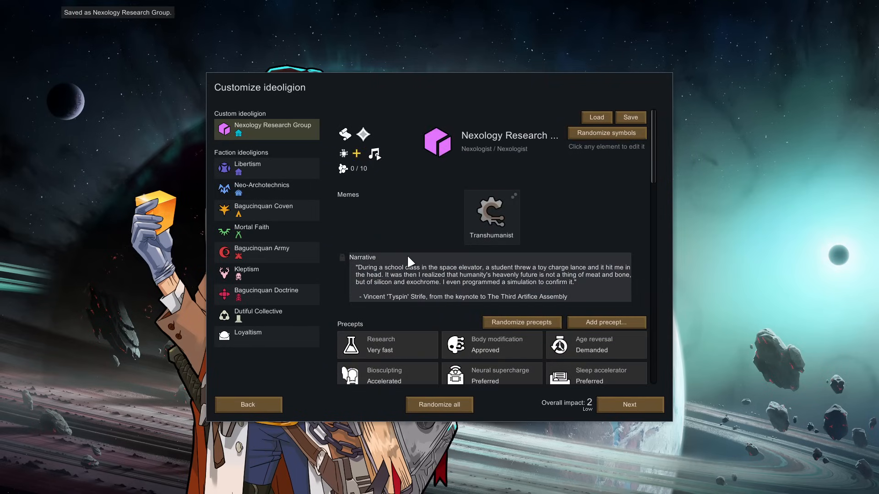
pyautogui.moveTo(475, 238)
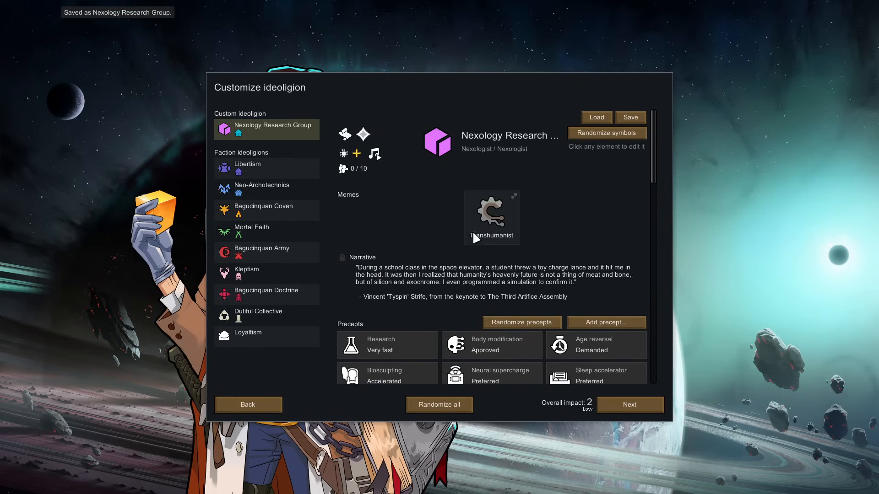
# Advance to character creation showing Hotaru, Gizmo and Shy as colonists.
pyautogui.click(629, 405)
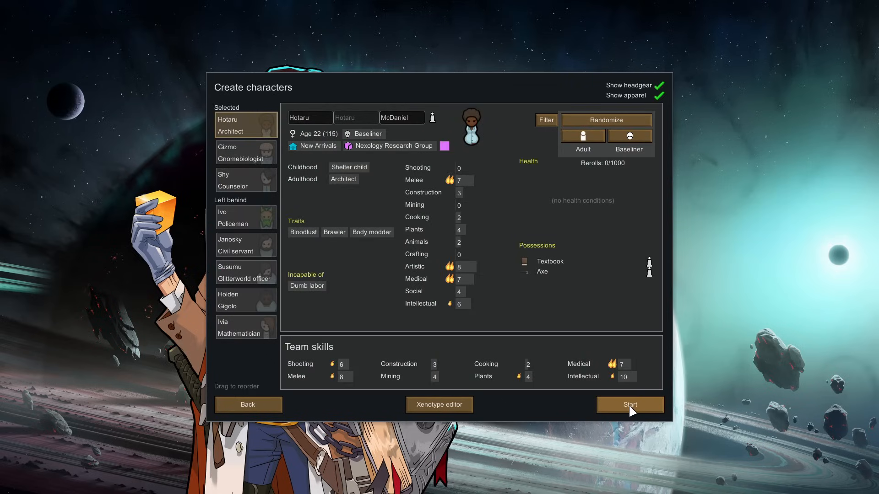
pyautogui.moveTo(546, 120)
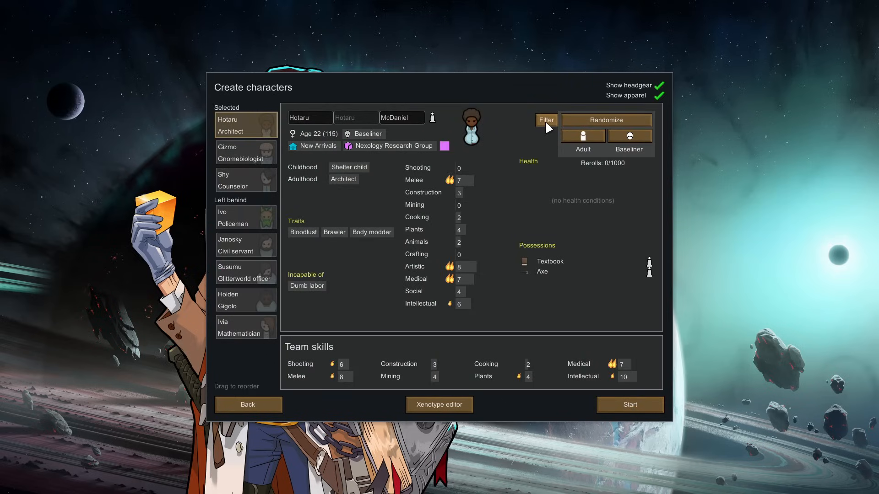
pyautogui.moveTo(526, 306)
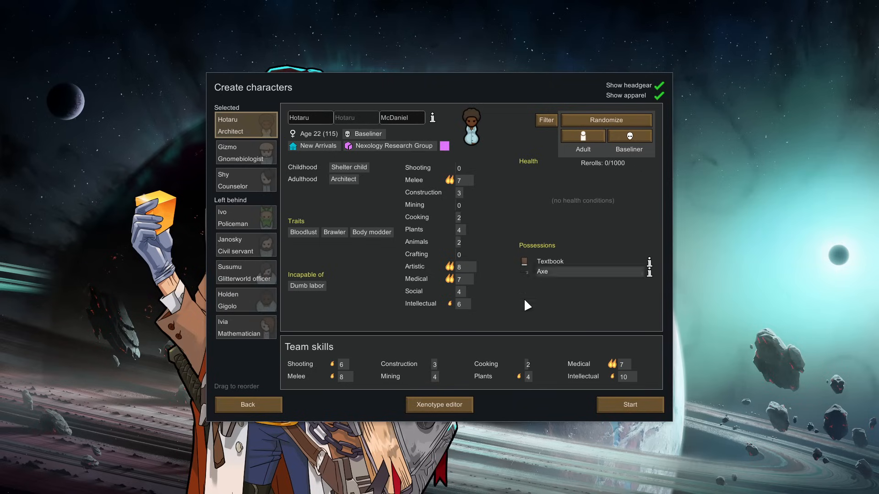
pyautogui.moveTo(297, 274)
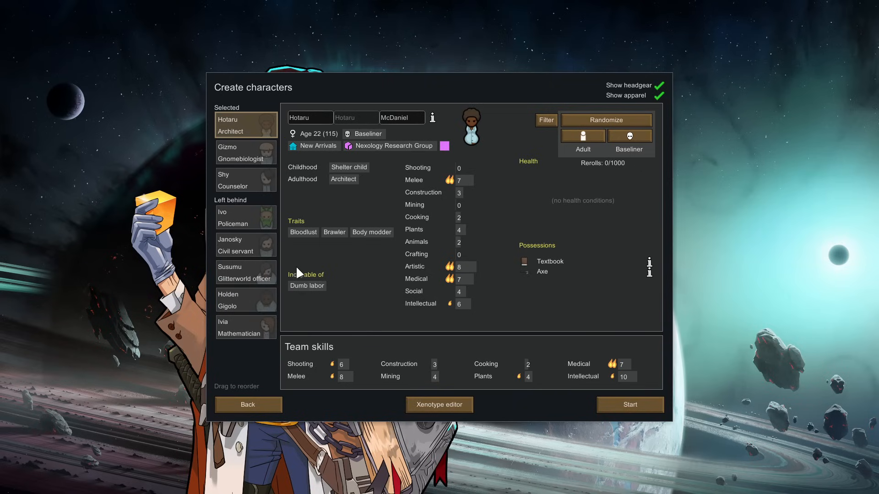
pyautogui.moveTo(339, 147)
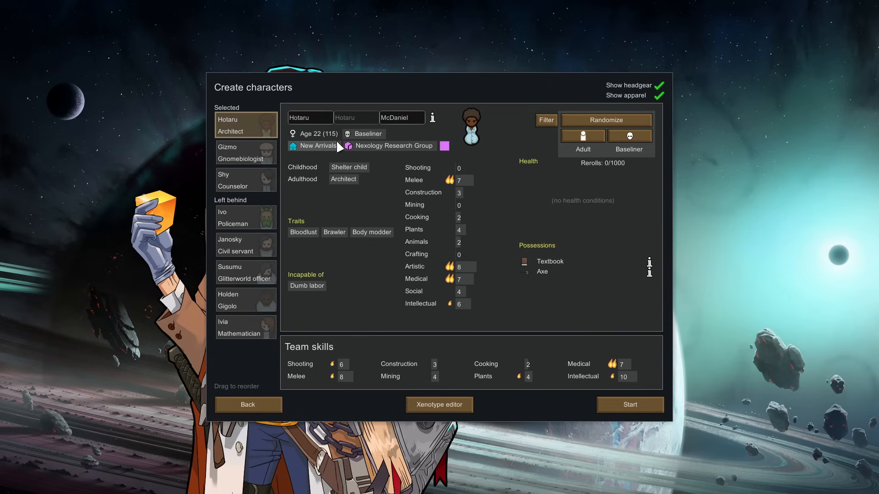
pyautogui.moveTo(484, 186)
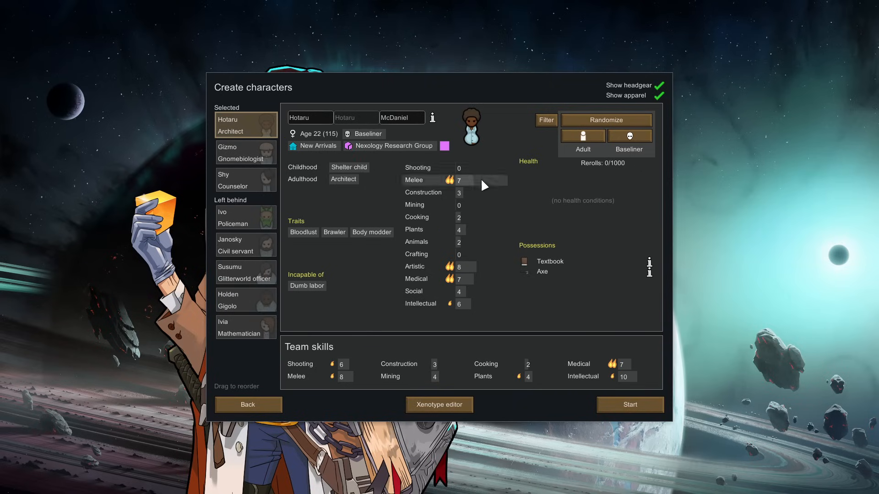
pyautogui.moveTo(432, 342)
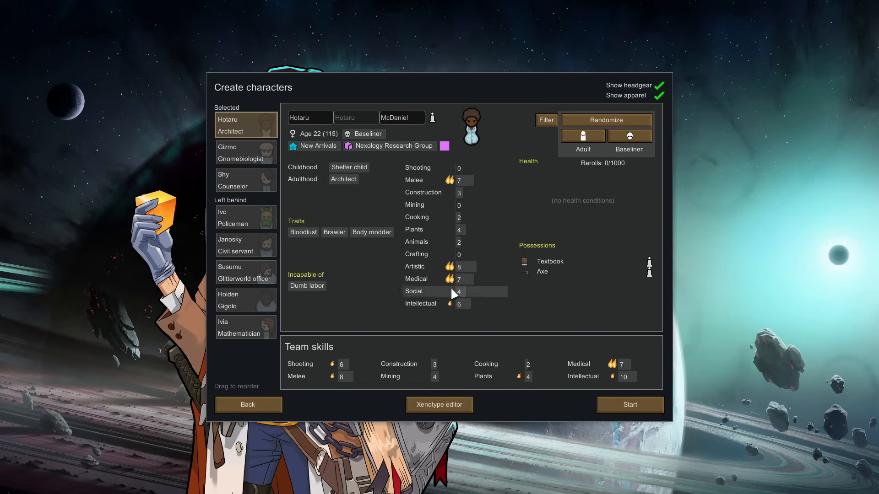
# Load the saved reroll filter: no Gourmand or Pyromaniac, no incapabilities, ages 16–40.
pyautogui.click(544, 120)
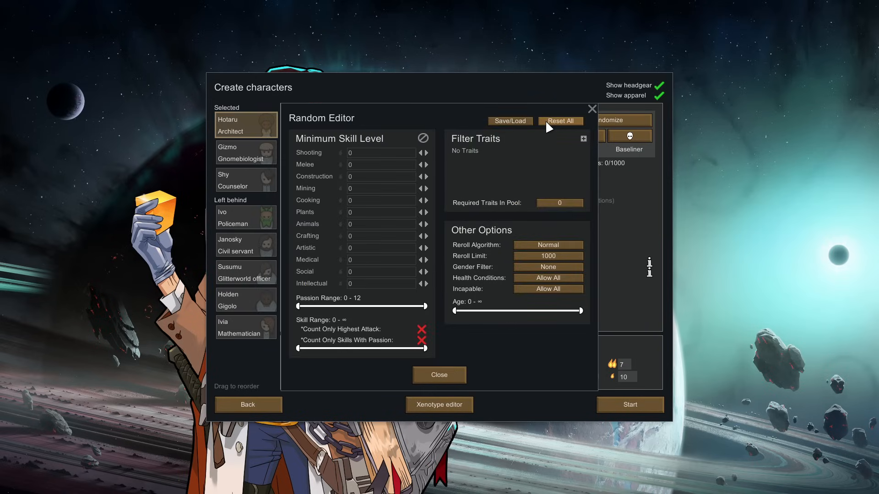
pyautogui.click(509, 121)
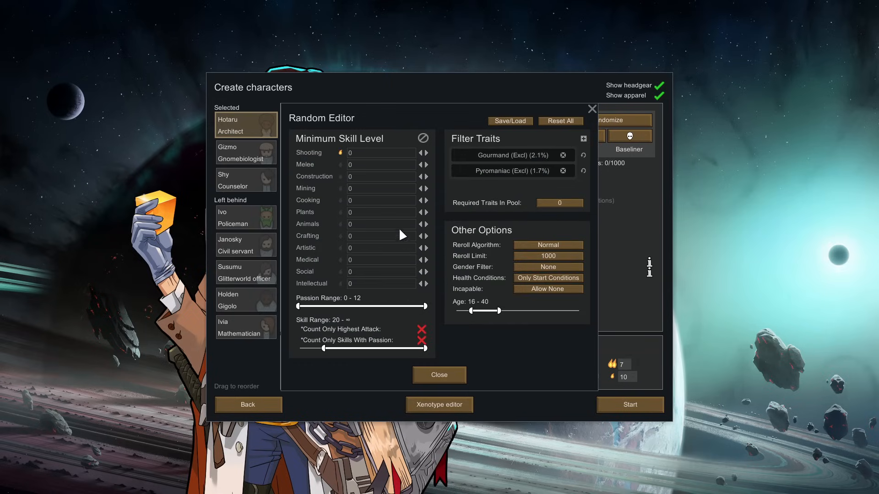
pyautogui.moveTo(359, 227)
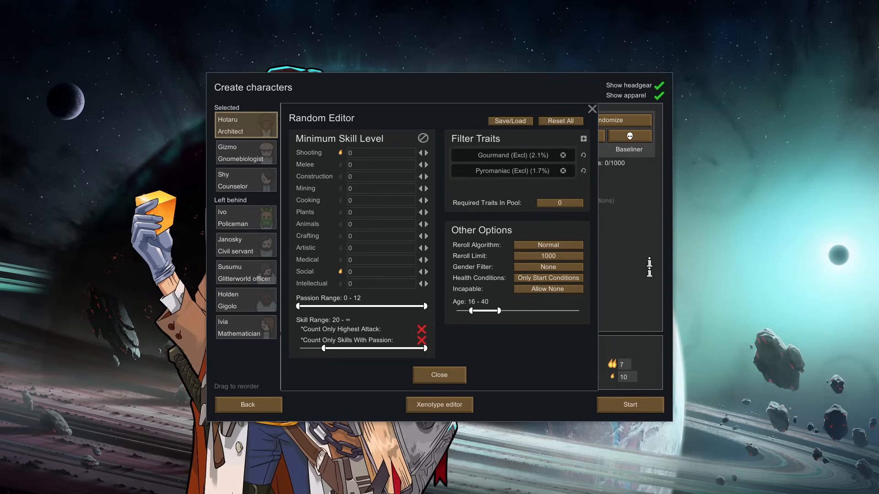
pyautogui.moveTo(342, 266)
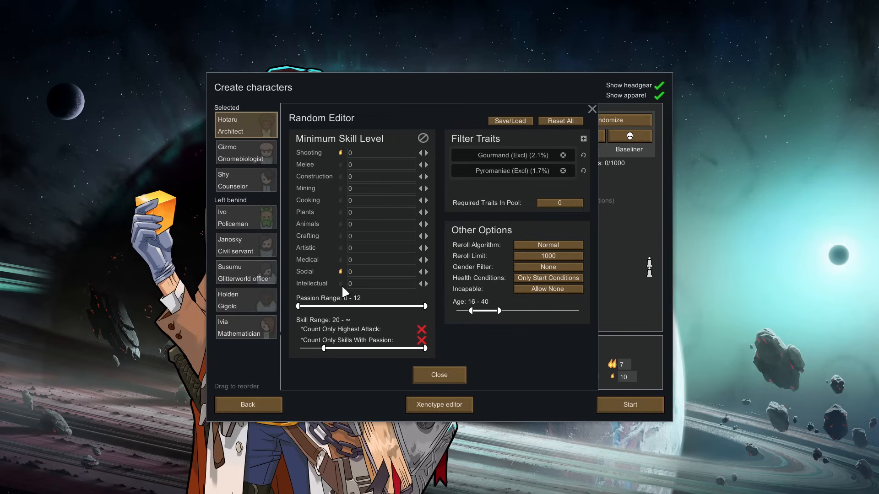
pyautogui.moveTo(344, 183)
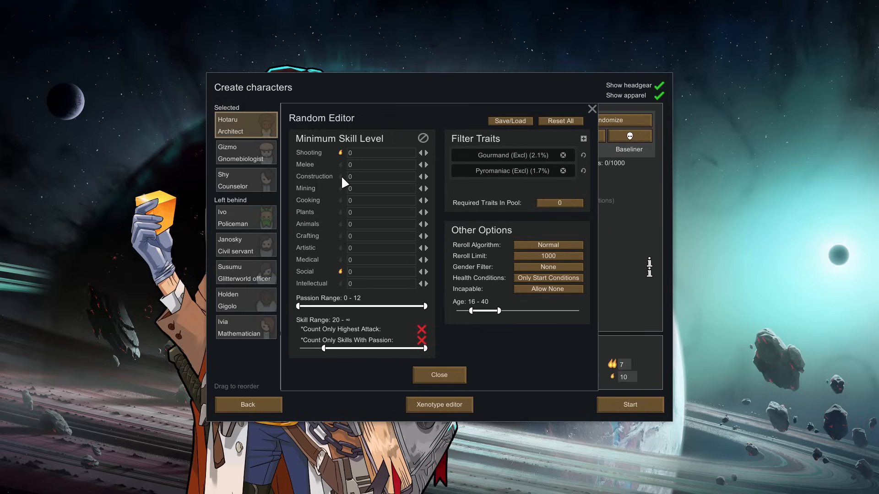
pyautogui.moveTo(348, 227)
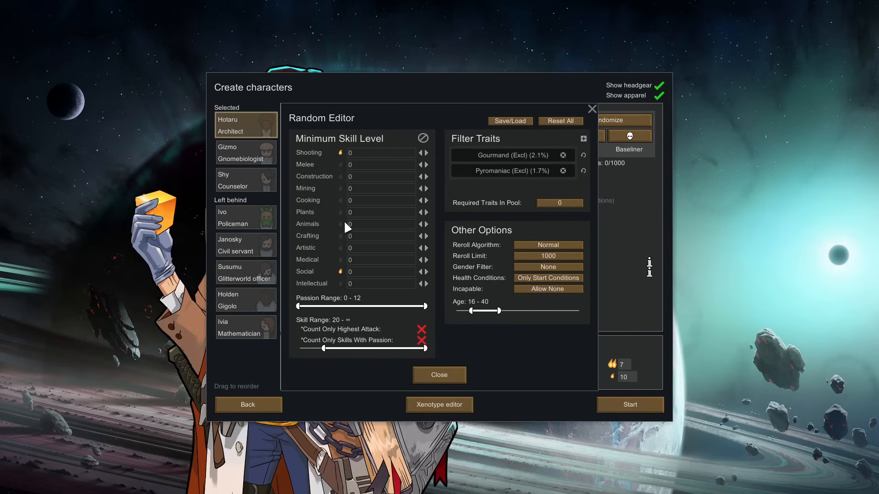
pyautogui.moveTo(343, 210)
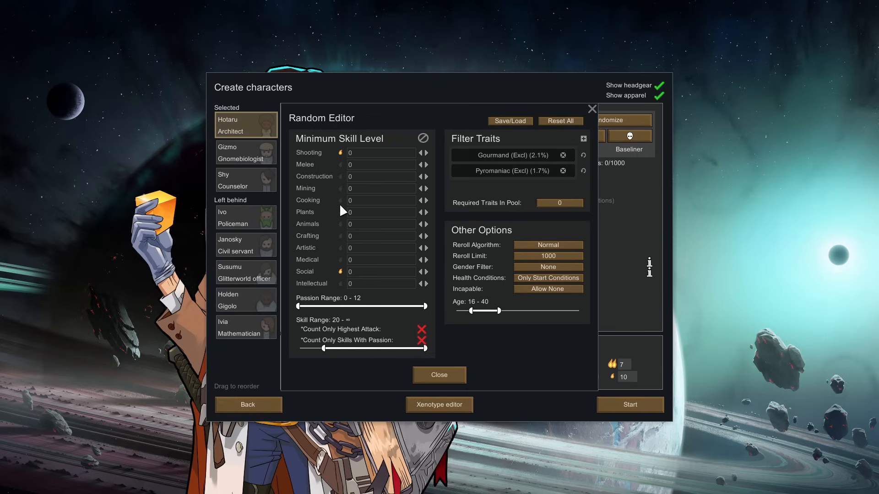
pyautogui.moveTo(348, 261)
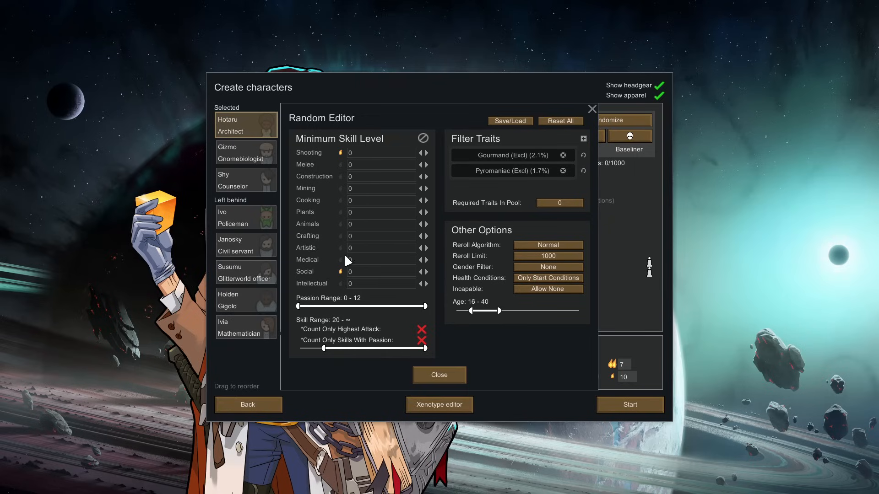
pyautogui.moveTo(348, 344)
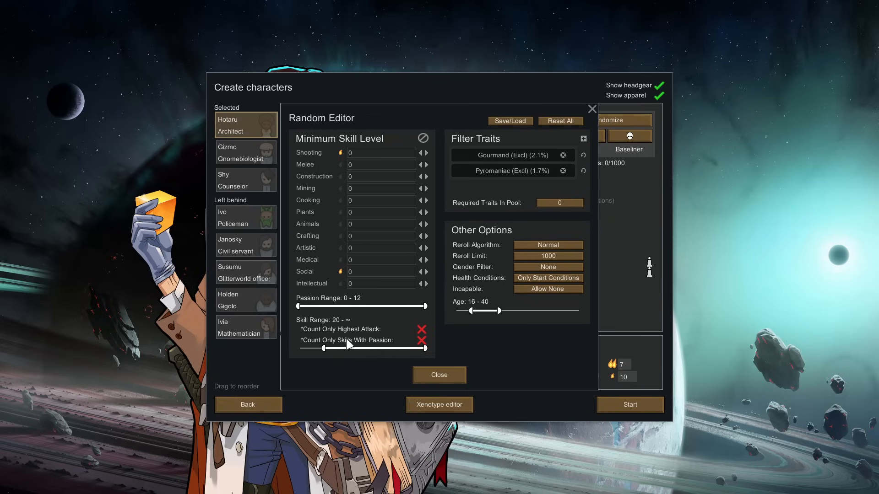
pyautogui.moveTo(440, 349)
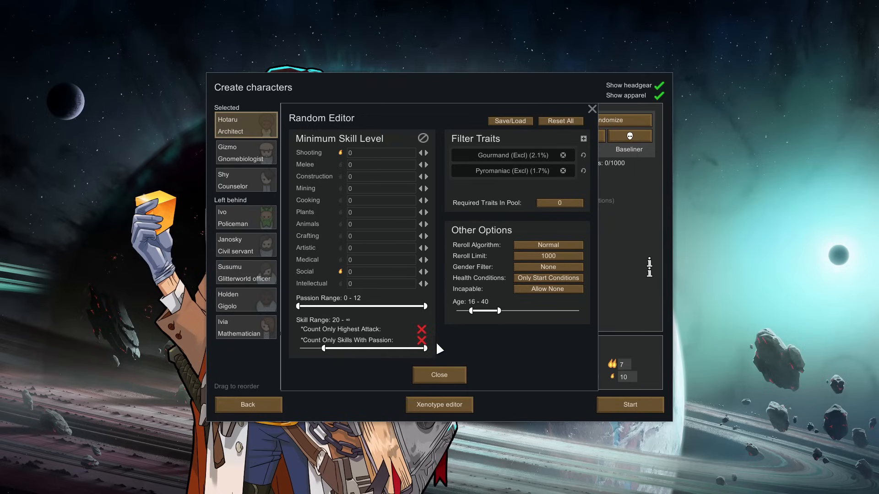
# Reroll the first colonist until Kaleun, a 26-year-old Fast walker warship captain, appears.
pyautogui.click(439, 375)
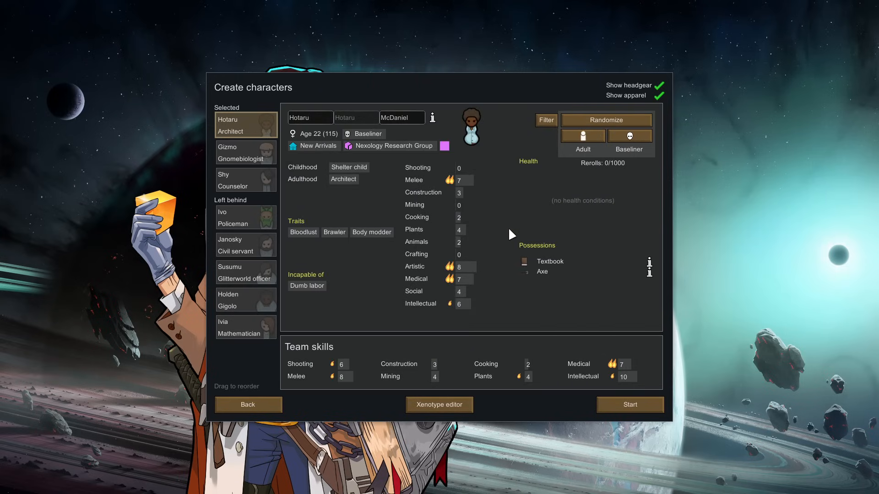
pyautogui.moveTo(587, 130)
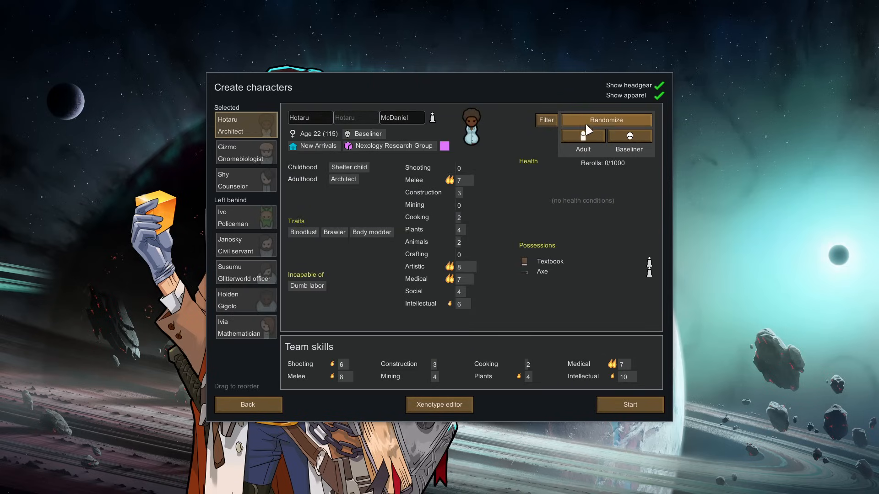
pyautogui.click(606, 120)
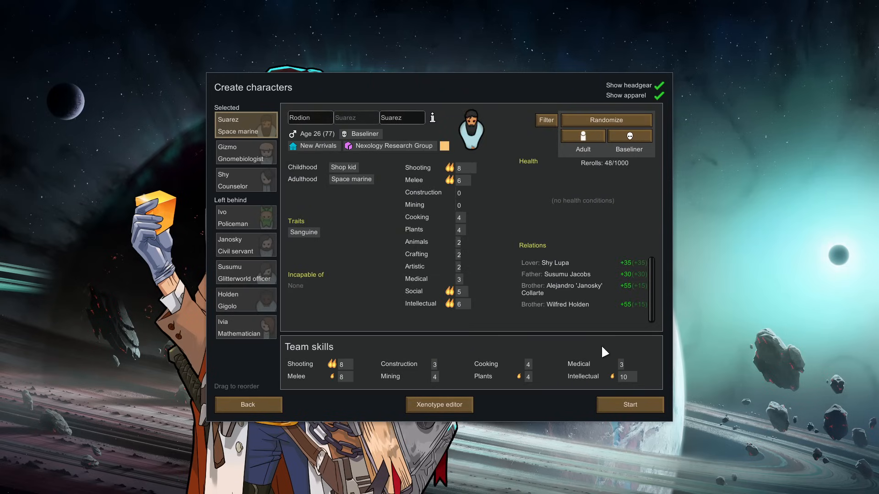
pyautogui.click(545, 120)
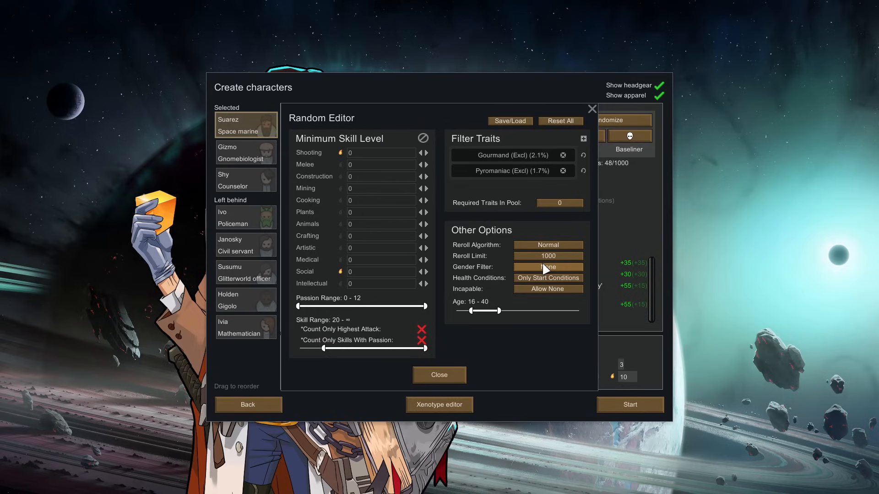
pyautogui.click(439, 375)
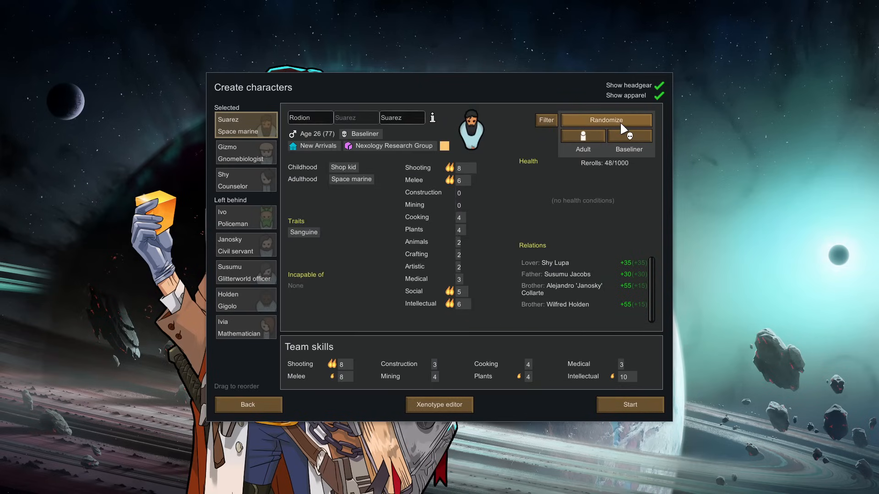
pyautogui.click(605, 120)
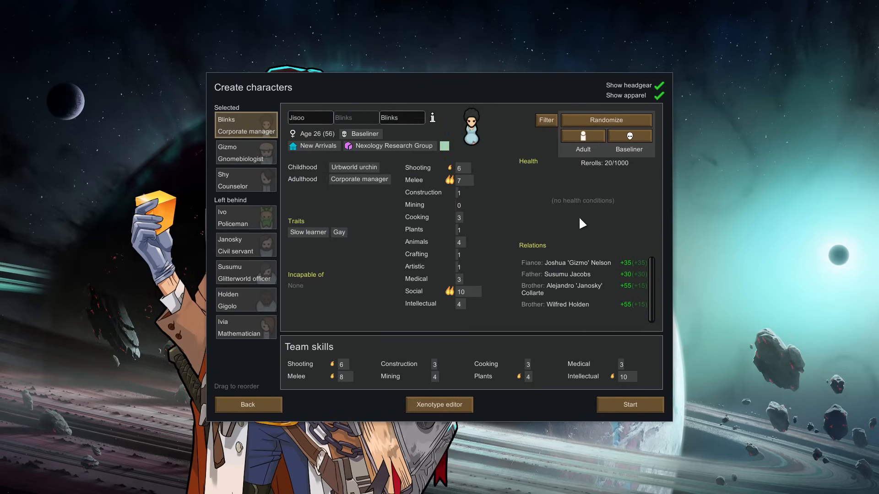
pyautogui.moveTo(296, 242)
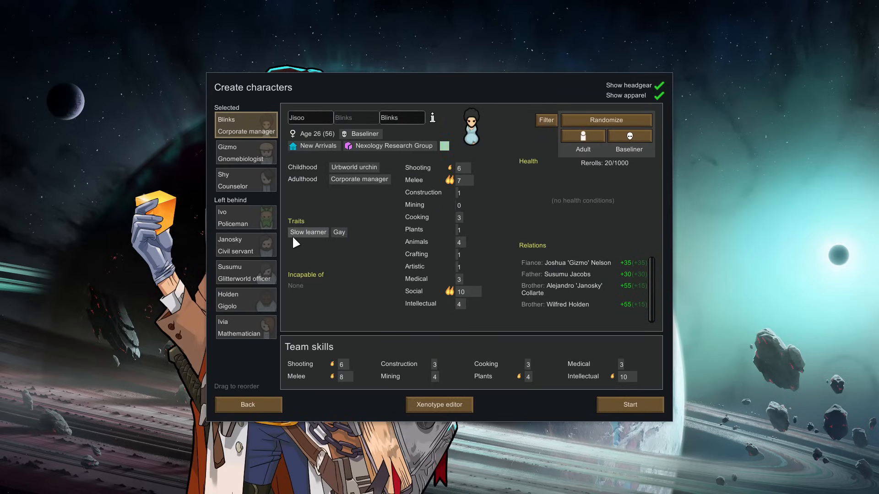
pyautogui.click(605, 120)
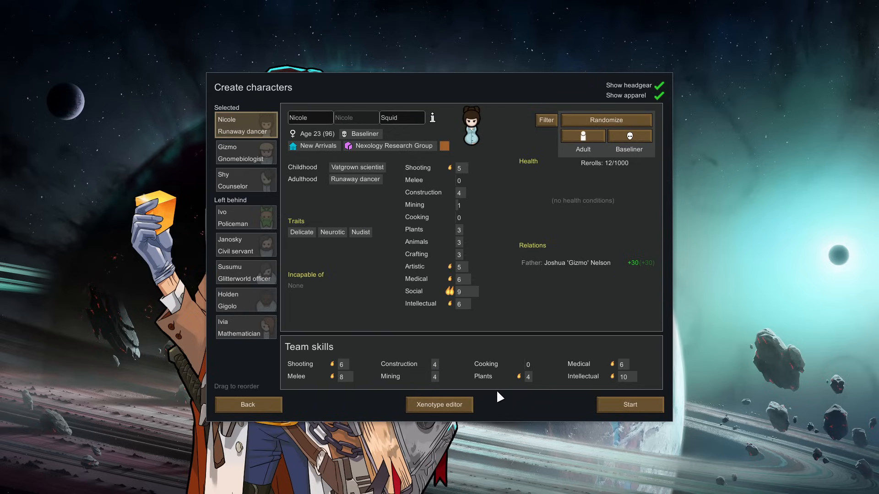
pyautogui.moveTo(628, 210)
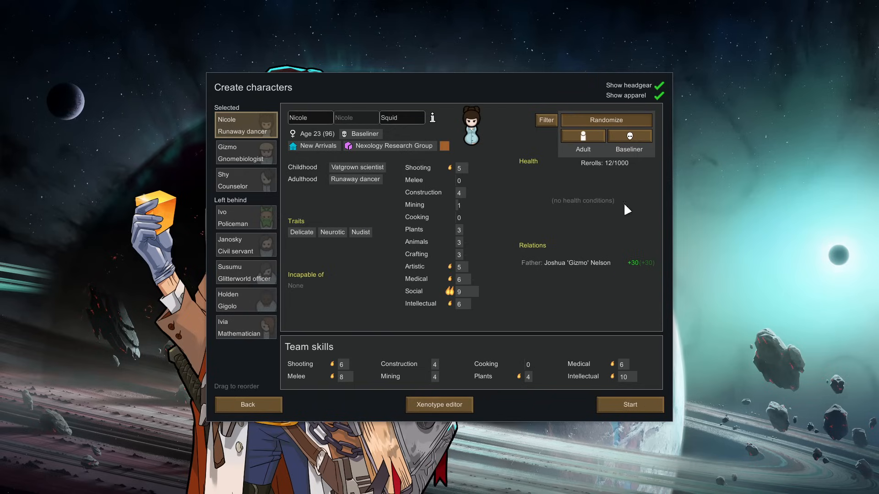
pyautogui.click(606, 120)
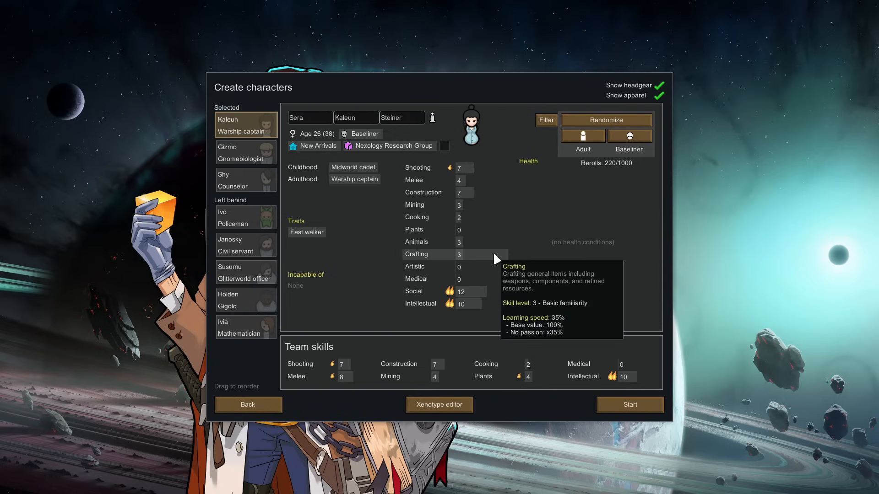
pyautogui.moveTo(281, 233)
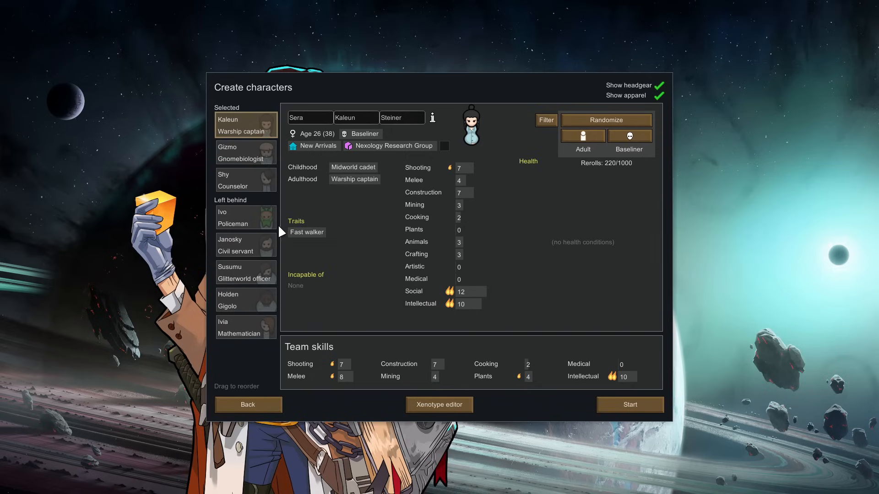
pyautogui.moveTo(322, 244)
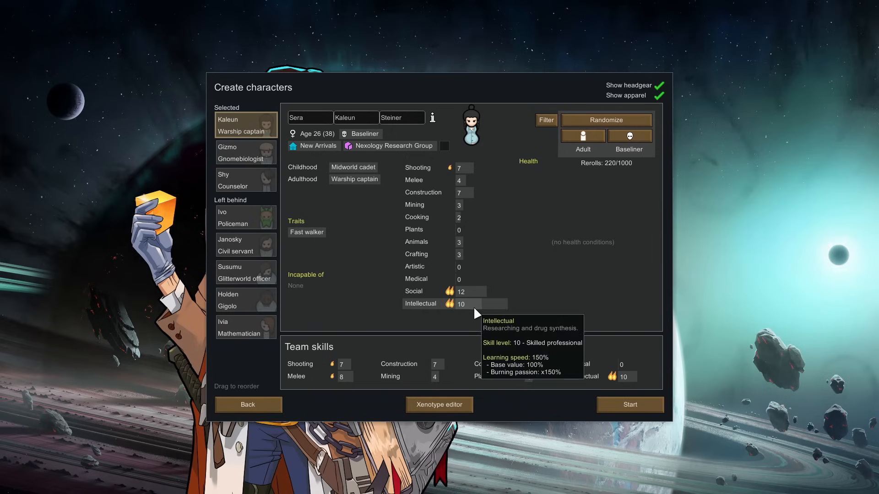
pyautogui.moveTo(358, 318)
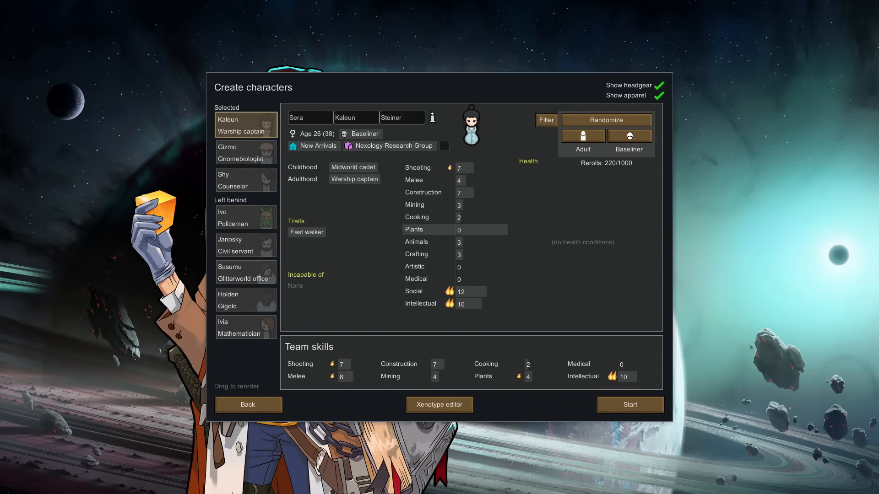
pyautogui.moveTo(442, 303)
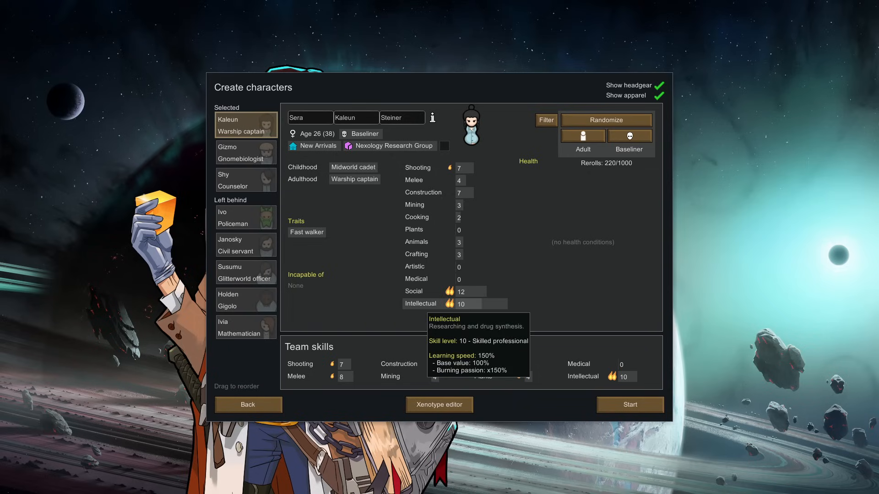
pyautogui.moveTo(484, 322)
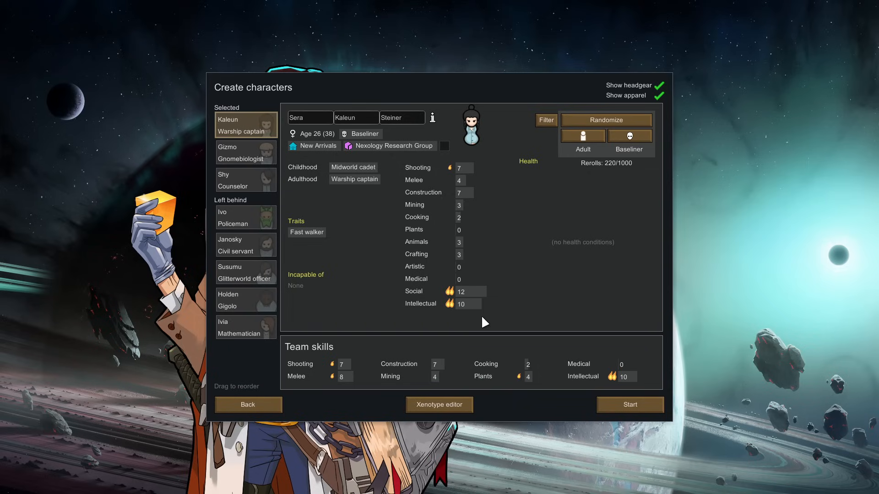
pyautogui.moveTo(523, 259)
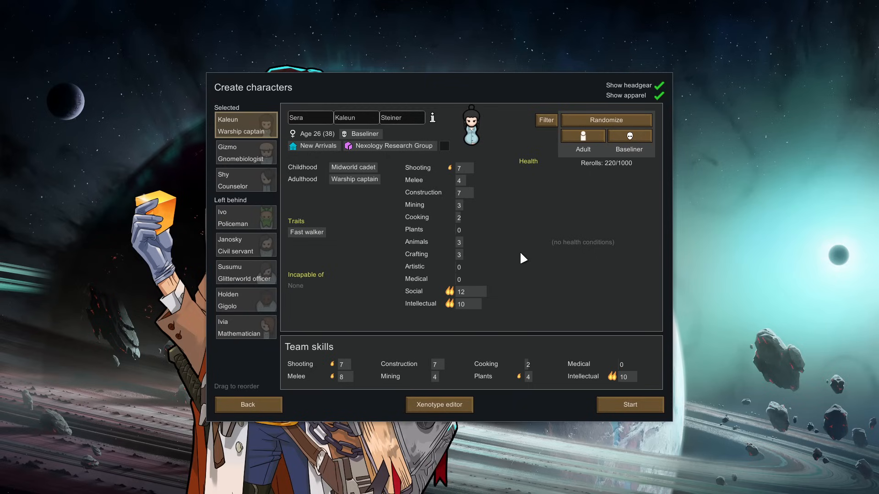
pyautogui.moveTo(480, 244)
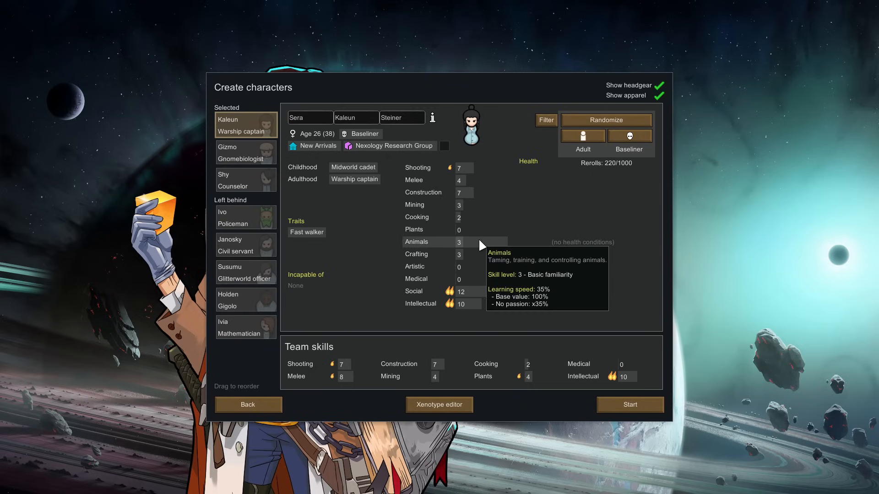
pyautogui.moveTo(581, 221)
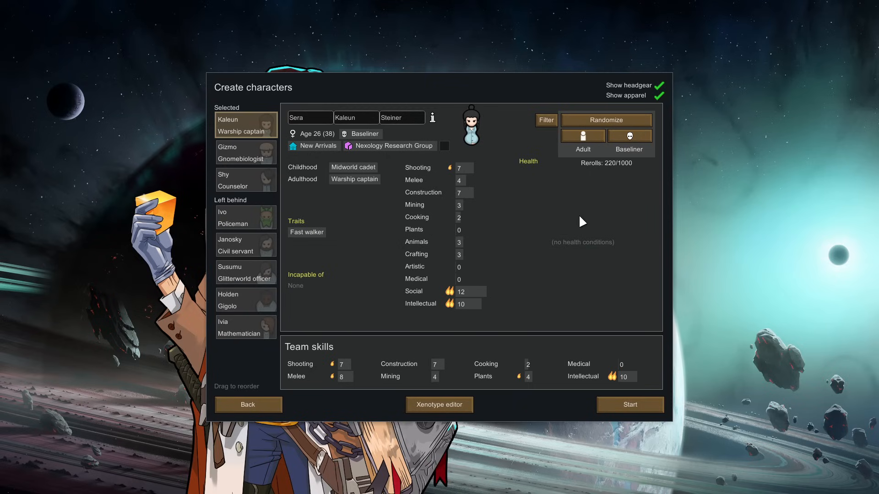
pyautogui.moveTo(257, 135)
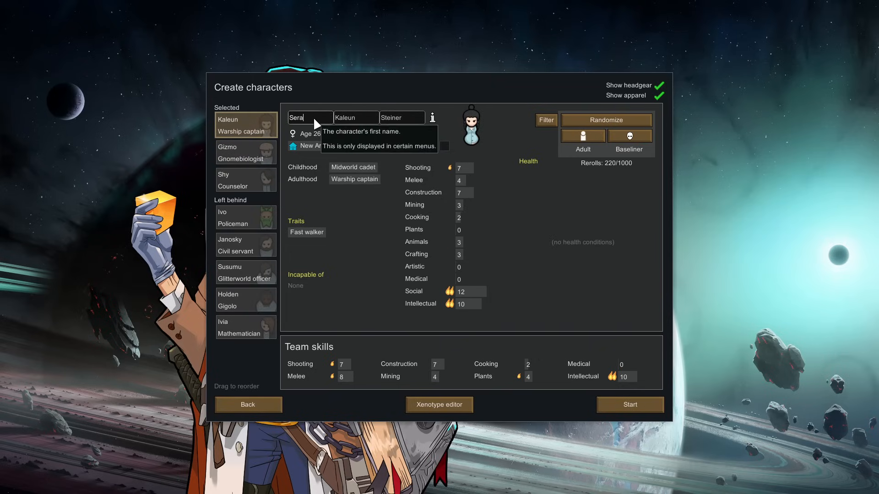
# Rename the warship captain to Hope, then select Gizmo in the second slot.
pyautogui.write('Hope')
pyautogui.click(402, 118)
pyautogui.write('Allison')
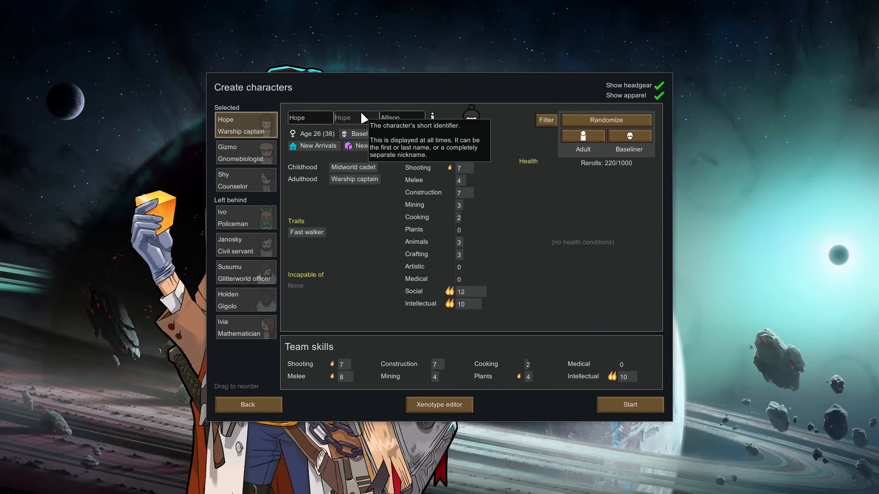
pyautogui.click(246, 152)
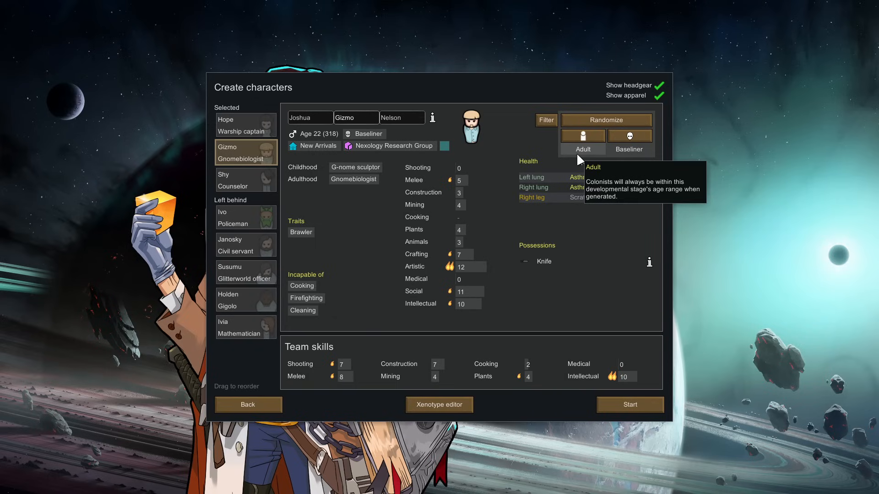
pyautogui.moveTo(230, 190)
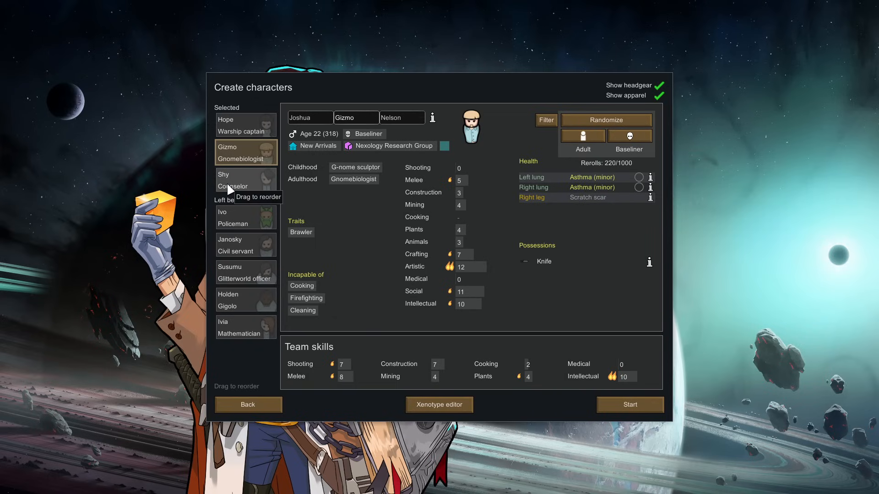
pyautogui.moveTo(559, 138)
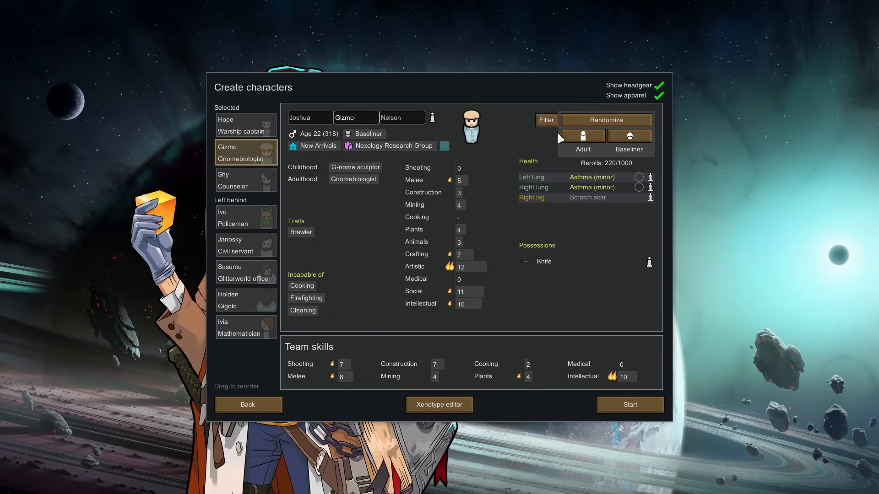
# Filter for female and reroll the second colonist into Razorback, a Pigskin cave explorer.
pyautogui.click(629, 138)
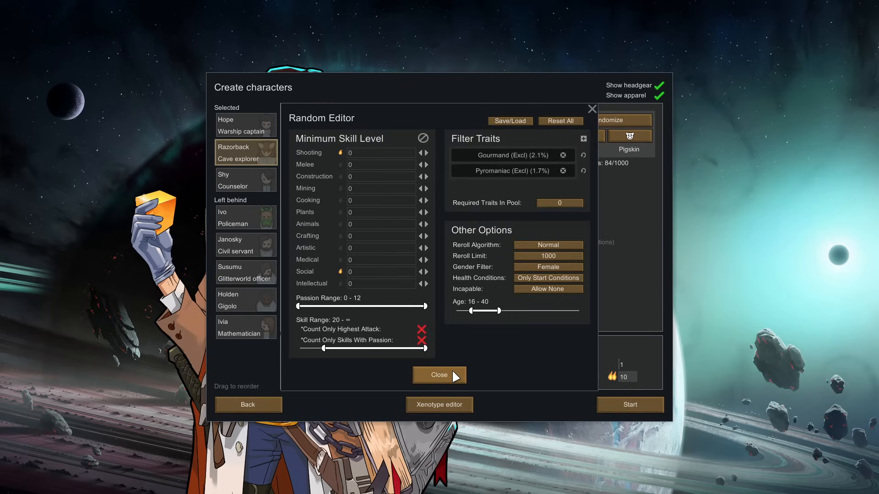
pyautogui.moveTo(371, 292)
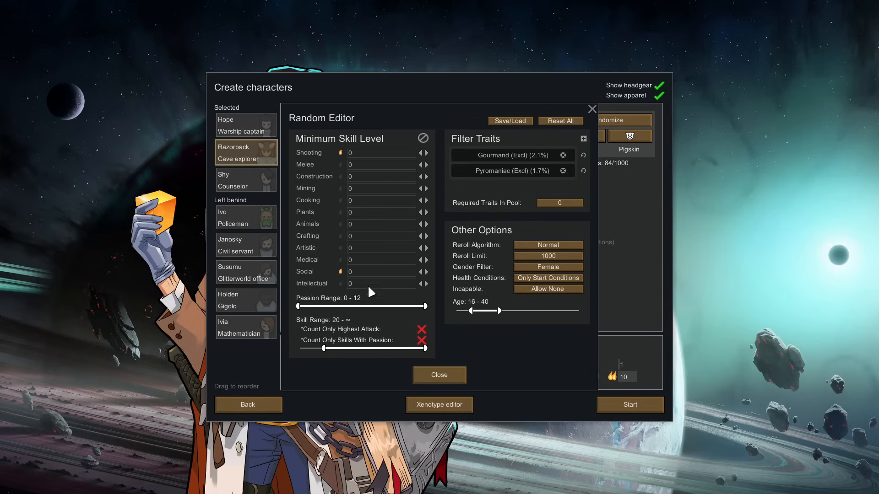
pyautogui.click(440, 375)
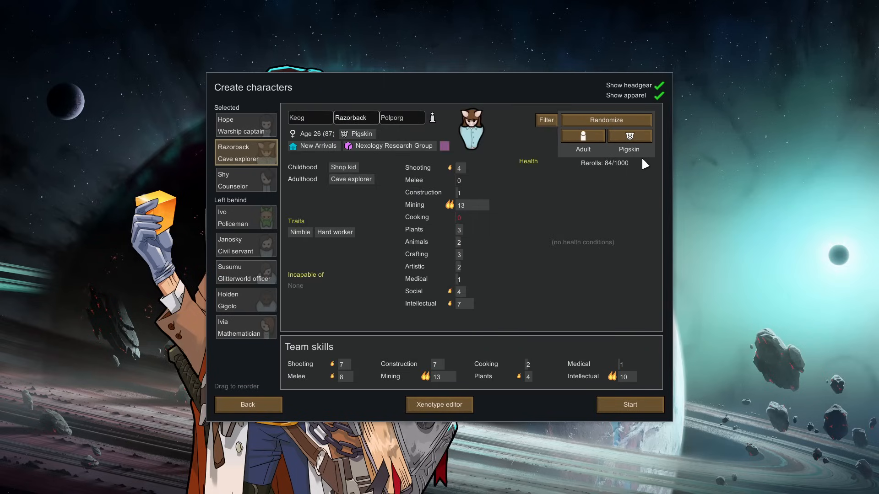
pyautogui.click(545, 120)
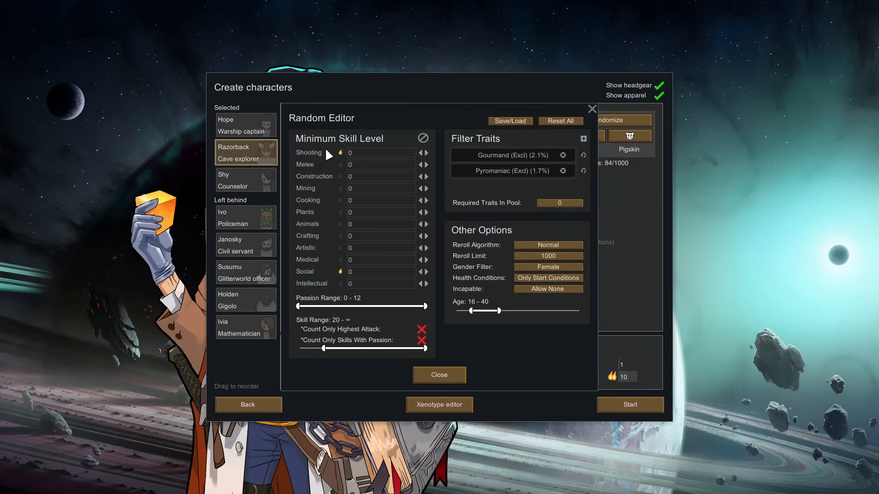
pyautogui.moveTo(454, 390)
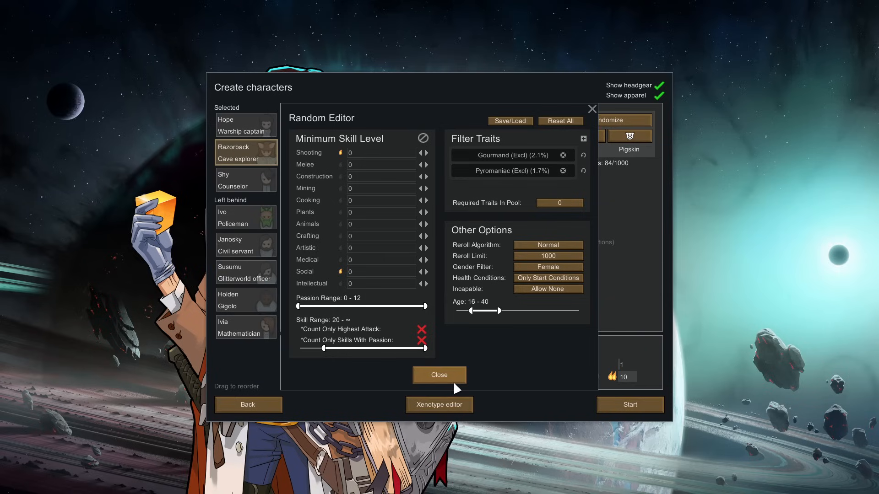
pyautogui.moveTo(526, 258)
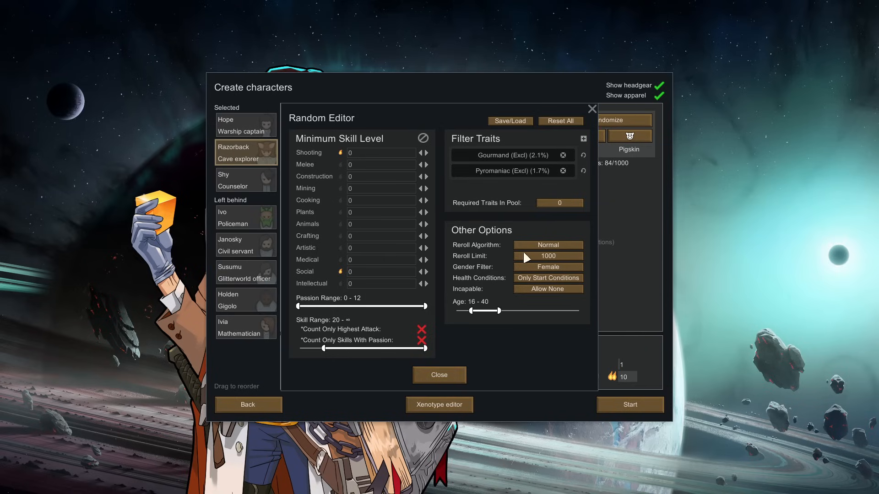
pyautogui.click(439, 375)
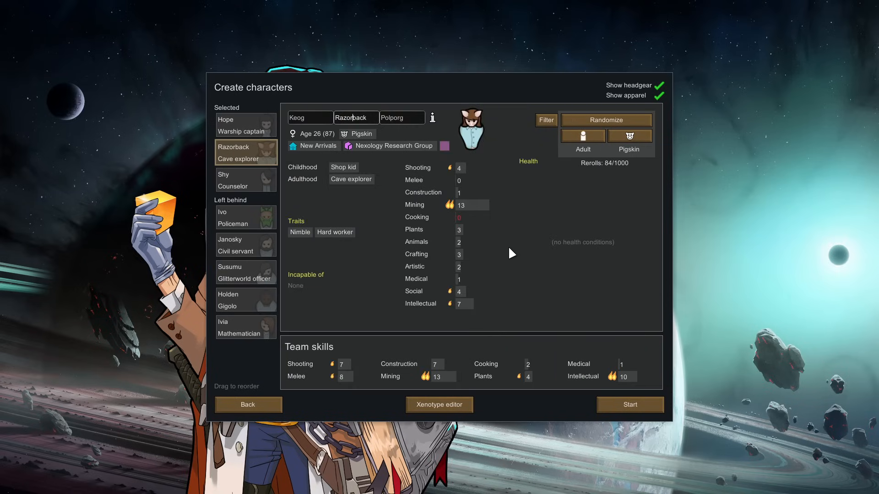
pyautogui.moveTo(569, 135)
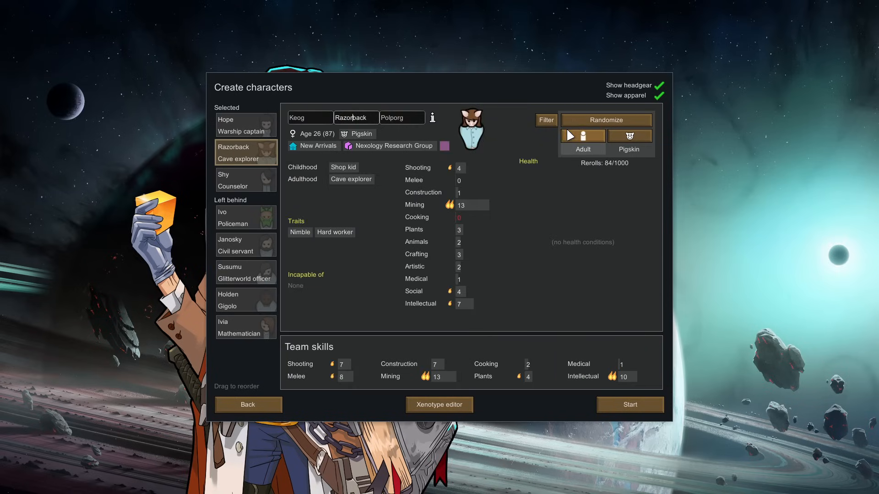
# Open the xenotype creator with Pigskin loaded, then return to character creation.
pyautogui.click(439, 404)
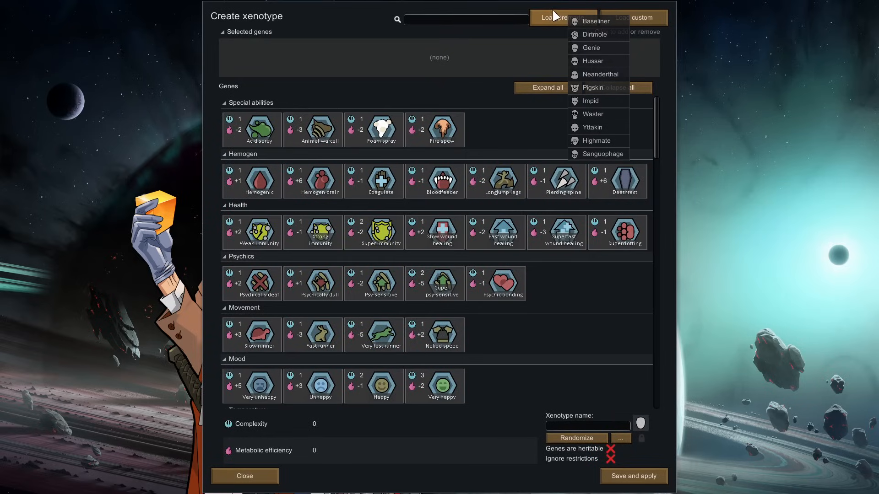
pyautogui.click(592, 88)
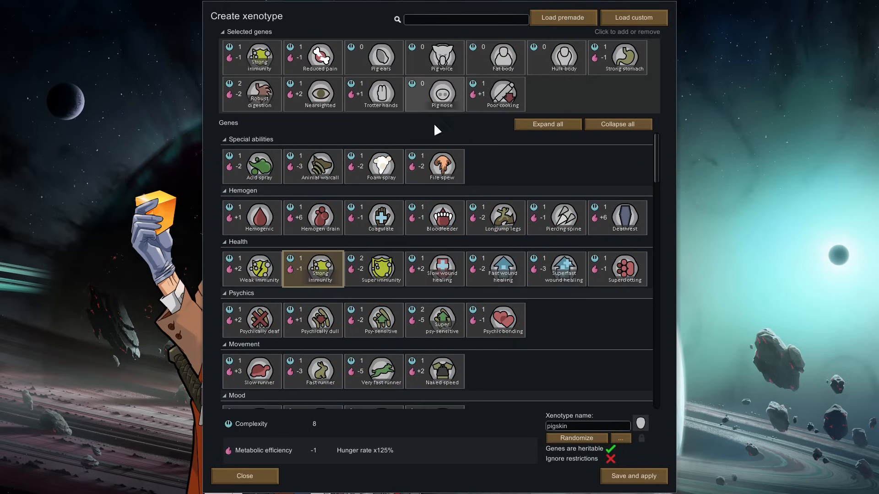
pyautogui.moveTo(495, 94)
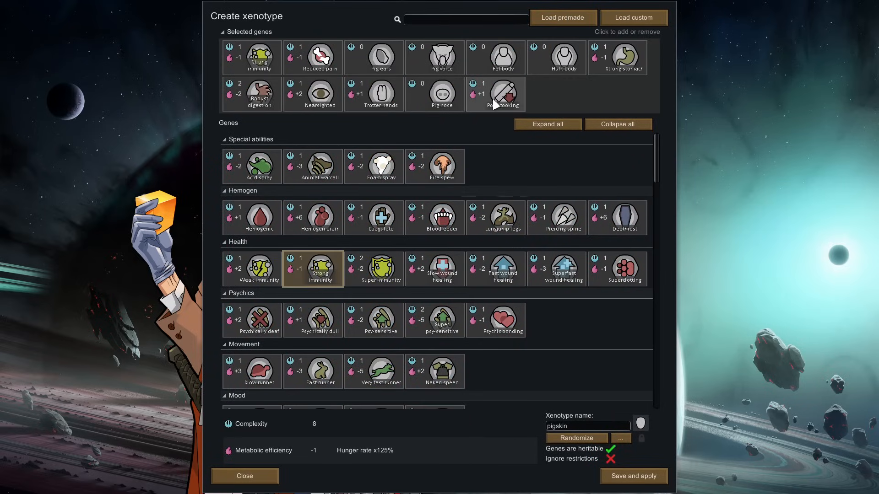
pyautogui.moveTo(501, 93)
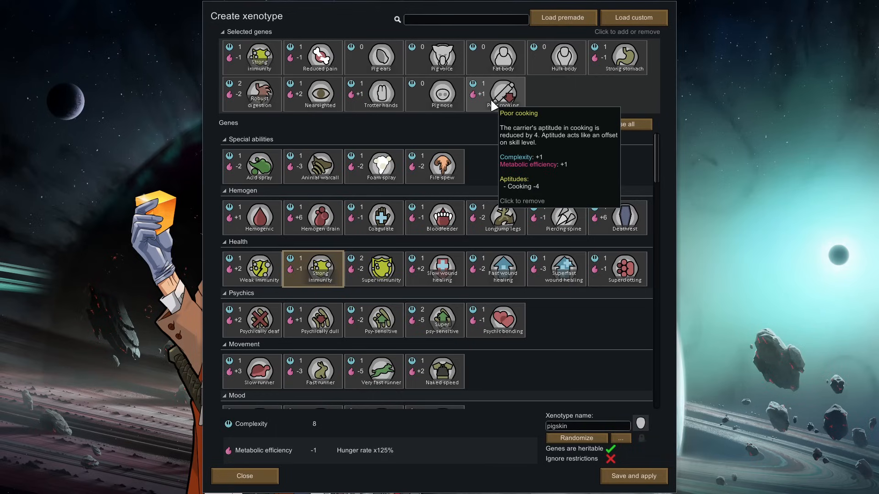
pyautogui.moveTo(546, 58)
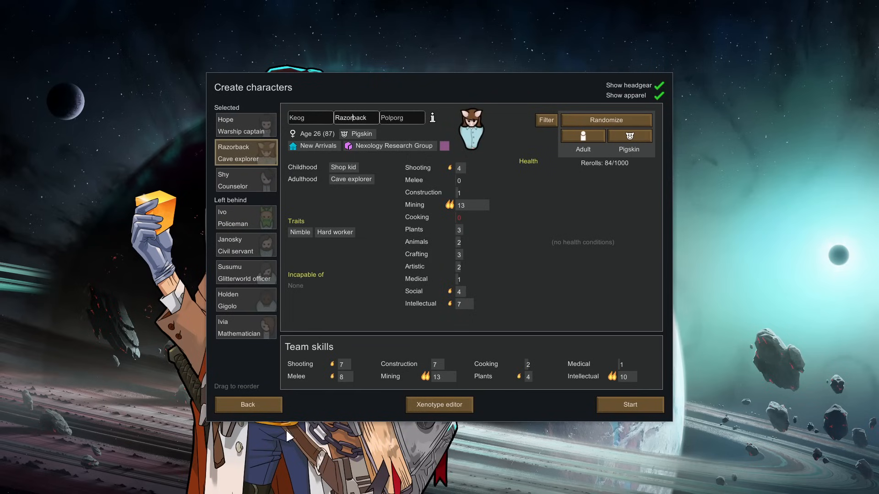
pyautogui.moveTo(443, 280)
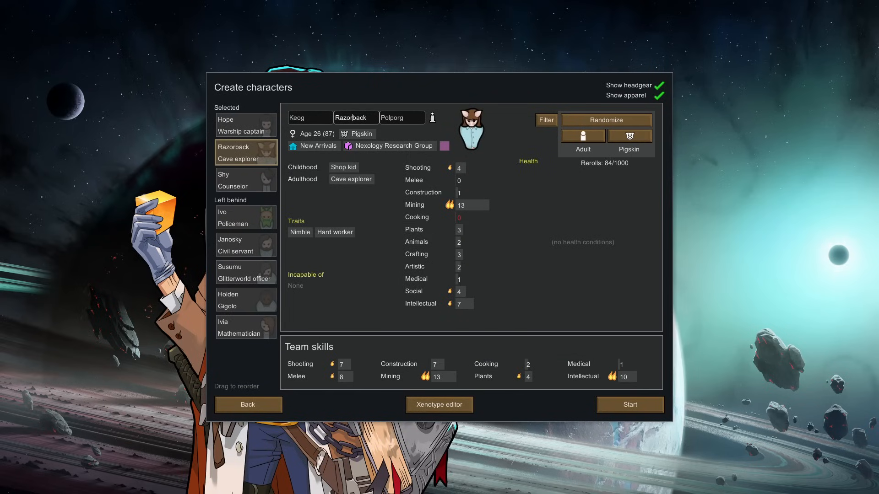
pyautogui.moveTo(369, 235)
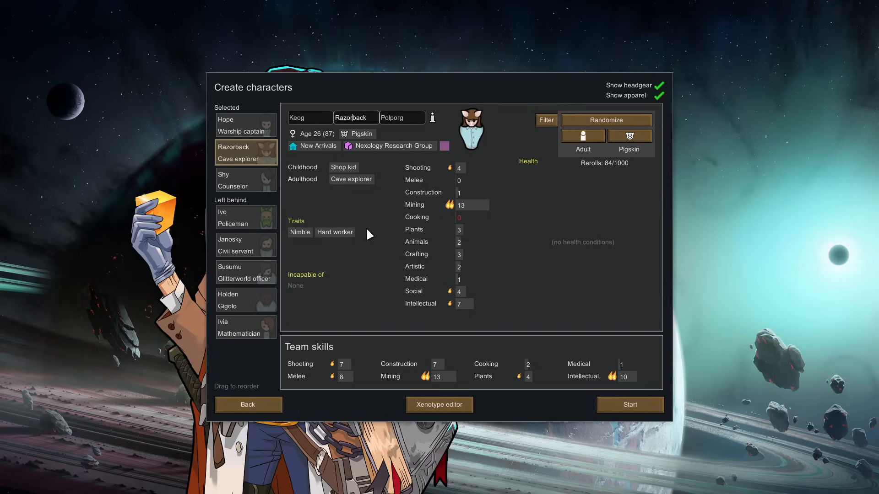
pyautogui.moveTo(622, 294)
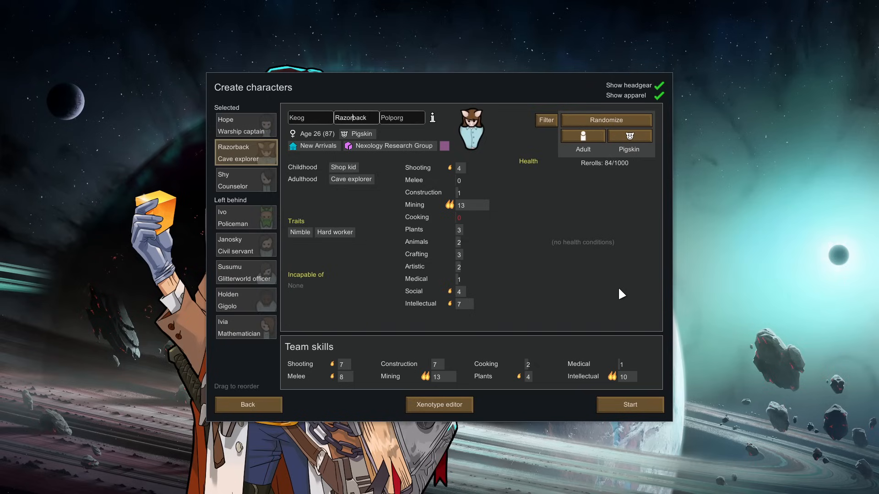
pyautogui.moveTo(519, 307)
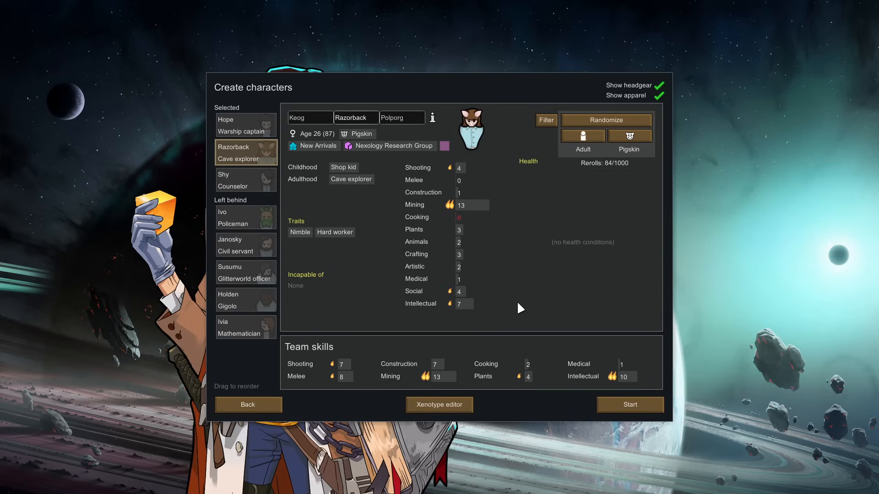
# Check the filter settings and reroll the second colonist into Squiggle, a Pigskin crop farmer.
pyautogui.click(545, 120)
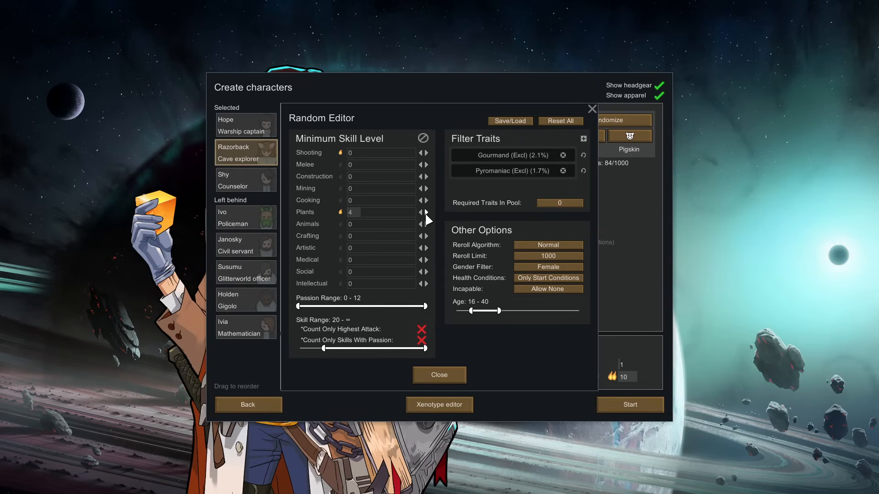
pyautogui.moveTo(365, 237)
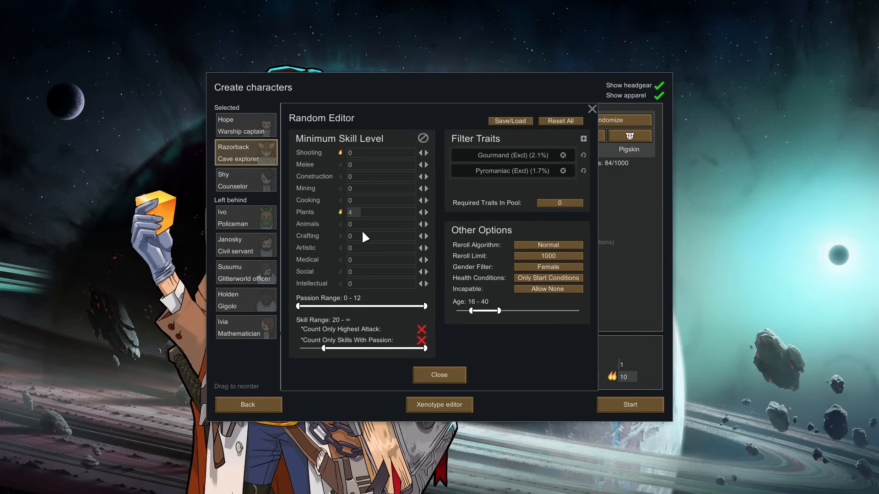
pyautogui.moveTo(370, 219)
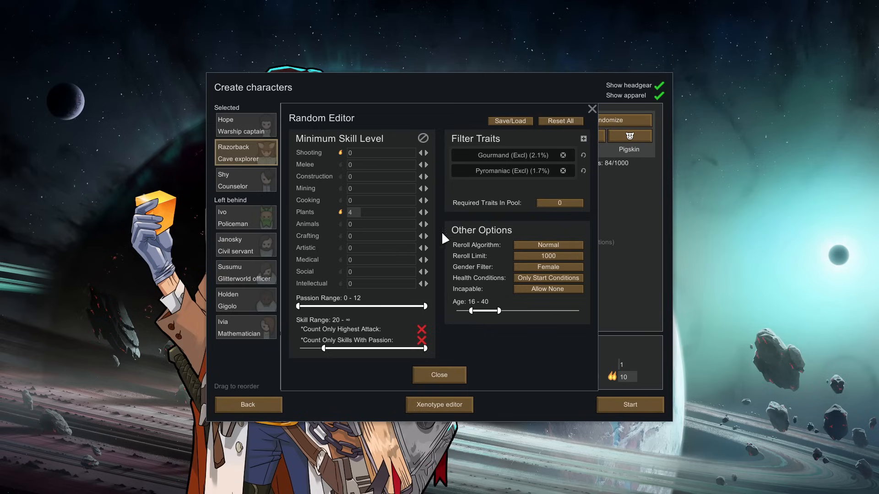
pyautogui.click(439, 375)
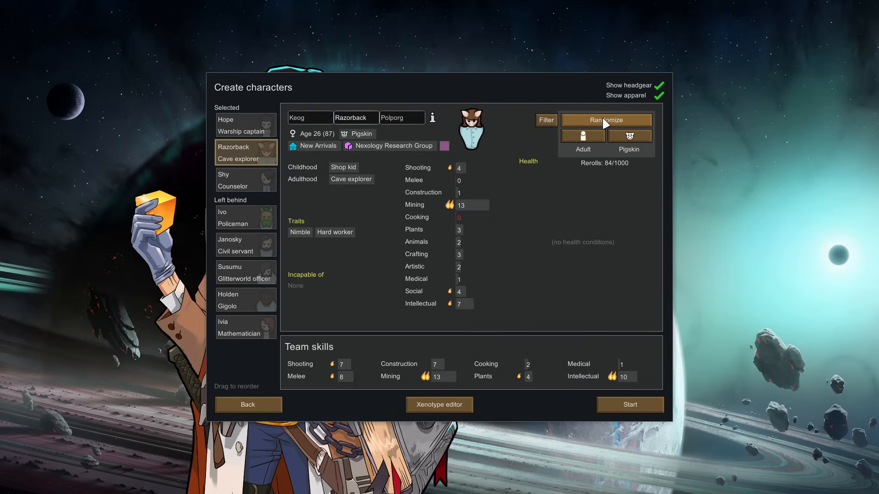
pyautogui.moveTo(531, 377)
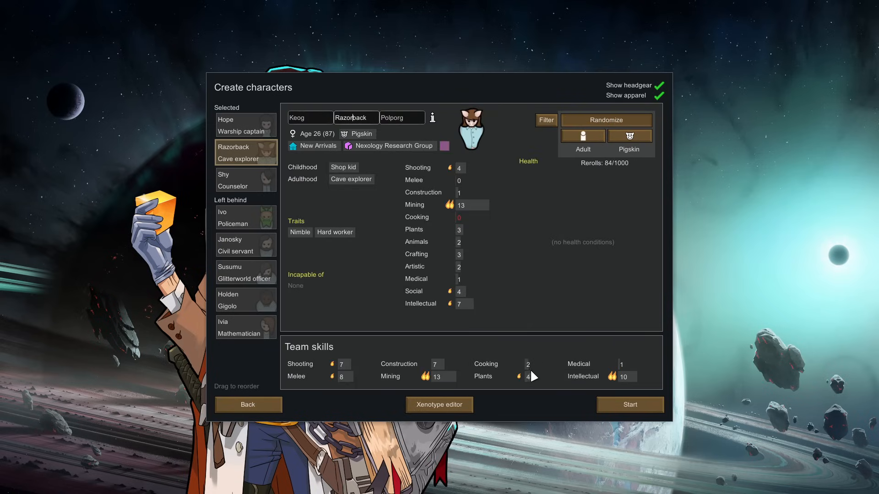
pyautogui.click(605, 120)
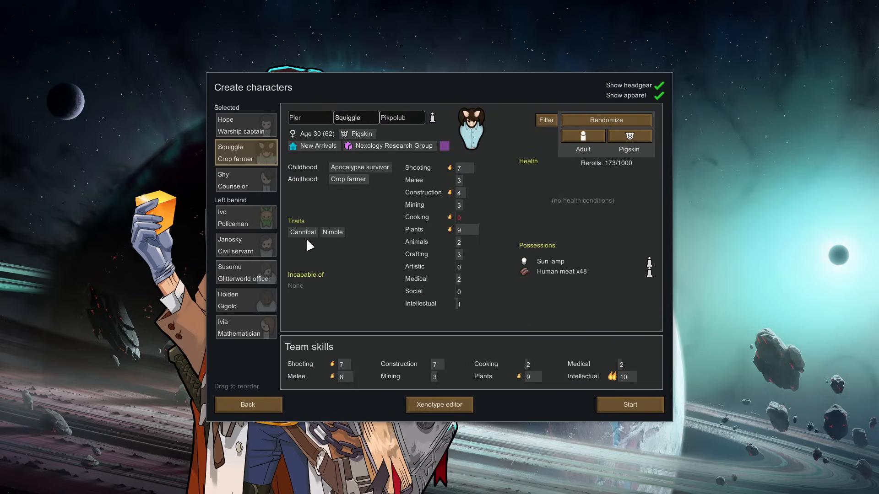
pyautogui.moveTo(302, 232)
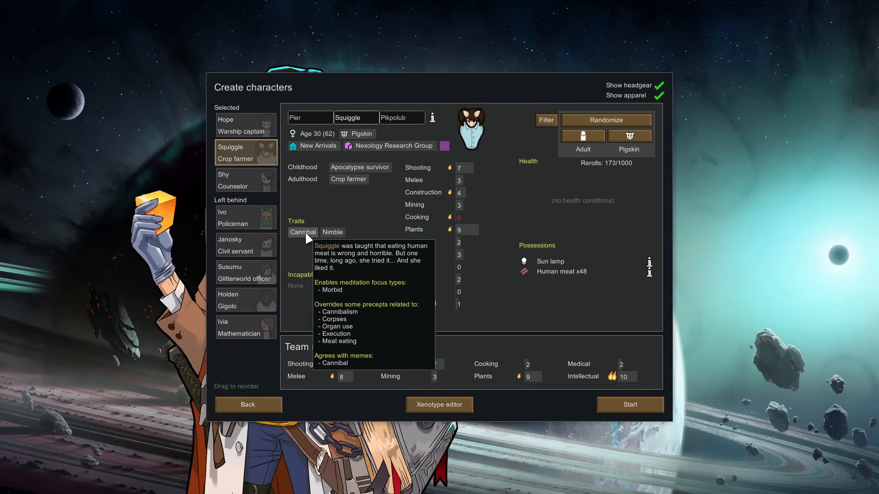
pyautogui.moveTo(305, 235)
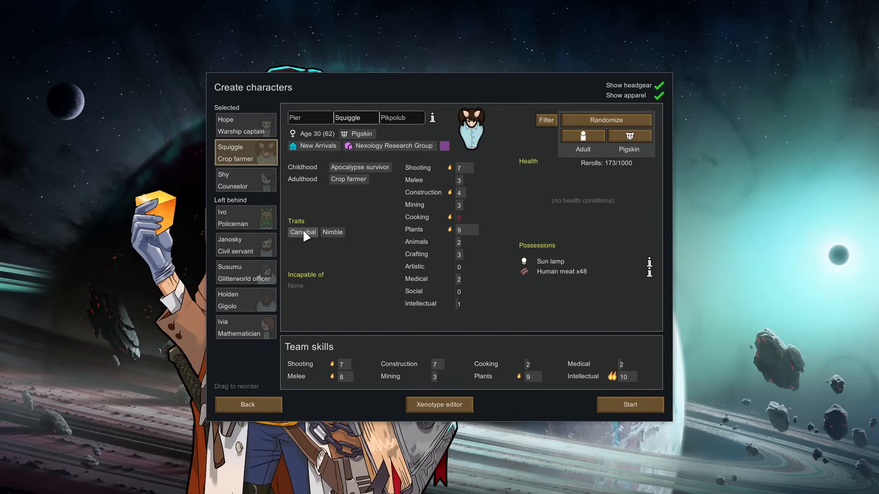
pyautogui.moveTo(443, 218)
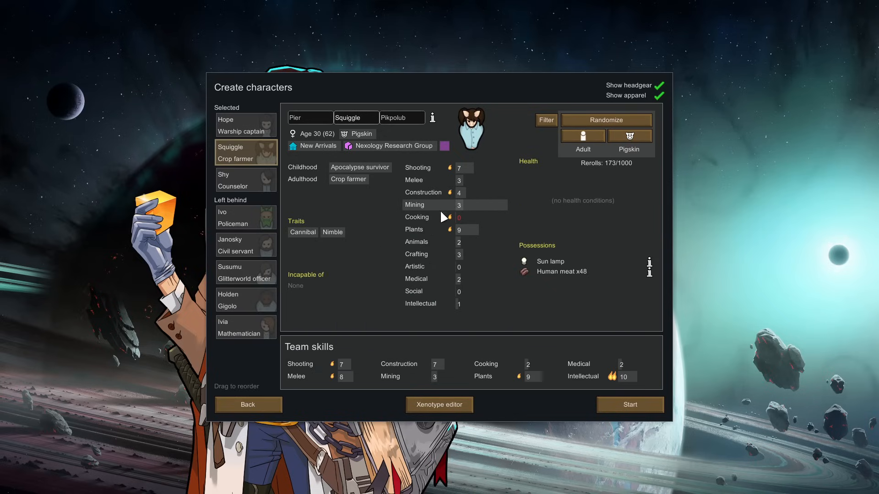
pyautogui.moveTo(554, 265)
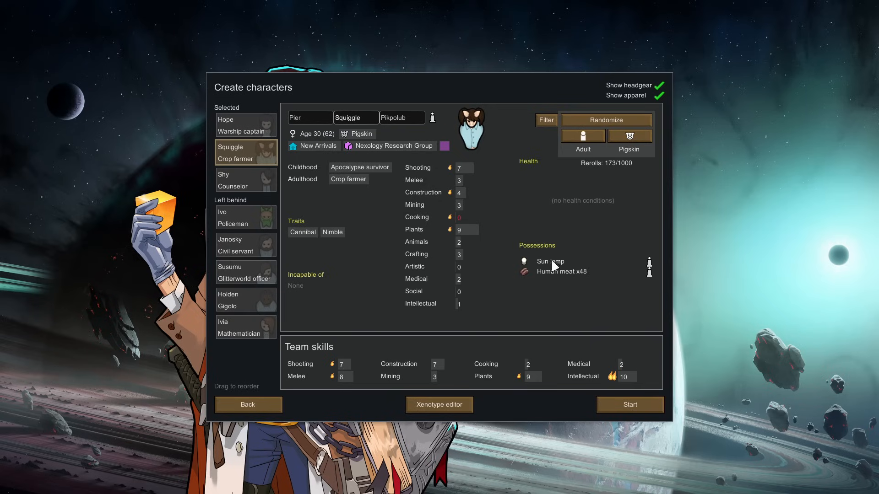
pyautogui.moveTo(561, 272)
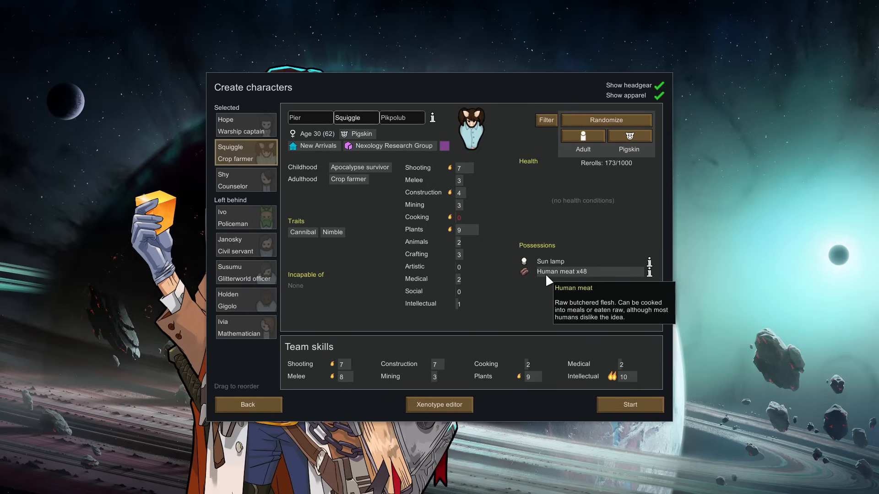
pyautogui.moveTo(583, 271)
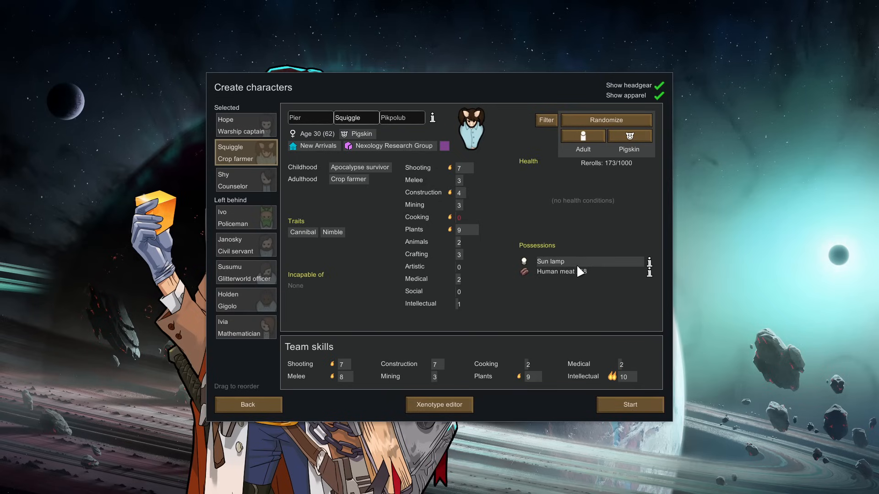
pyautogui.moveTo(474, 181)
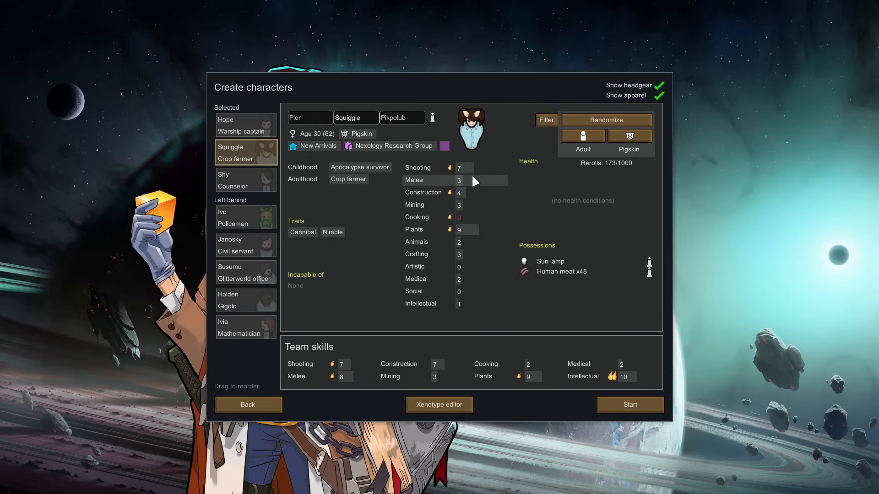
pyautogui.moveTo(470, 193)
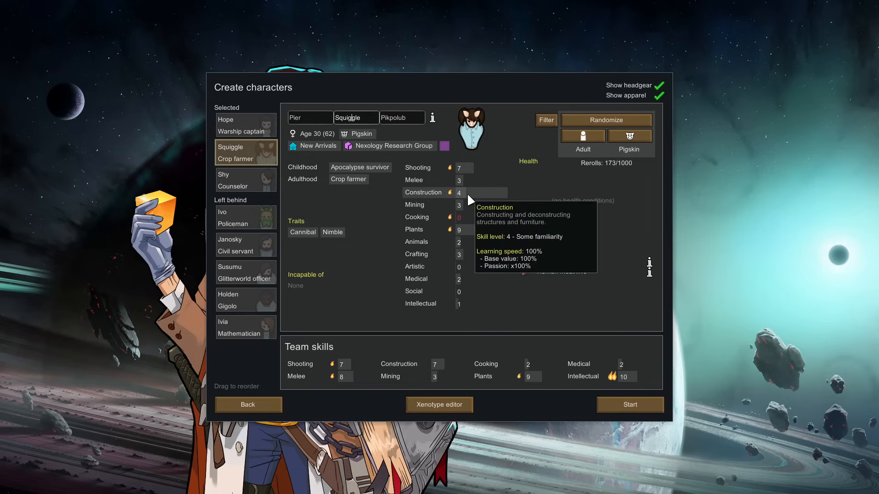
# Compare Hope's and Squiggle's details, then view Shy, the Slowpoke counselor.
pyautogui.click(245, 119)
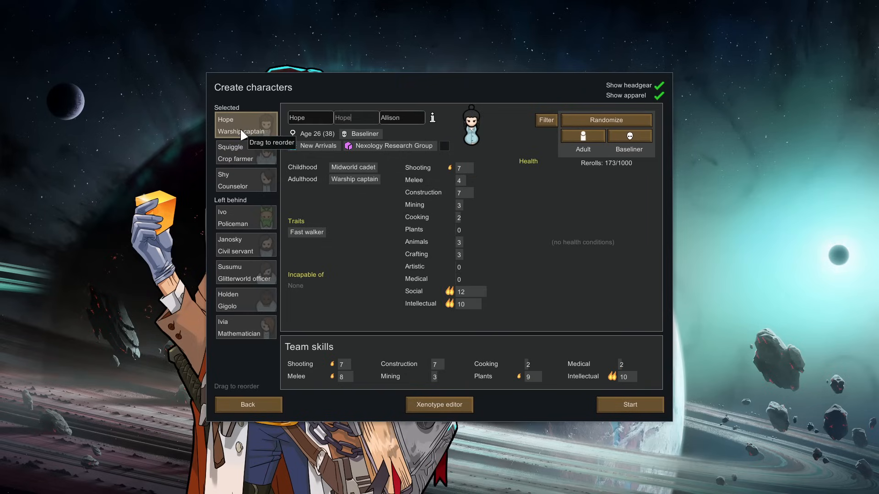
pyautogui.moveTo(467, 220)
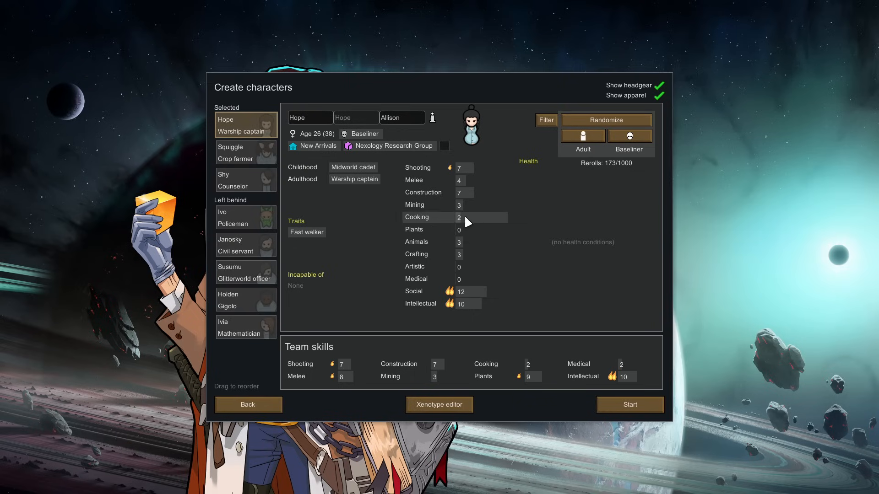
pyautogui.click(245, 152)
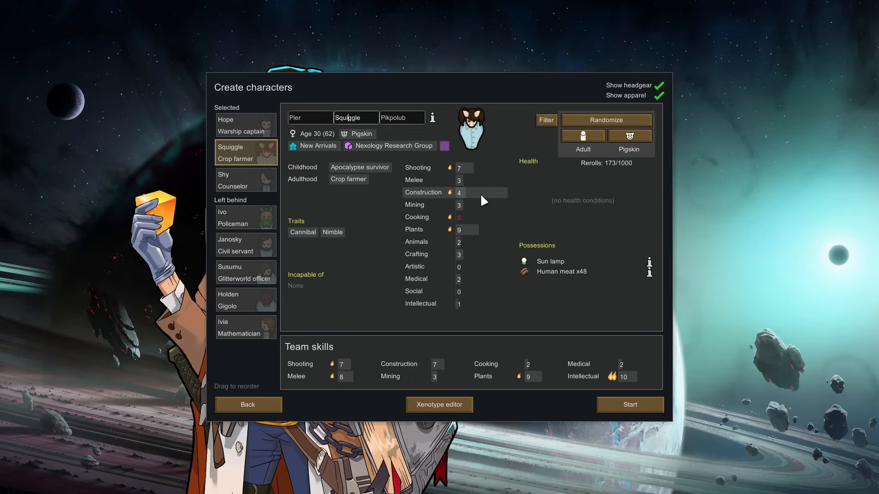
pyautogui.moveTo(433, 196)
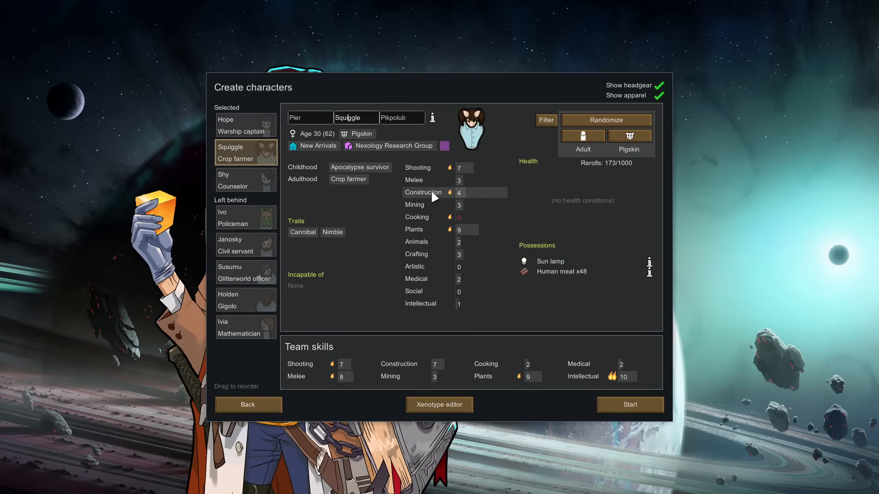
pyautogui.moveTo(533, 192)
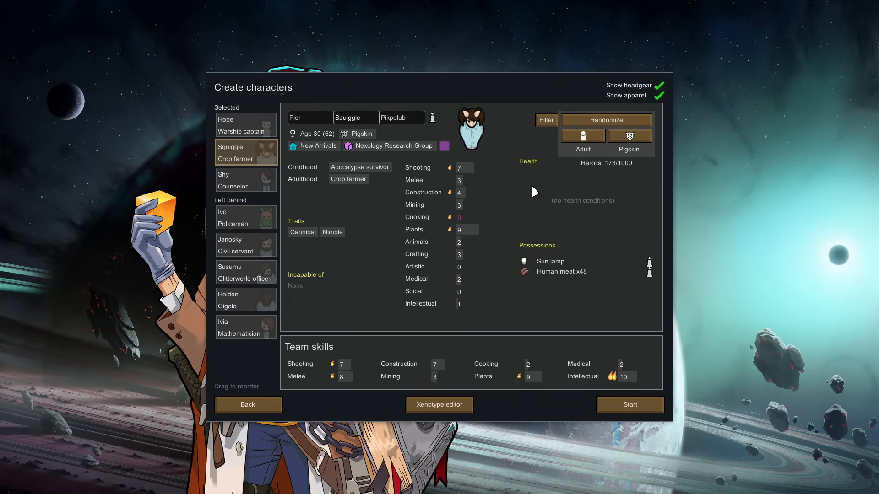
pyautogui.moveTo(534, 215)
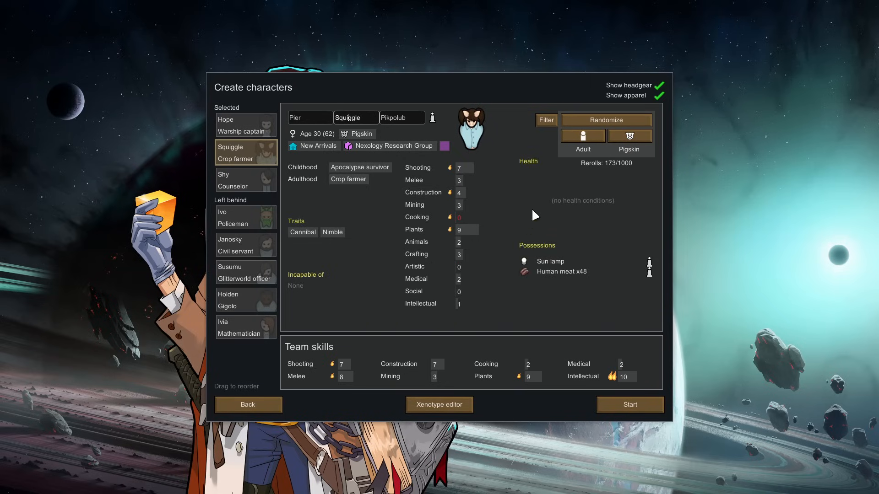
pyautogui.moveTo(459, 279)
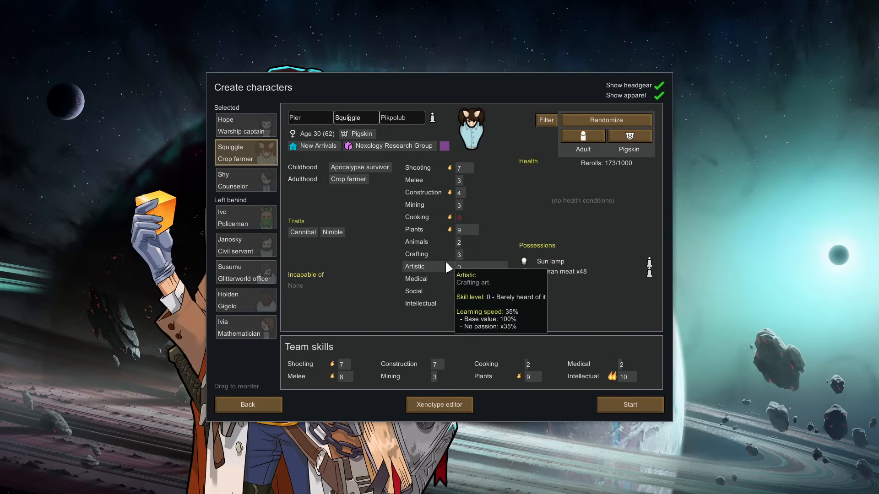
pyautogui.moveTo(430, 271)
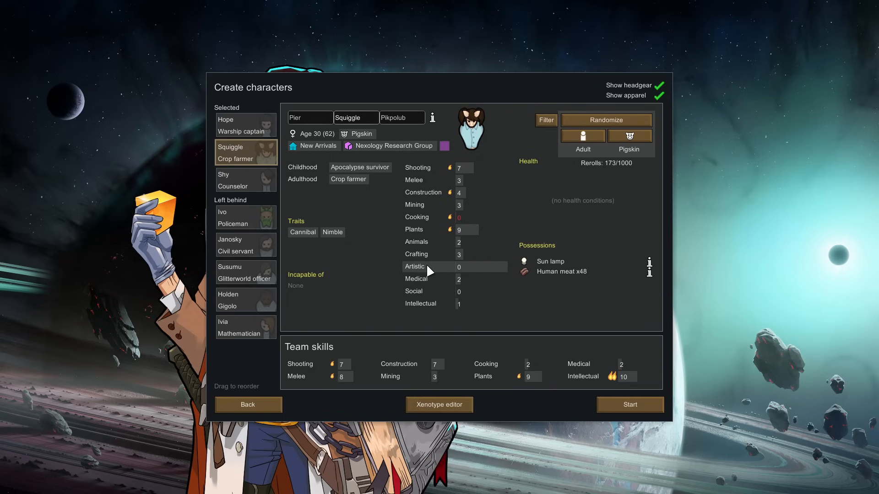
pyautogui.moveTo(427, 295)
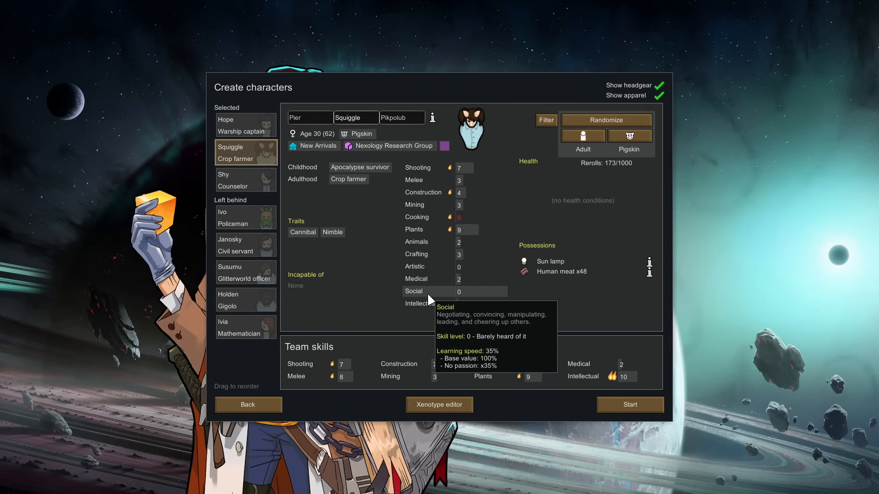
pyautogui.moveTo(421, 295)
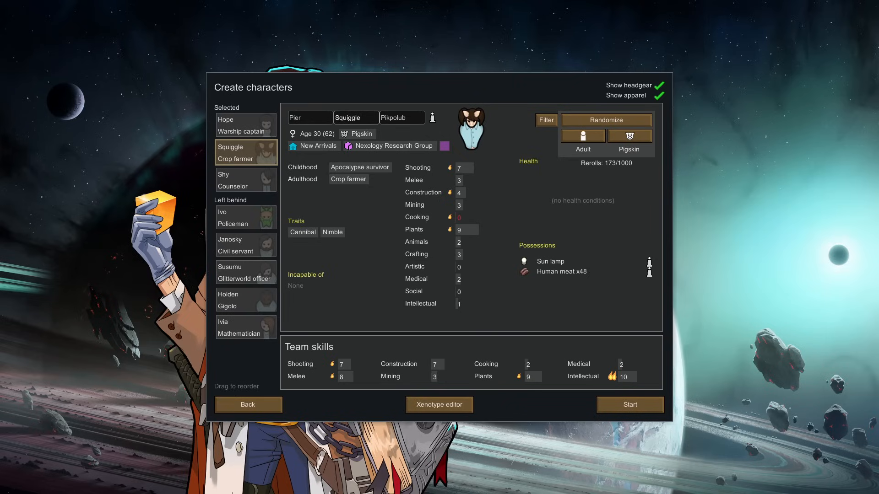
pyautogui.moveTo(371, 88)
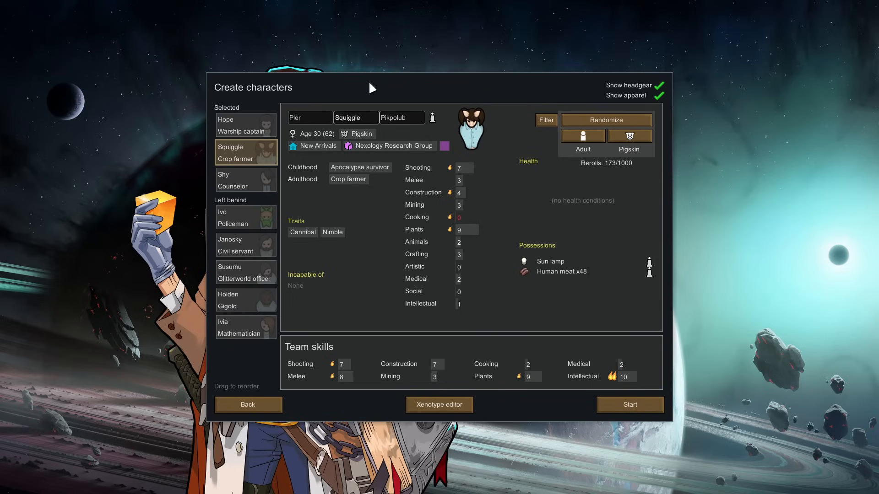
pyautogui.click(245, 125)
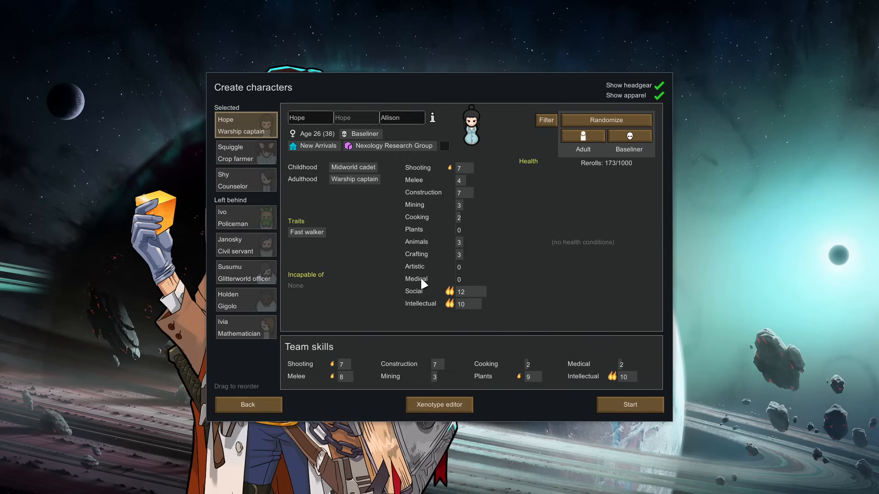
pyautogui.click(245, 153)
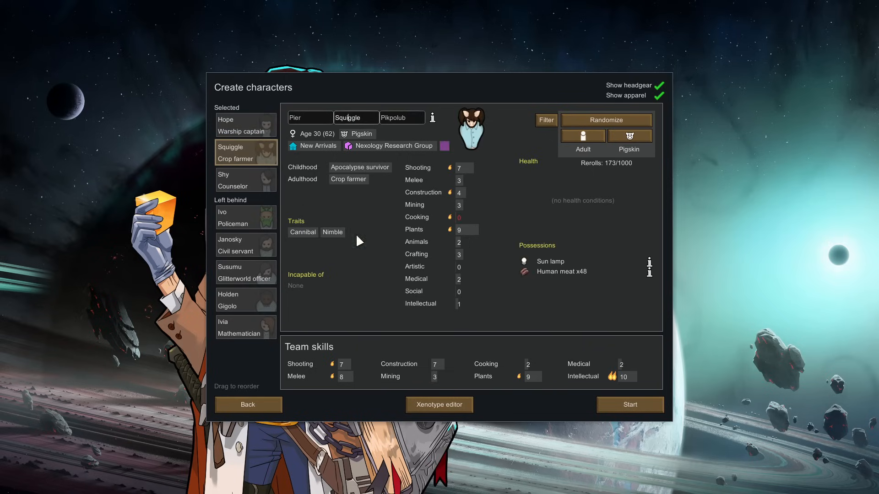
pyautogui.moveTo(459, 230)
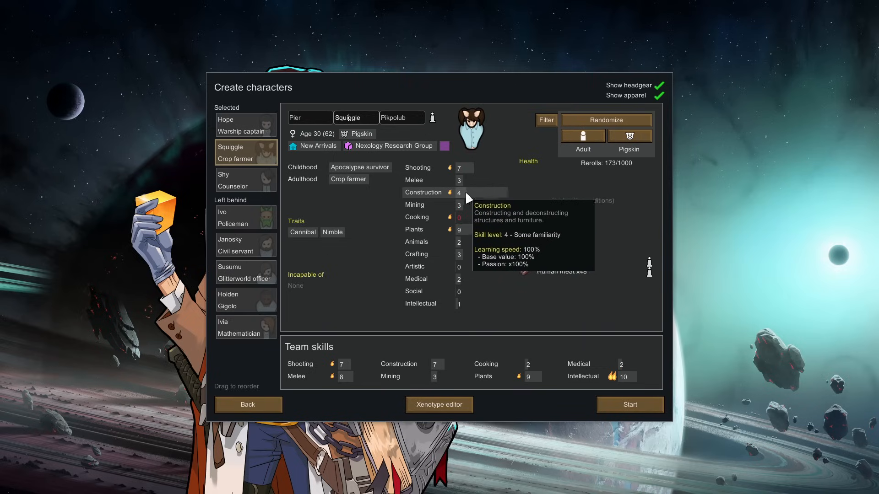
pyautogui.moveTo(474, 235)
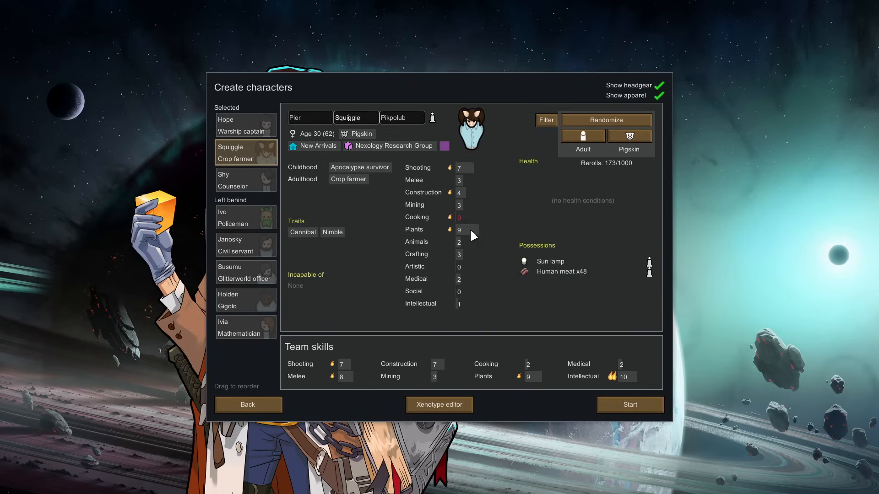
pyautogui.moveTo(437, 217)
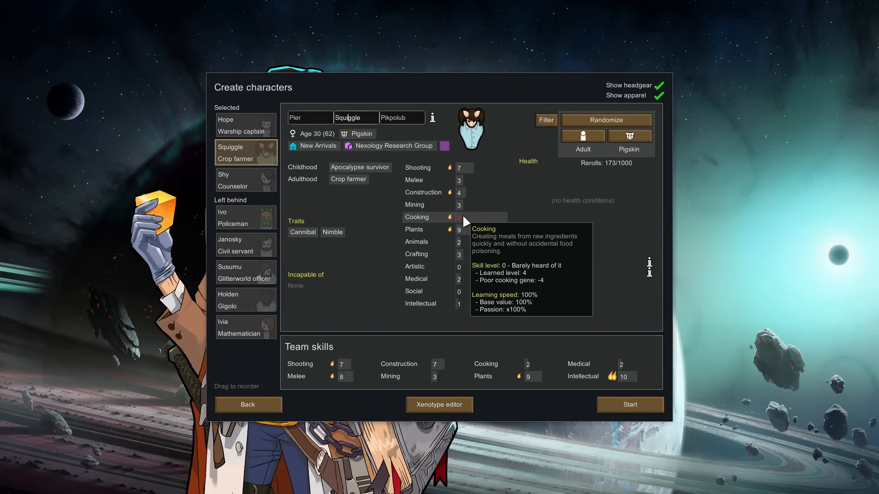
pyautogui.moveTo(480, 230)
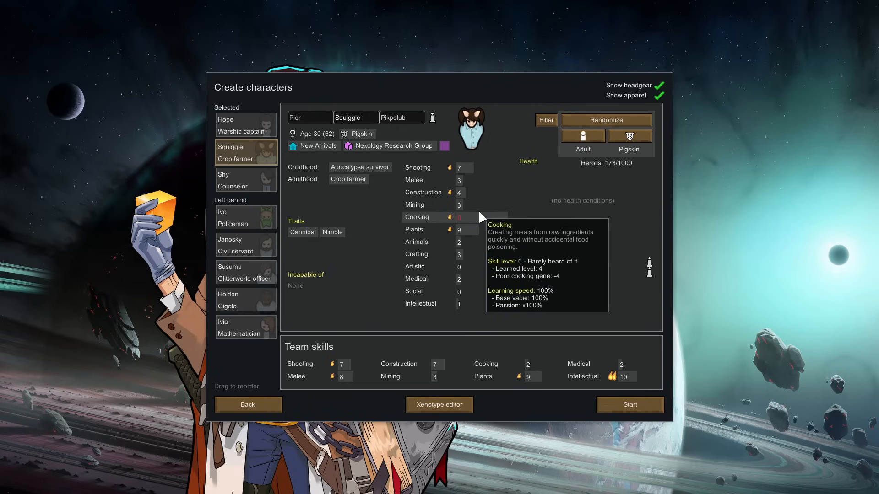
pyautogui.moveTo(333, 232)
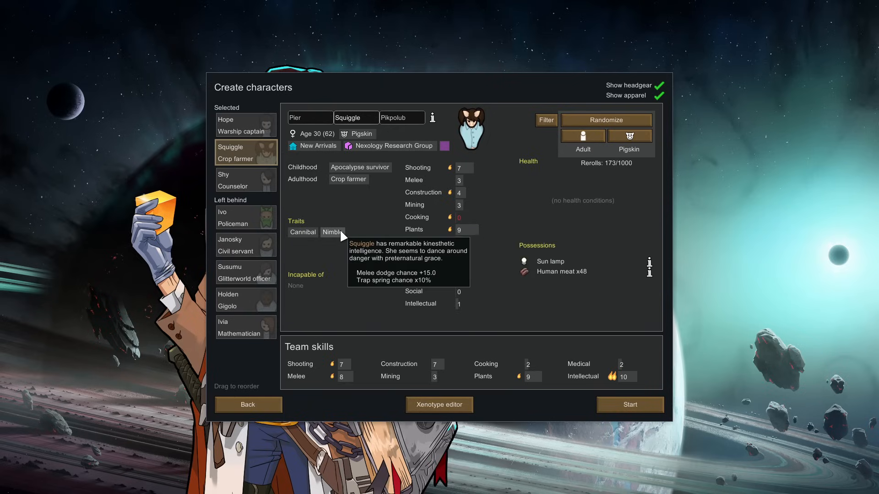
pyautogui.moveTo(342, 242)
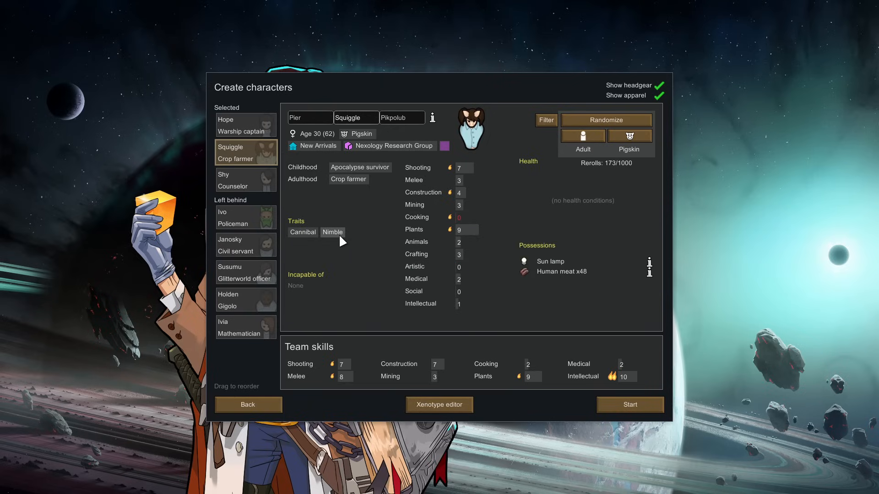
pyautogui.moveTo(333, 232)
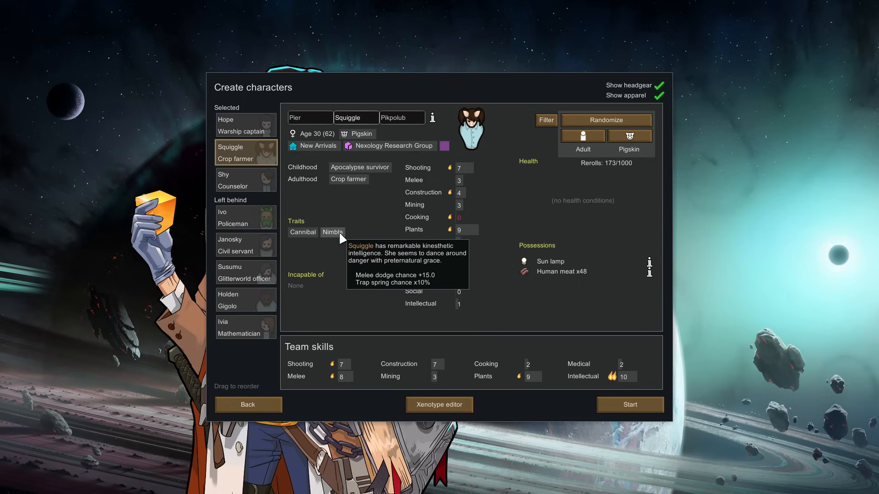
pyautogui.moveTo(302, 232)
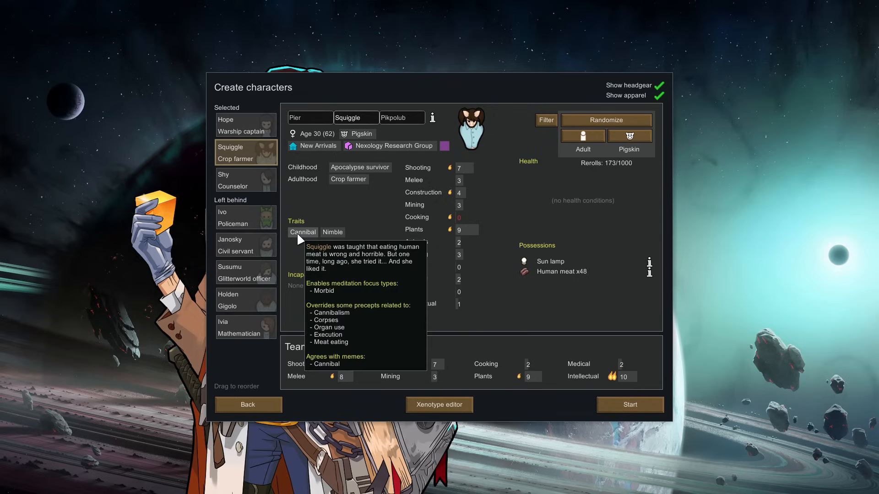
pyautogui.click(245, 181)
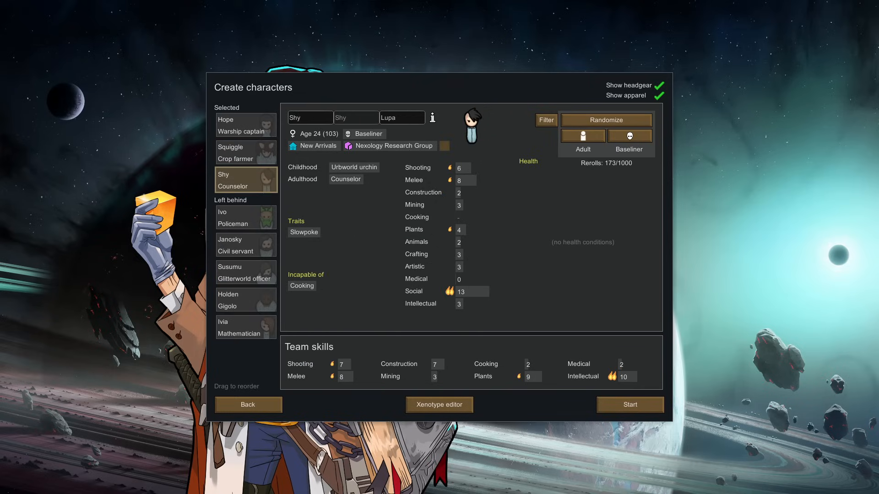
# Select the crop farmer to rename her Gomp, then return to Shy's counselor details.
pyautogui.click(245, 153)
pyautogui.write('Gomp')
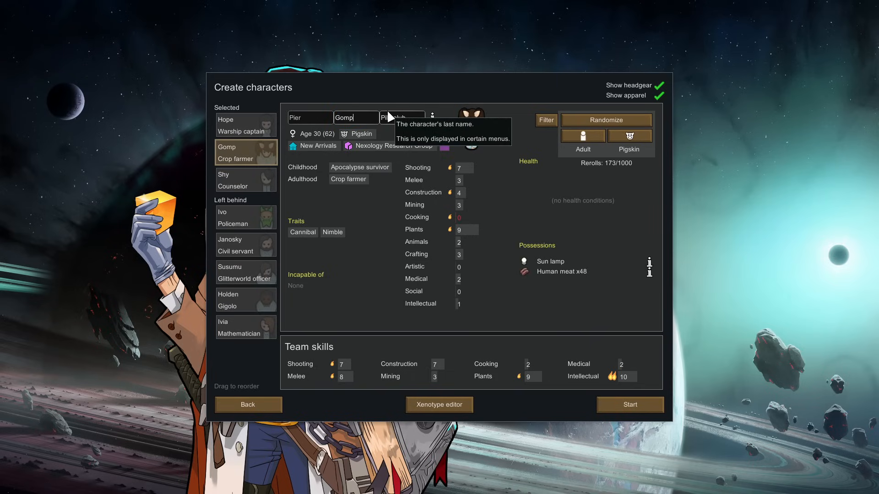
pyautogui.click(245, 180)
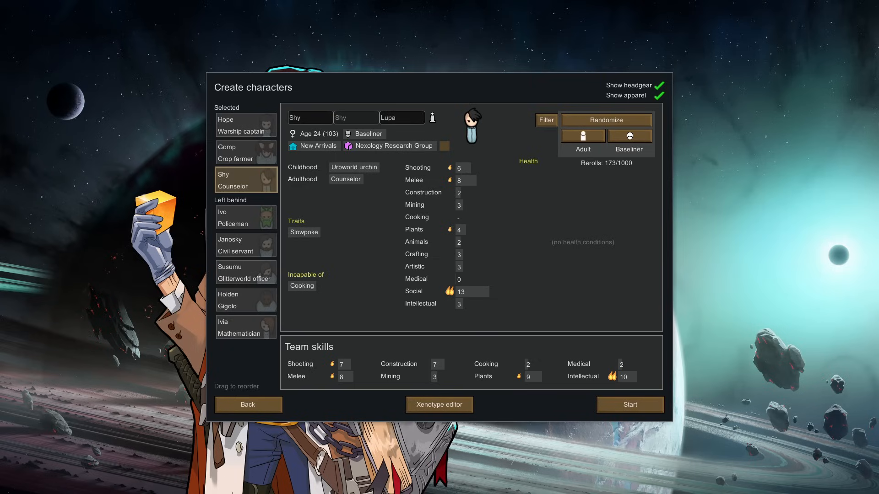
pyautogui.moveTo(481, 98)
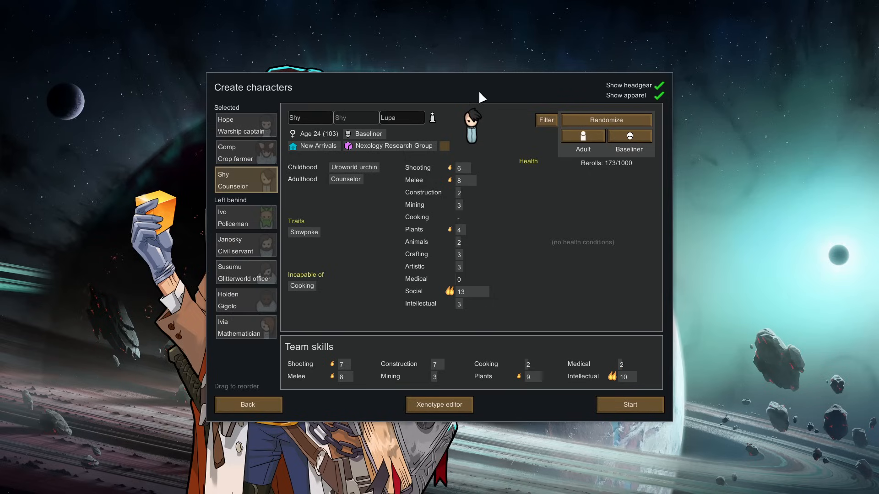
pyautogui.moveTo(466, 95)
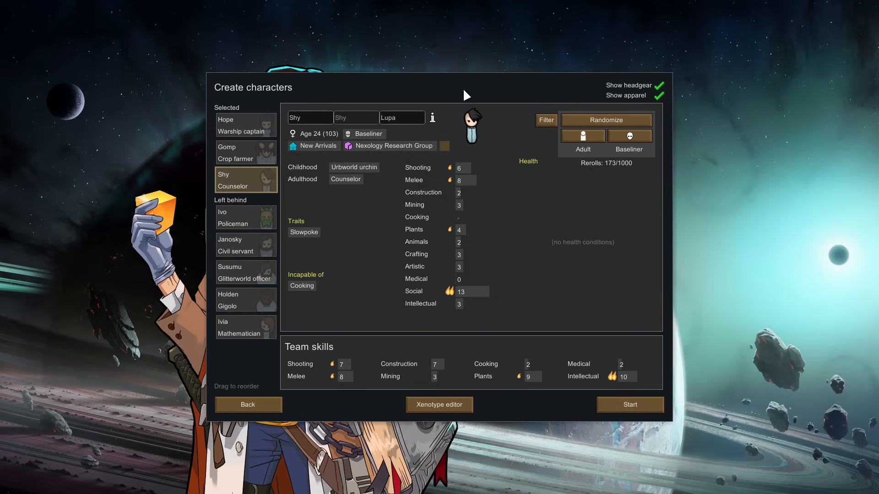
pyautogui.moveTo(488, 295)
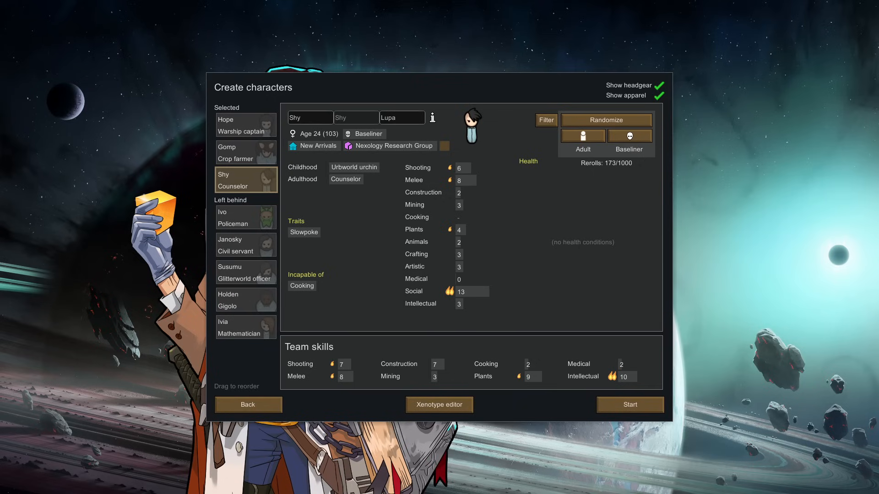
# Clear the randomizer's gender filter to None and open the xenotype list.
pyautogui.click(545, 119)
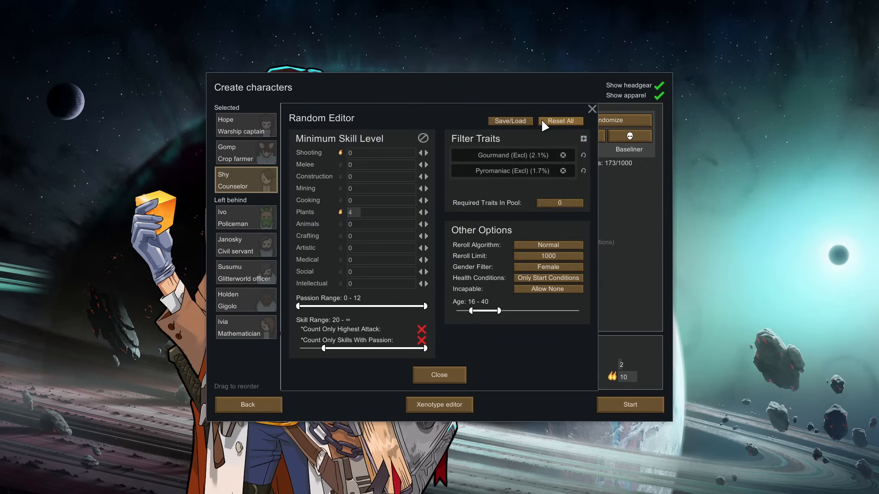
pyautogui.moveTo(341, 159)
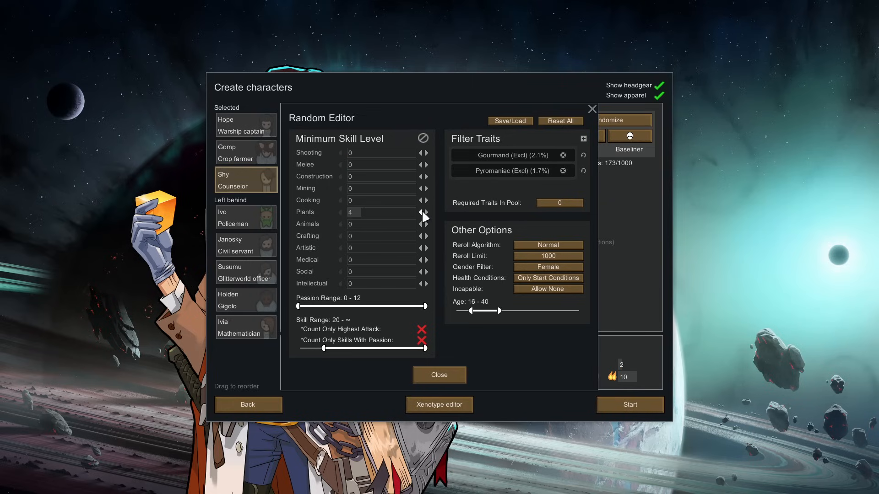
pyautogui.click(439, 375)
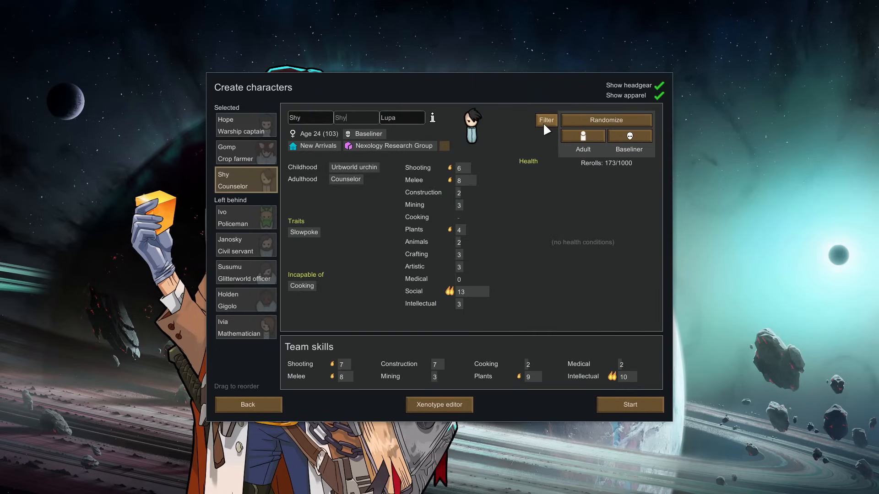
pyautogui.click(545, 120)
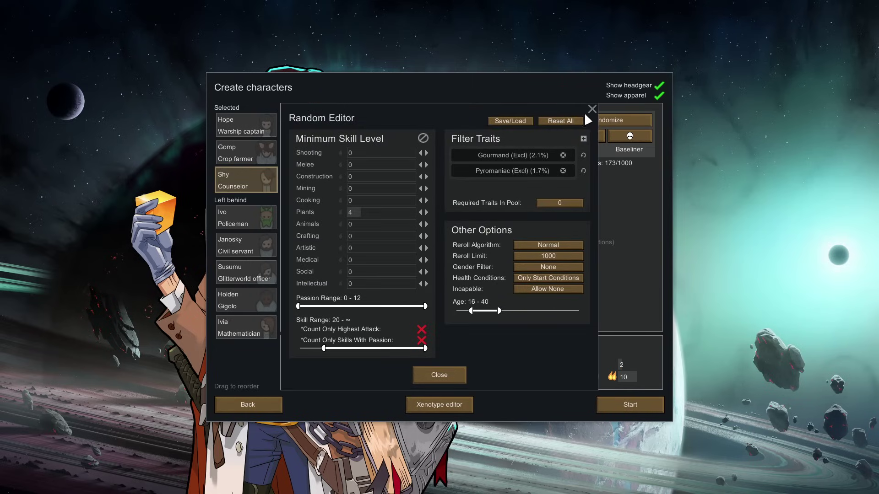
pyautogui.click(439, 375)
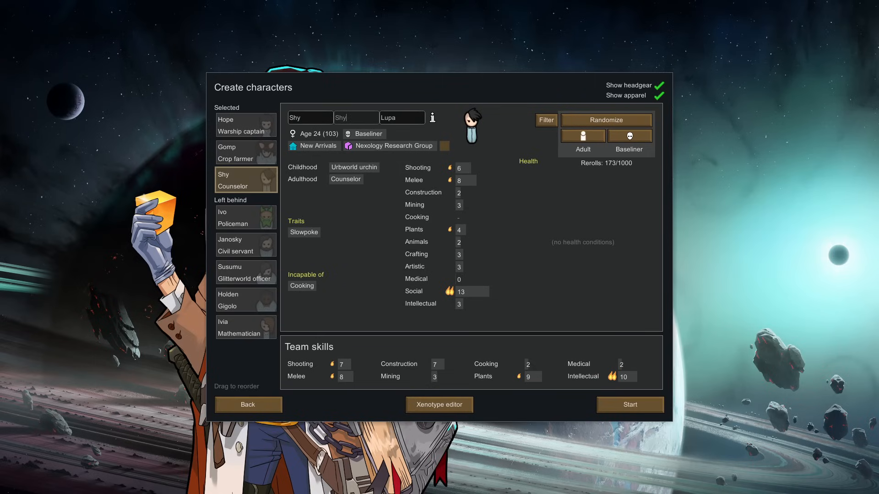
pyautogui.click(629, 140)
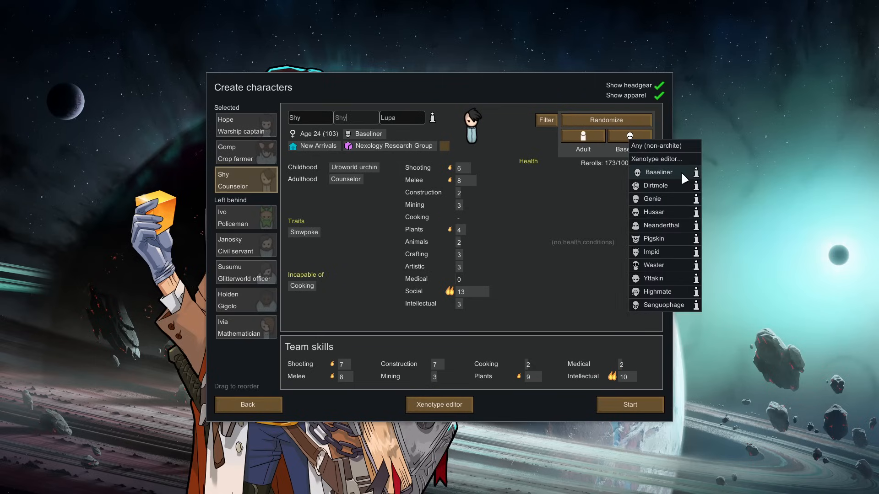
# Reroll Shy's slot as a Waster, nicknamed Floof, with Undergrounder and psychite tea.
pyautogui.click(652, 265)
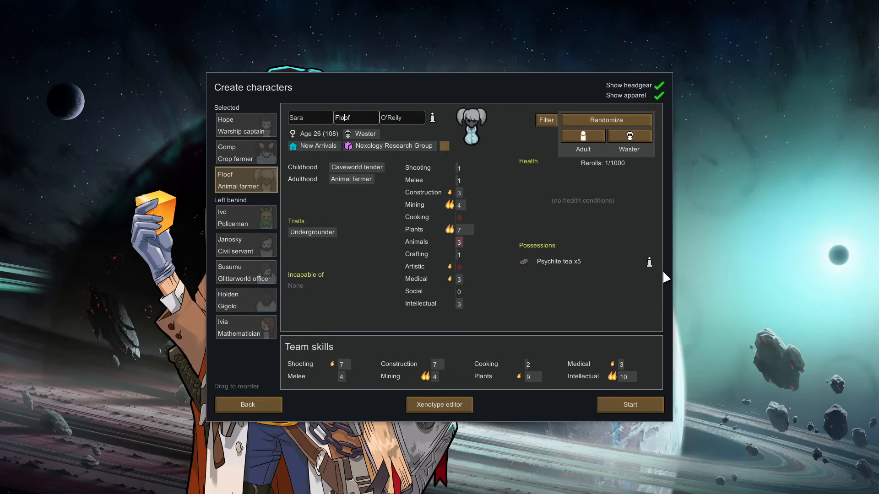
pyautogui.moveTo(561, 261)
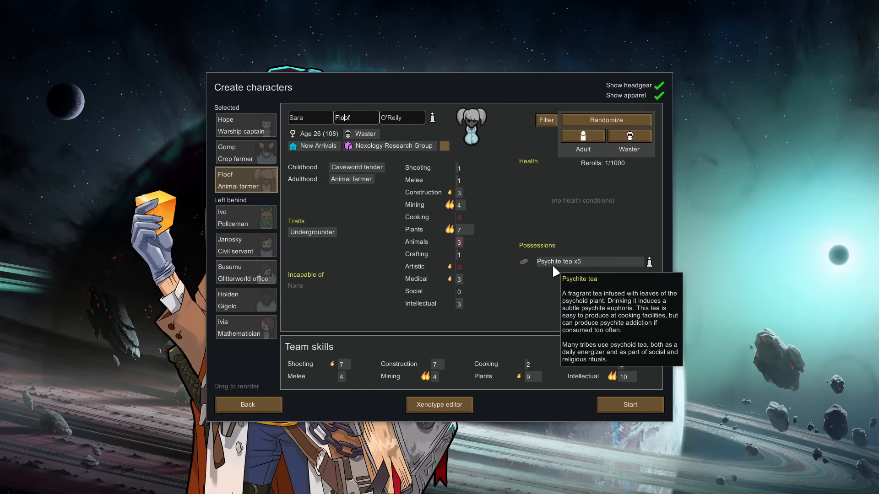
pyautogui.moveTo(550, 264)
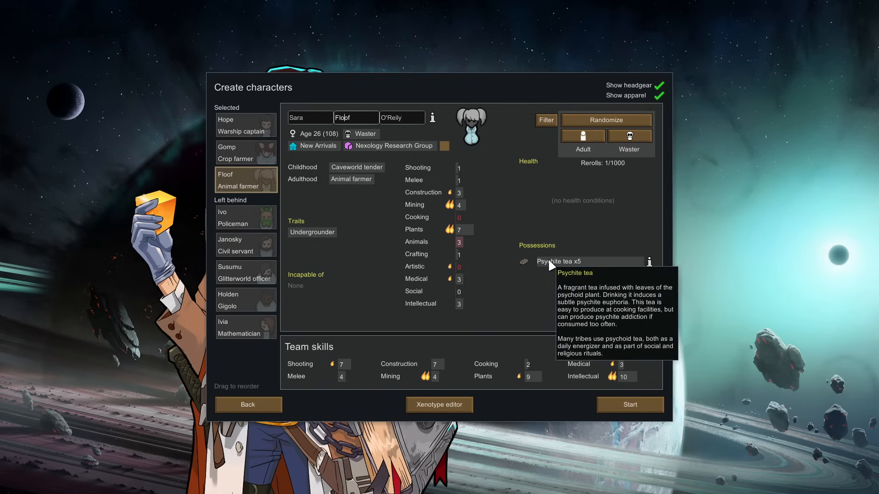
pyautogui.moveTo(579, 220)
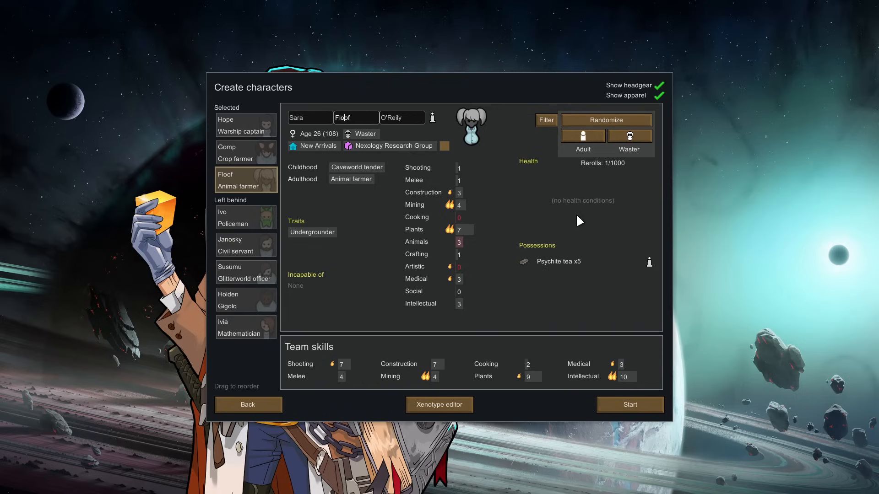
pyautogui.moveTo(567, 261)
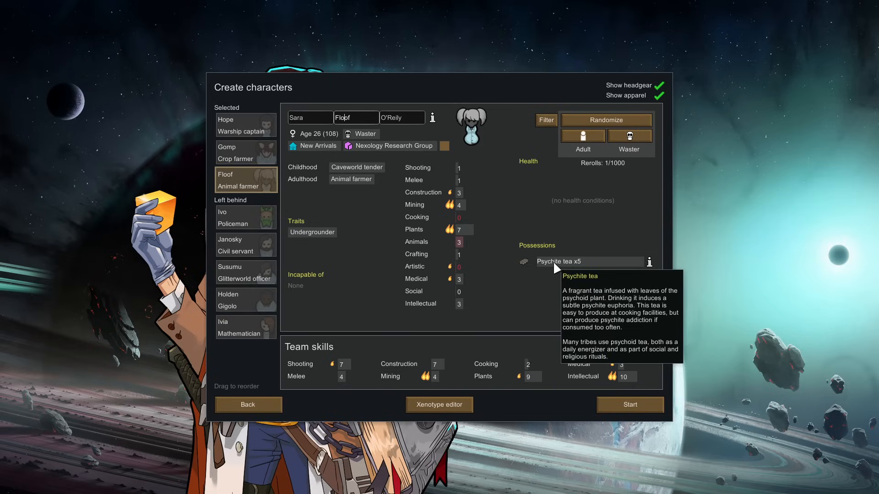
pyautogui.moveTo(562, 265)
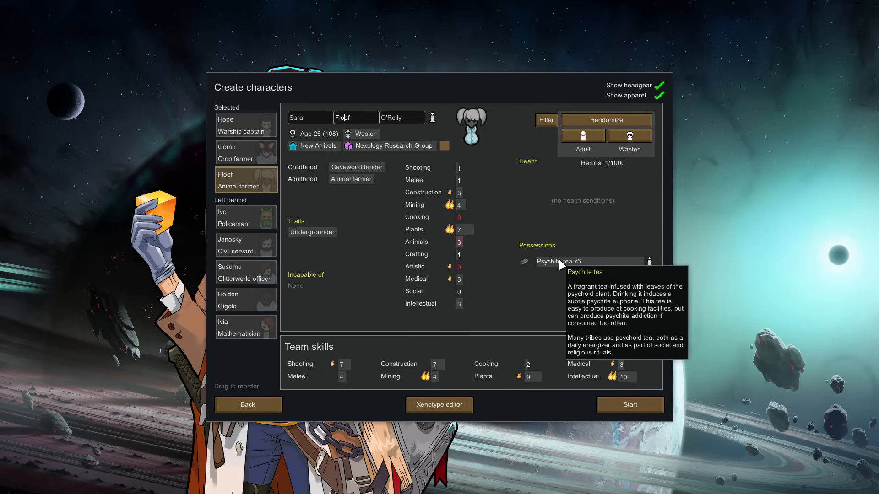
pyautogui.moveTo(550, 268)
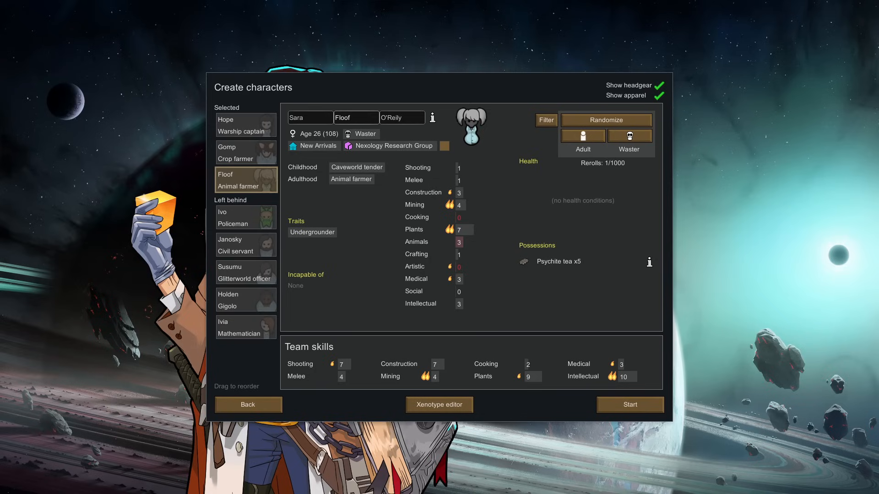
pyautogui.moveTo(374, 332)
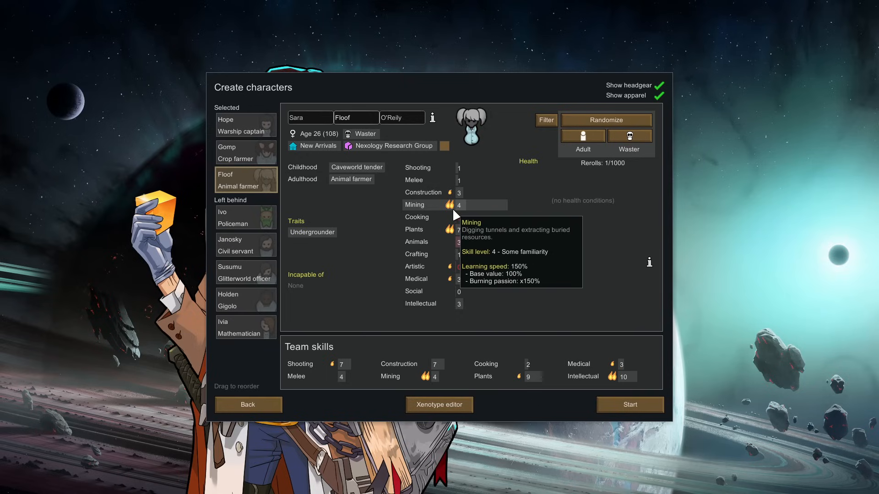
pyautogui.moveTo(609, 208)
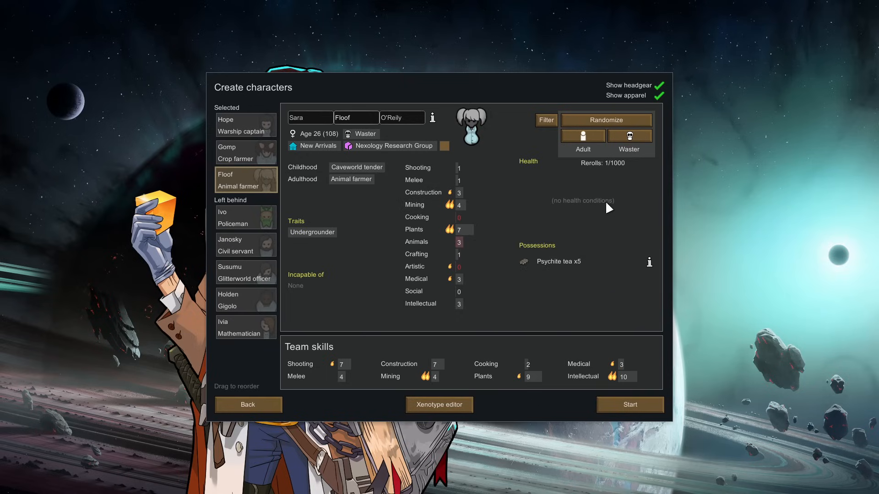
# Drop the Plants minimum to 0 in the random filters and reroll the colonist.
pyautogui.click(545, 120)
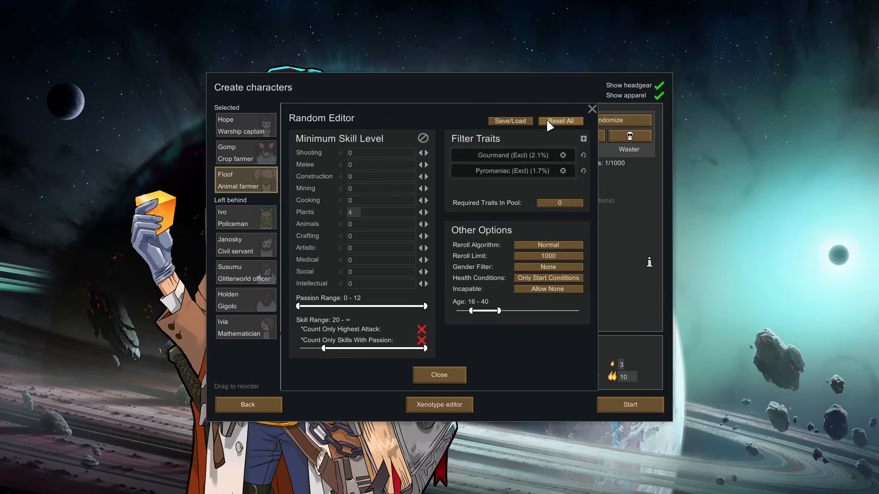
pyautogui.moveTo(344, 192)
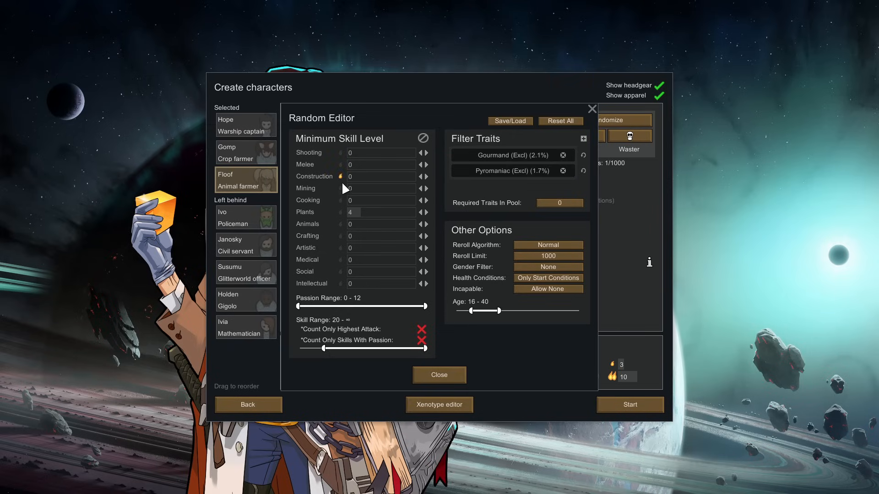
pyautogui.moveTo(343, 240)
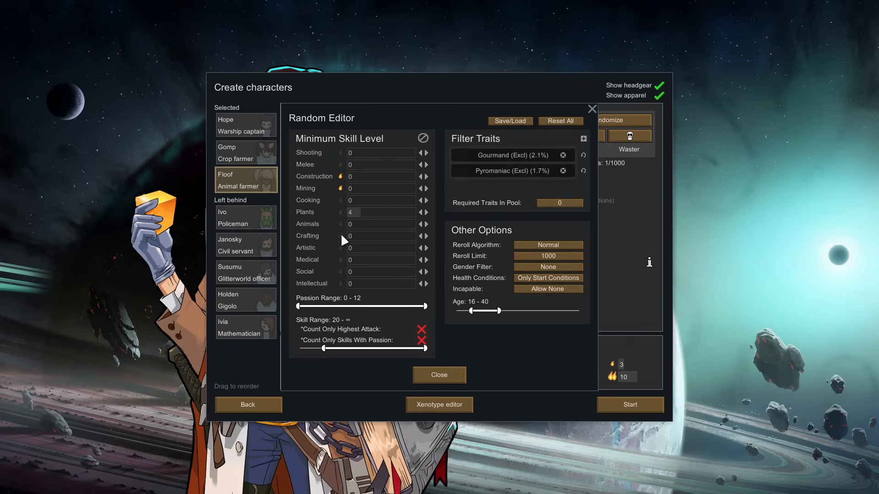
pyautogui.moveTo(344, 186)
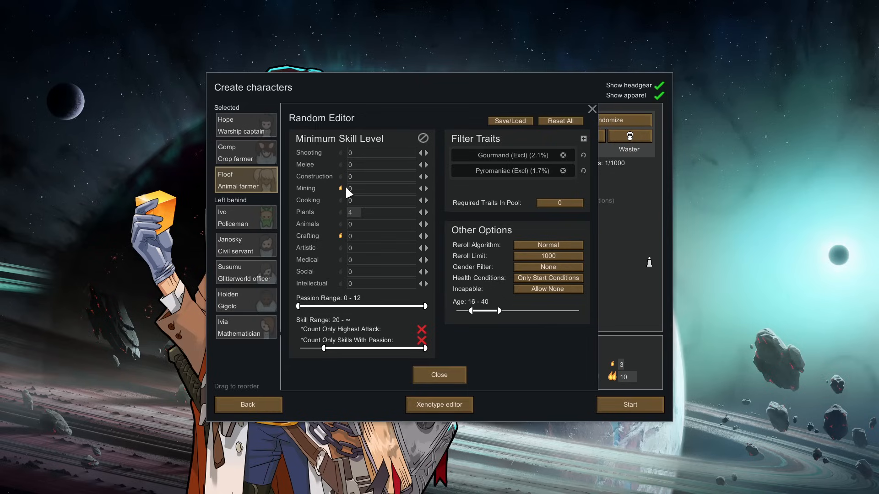
pyautogui.moveTo(457, 392)
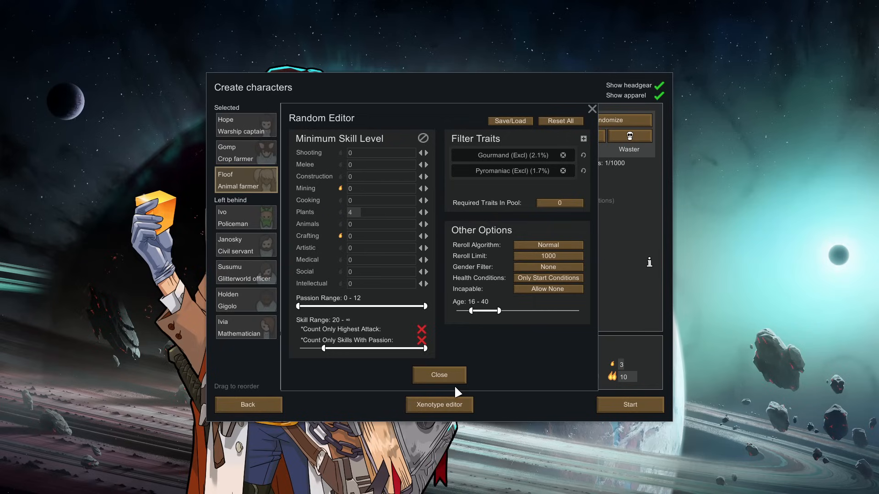
pyautogui.click(421, 213)
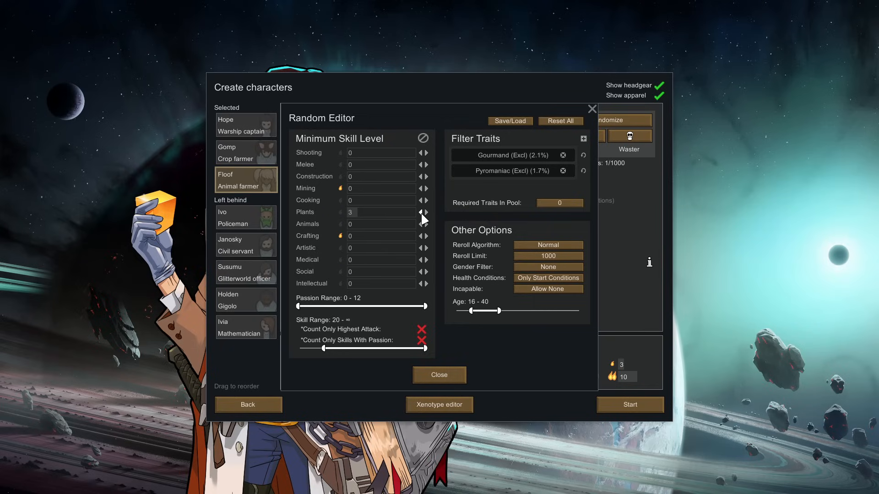
pyautogui.click(425, 212)
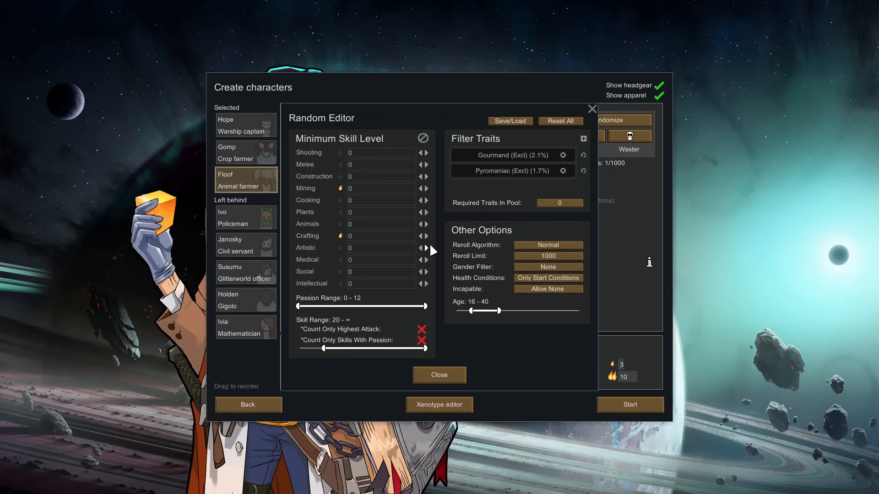
pyautogui.click(439, 375)
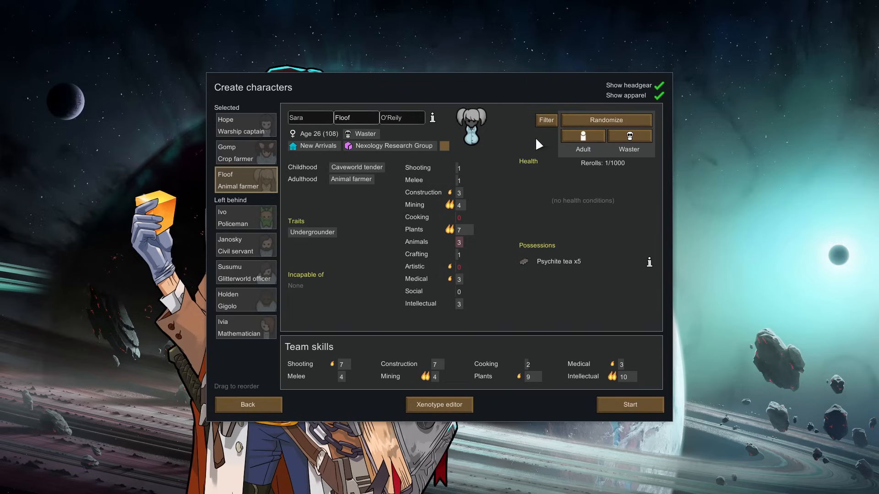
pyautogui.click(545, 120)
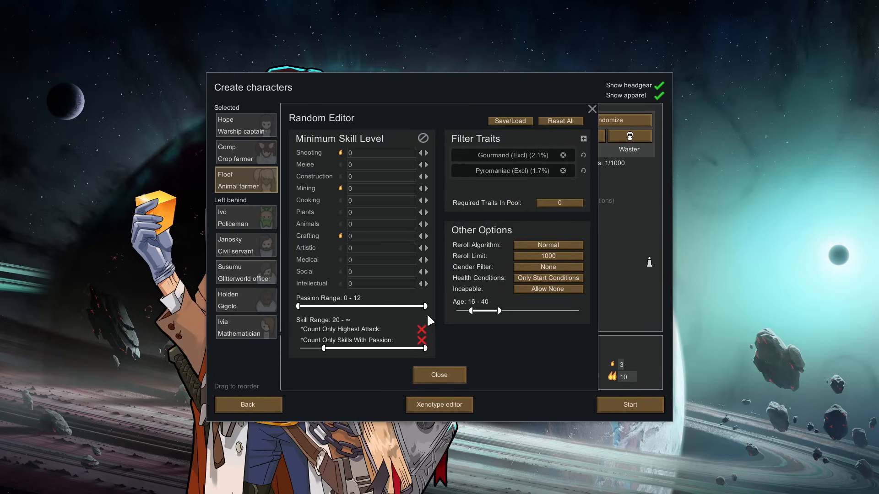
pyautogui.click(439, 375)
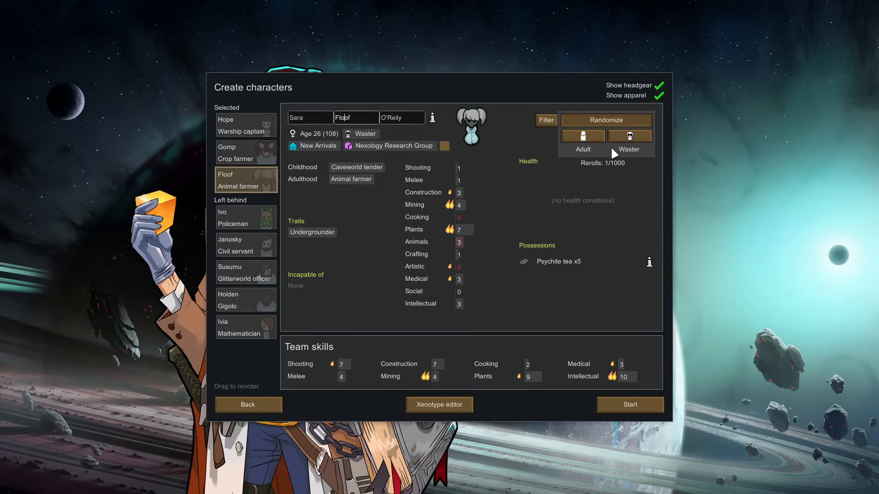
pyautogui.moveTo(583, 212)
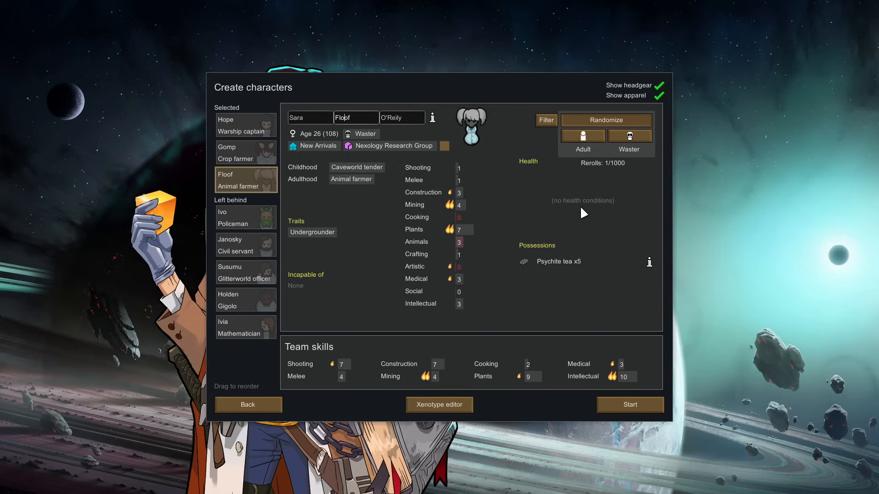
pyautogui.moveTo(549, 210)
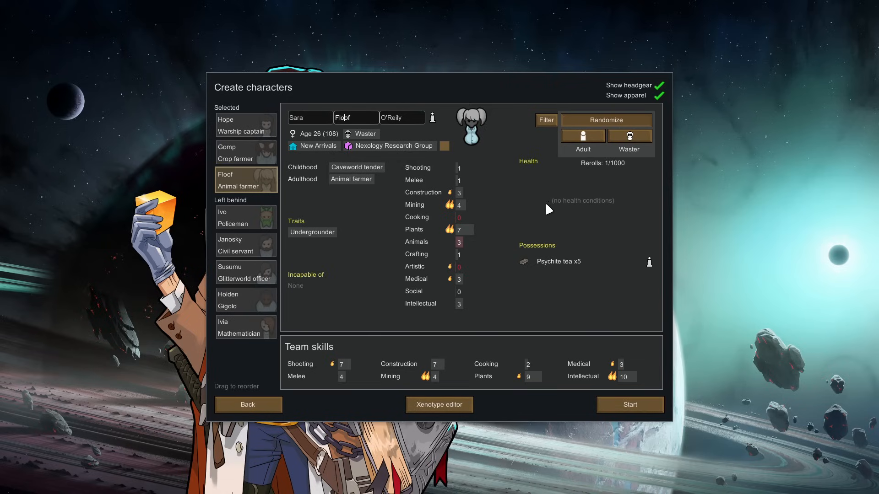
pyautogui.click(606, 120)
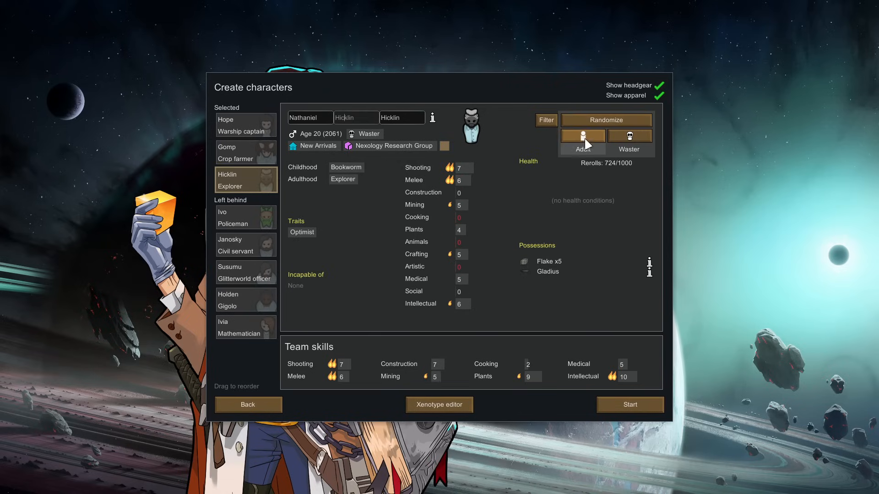
# Load the premade Waster gene set in the xenotype creator.
pyautogui.click(439, 405)
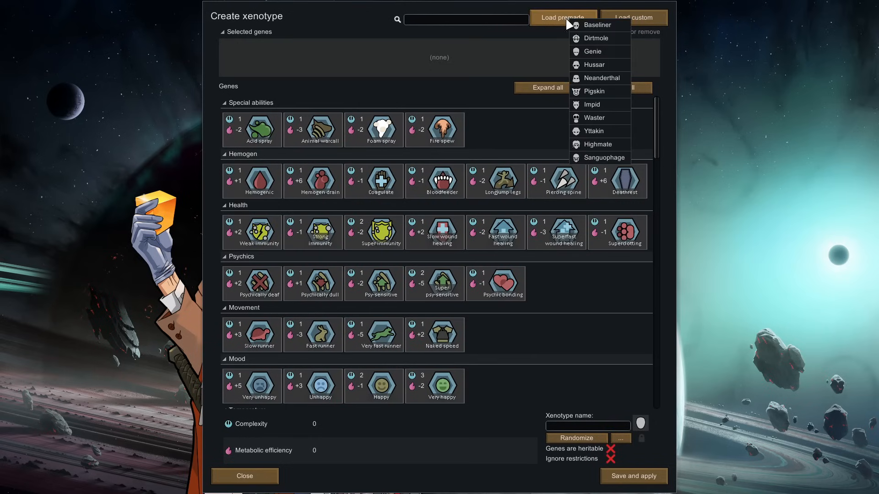
pyautogui.moveTo(599, 104)
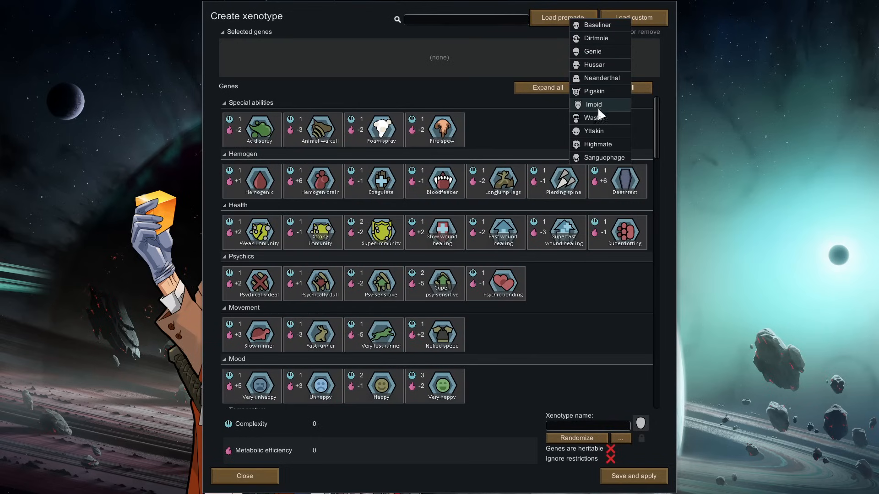
pyautogui.click(593, 117)
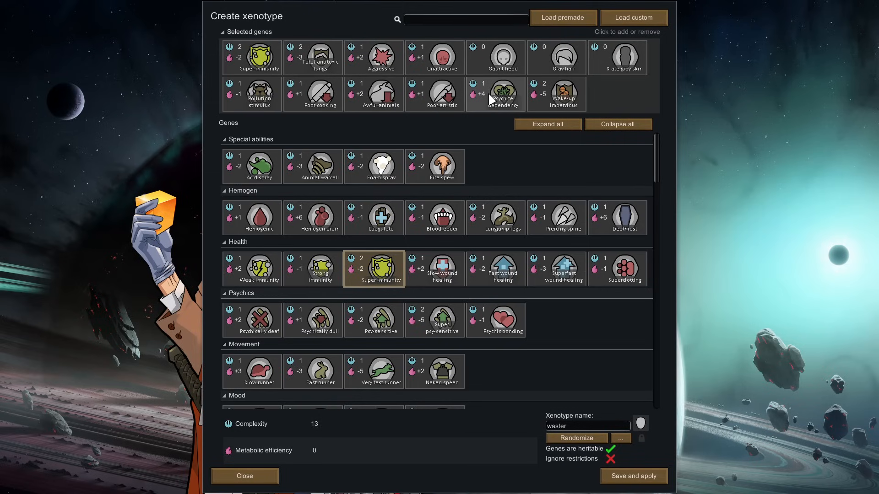
pyautogui.moveTo(502, 93)
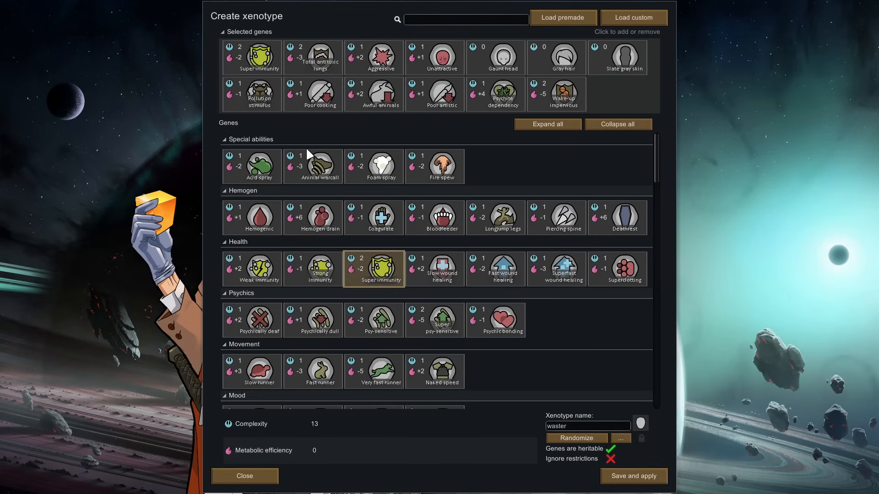
pyautogui.moveTo(434, 217)
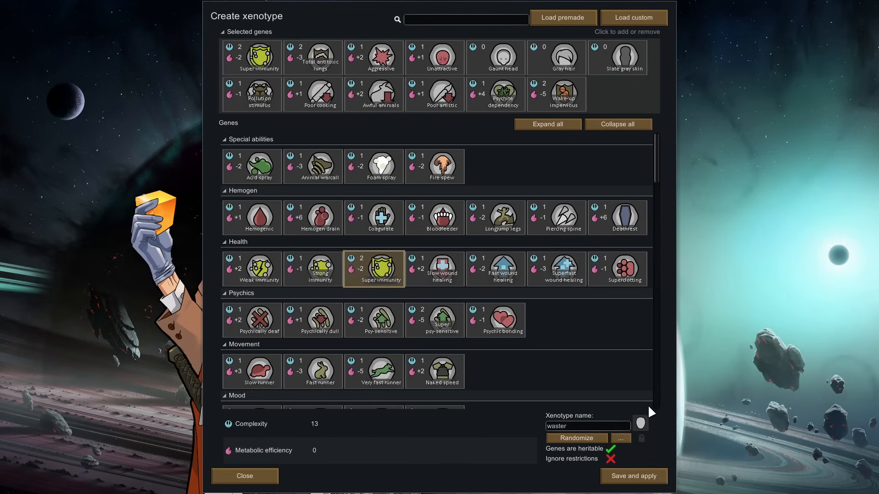
pyautogui.moveTo(274, 444)
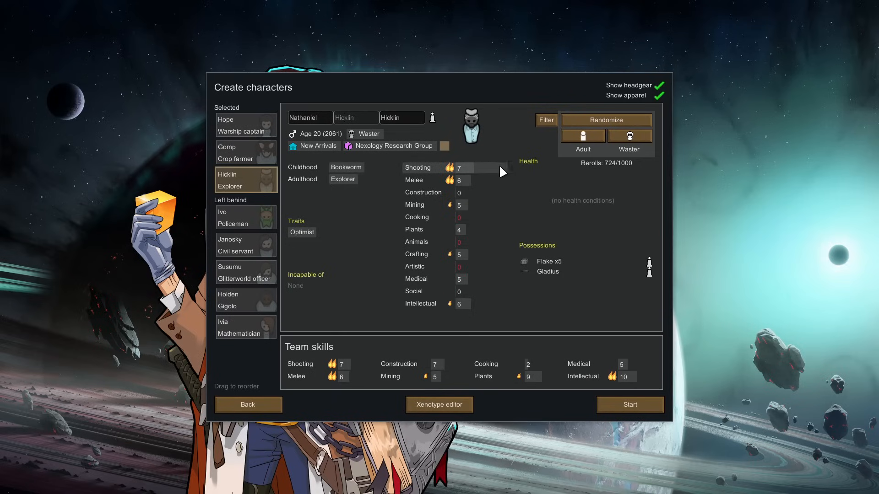
pyautogui.moveTo(302, 232)
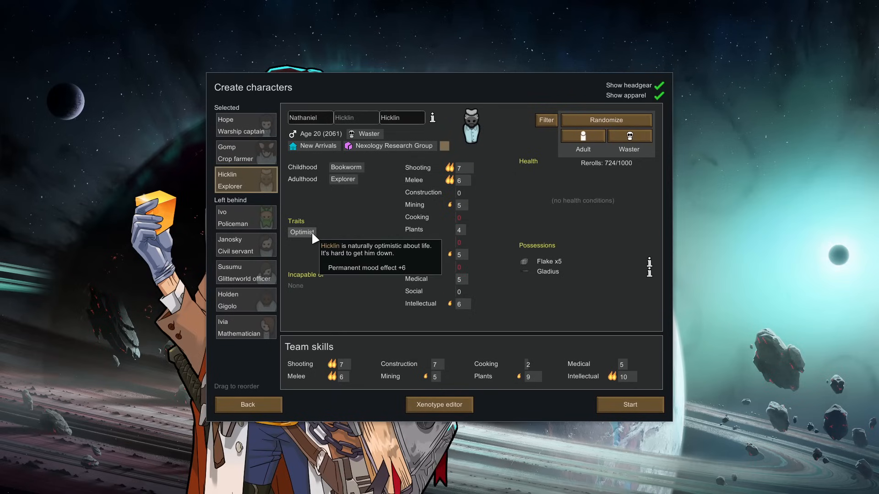
pyautogui.moveTo(463, 319)
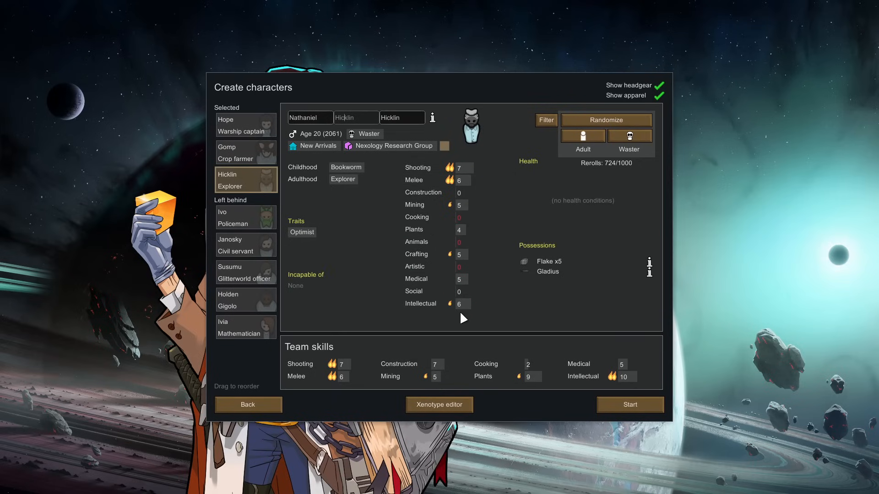
pyautogui.moveTo(552, 275)
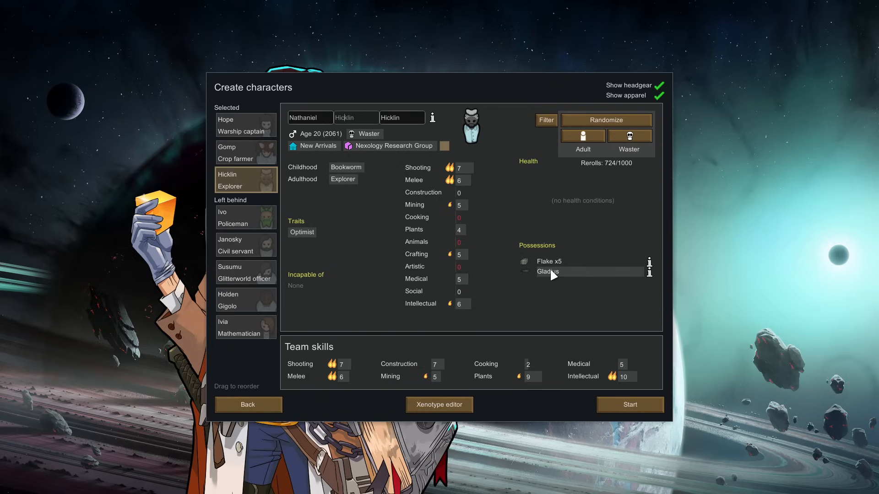
pyautogui.moveTo(552, 275)
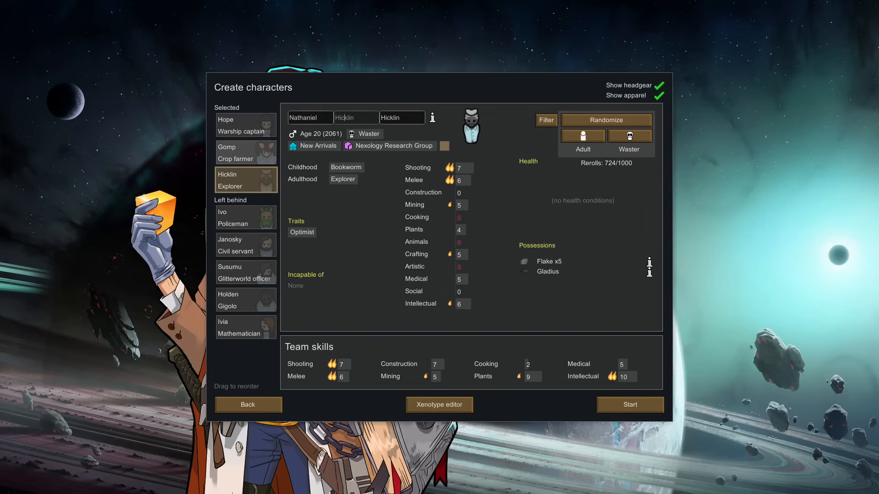
# Review Hope and Gomp, then select Hicklin's nickname field for renaming.
pyautogui.click(246, 125)
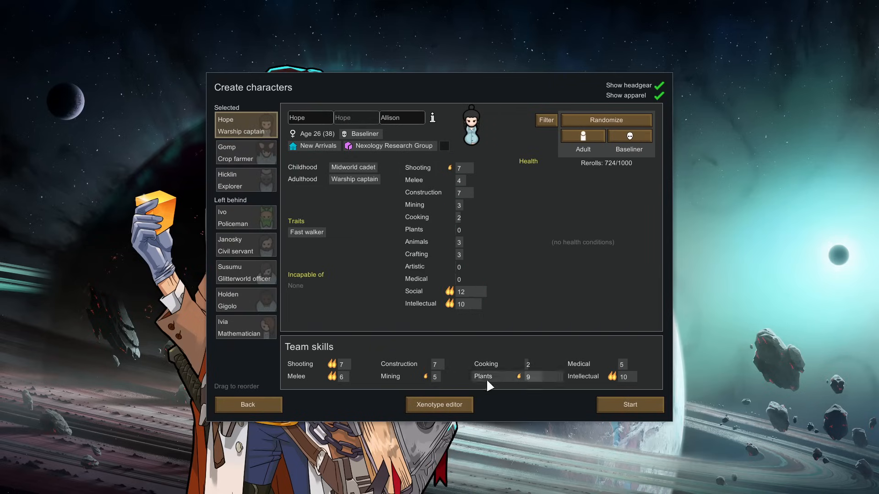
pyautogui.moveTo(429, 365)
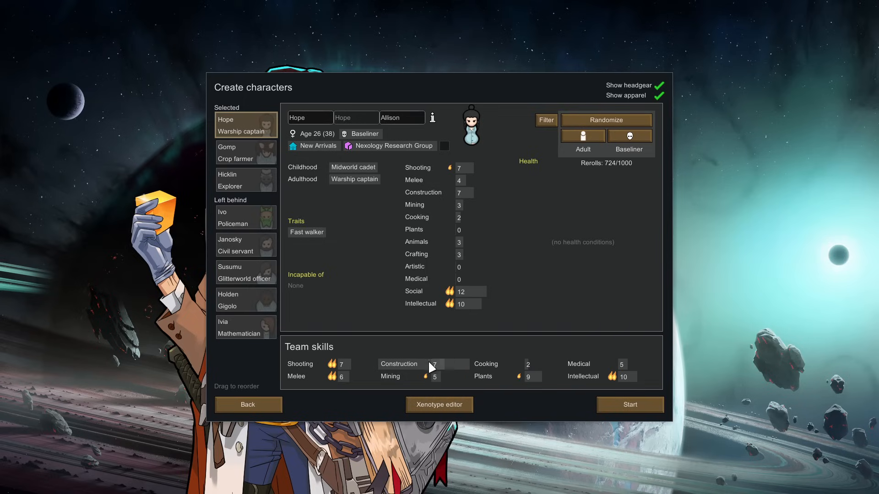
pyautogui.moveTo(526, 374)
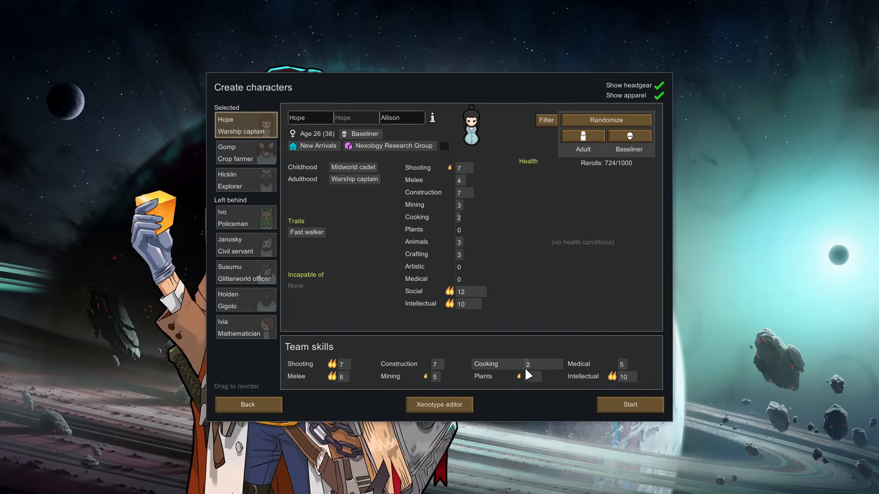
pyautogui.moveTo(526, 374)
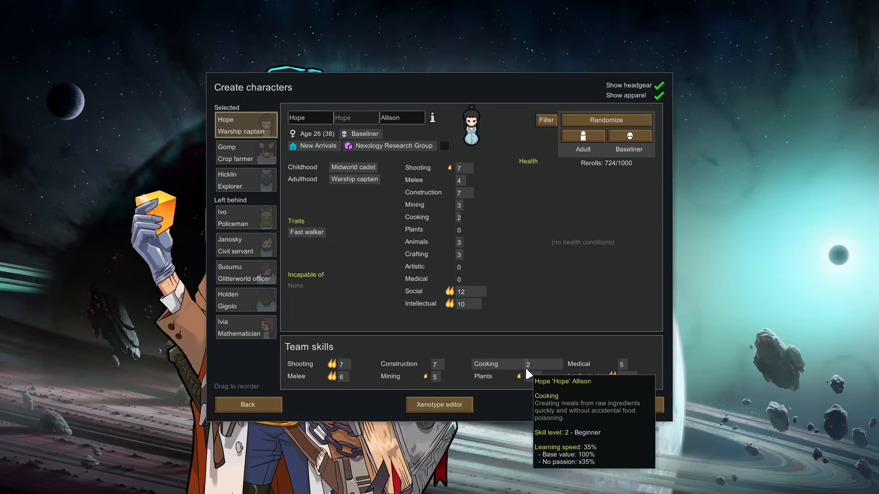
pyautogui.moveTo(532, 362)
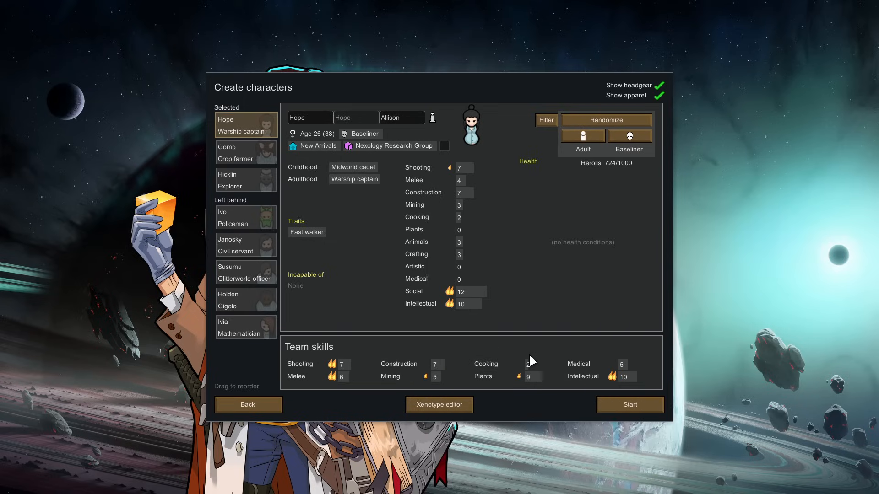
pyautogui.moveTo(510, 364)
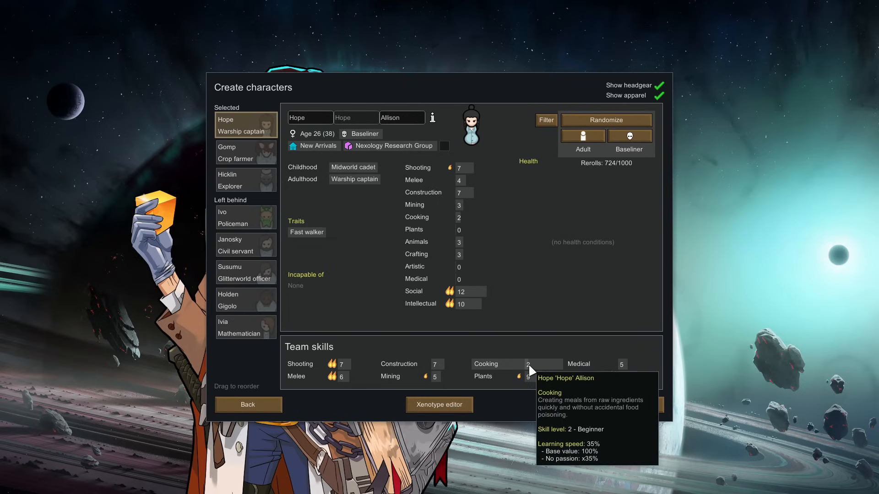
pyautogui.moveTo(628, 312)
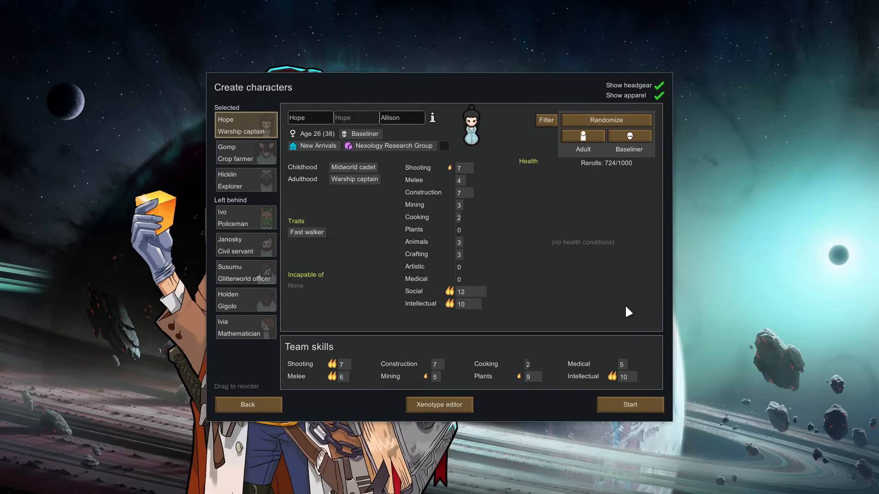
pyautogui.click(245, 152)
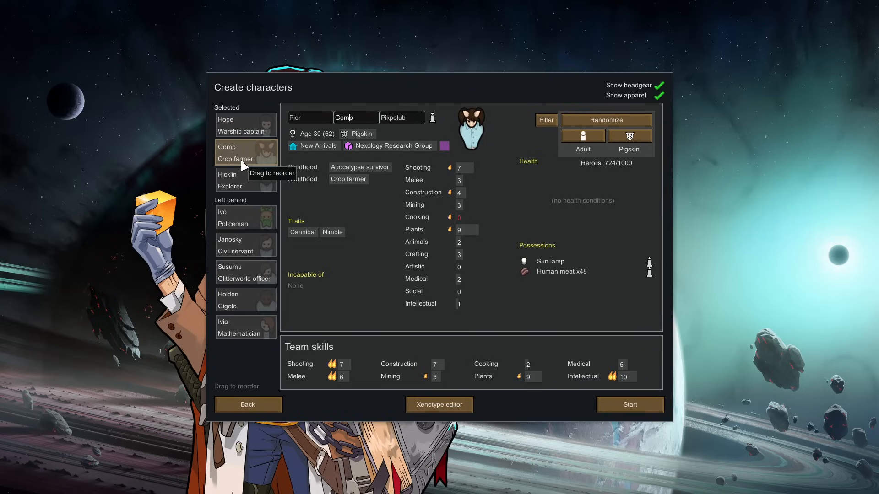
pyautogui.moveTo(245, 154)
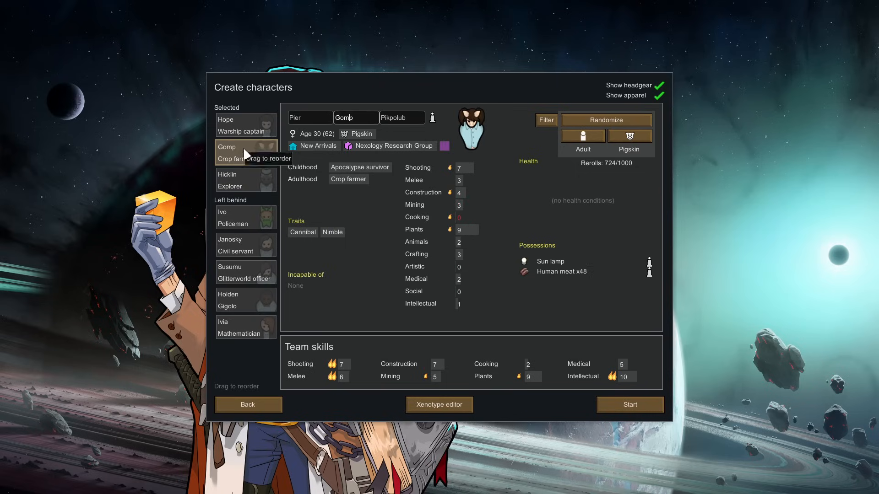
pyautogui.click(245, 125)
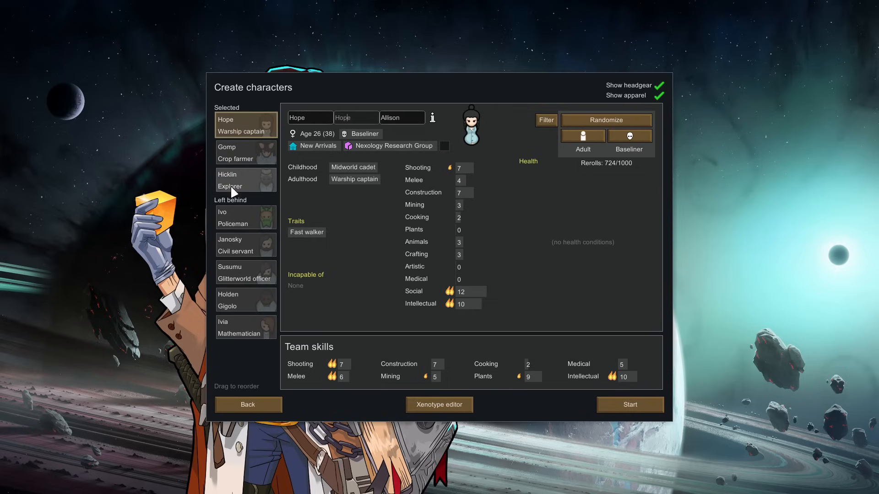
pyautogui.click(245, 152)
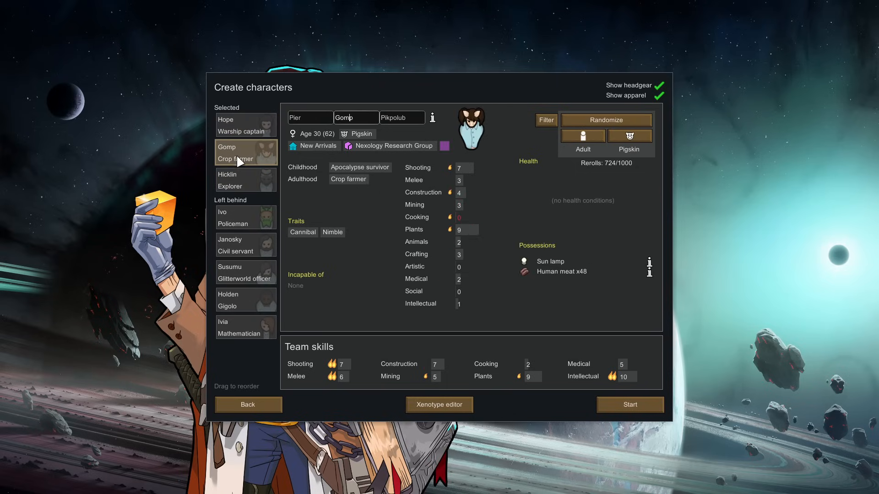
pyautogui.click(244, 179)
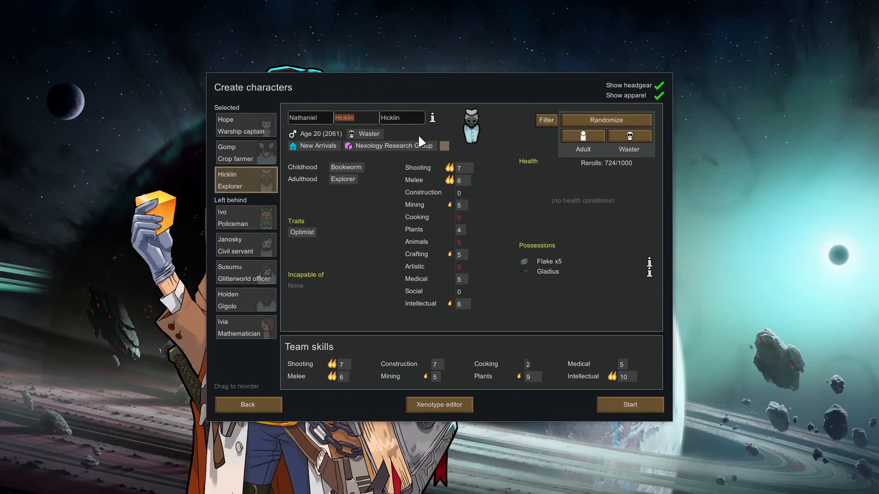
# Nickname Hicklin 'Smoger', recheck Gomp, and start the colony with all three.
pyautogui.write('Smoger')
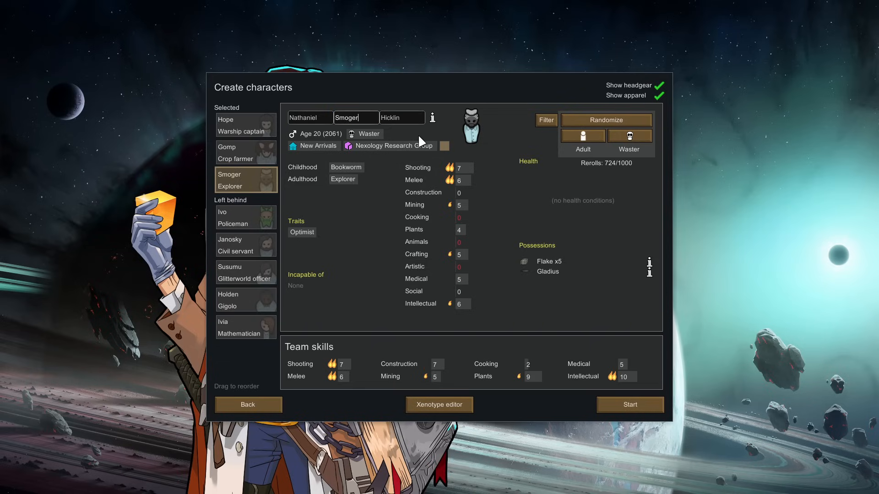
pyautogui.moveTo(294, 176)
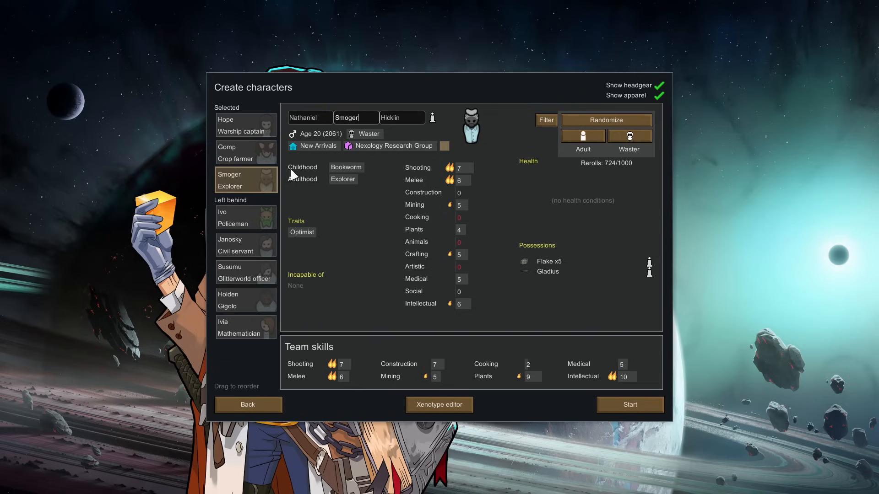
pyautogui.click(245, 152)
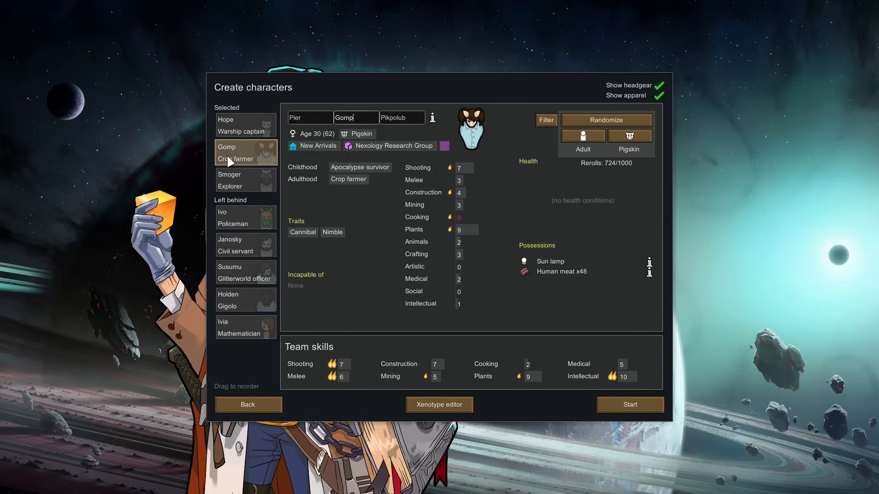
pyautogui.click(245, 179)
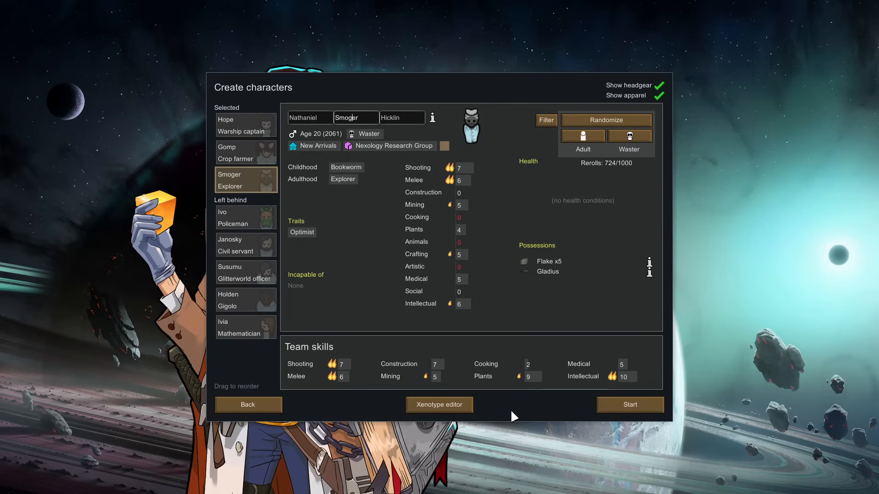
pyautogui.moveTo(527, 297)
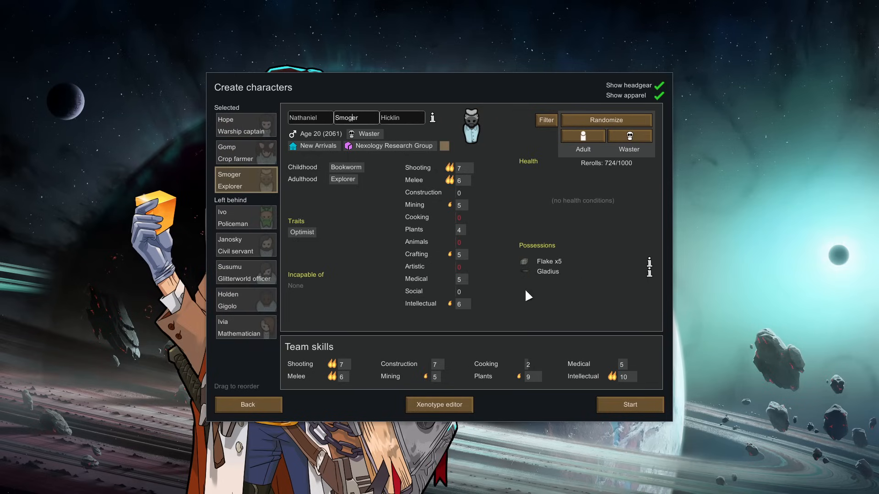
pyautogui.moveTo(597, 426)
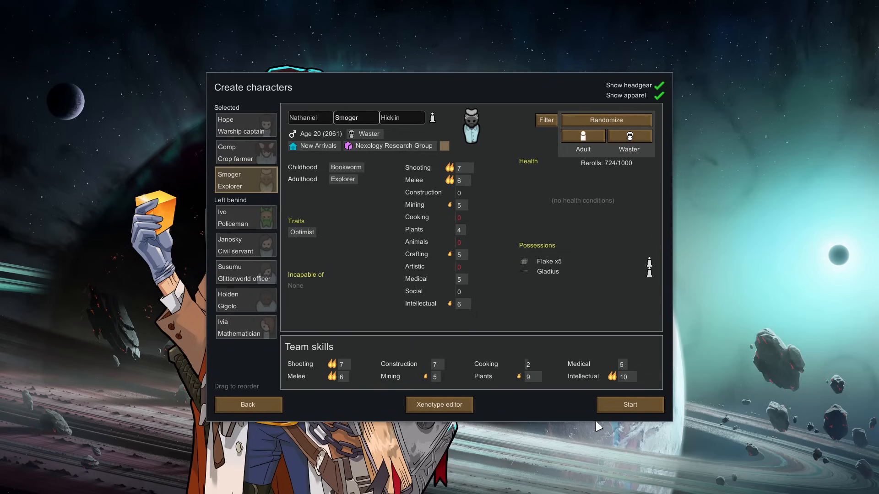
pyautogui.moveTo(629, 410)
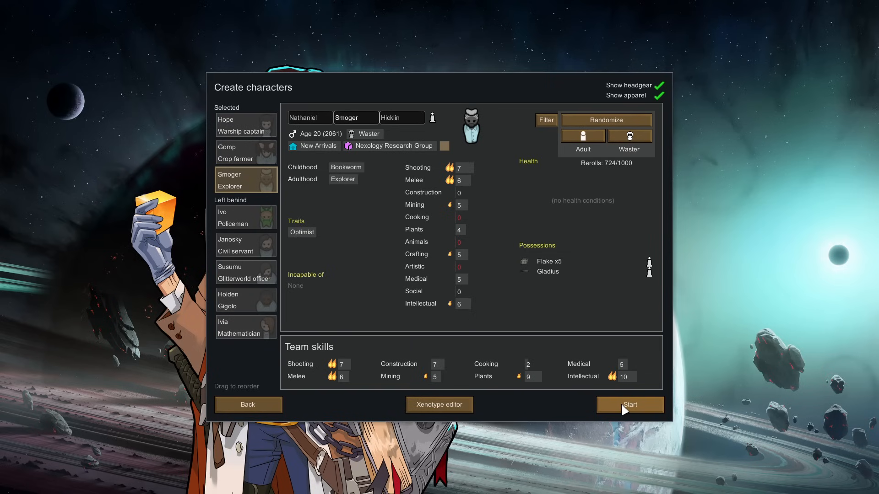
pyautogui.click(629, 405)
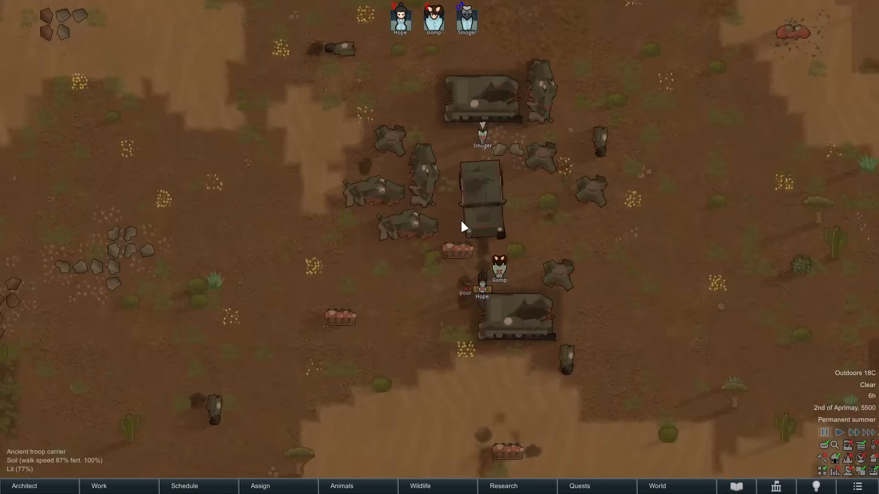
# Select Hope, inspect the uninstalled sun lamp beside her, and zoom out.
pyautogui.click(482, 286)
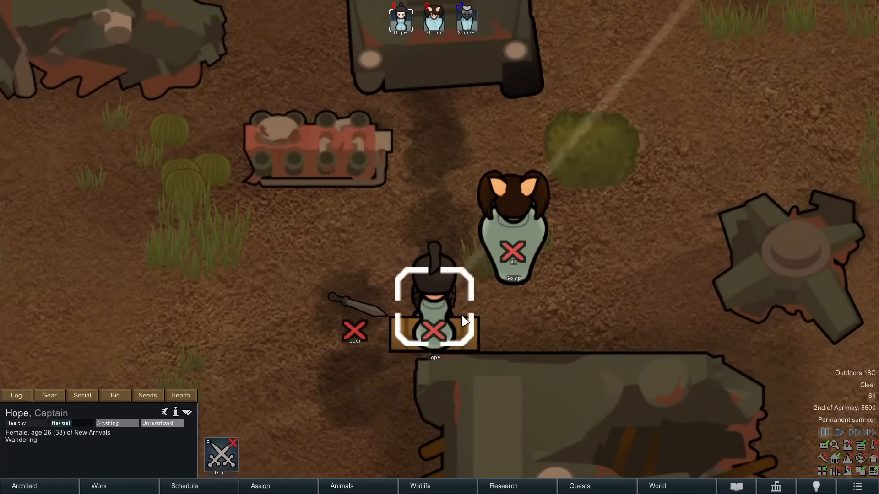
pyautogui.click(355, 331)
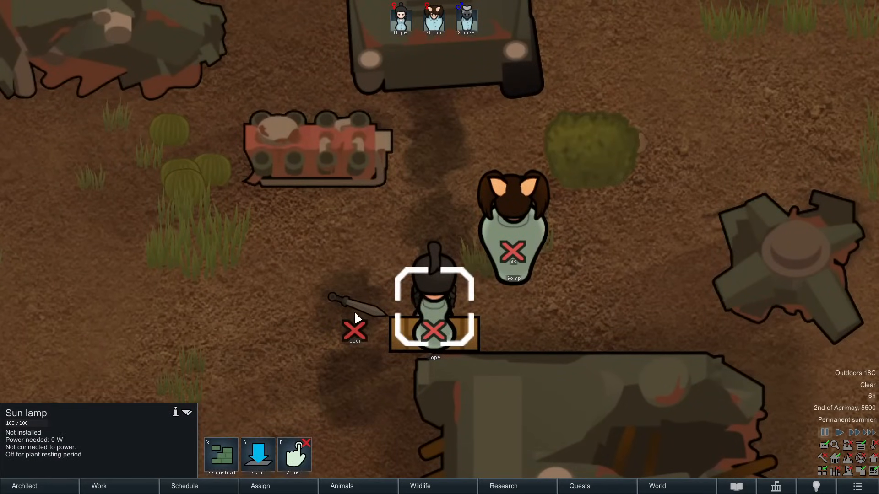
pyautogui.scroll(-3)
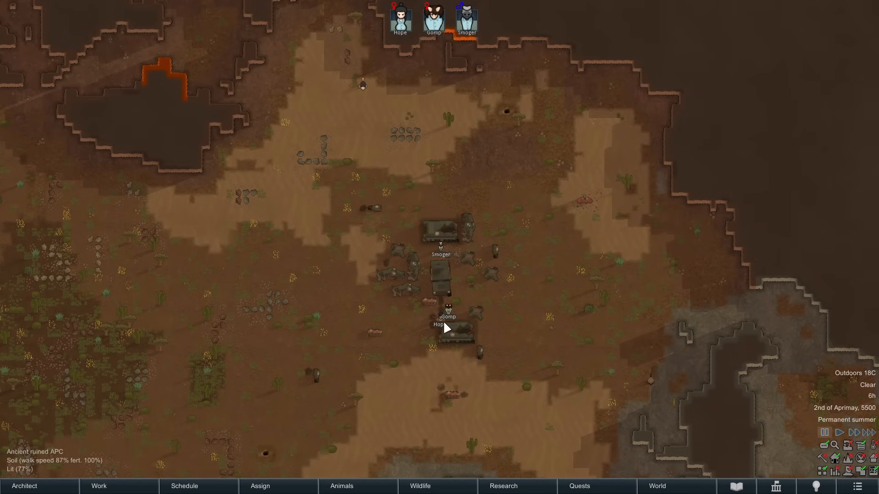
# Select the three colonists and search the map, finding Flake x5.
pyautogui.click(435, 325)
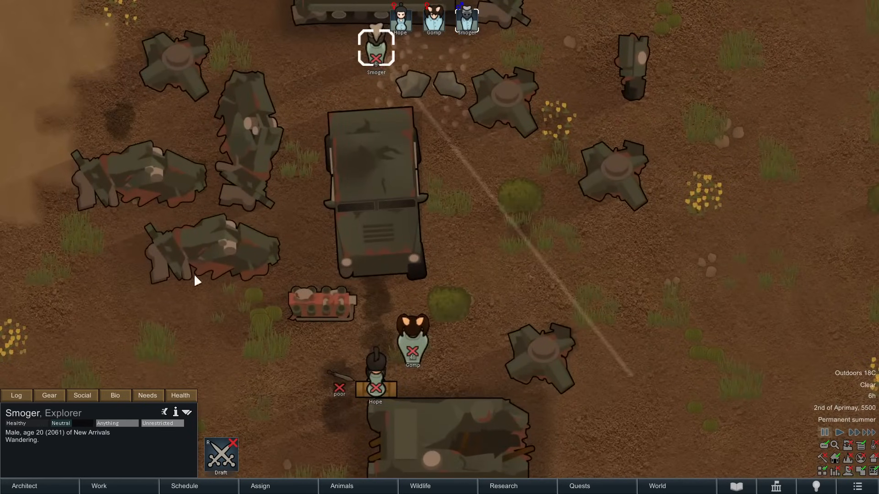
pyautogui.click(82, 395)
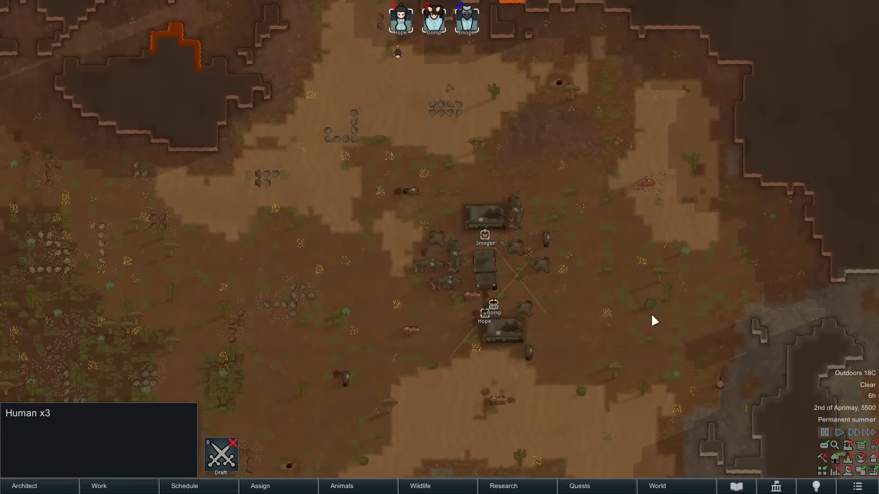
pyautogui.write('tea')
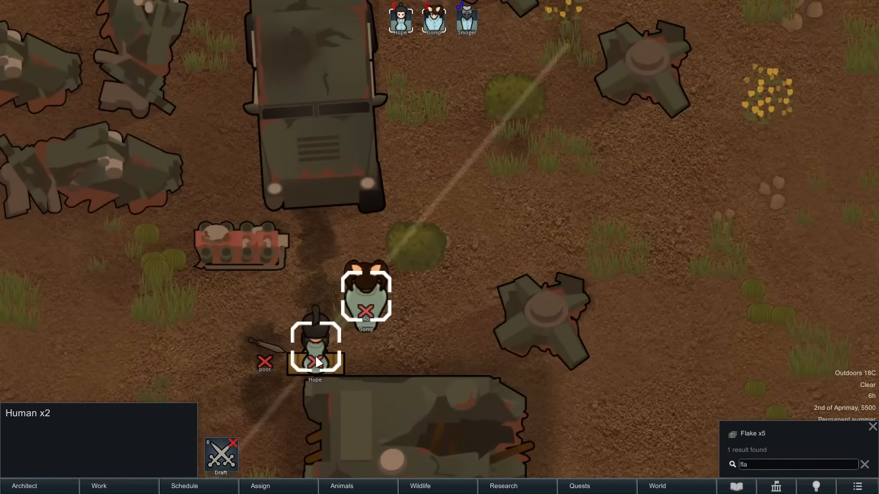
pyautogui.scroll(-3)
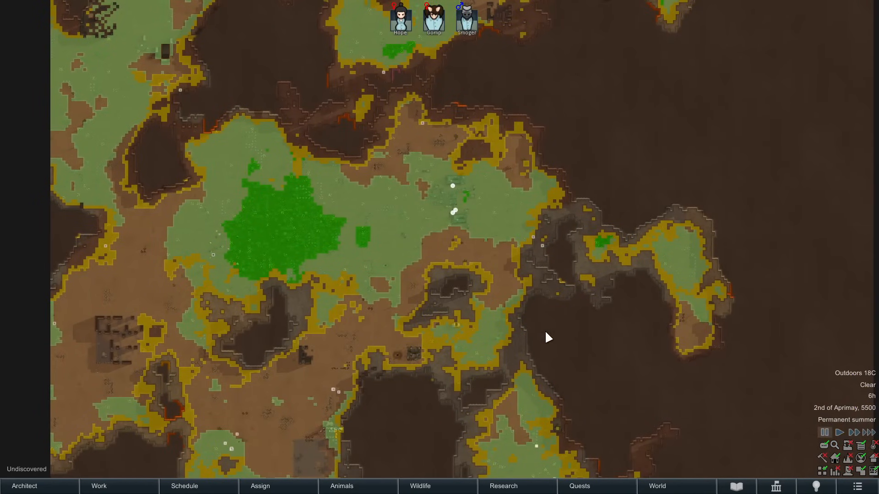
pyautogui.moveTo(527, 342)
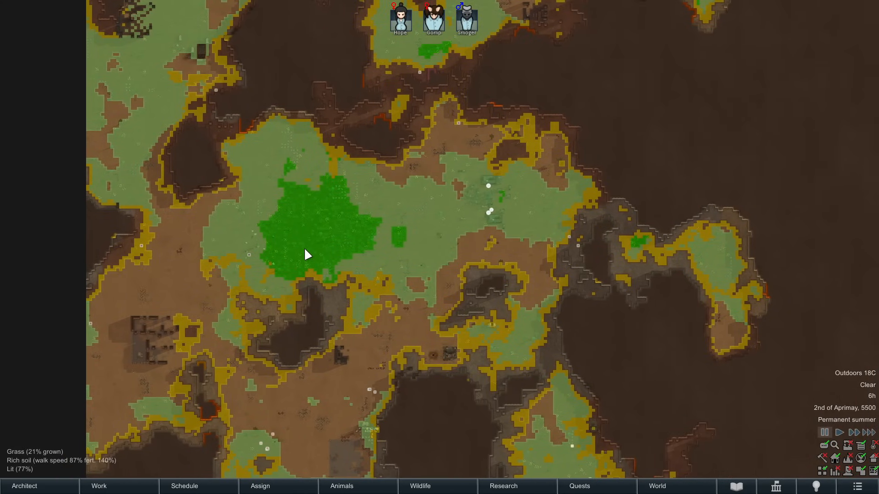
pyautogui.moveTo(326, 244)
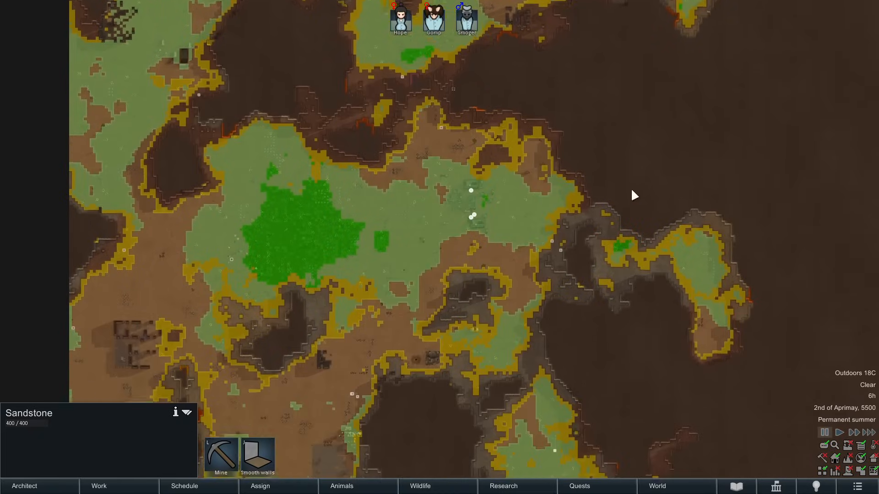
# Scroll across the map with the fertility overlay showing the rich-soil patch.
pyautogui.scroll(-3)
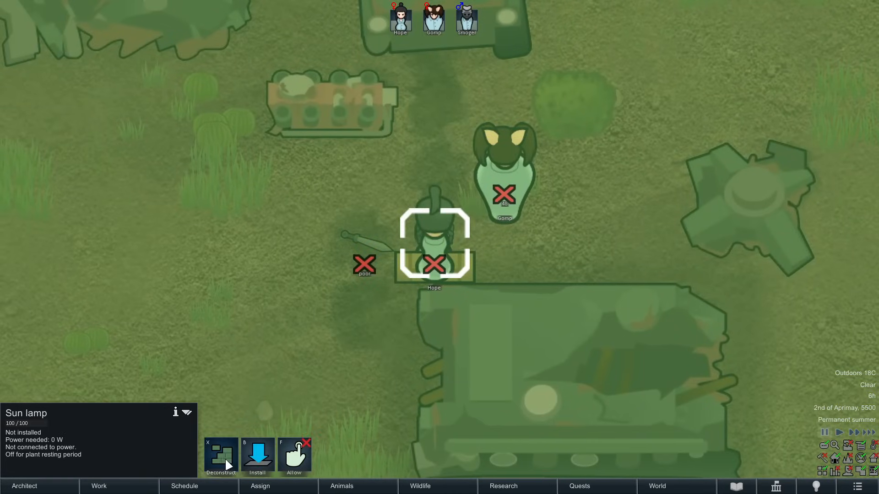
# Mark the sun lamp next to Hope for deconstruction.
pyautogui.click(264, 297)
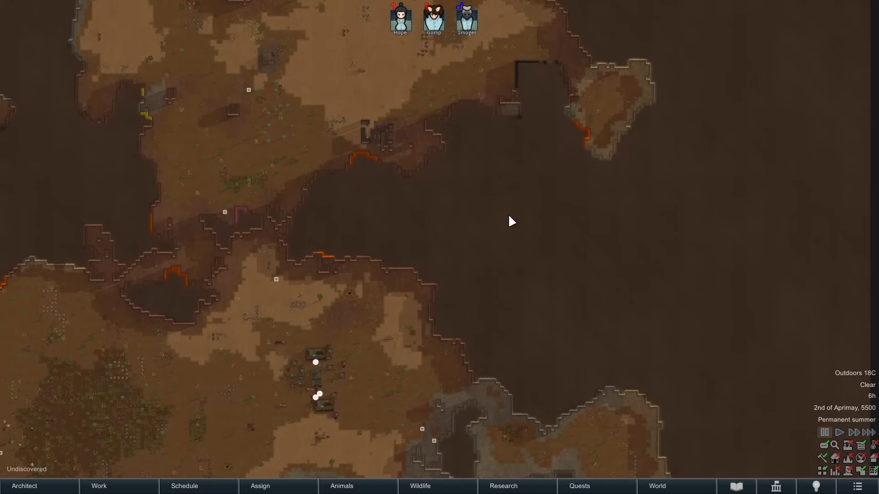
pyautogui.moveTo(459, 207)
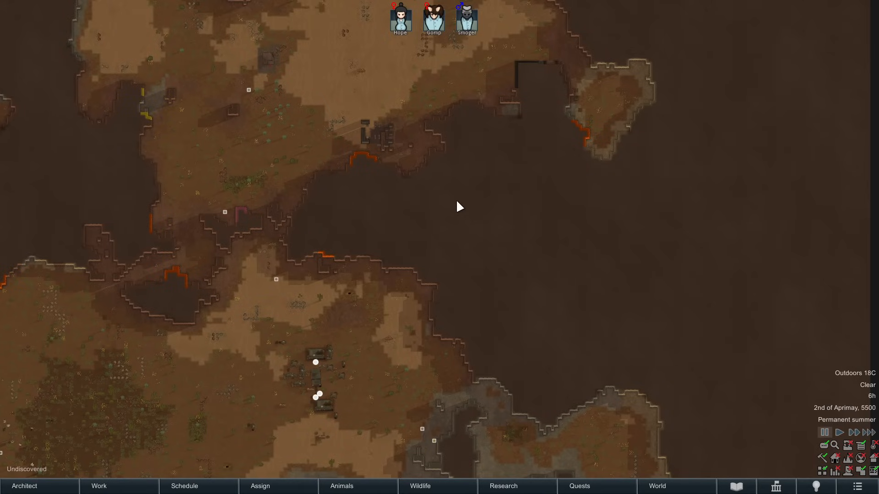
pyautogui.moveTo(567, 239)
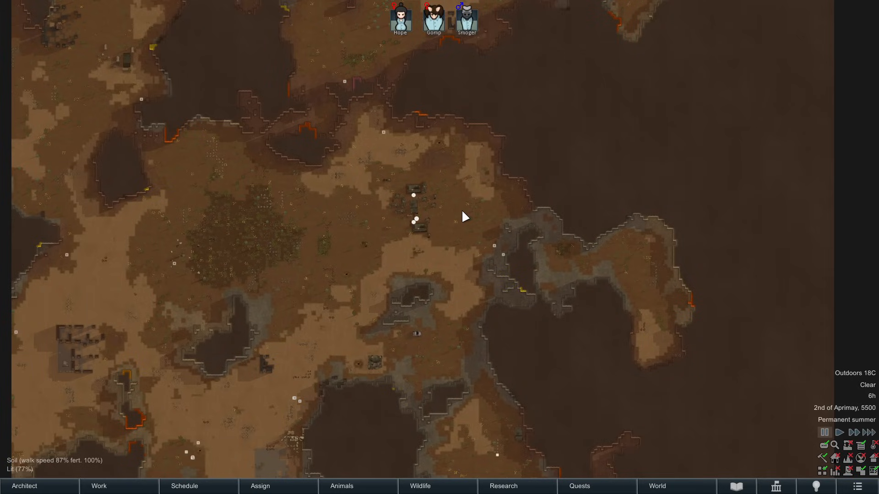
pyautogui.scroll(-3)
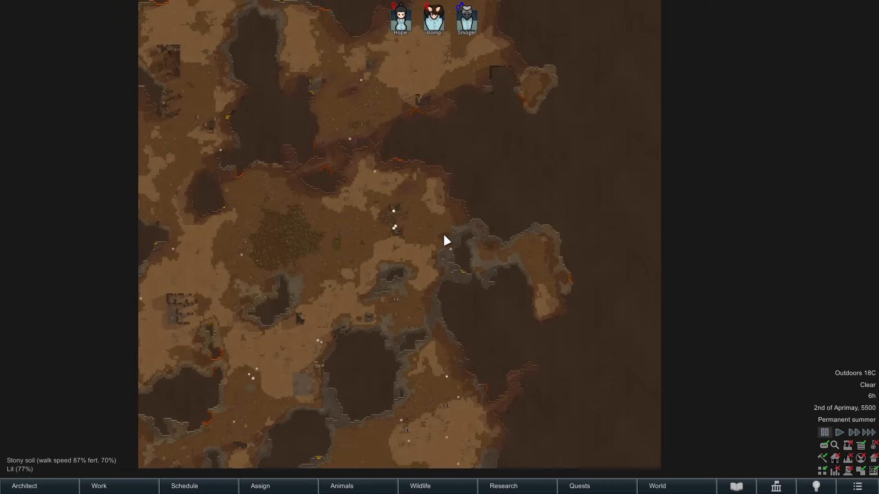